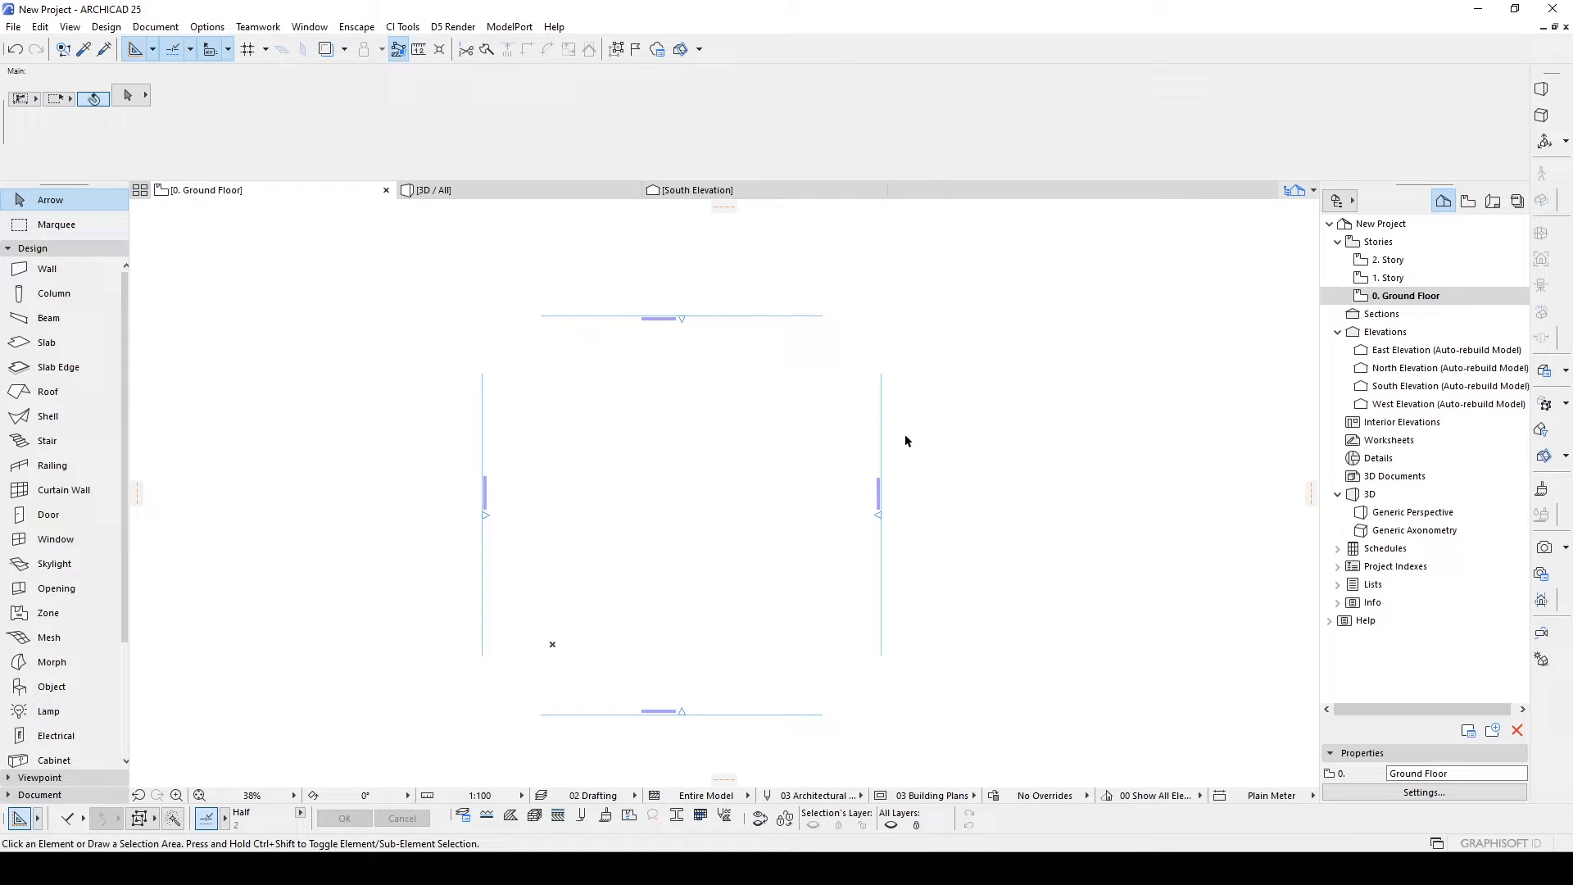
{"action": "mouse_move", "coordinate": [383, 403]}
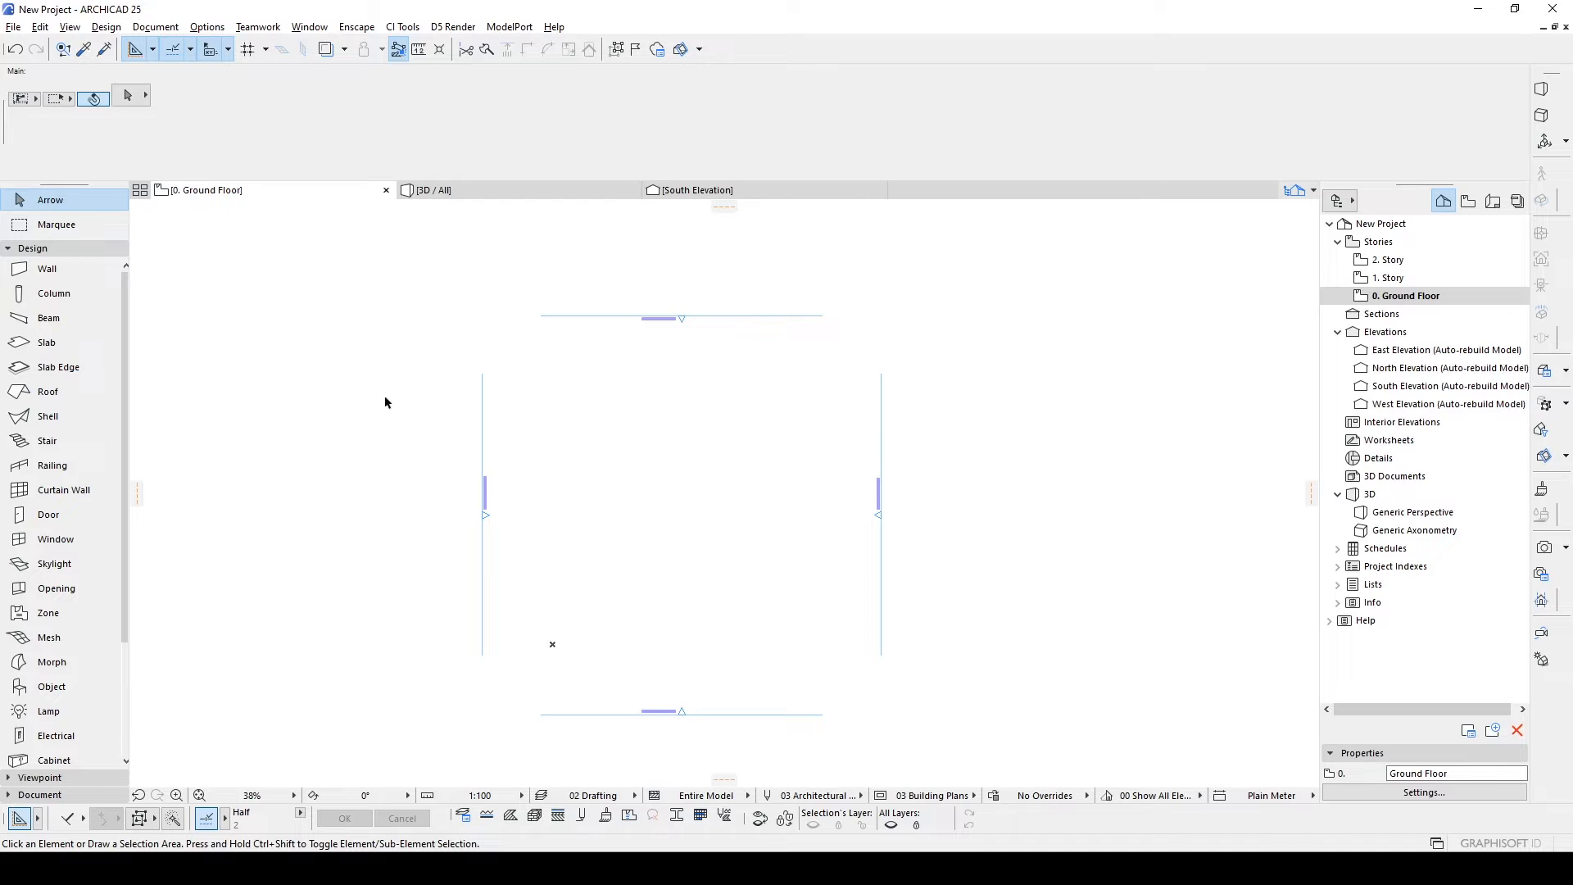
Start a Ruled shell and draw its first straight profile line with a typed length.
{"action": "left_click", "coordinate": [47, 415]}
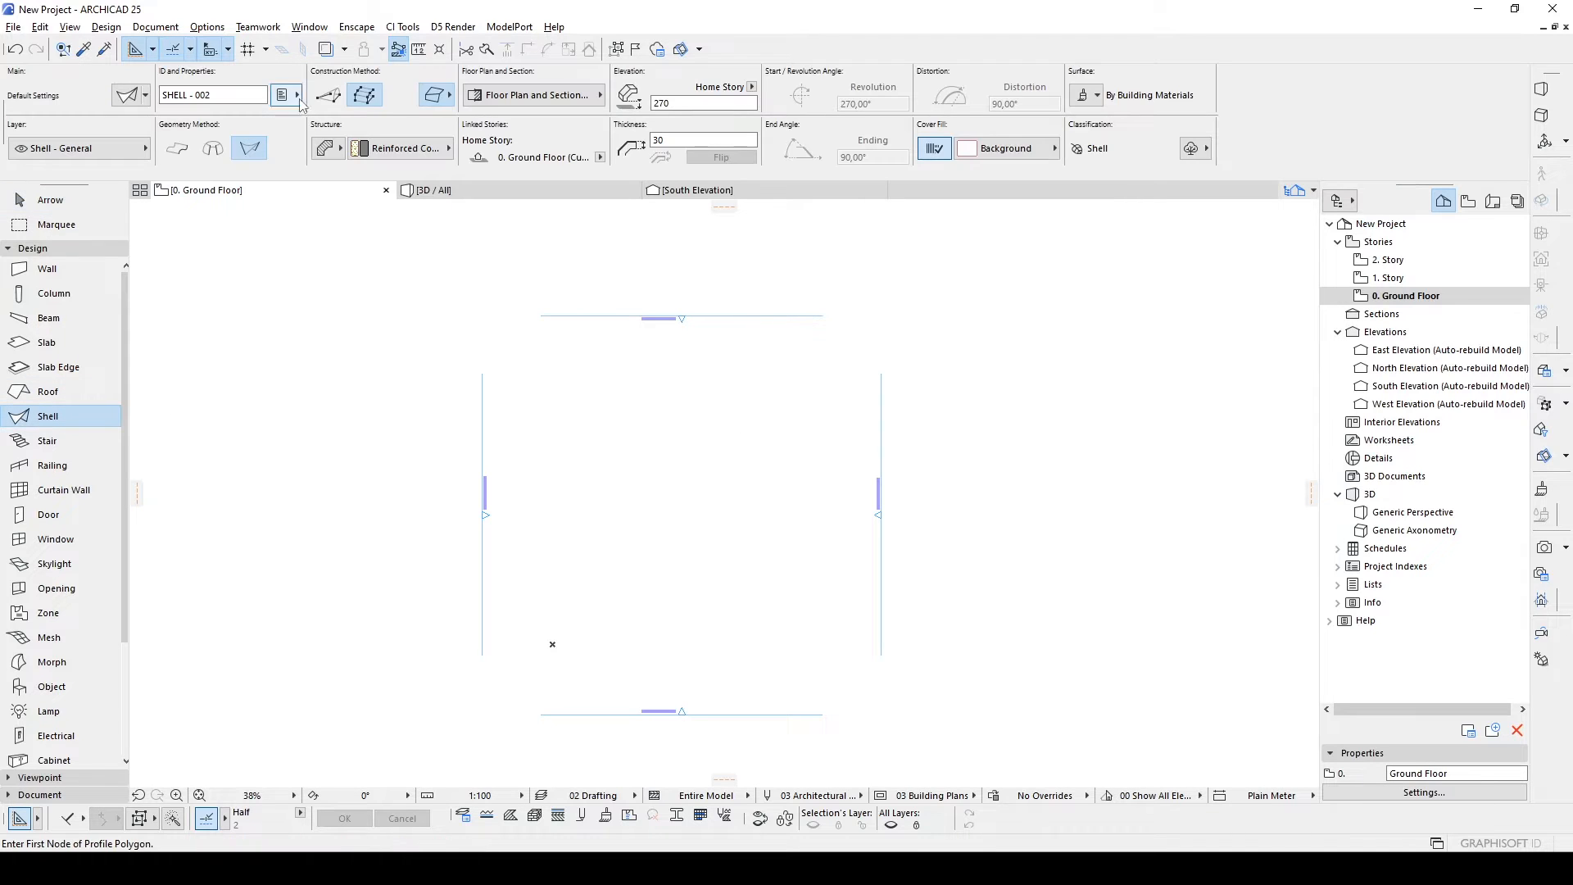
{"action": "left_click", "coordinate": [330, 95]}
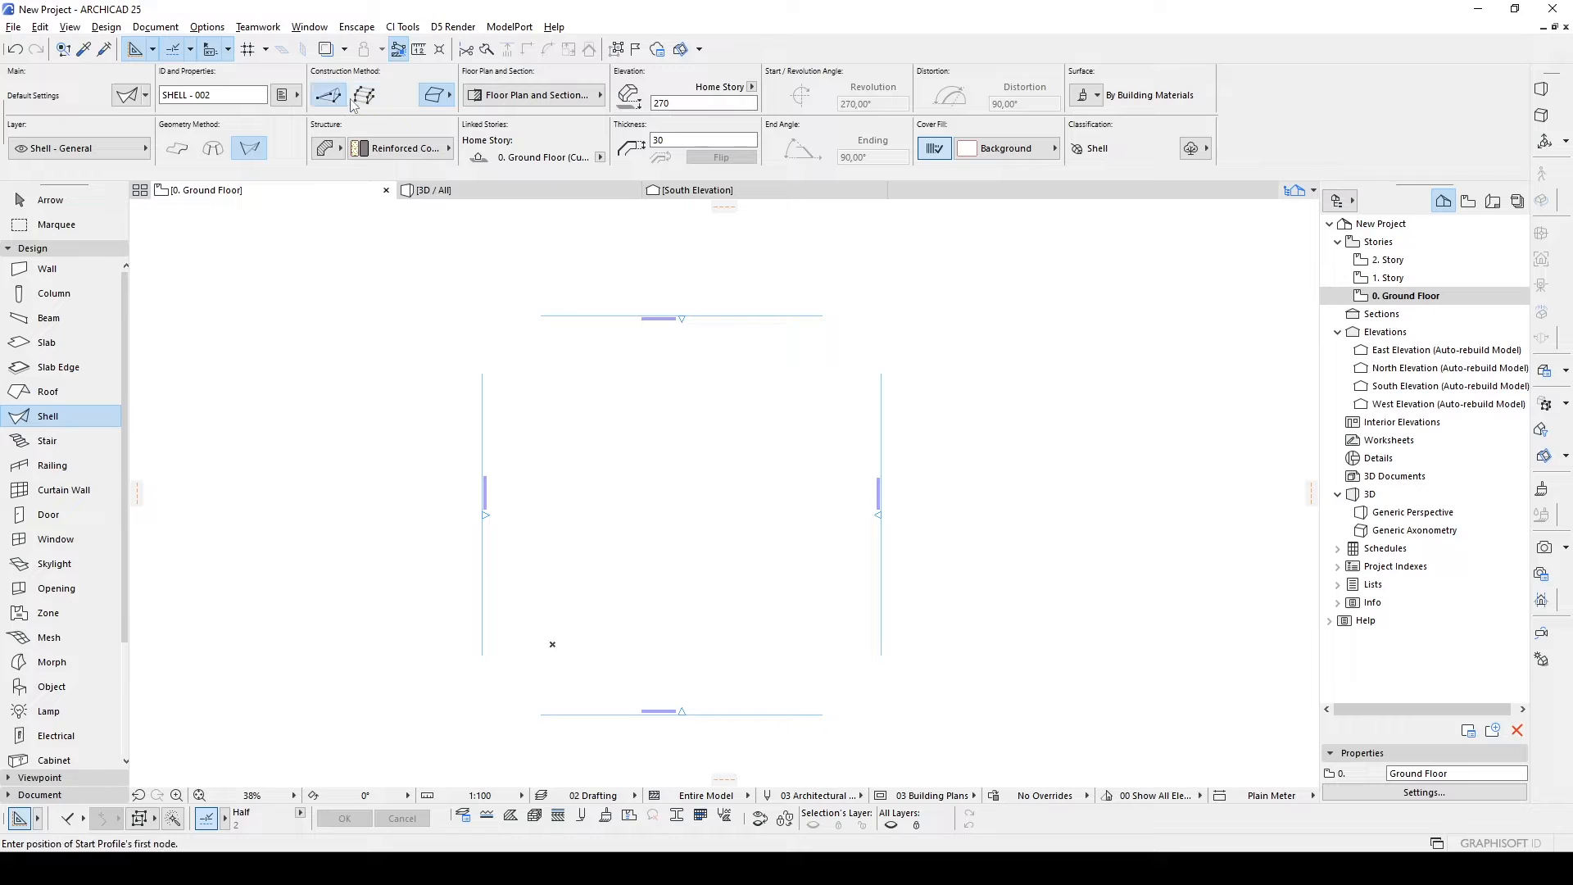
{"action": "left_click", "coordinate": [364, 95]}
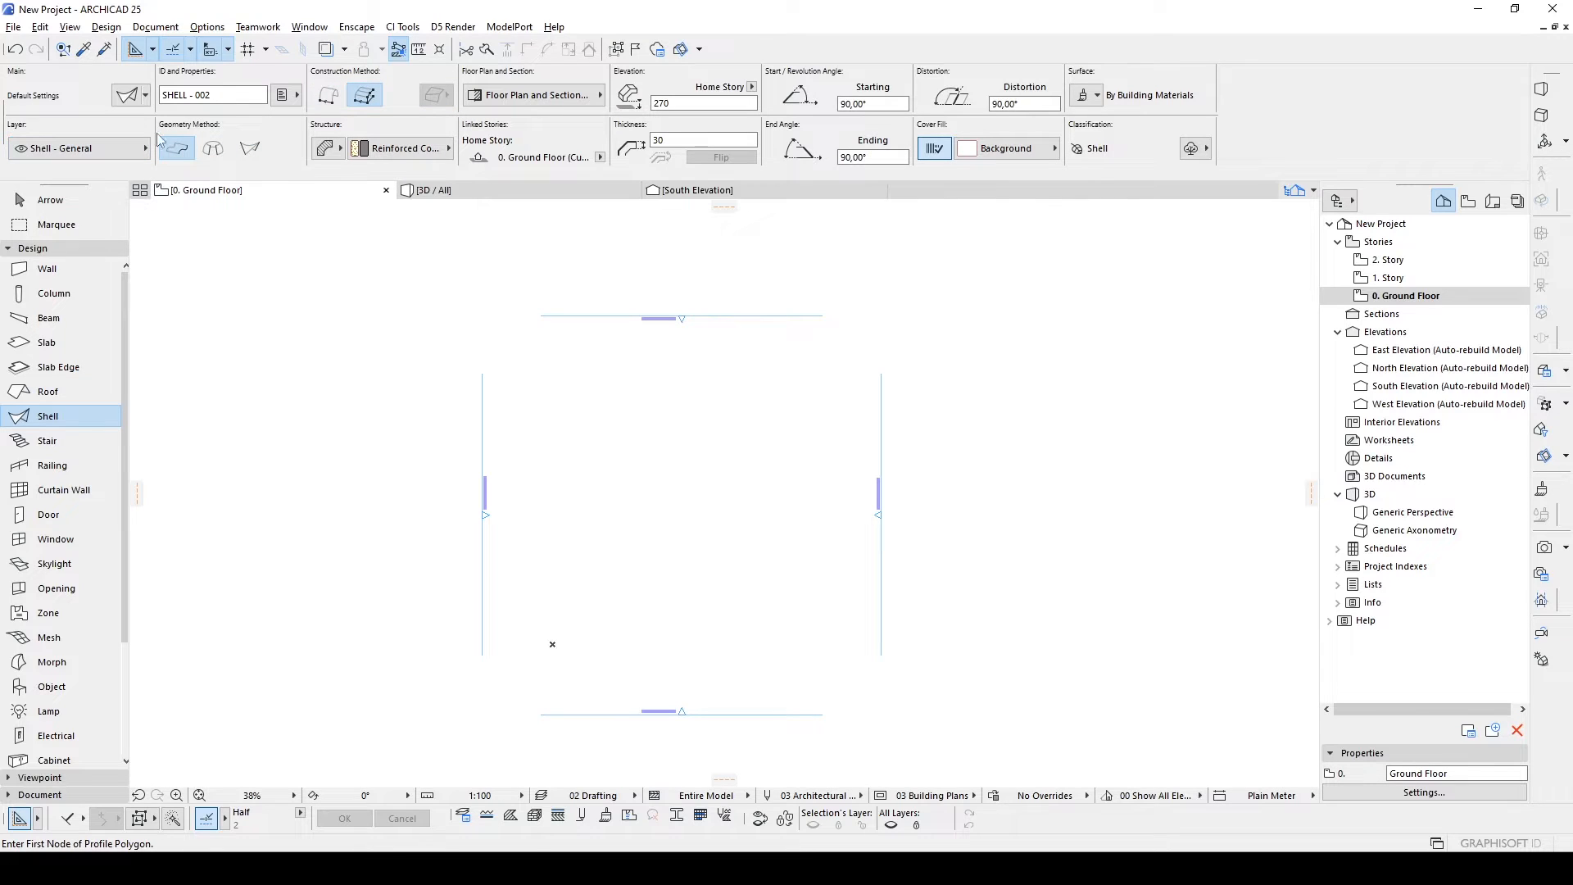
{"action": "mouse_move", "coordinate": [248, 147]}
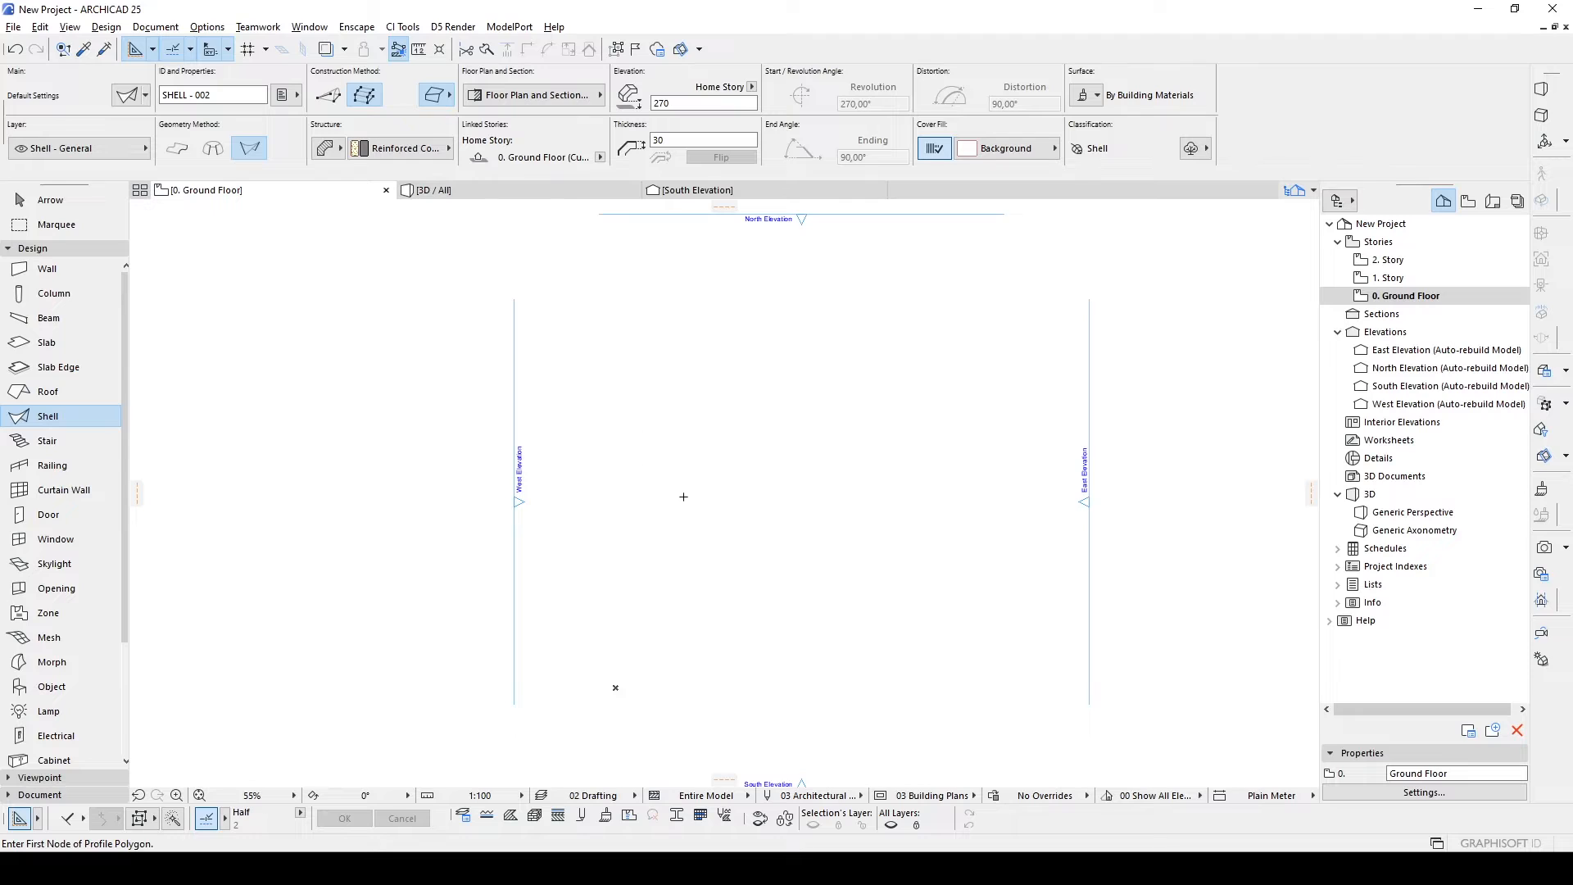
{"action": "mouse_move", "coordinate": [655, 494]}
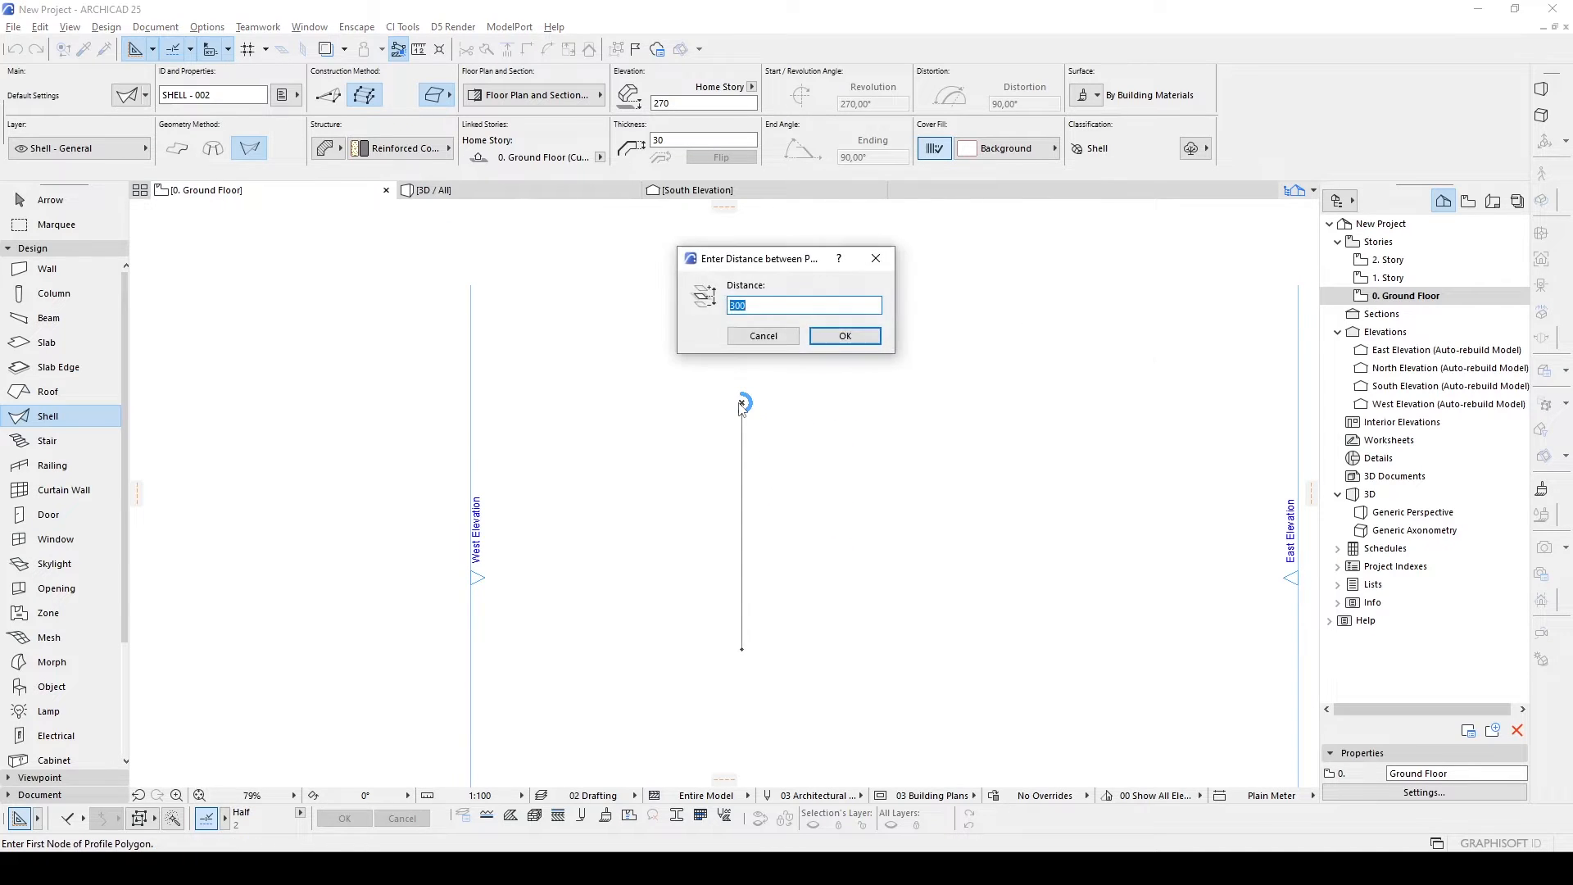
{"action": "mouse_move", "coordinate": [790, 397]}
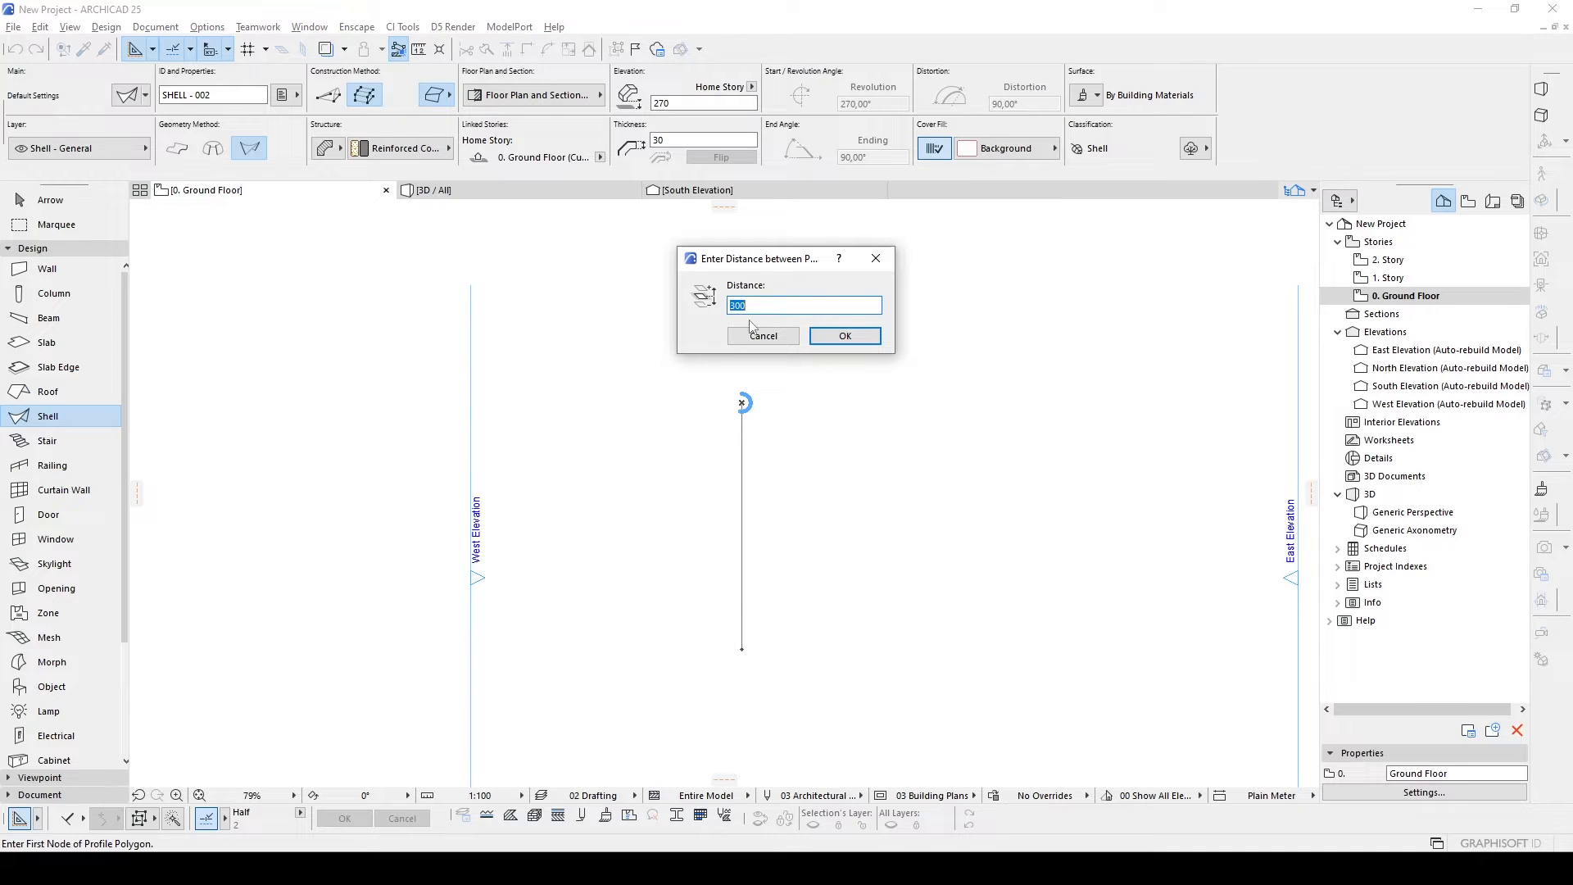
{"action": "mouse_move", "coordinate": [698, 344]}
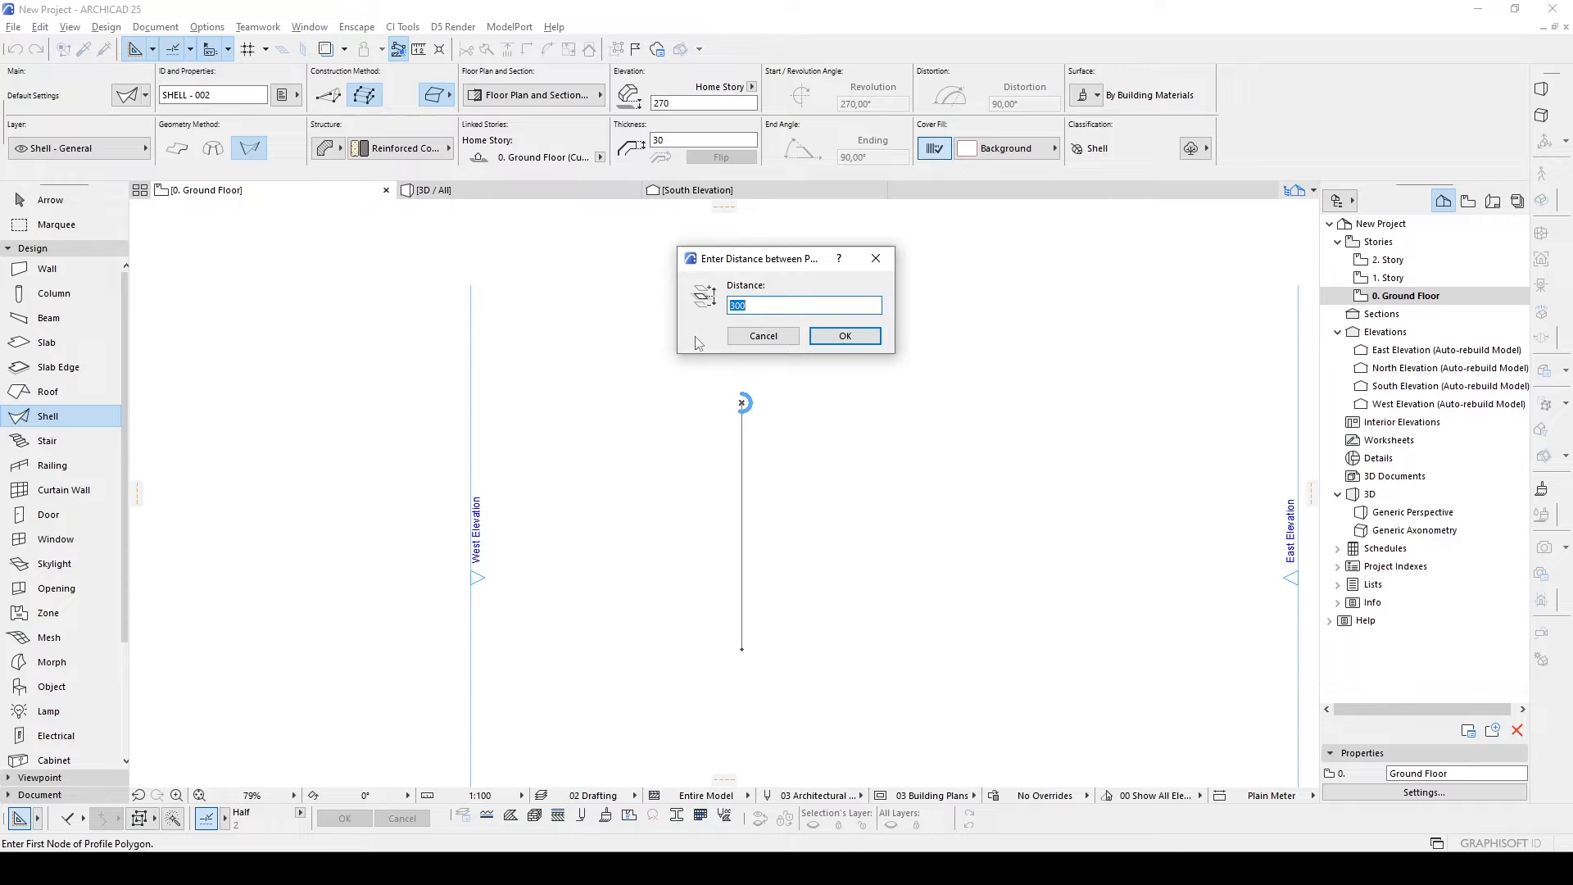
{"action": "left_click", "coordinate": [844, 334]}
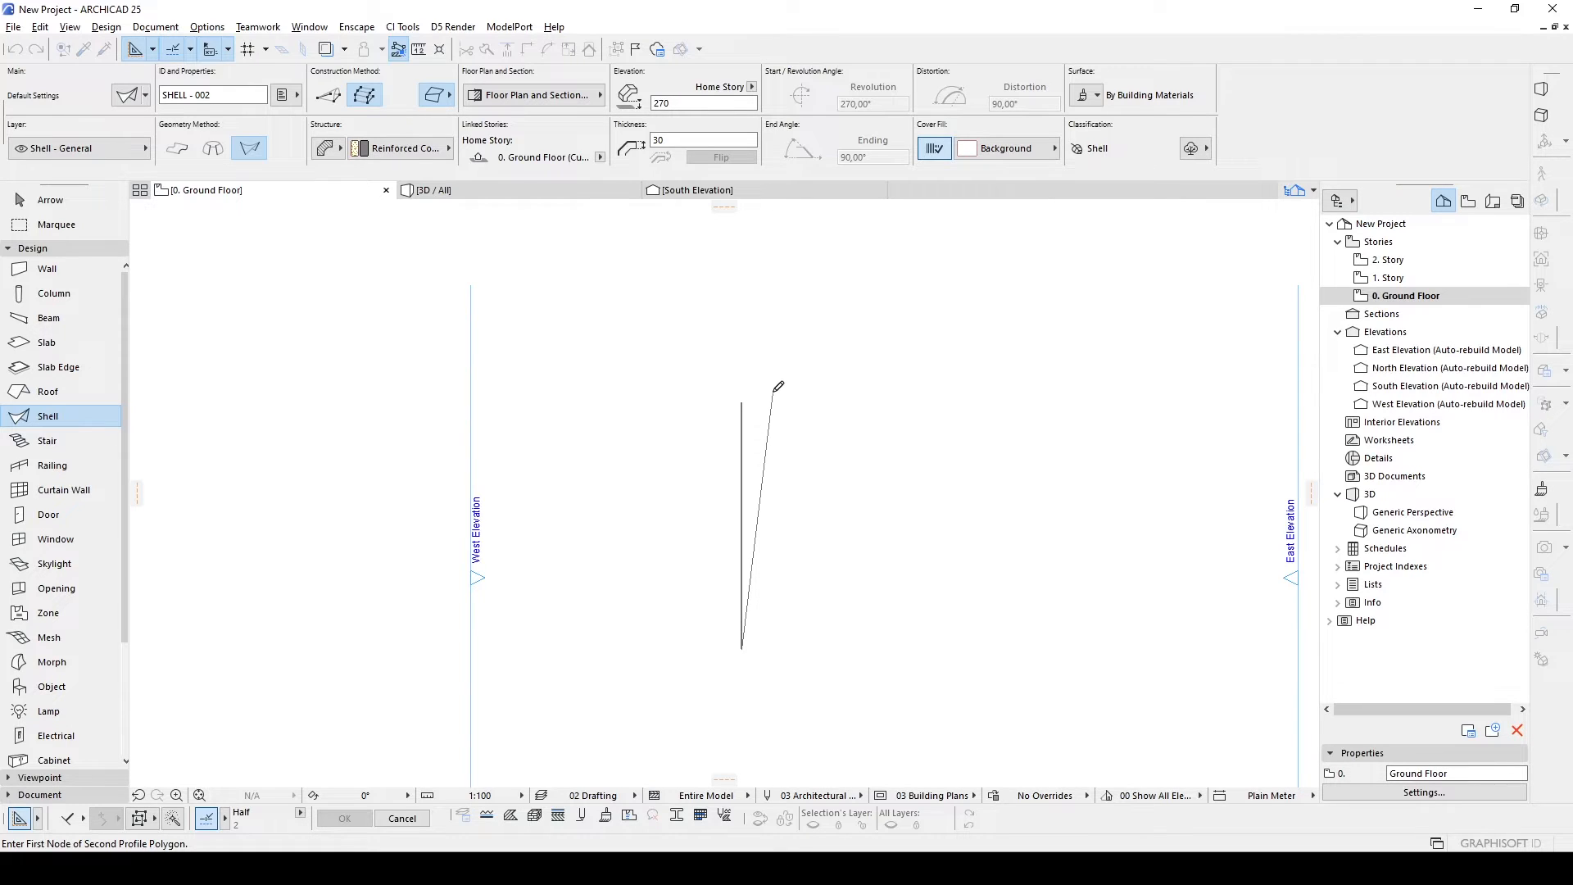
{"action": "mouse_move", "coordinate": [754, 641]}
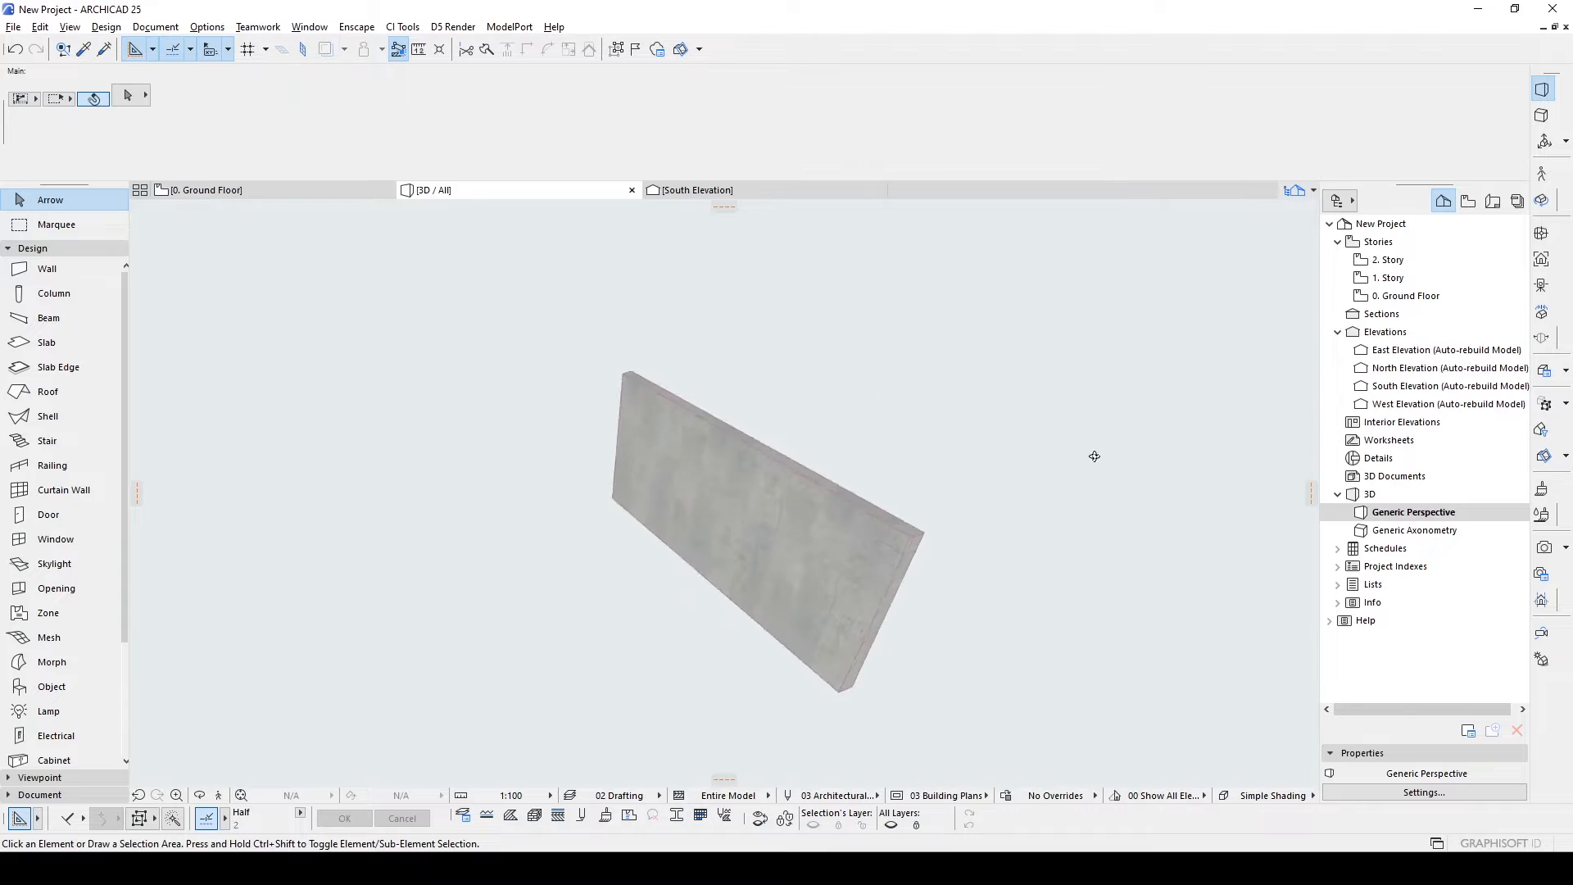
Curve one profile edge of the flat shell into an arc, then return to the ground floor plan.
{"action": "left_click", "coordinate": [747, 477]}
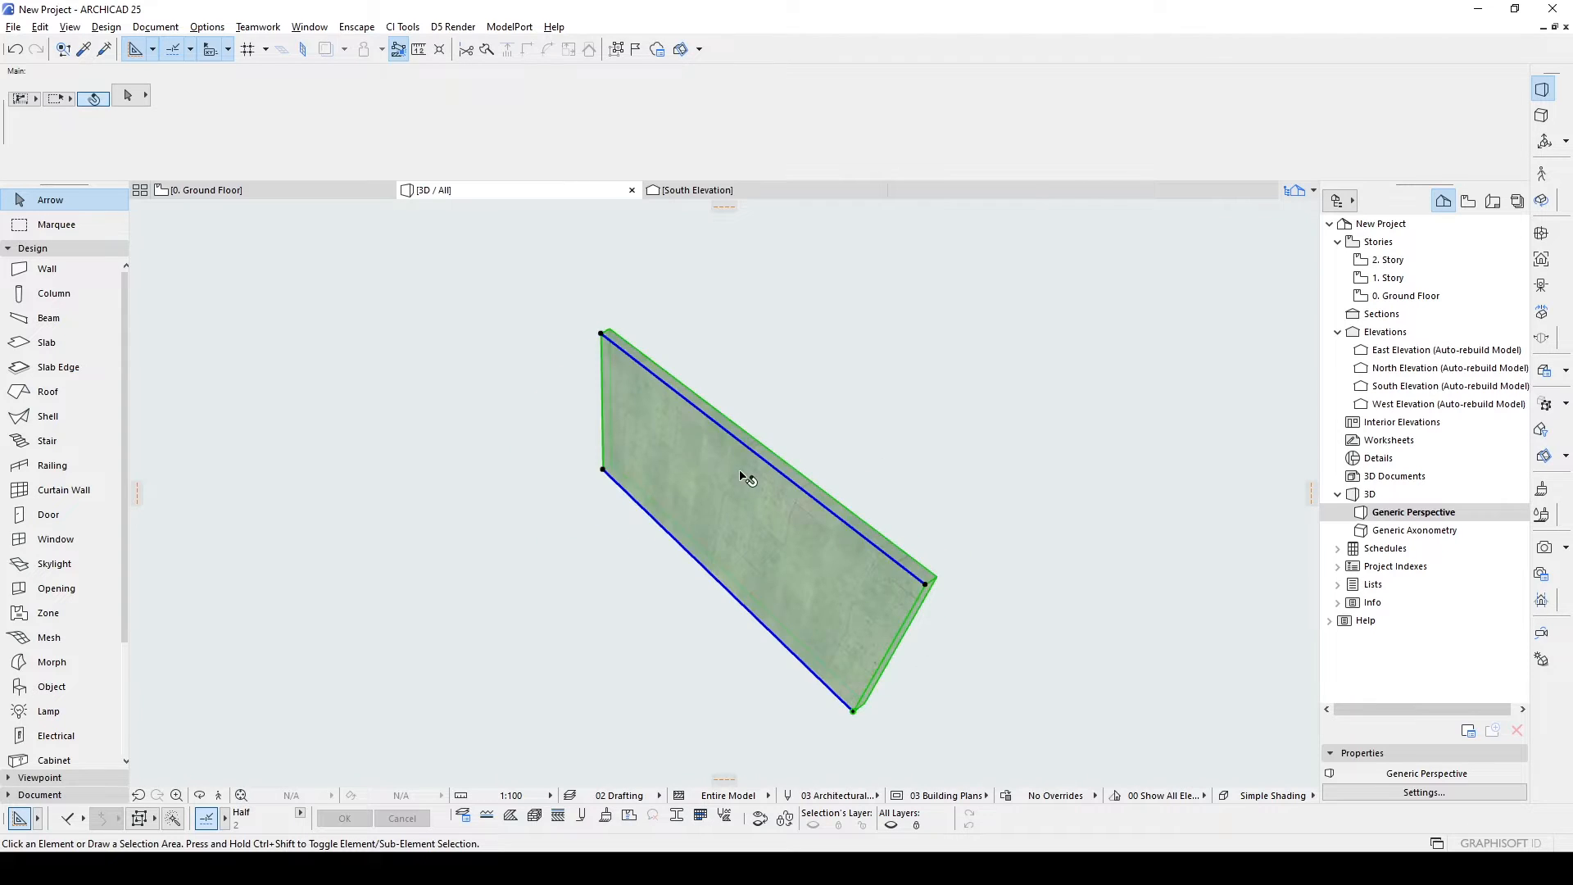
{"action": "left_click", "coordinate": [747, 477]}
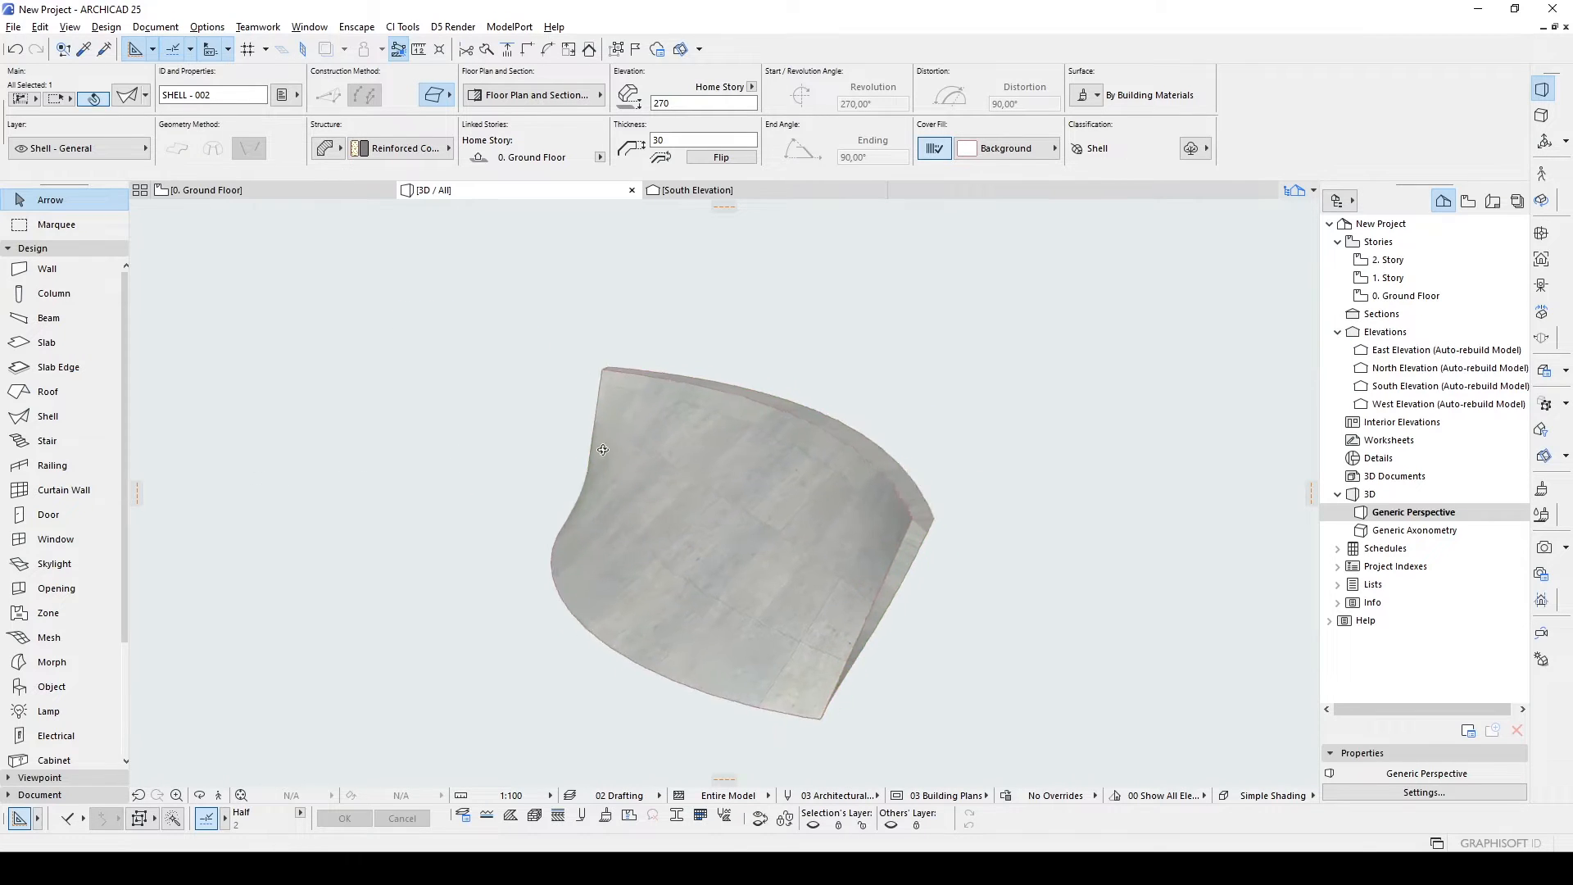
{"action": "left_click_drag", "start_coordinate": [602, 449], "coordinate": [863, 618]}
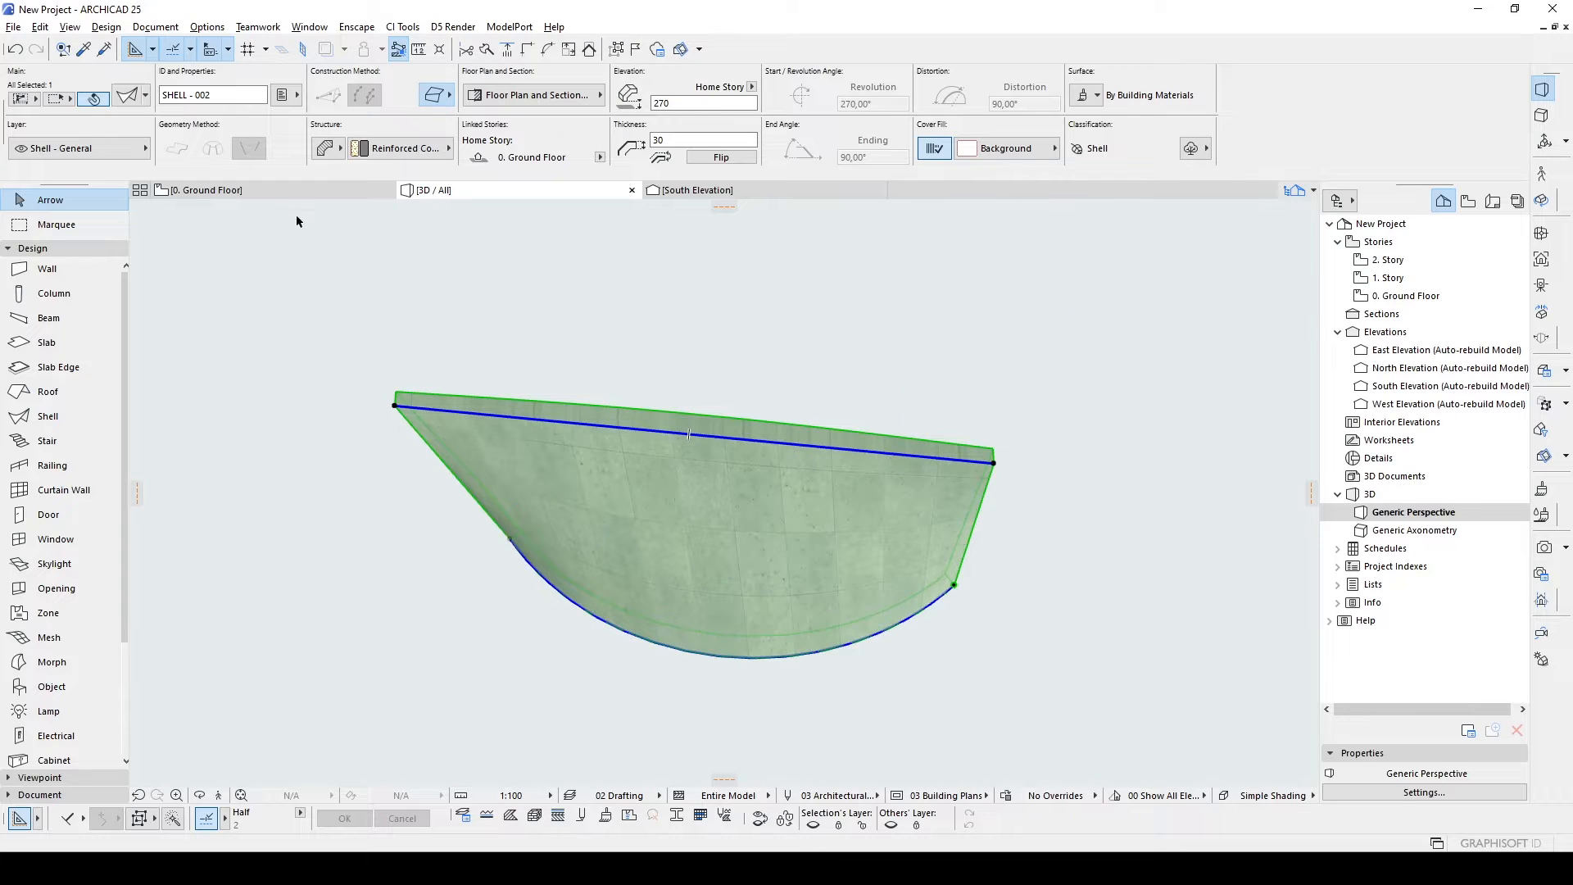
{"action": "left_click", "coordinate": [208, 190]}
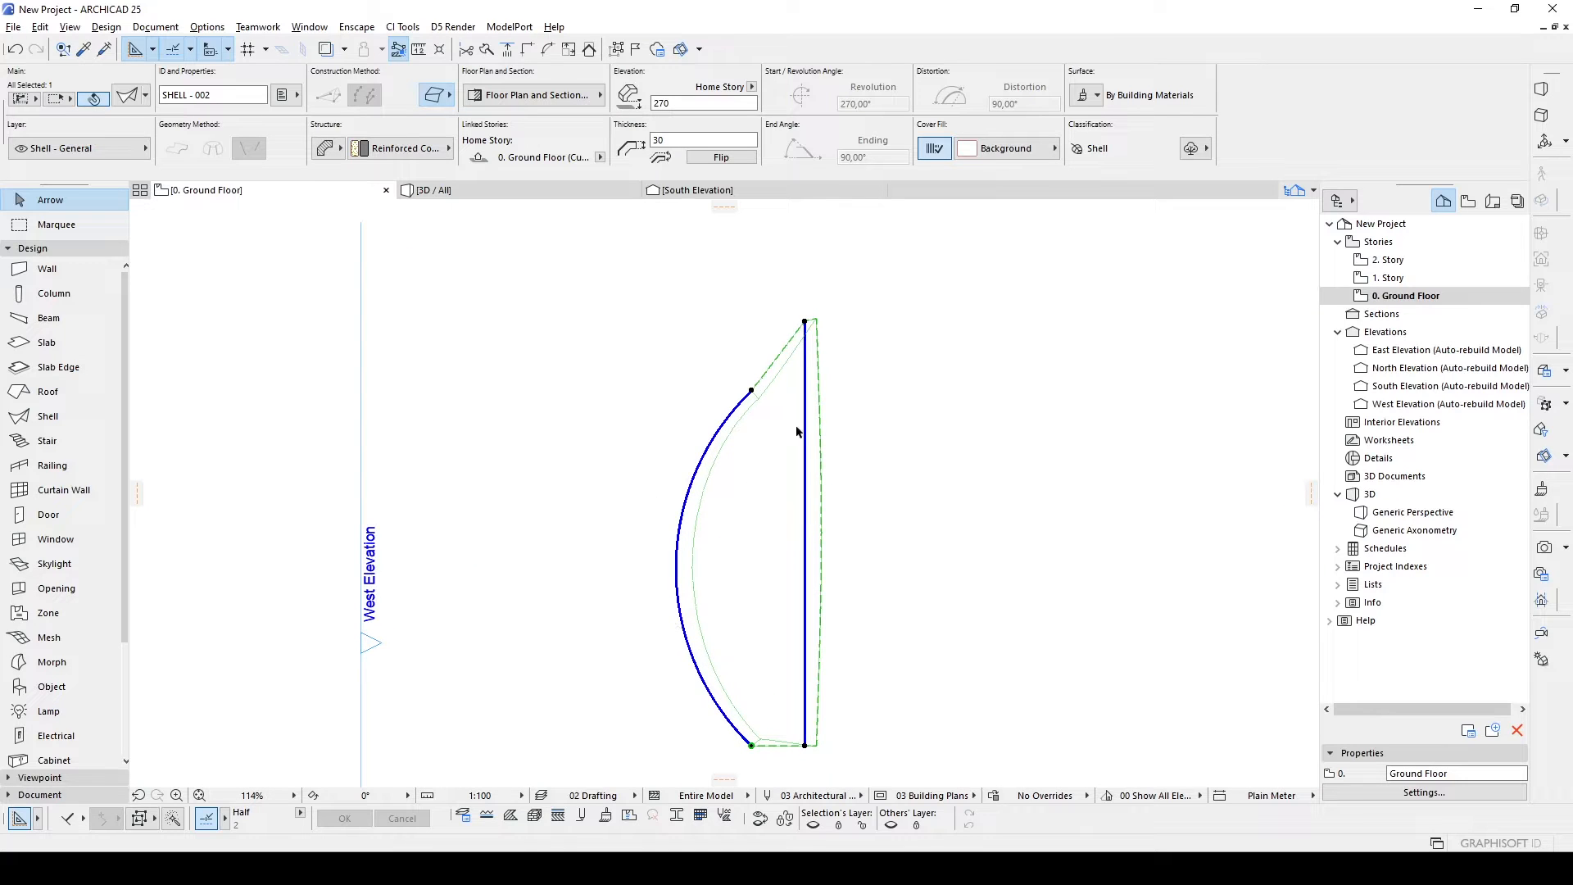
{"action": "mouse_move", "coordinate": [811, 686]}
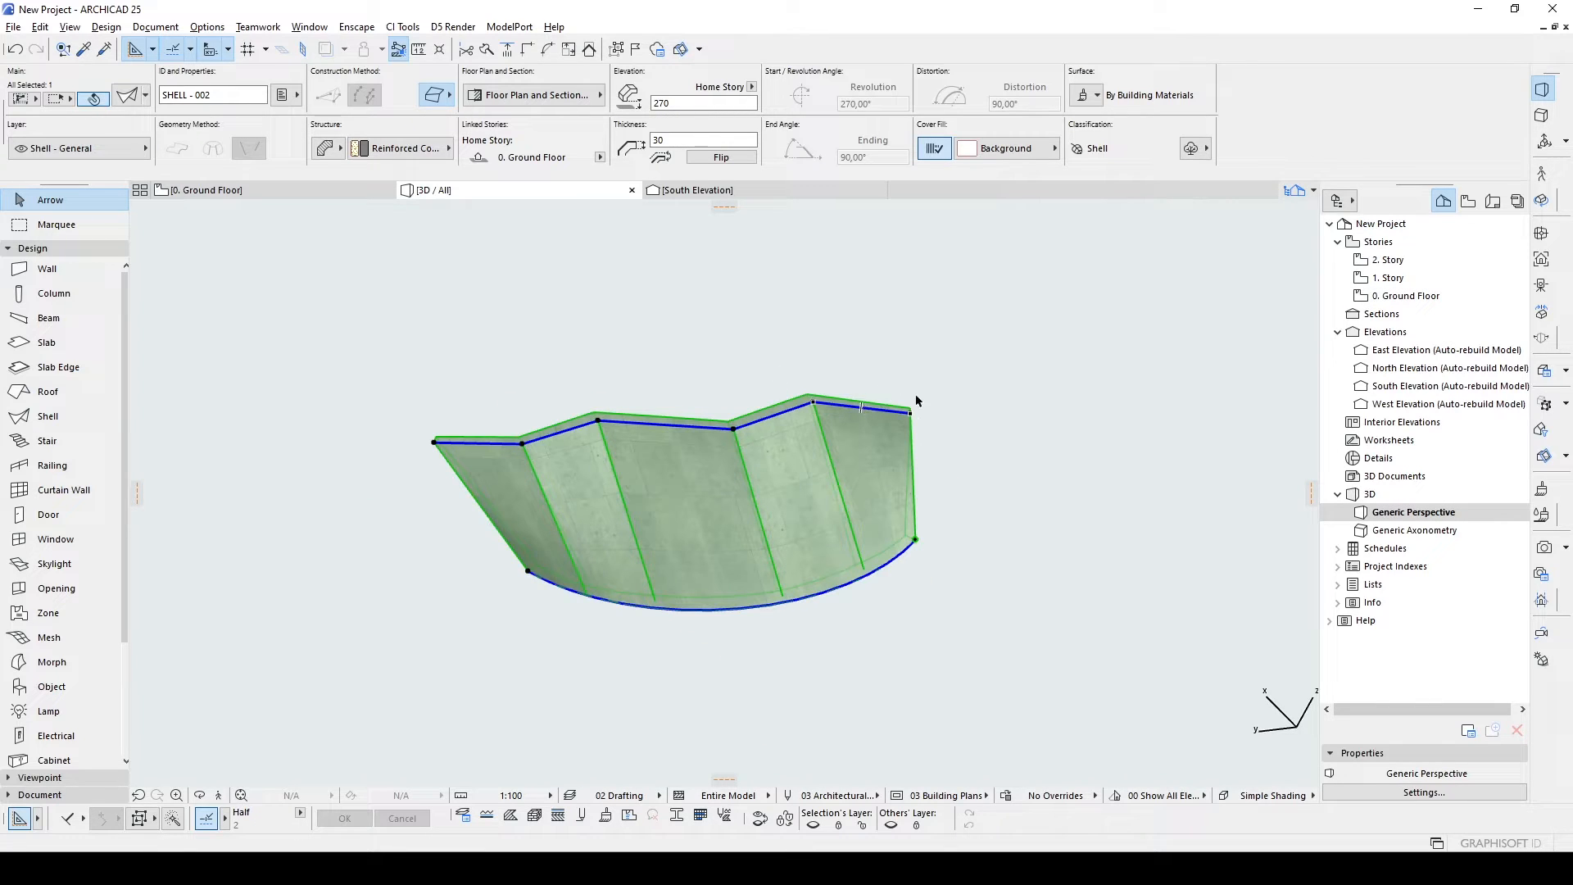
{"action": "mouse_move", "coordinate": [861, 345]}
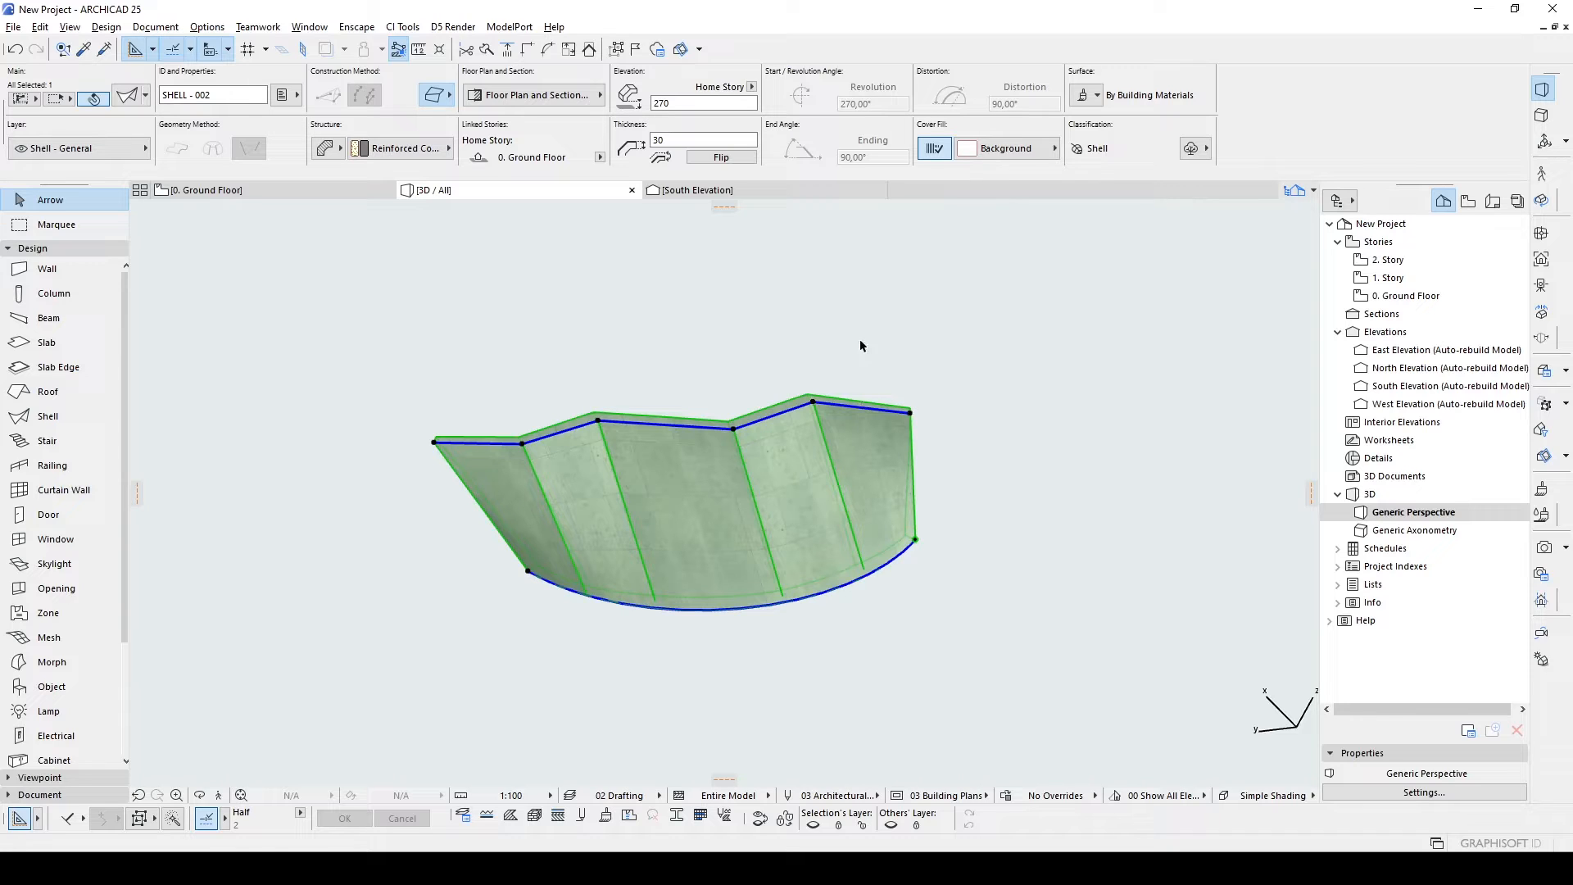
{"action": "mouse_move", "coordinate": [962, 394]}
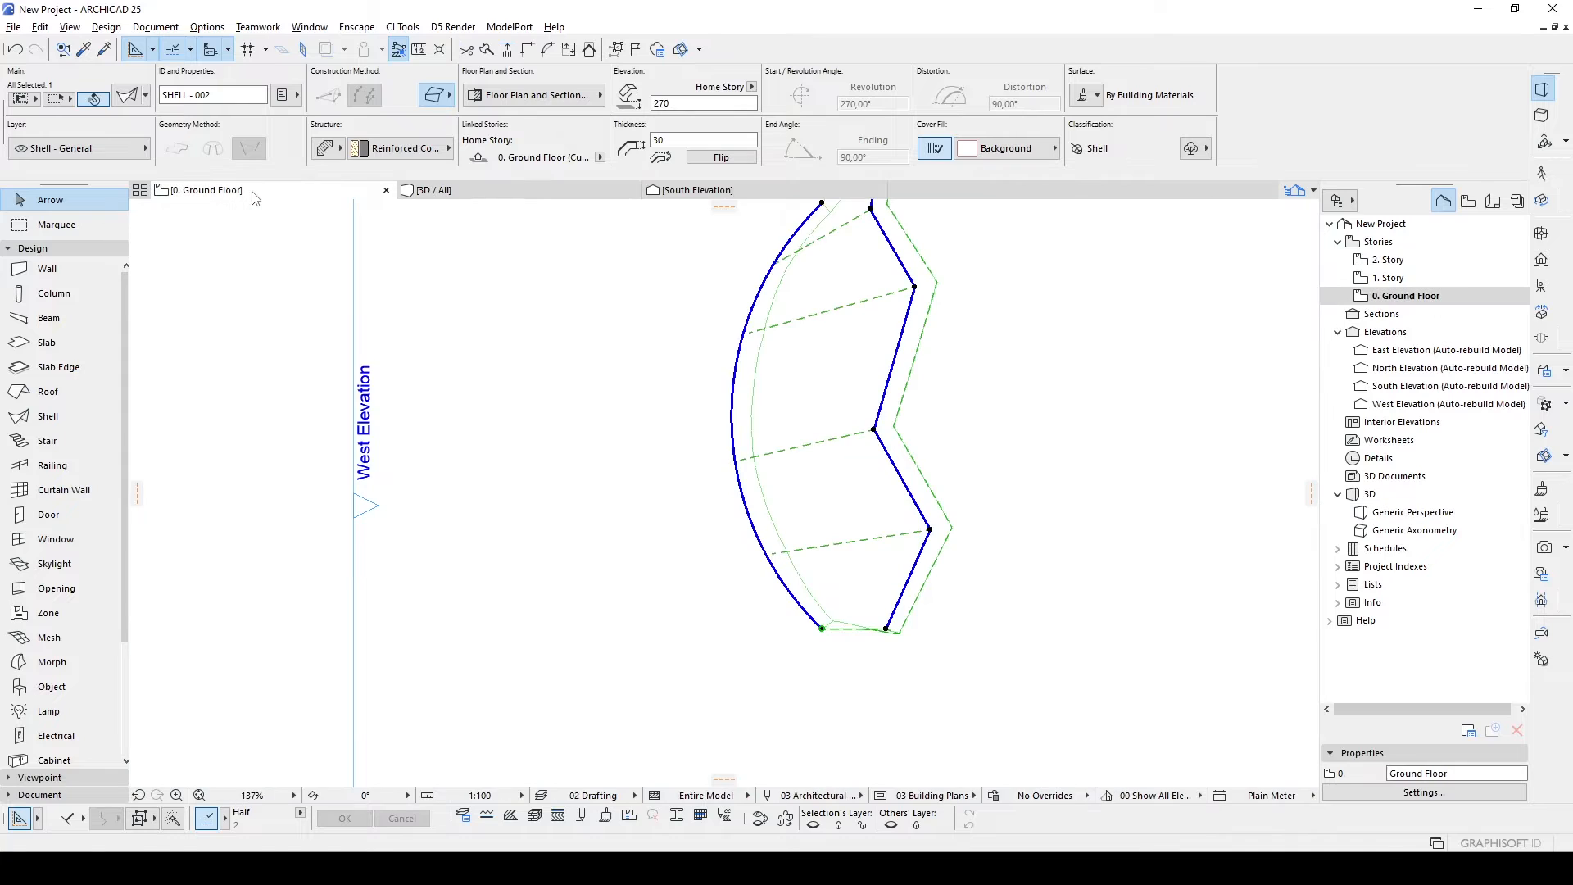
Build a second Ruled shell from two crossing straight profiles and drag a node to adjust its twist.
{"action": "left_click_drag", "start_coordinate": [775, 411], "coordinate": [927, 499]}
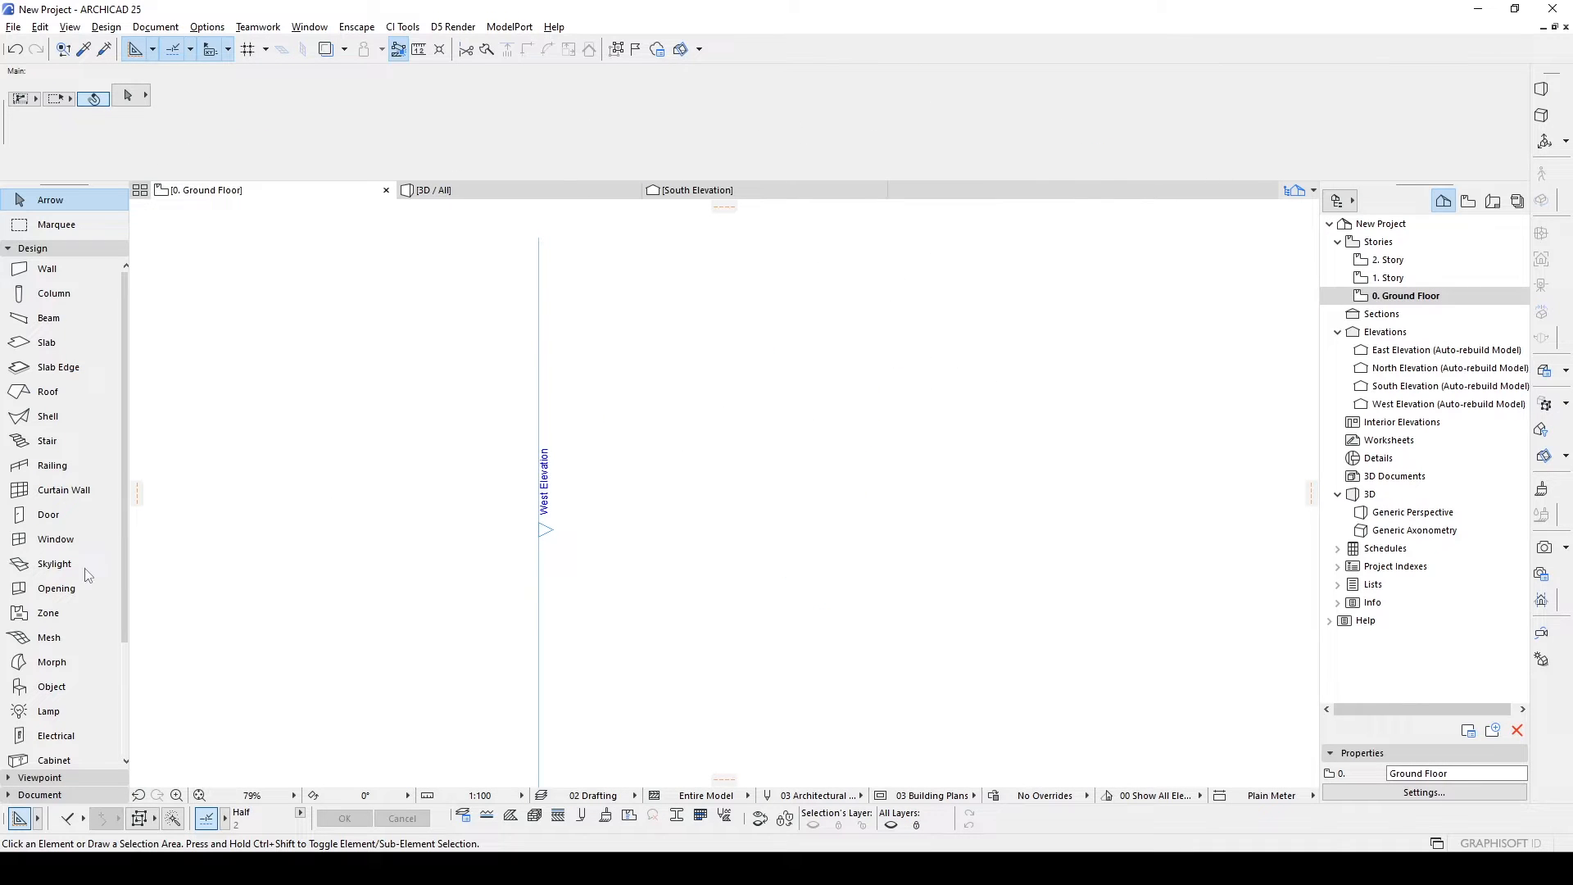
{"action": "left_click", "coordinate": [46, 414]}
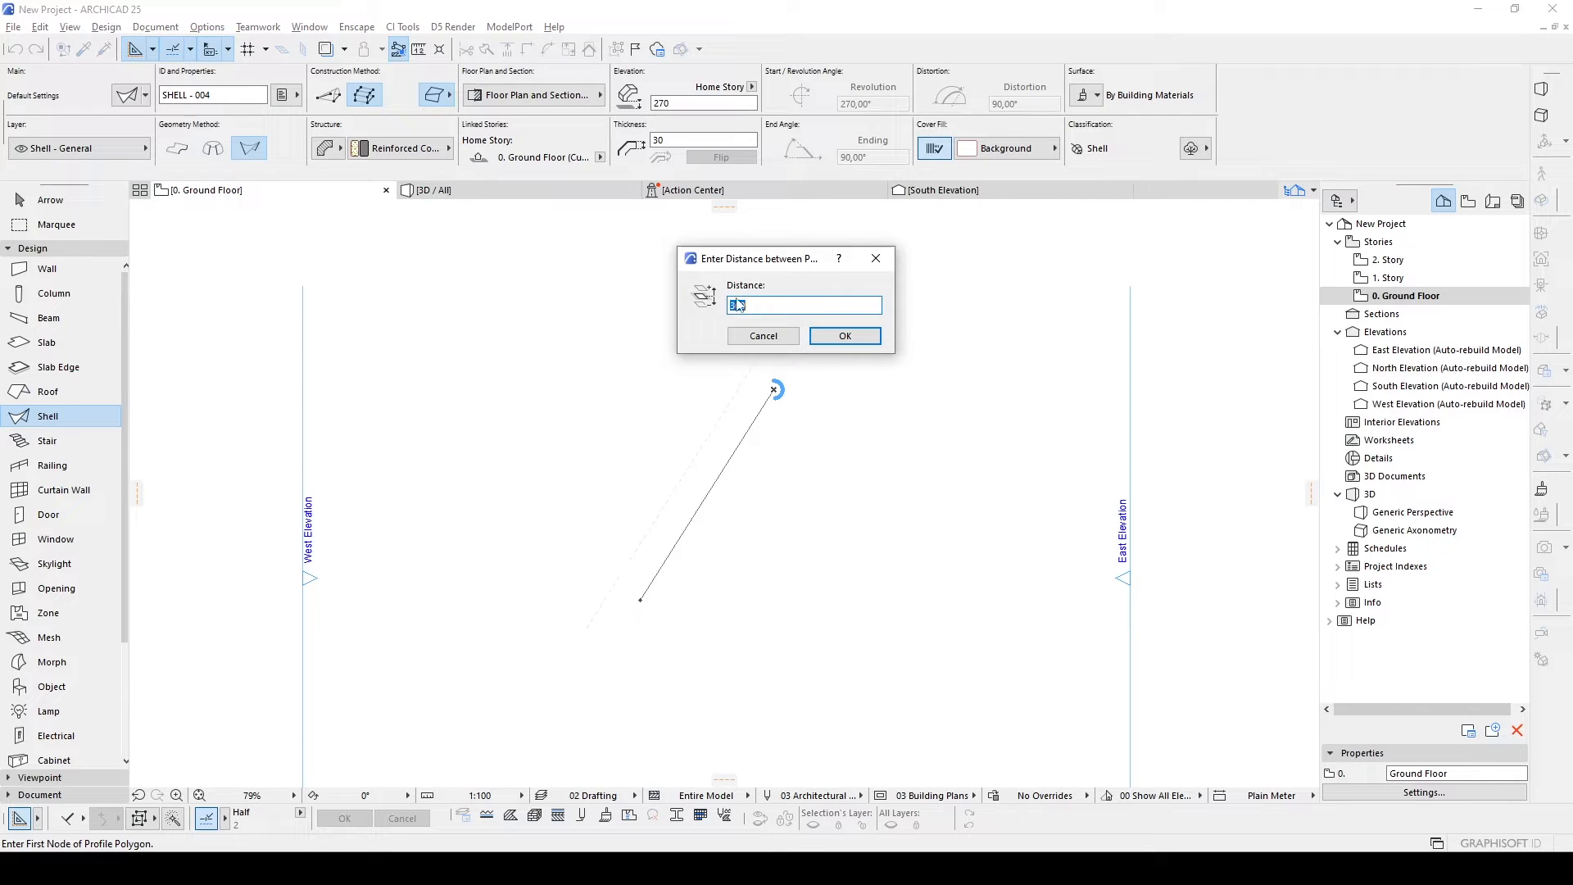
{"action": "left_click", "coordinate": [844, 334]}
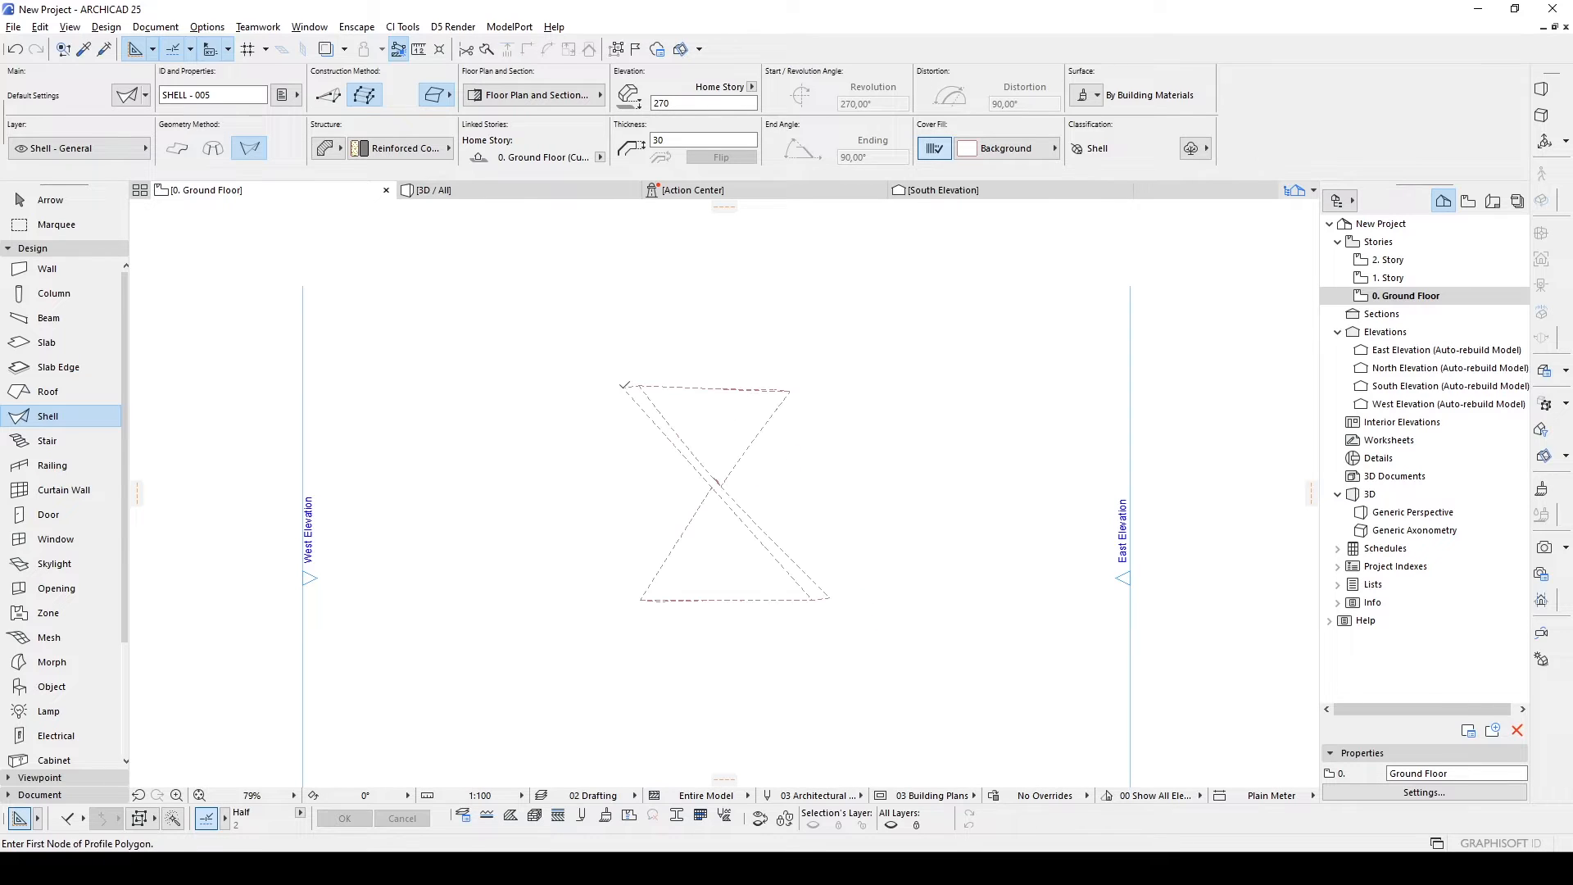
{"action": "left_click", "coordinate": [49, 199]}
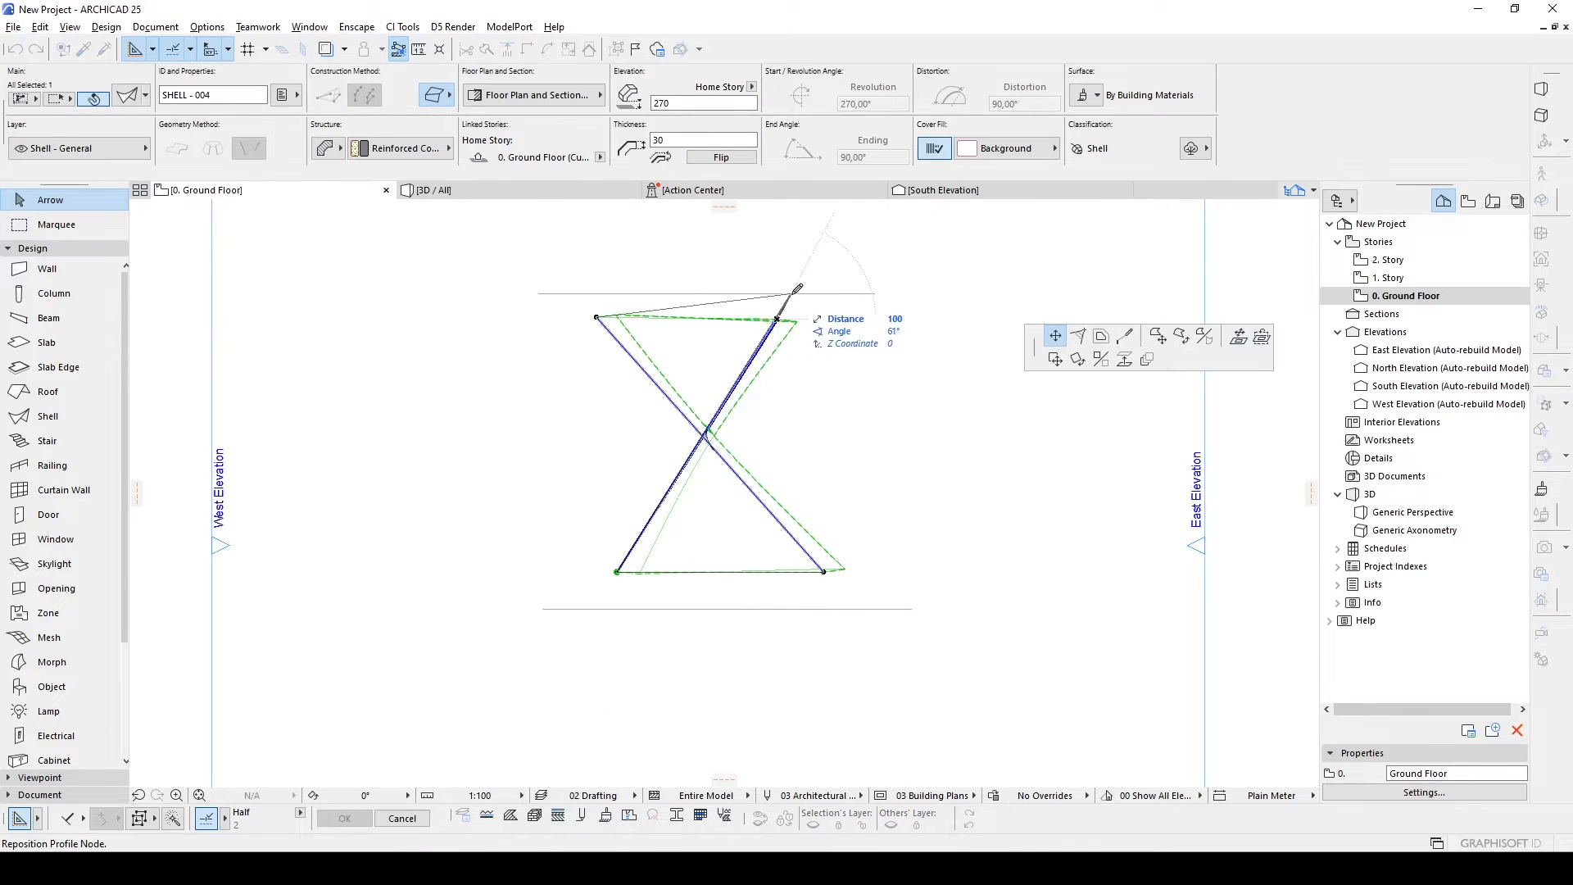
{"action": "left_click_drag", "start_coordinate": [776, 316], "coordinate": [591, 293]}
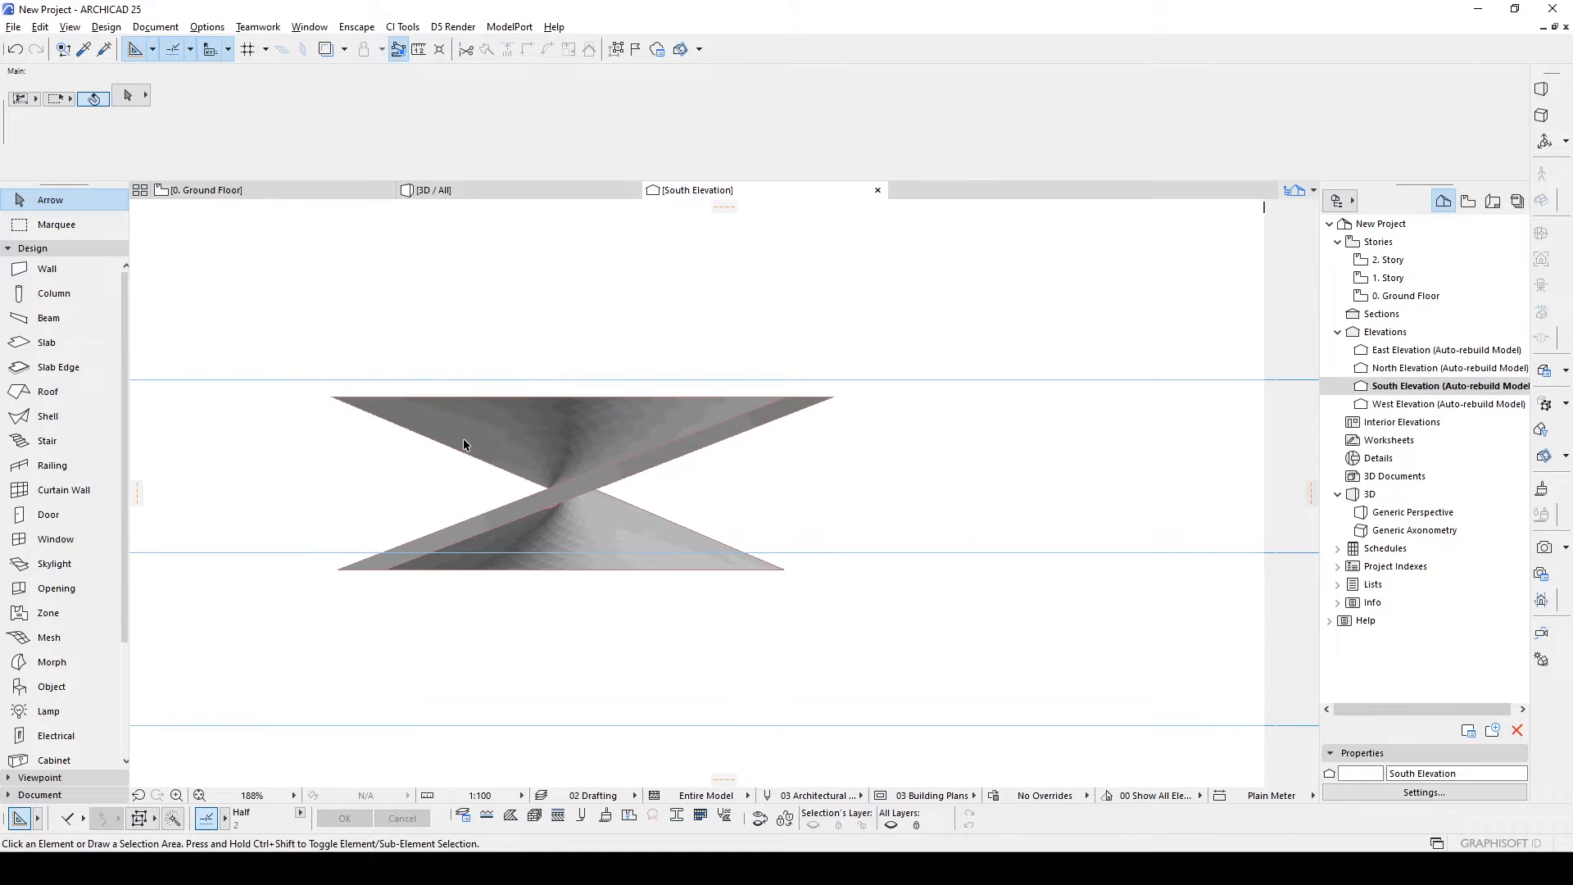
Lower the twisted shell's profile nodes in the elevations and raise its Elevation value to 1.
{"action": "left_click", "coordinate": [464, 444]}
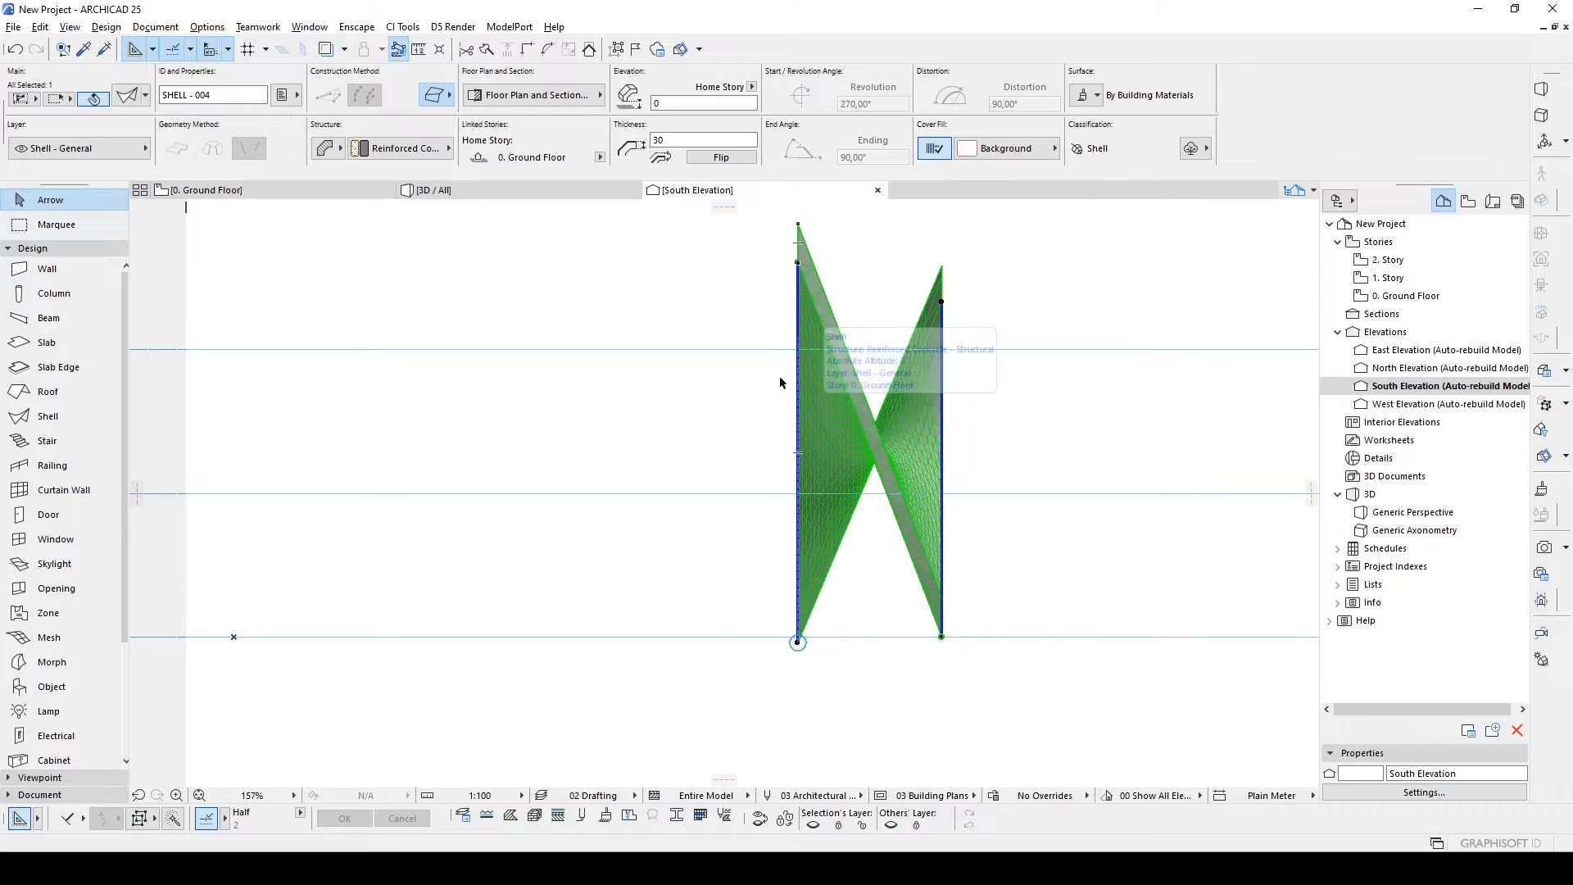
{"action": "mouse_move", "coordinate": [785, 330]}
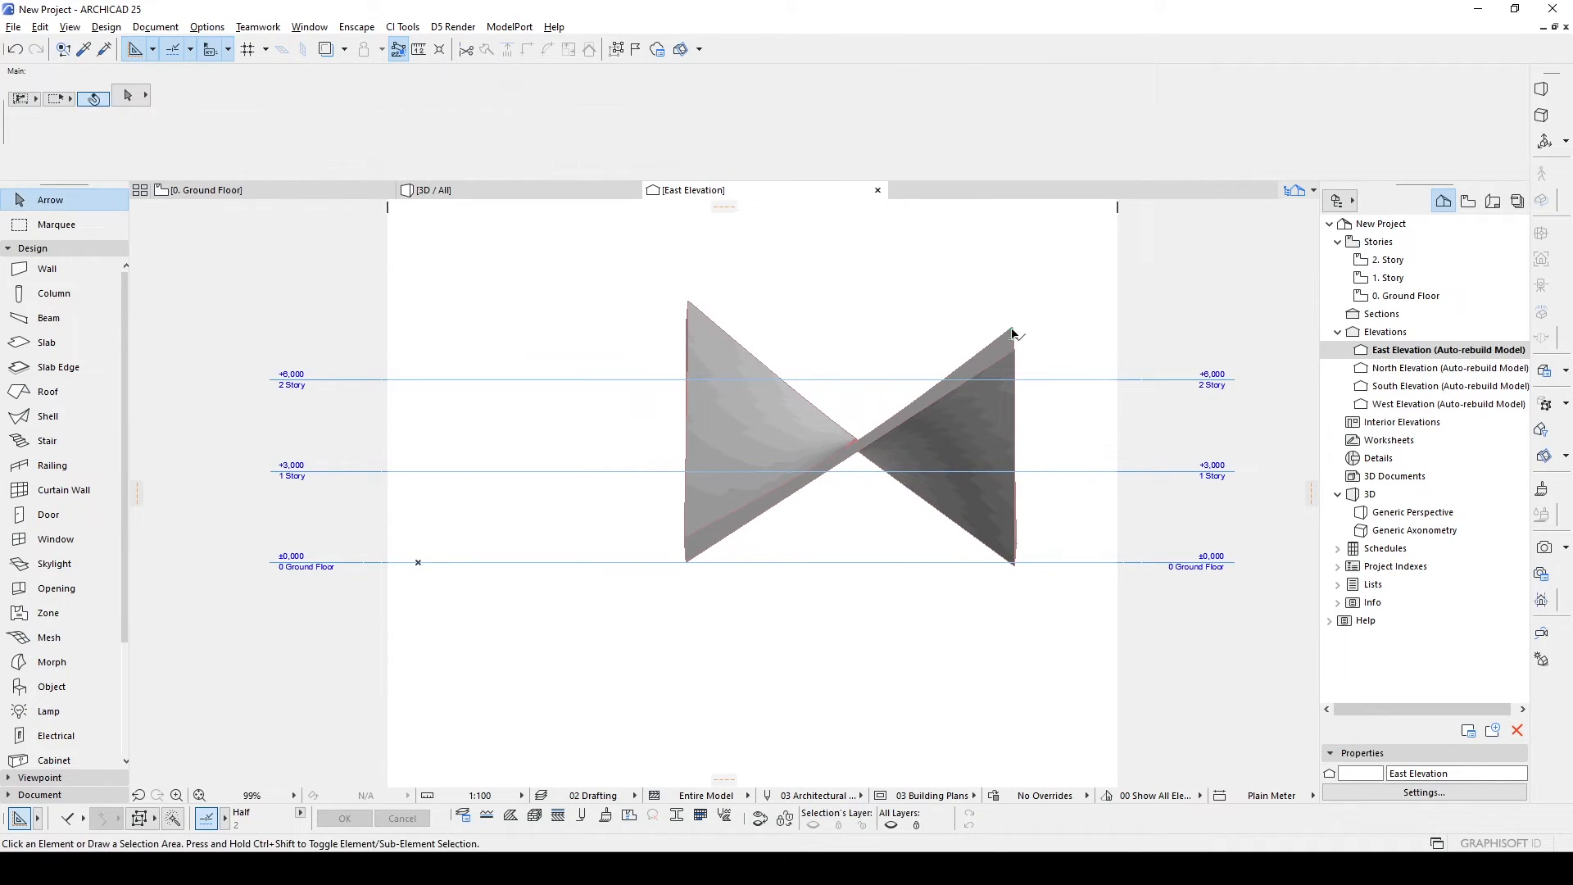
{"action": "left_click", "coordinate": [850, 431]}
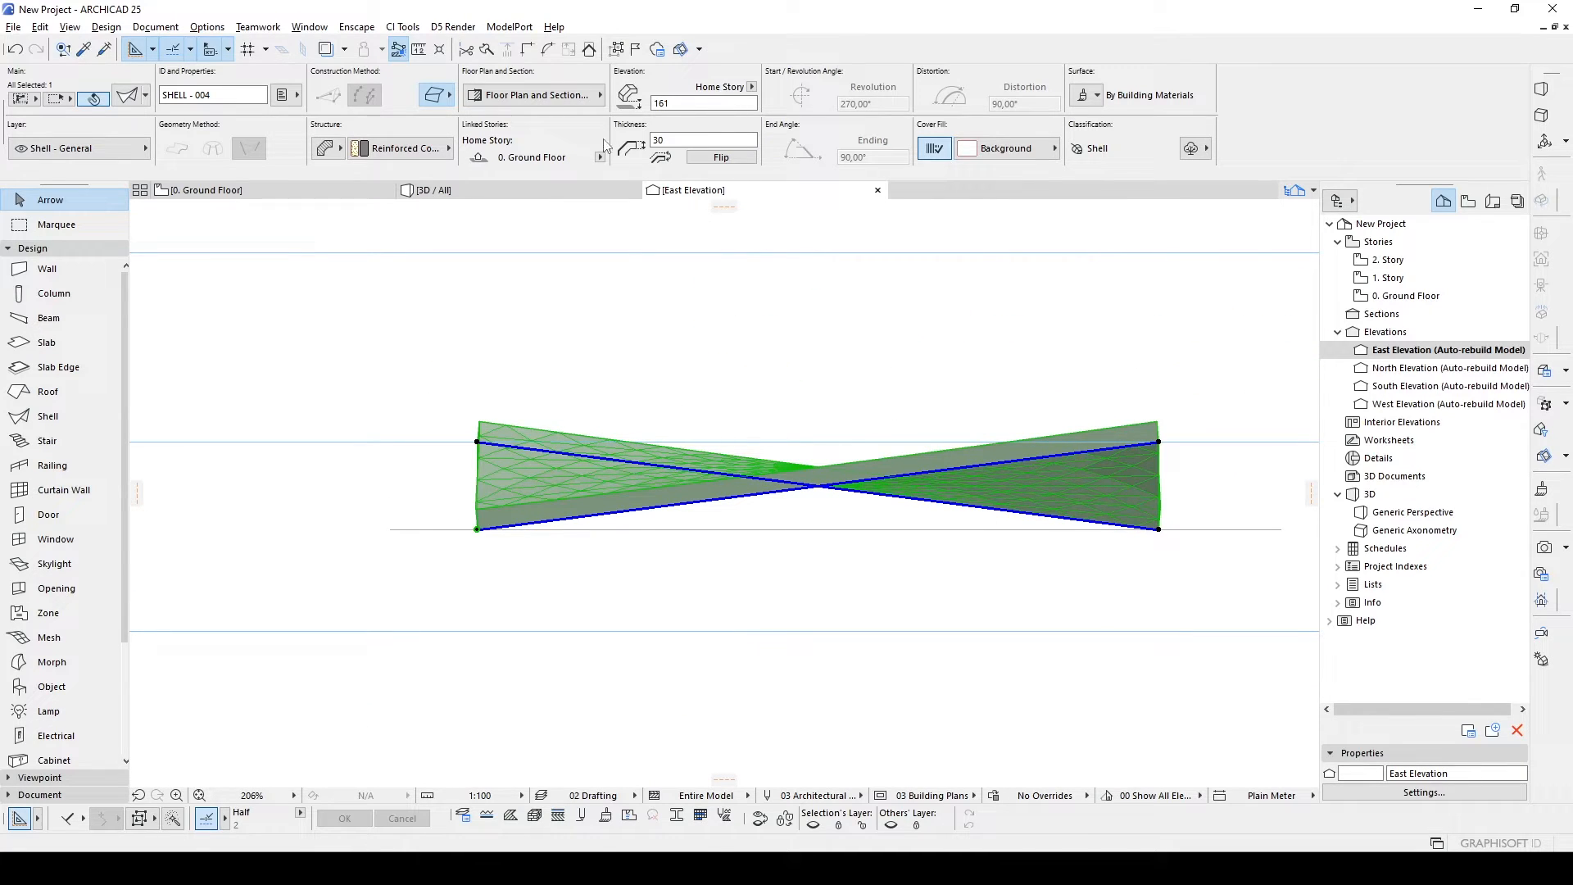
{"action": "type", "text": "1"}
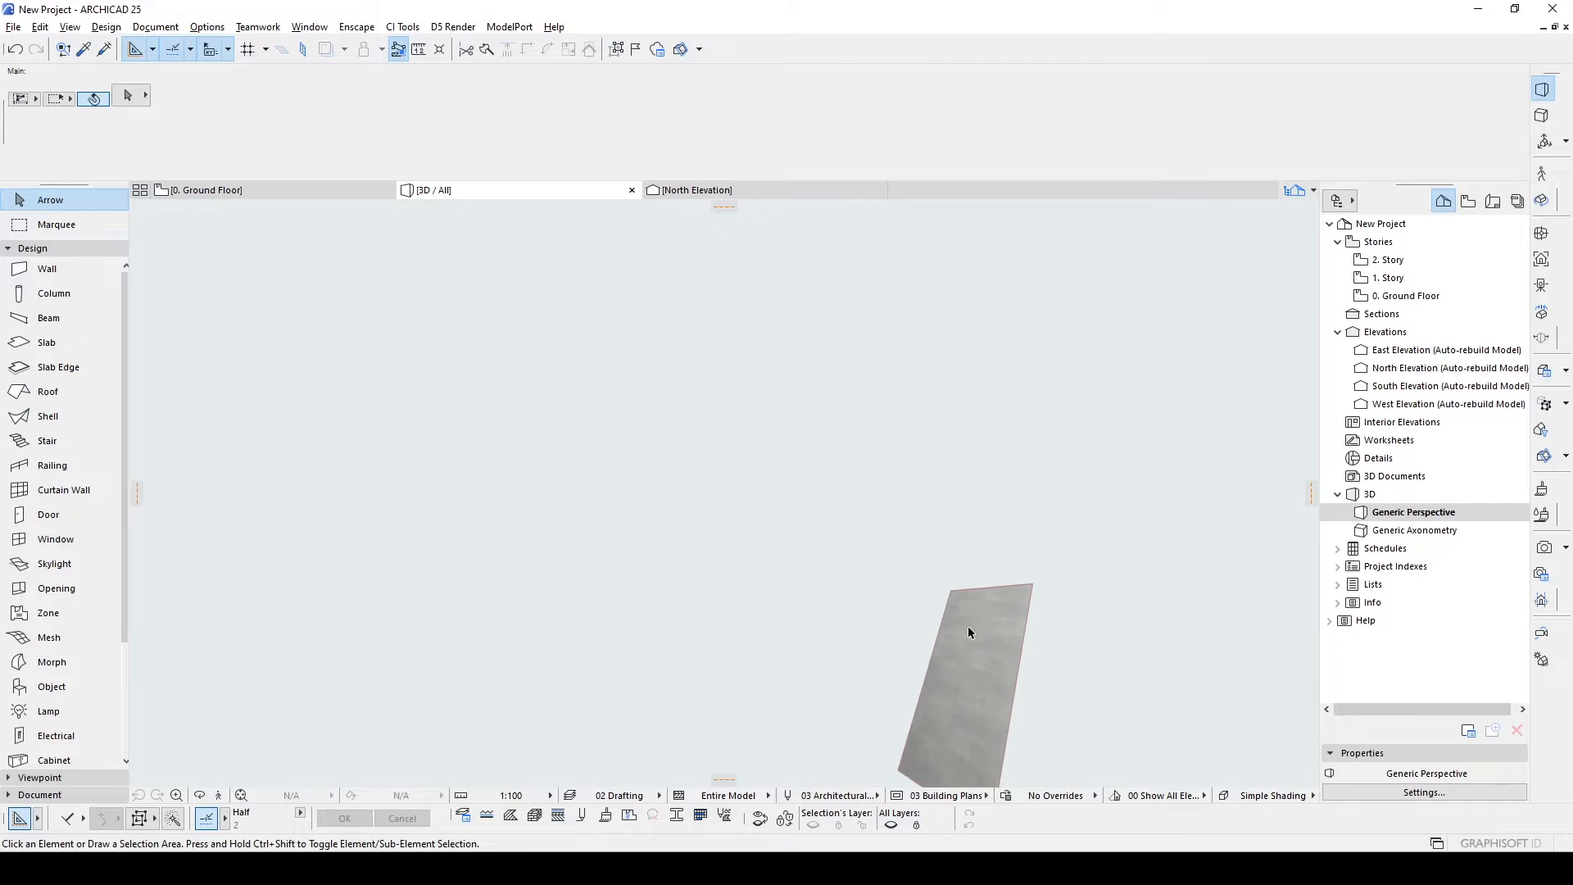
Drag the flat shell's corner nodes in 3D so it becomes a triangular sail.
{"action": "left_click_drag", "start_coordinate": [970, 632], "coordinate": [554, 503]}
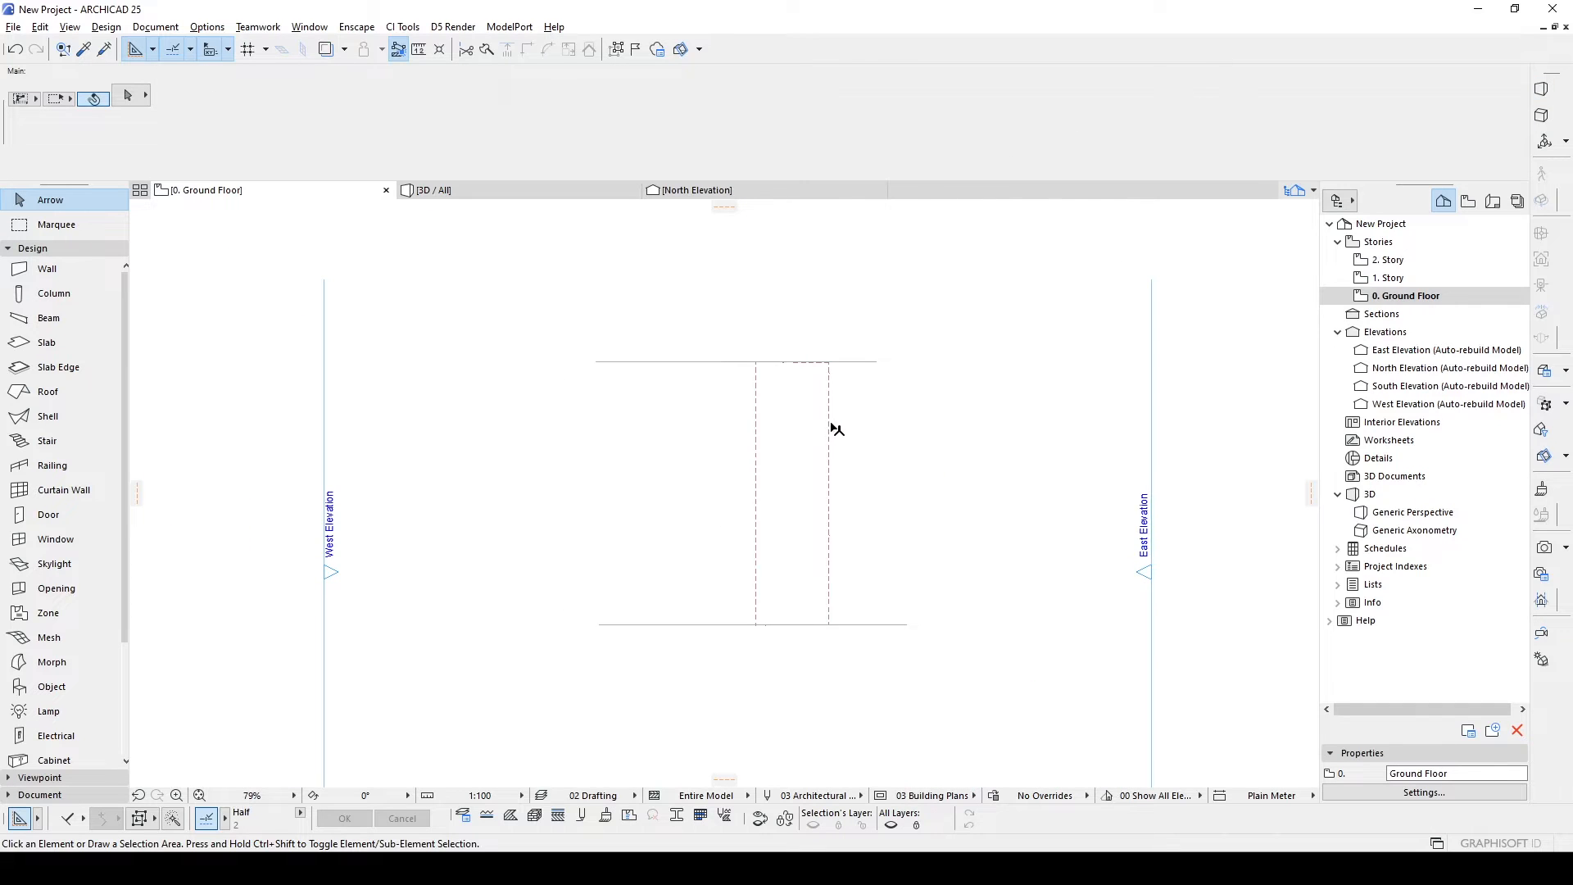
{"action": "left_click", "coordinate": [828, 492]}
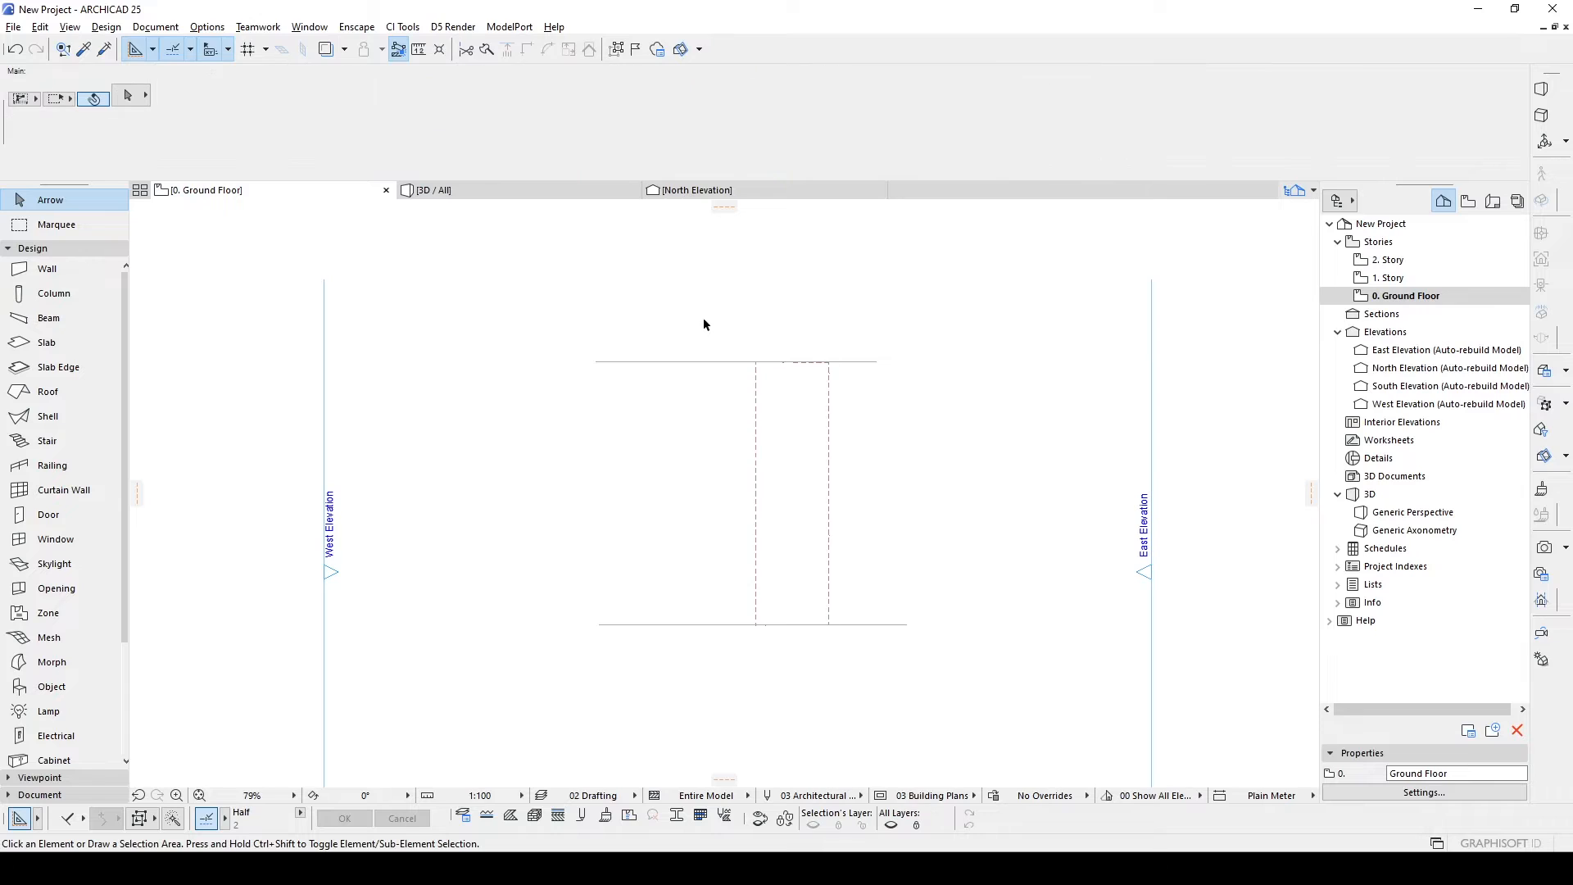
{"action": "mouse_move", "coordinate": [699, 328]}
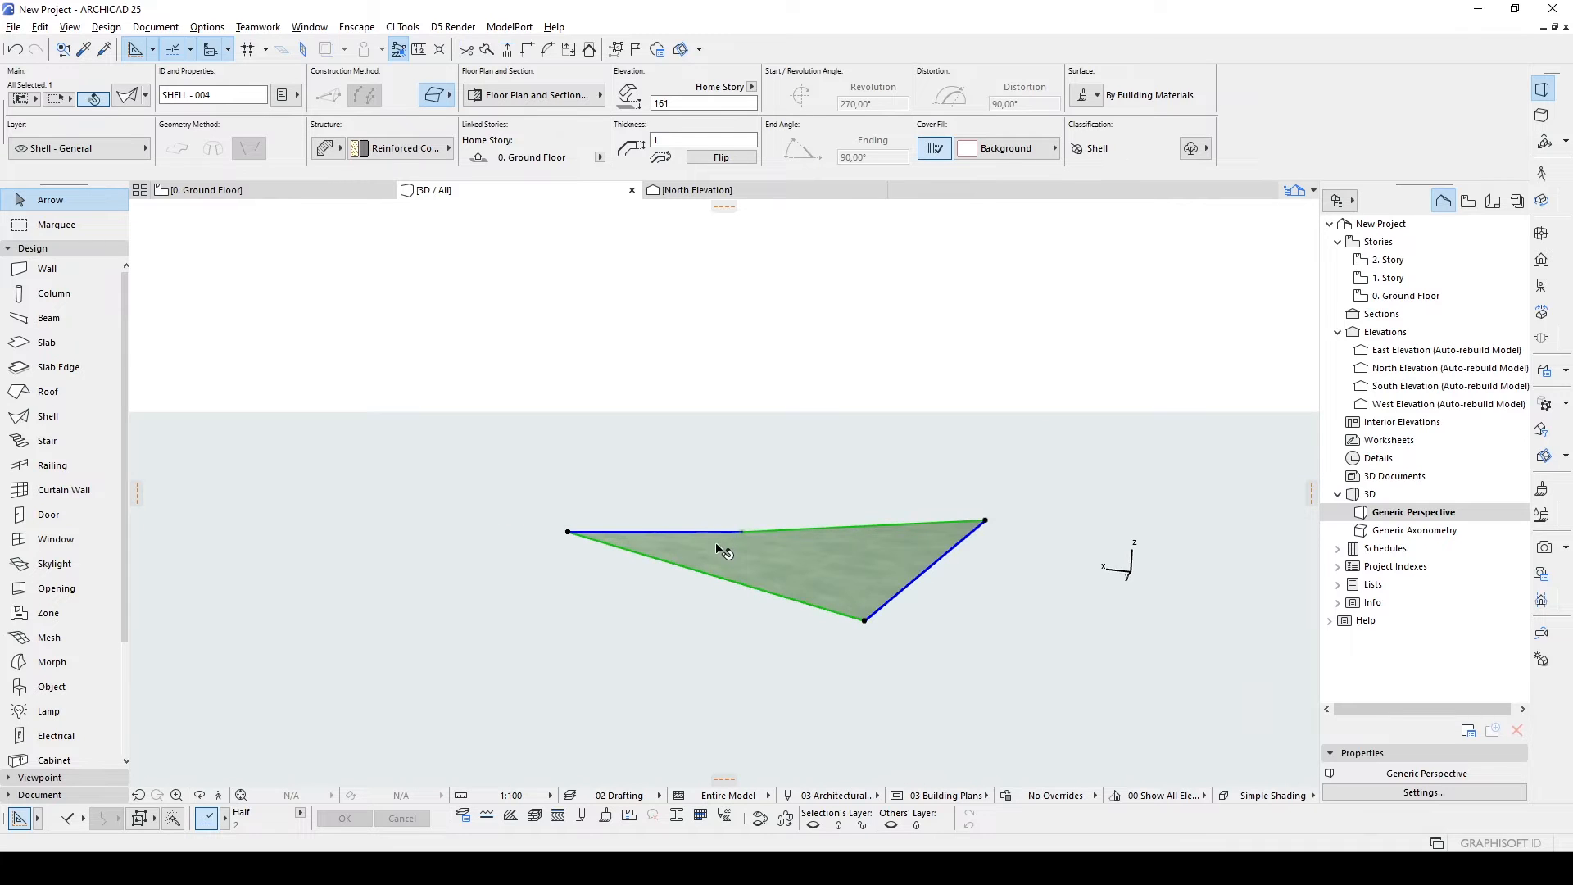
{"action": "mouse_move", "coordinate": [563, 539]}
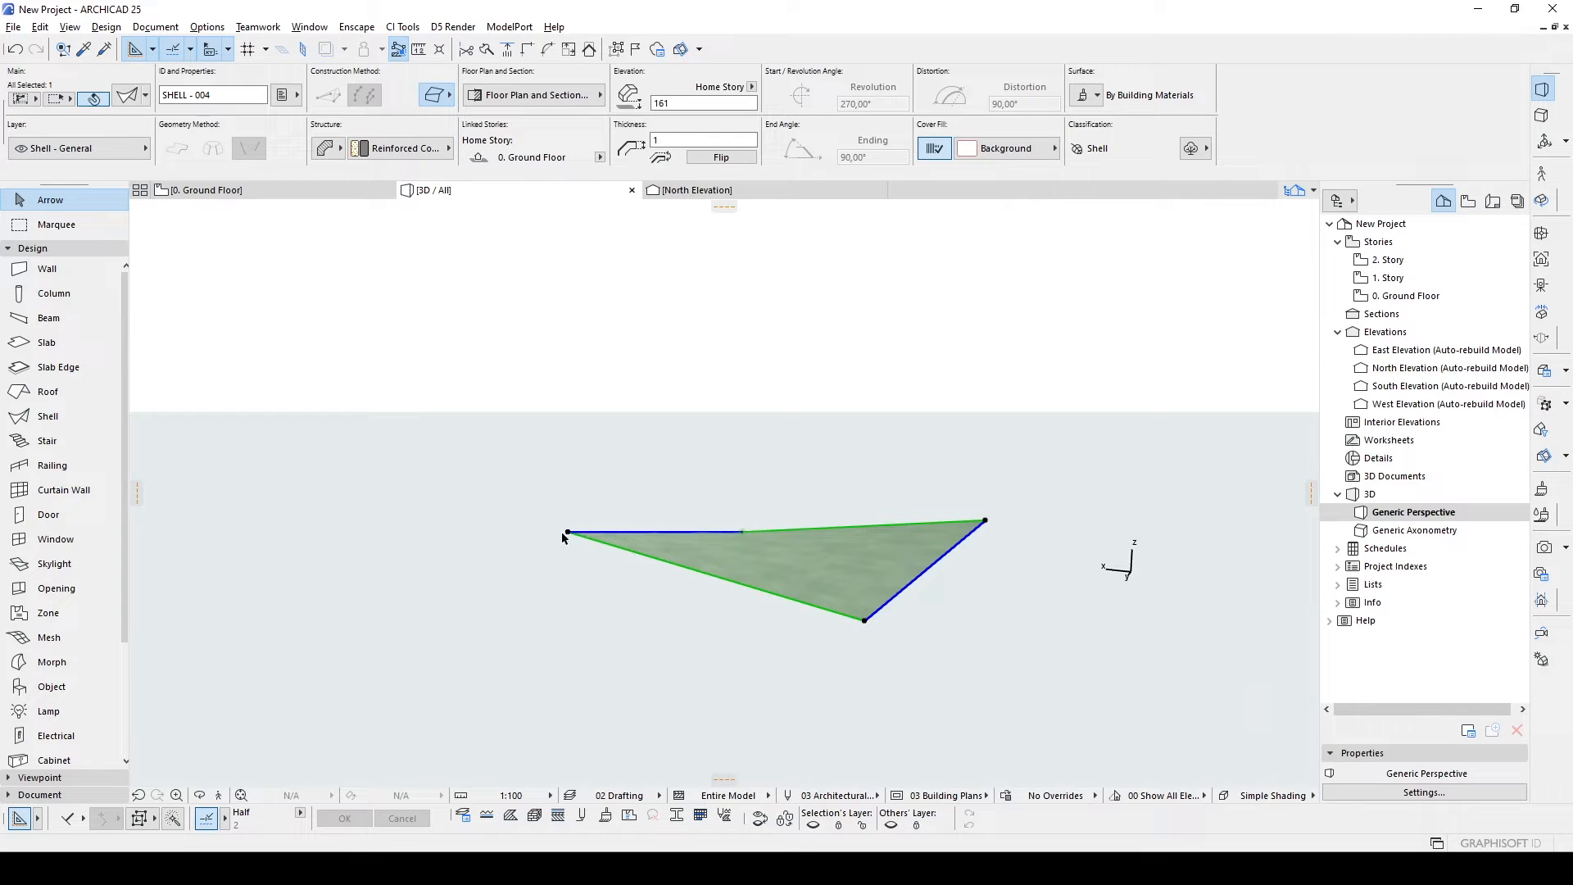
{"action": "mouse_move", "coordinate": [978, 531]}
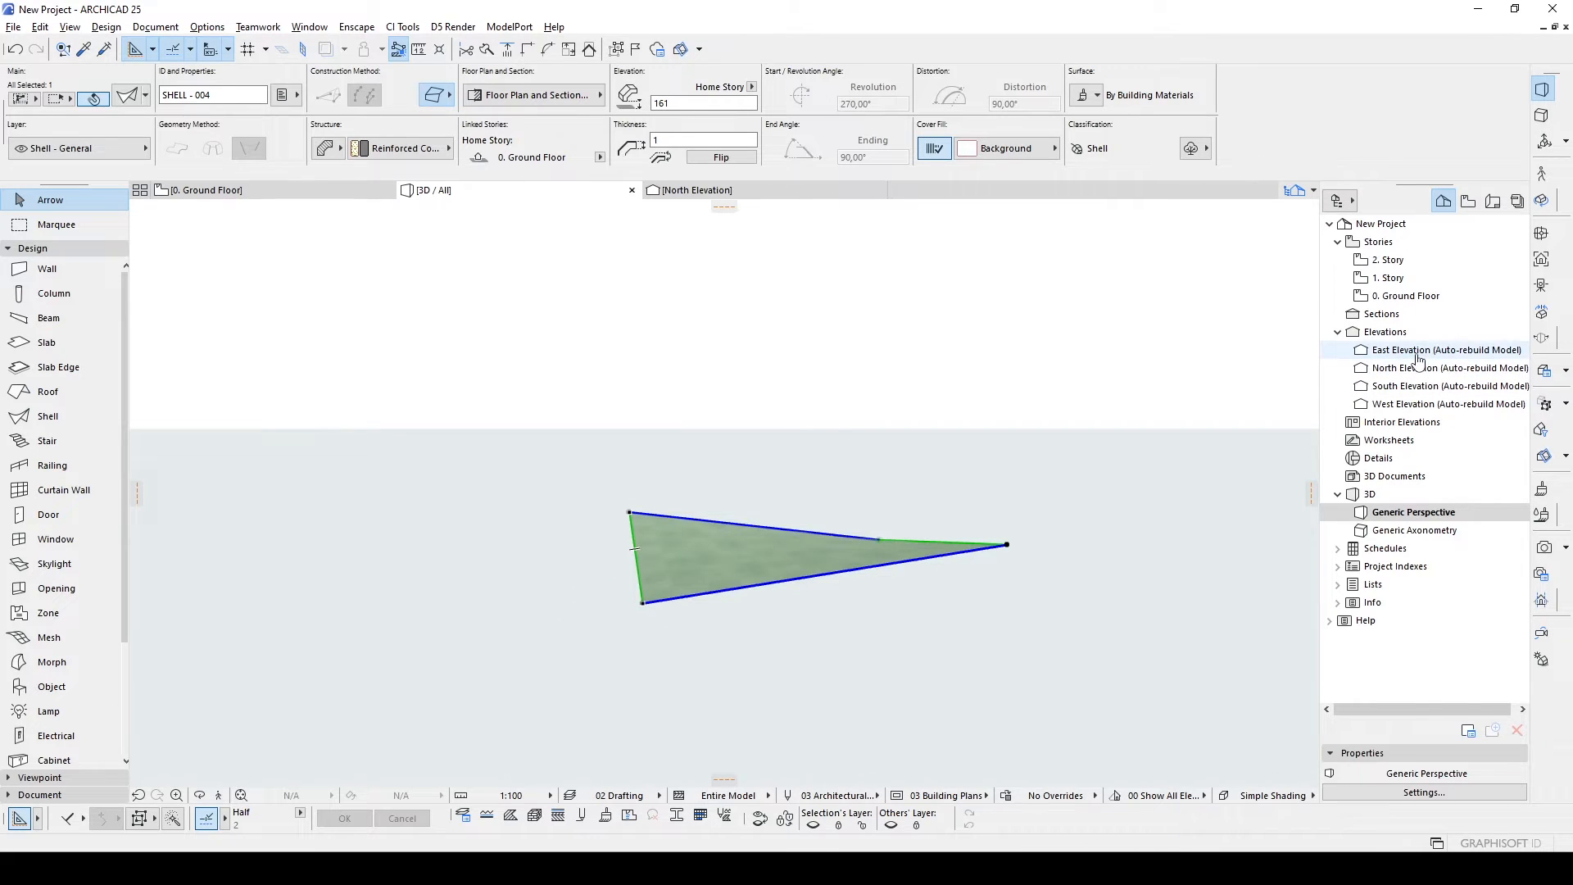
Drag shell corners to different heights, checking the bowtie profile in the East Elevation.
{"action": "double_click", "coordinate": [1446, 349]}
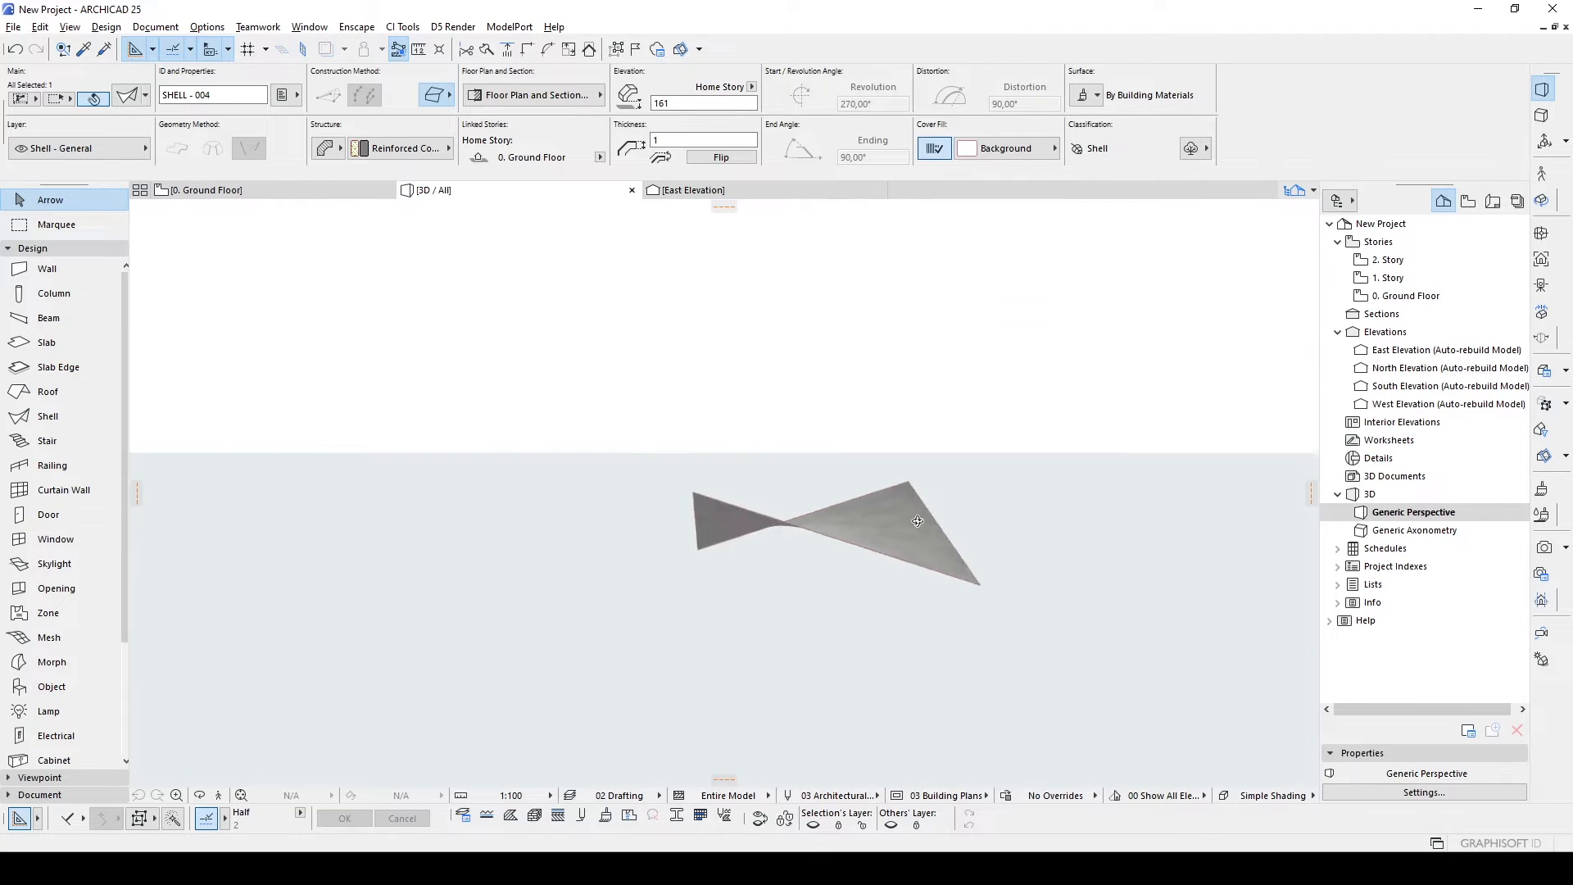
{"action": "left_click_drag", "start_coordinate": [916, 521], "coordinate": [835, 585]}
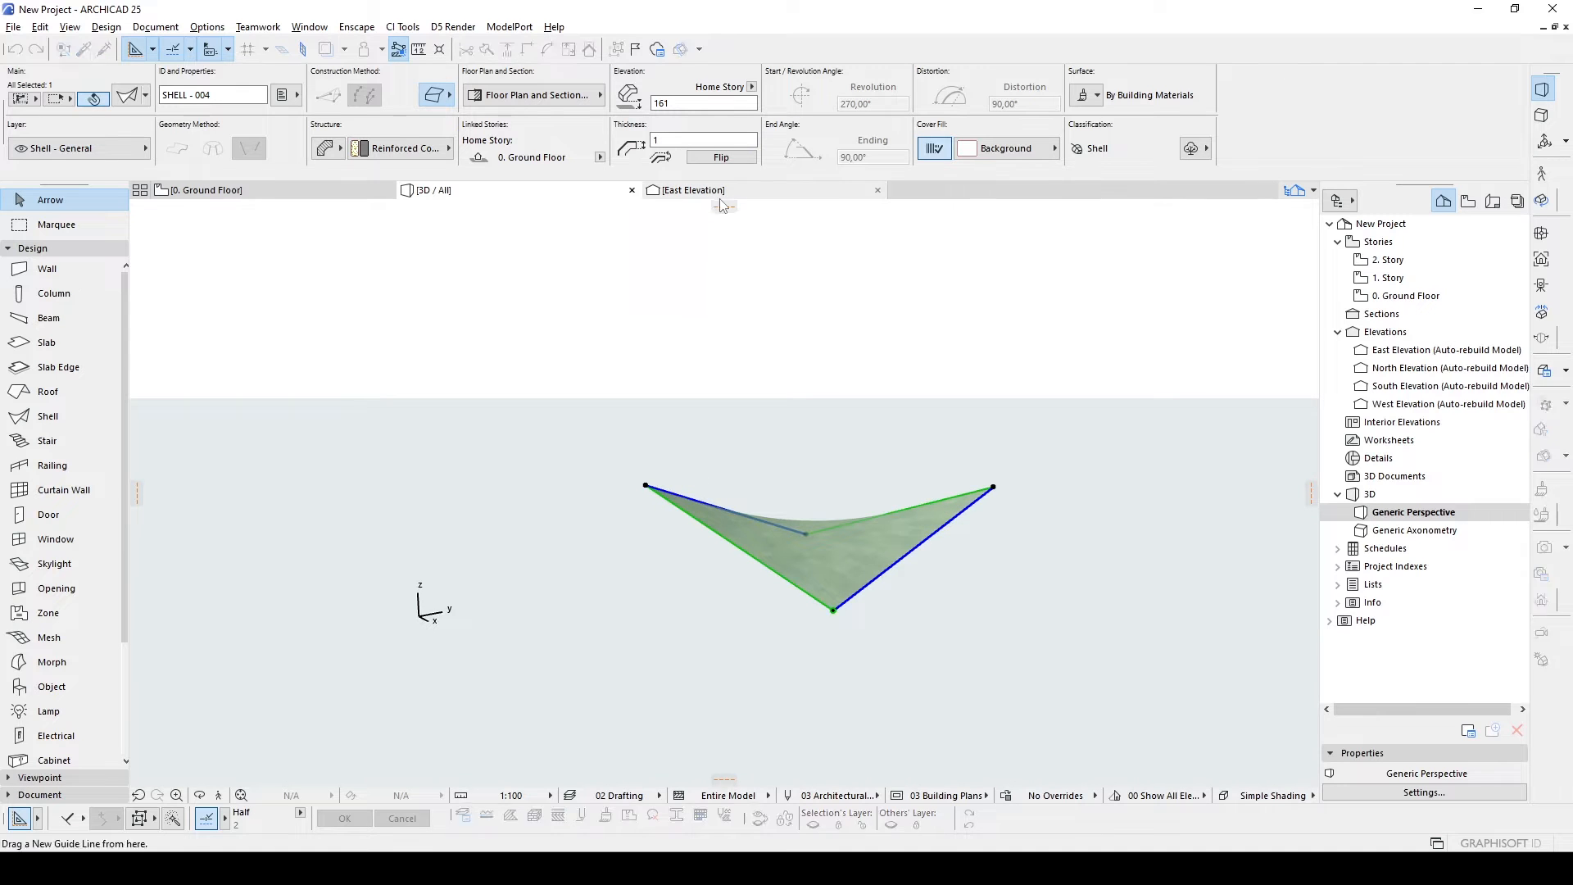
{"action": "left_click", "coordinate": [690, 190]}
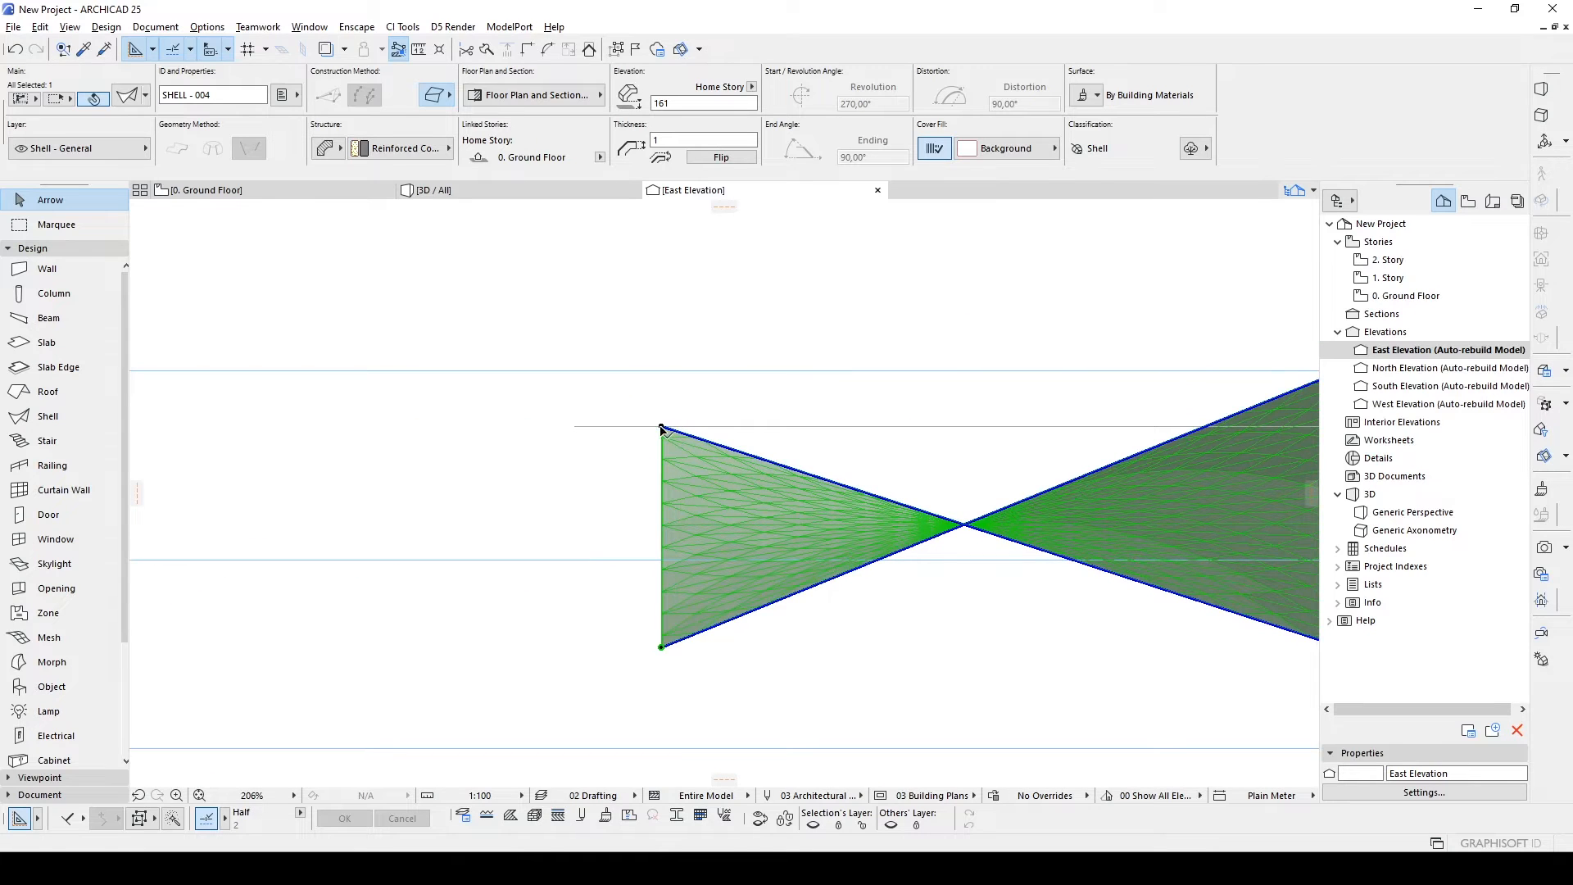
Override the canopy shell's surfaces with Paint - Sand Beige in Shell Selection Settings.
{"action": "left_click", "coordinate": [431, 190]}
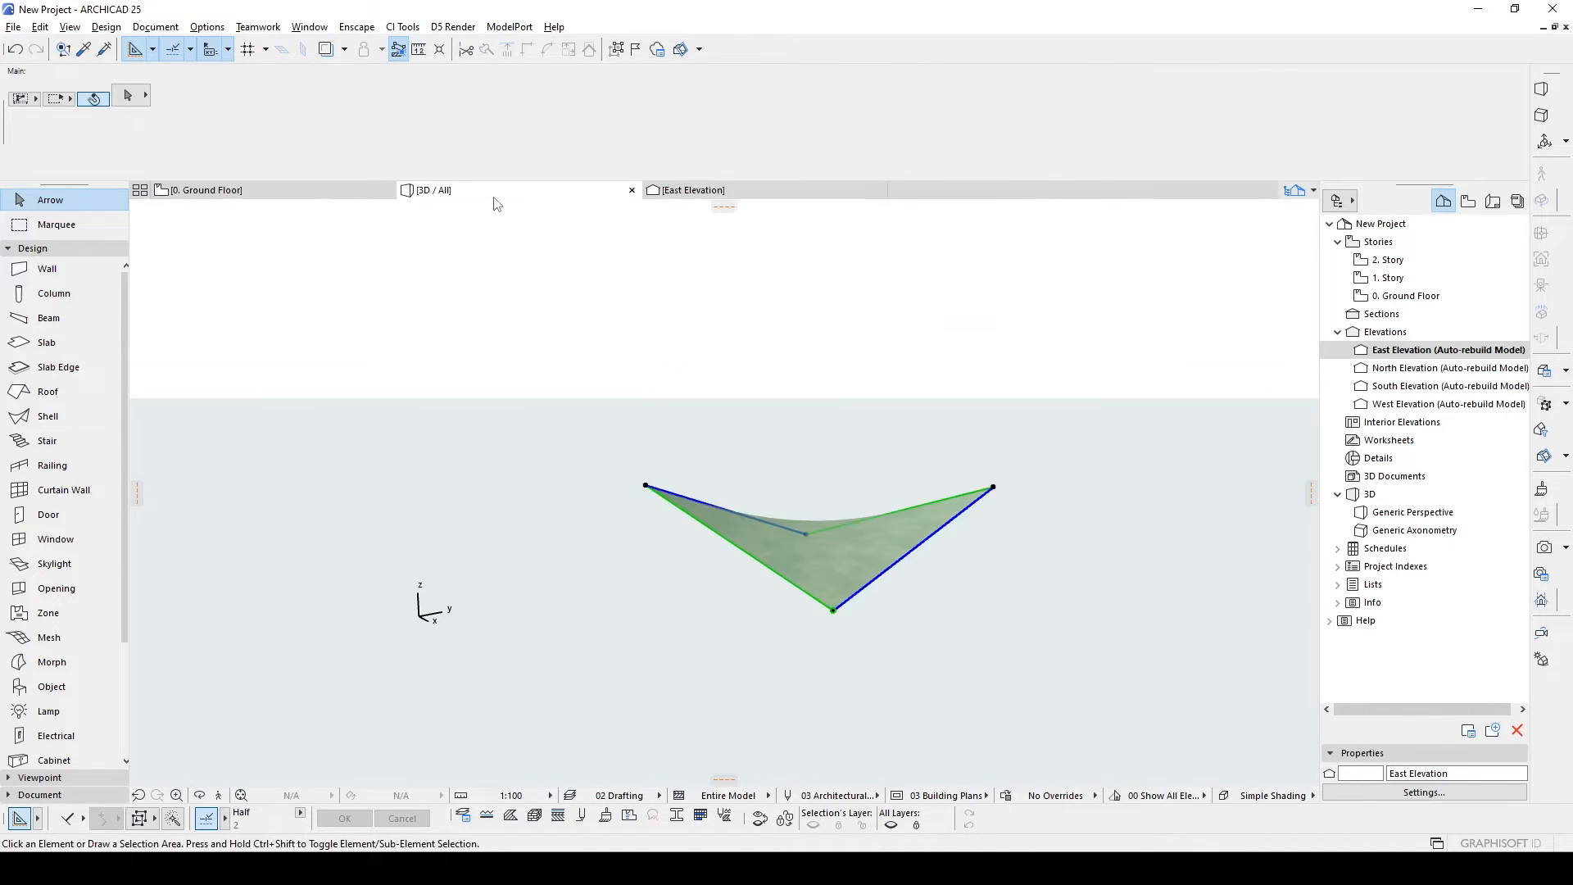
{"action": "left_click", "coordinate": [1412, 511]}
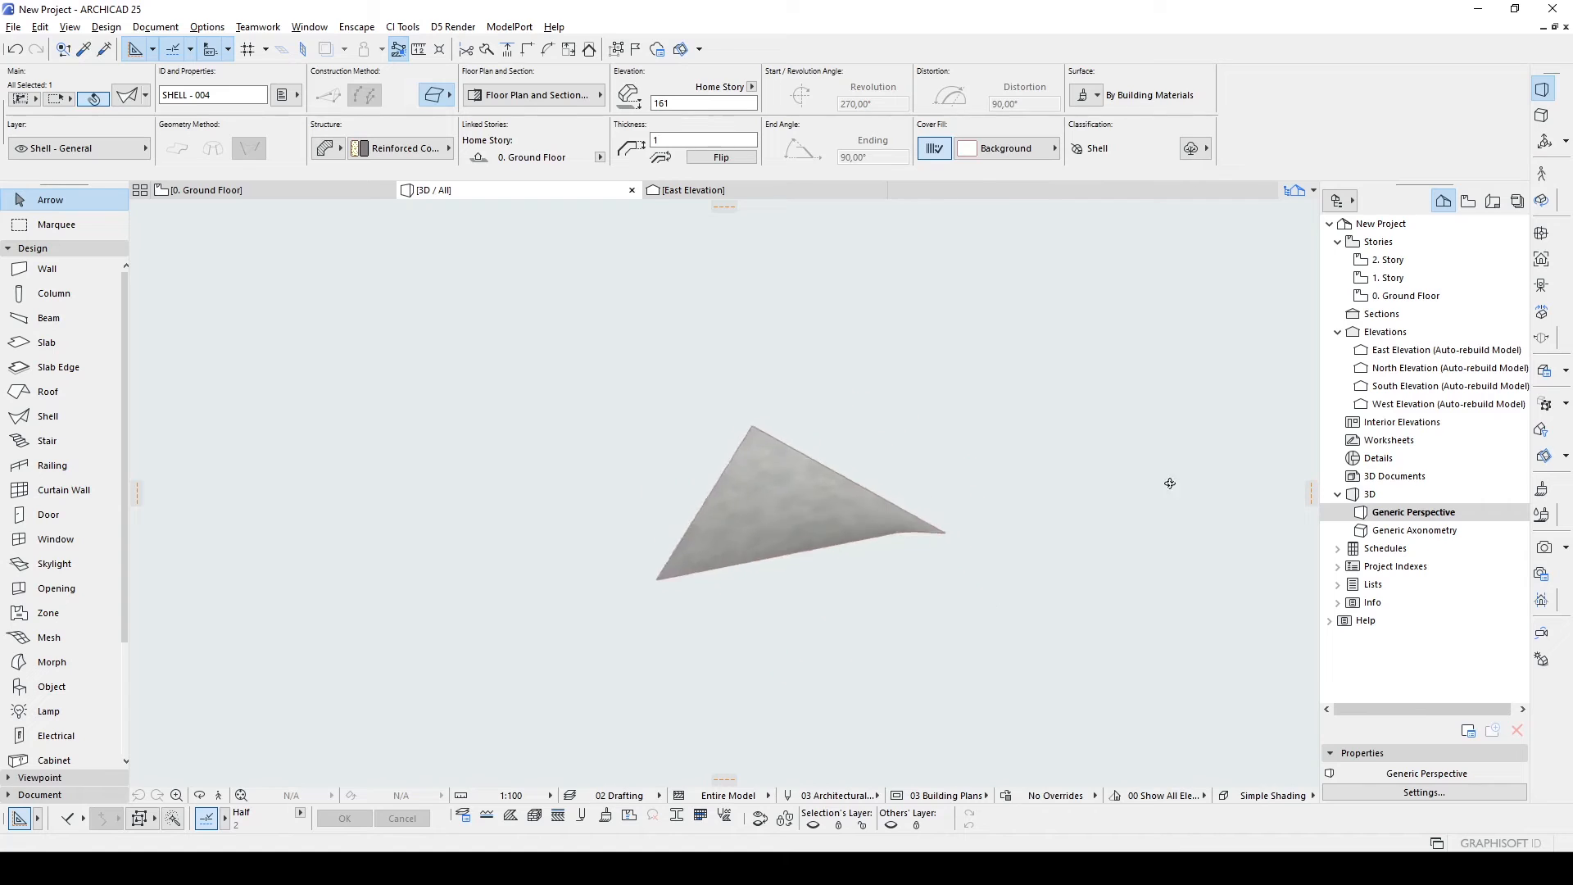
{"action": "left_click", "coordinate": [798, 502]}
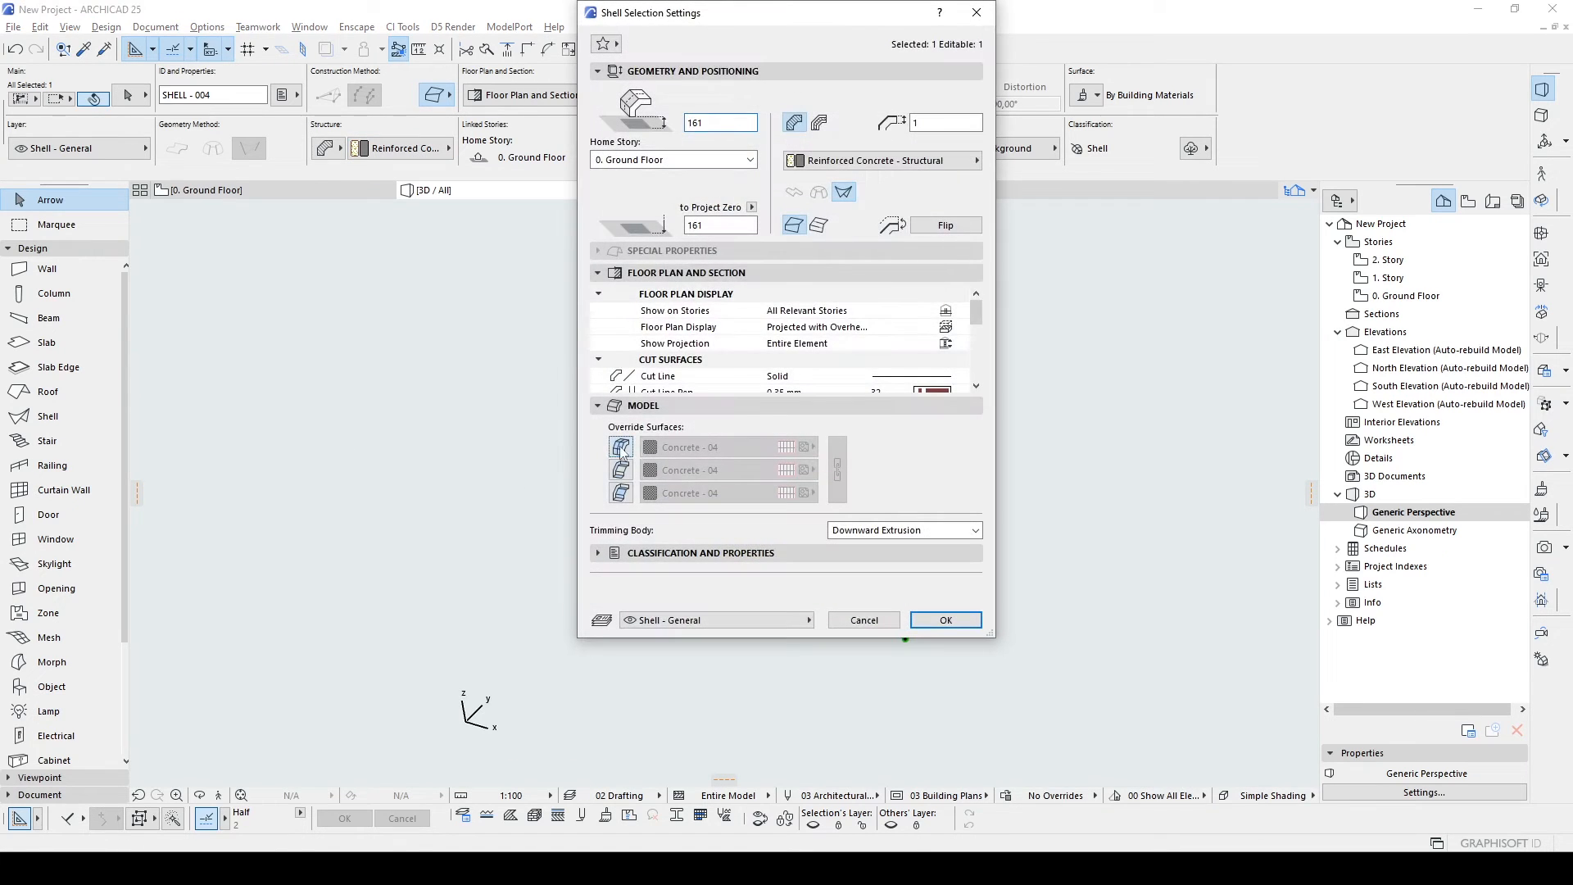
{"action": "left_click", "coordinate": [808, 470]}
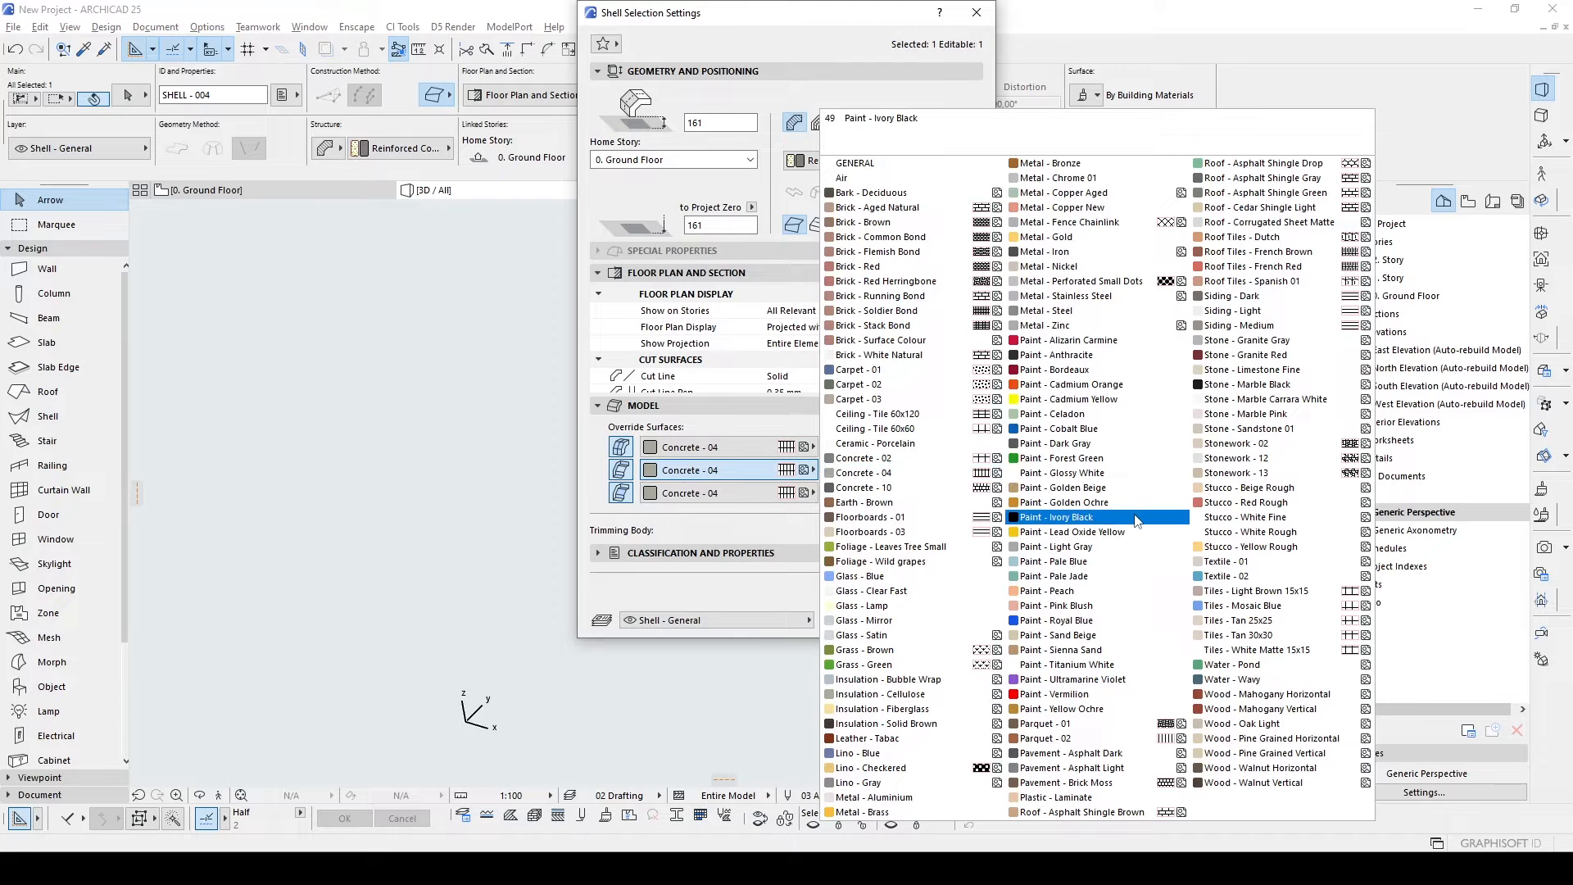
{"action": "left_click", "coordinate": [1053, 634]}
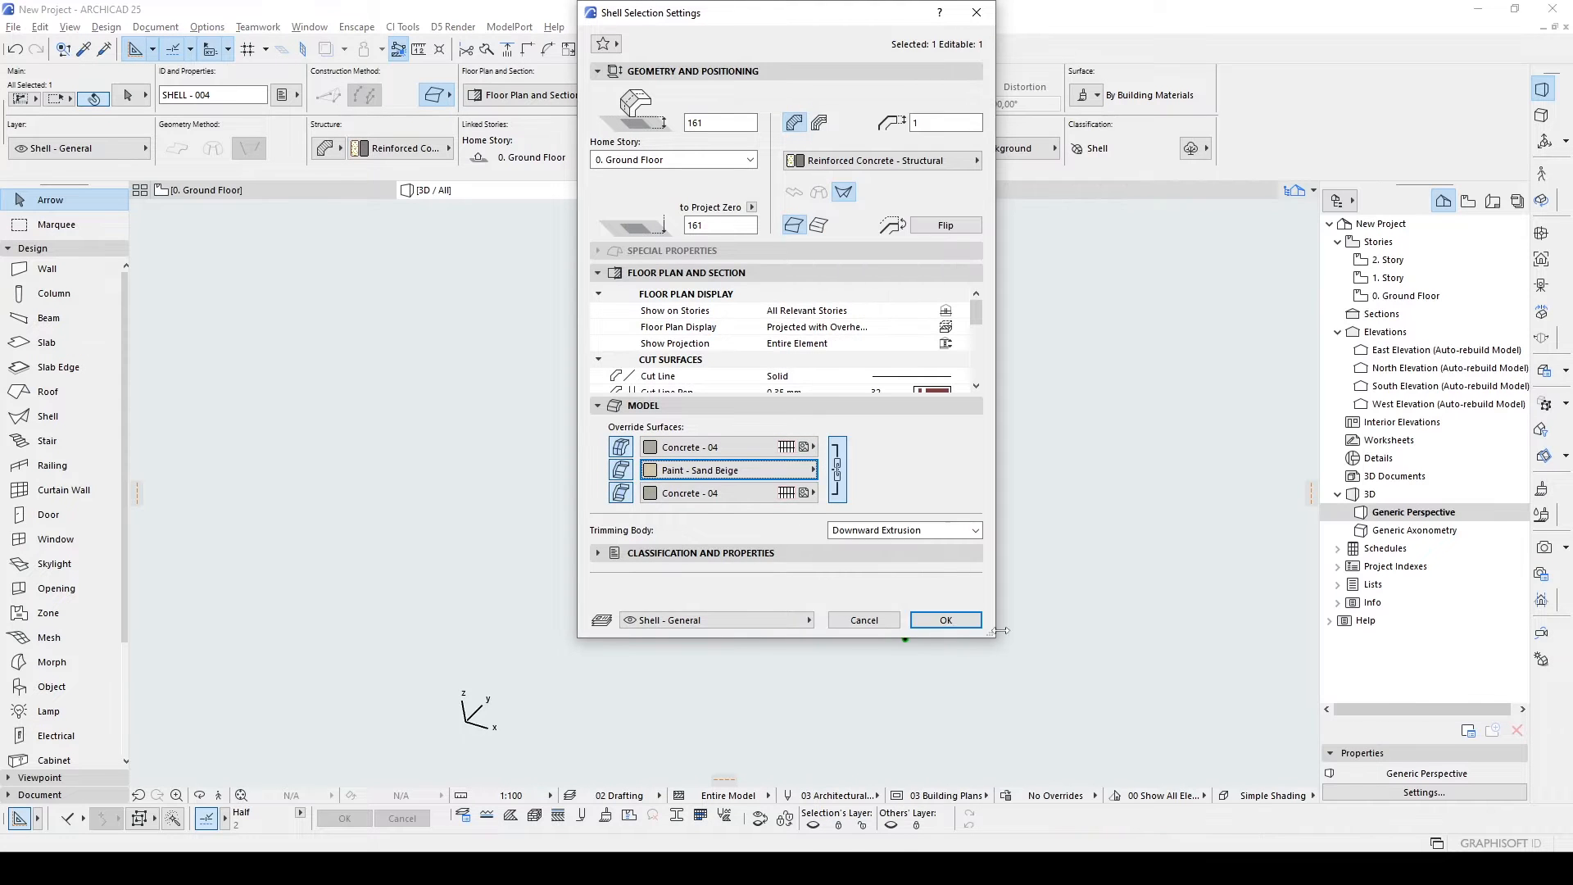
{"action": "left_click", "coordinate": [943, 620]}
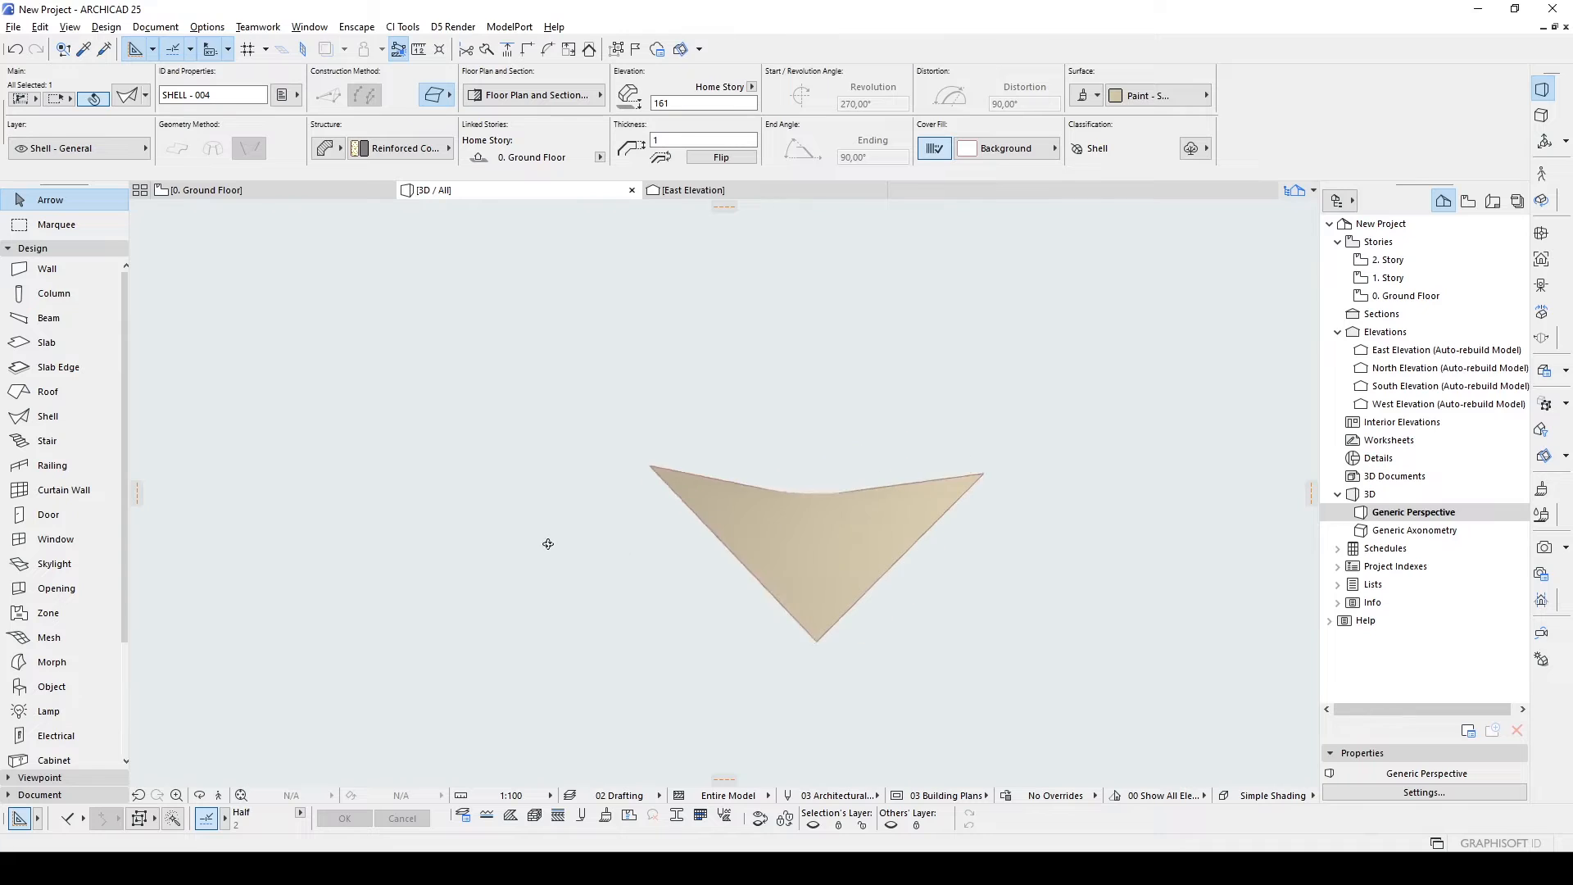
{"action": "left_click", "coordinate": [813, 553]}
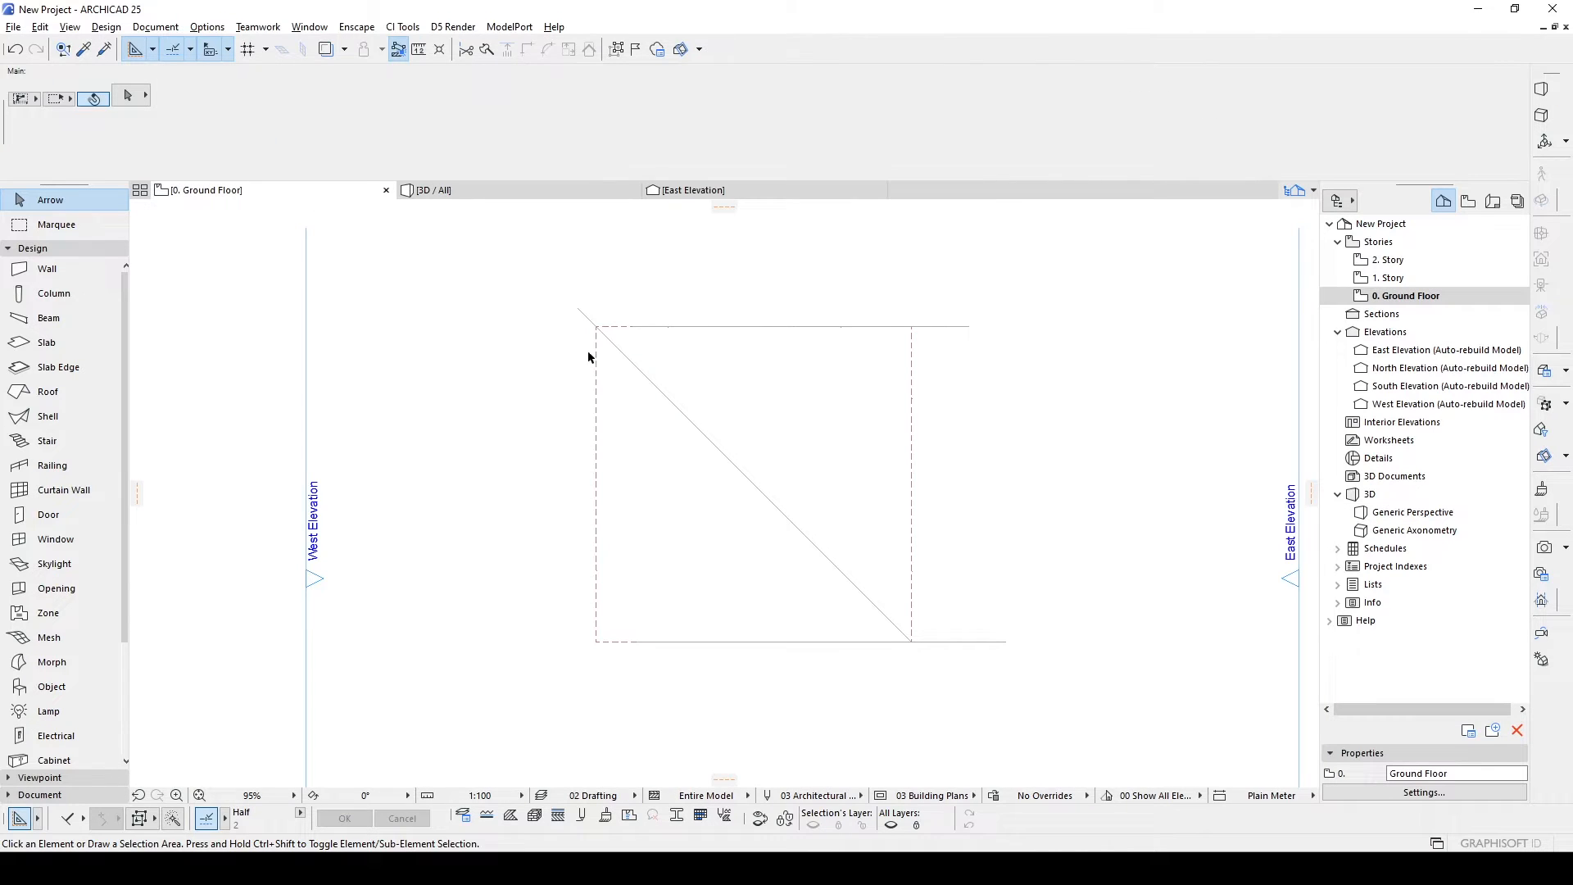
{"action": "mouse_move", "coordinate": [48, 316]}
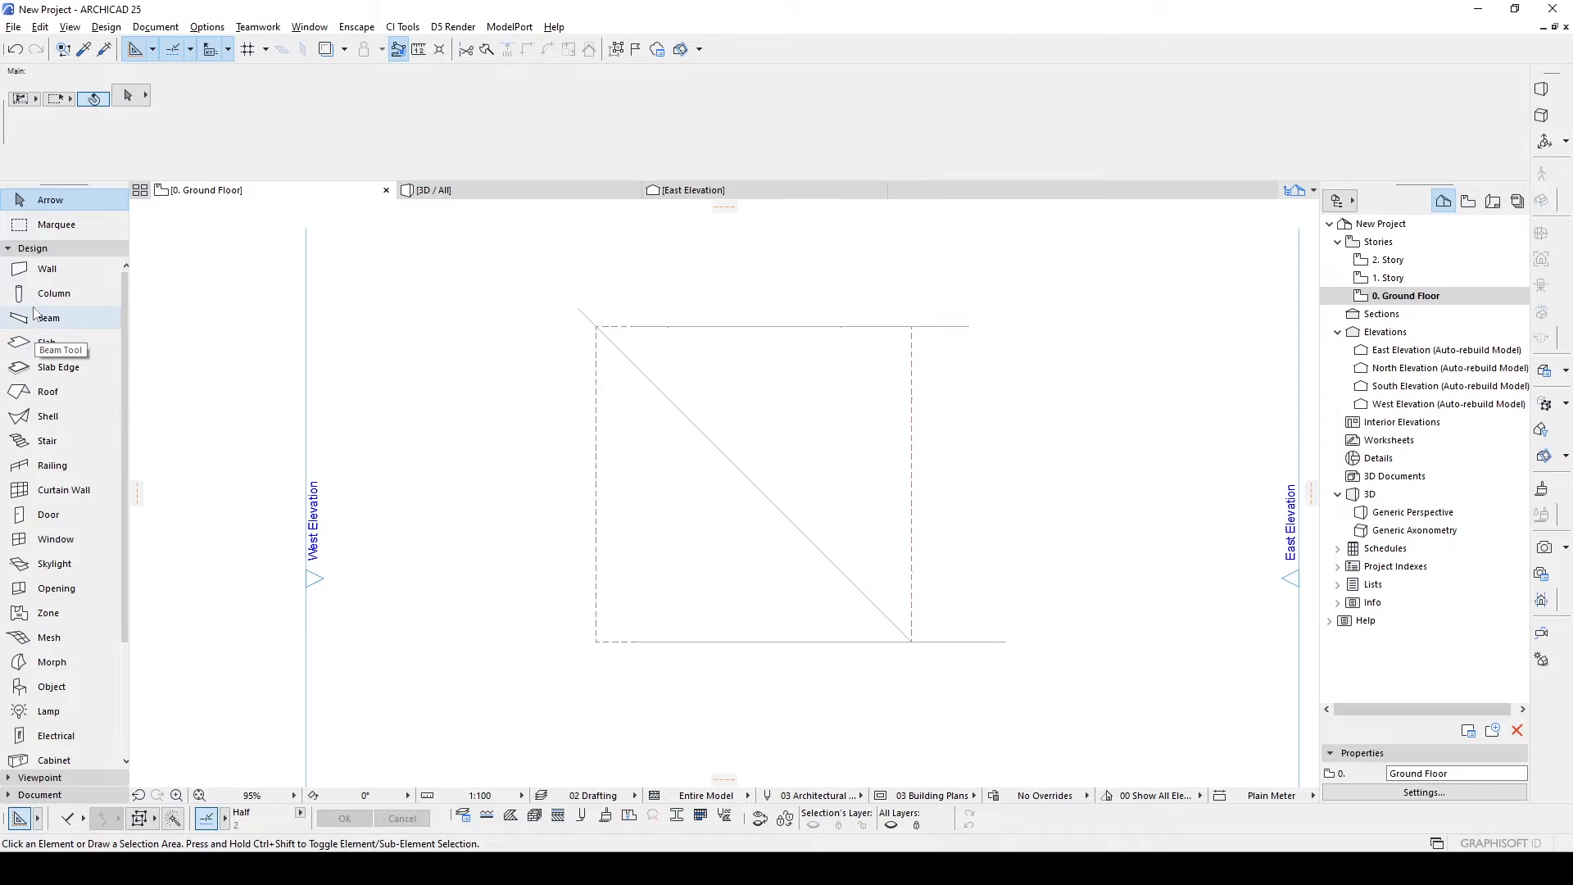
Place a column at one canopy corner and Ctrl-drag a copy to the opposite corner.
{"action": "left_click", "coordinate": [54, 293]}
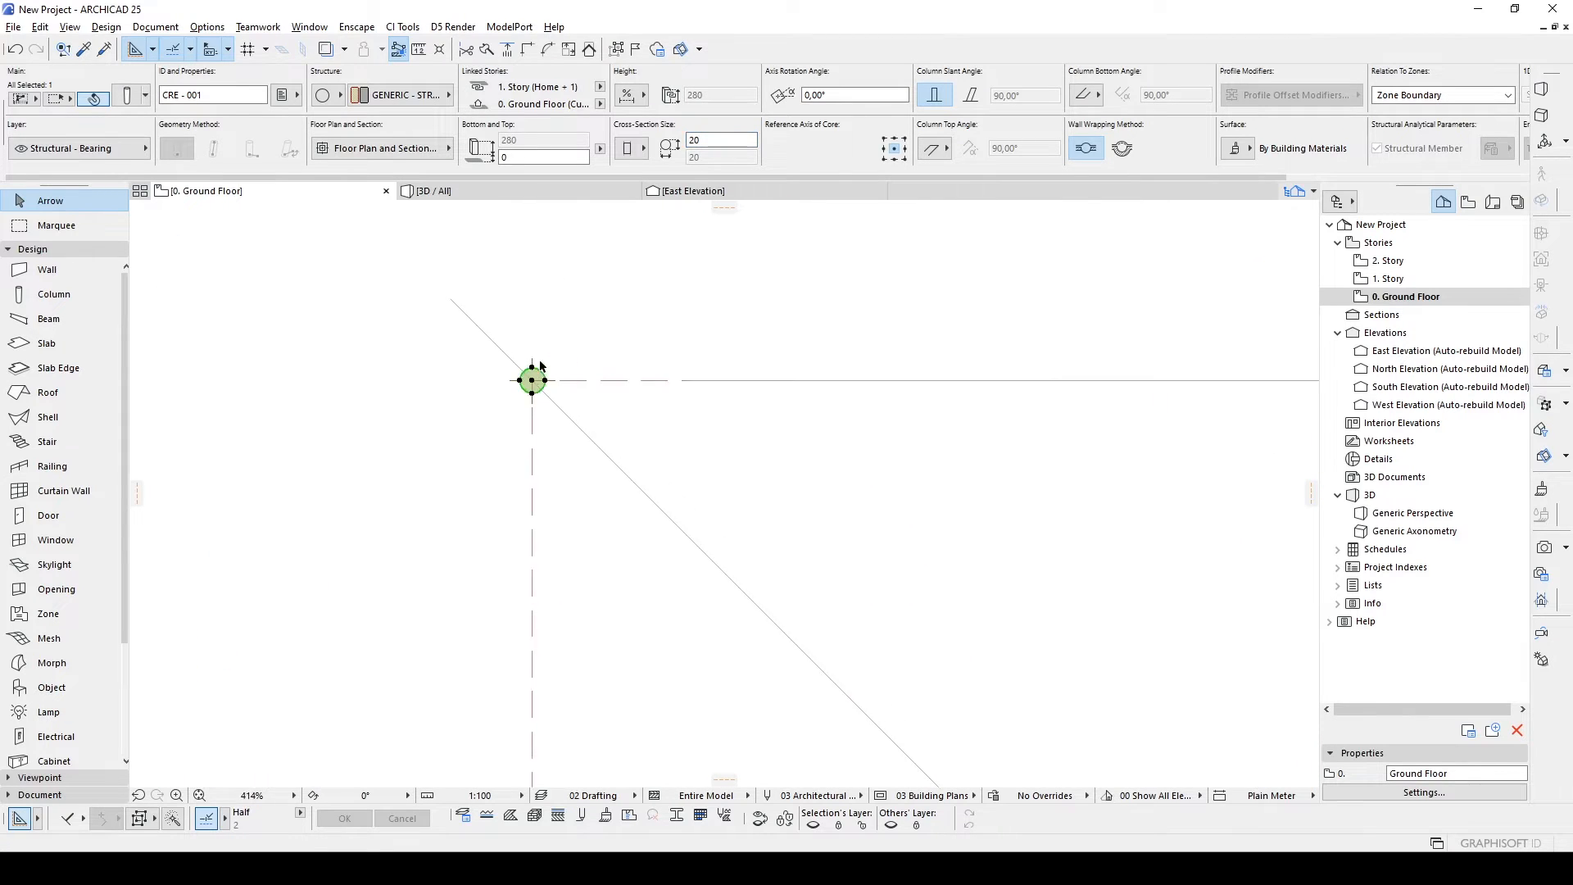
{"action": "left_click_drag", "start_coordinate": [531, 378], "coordinate": [949, 692]}
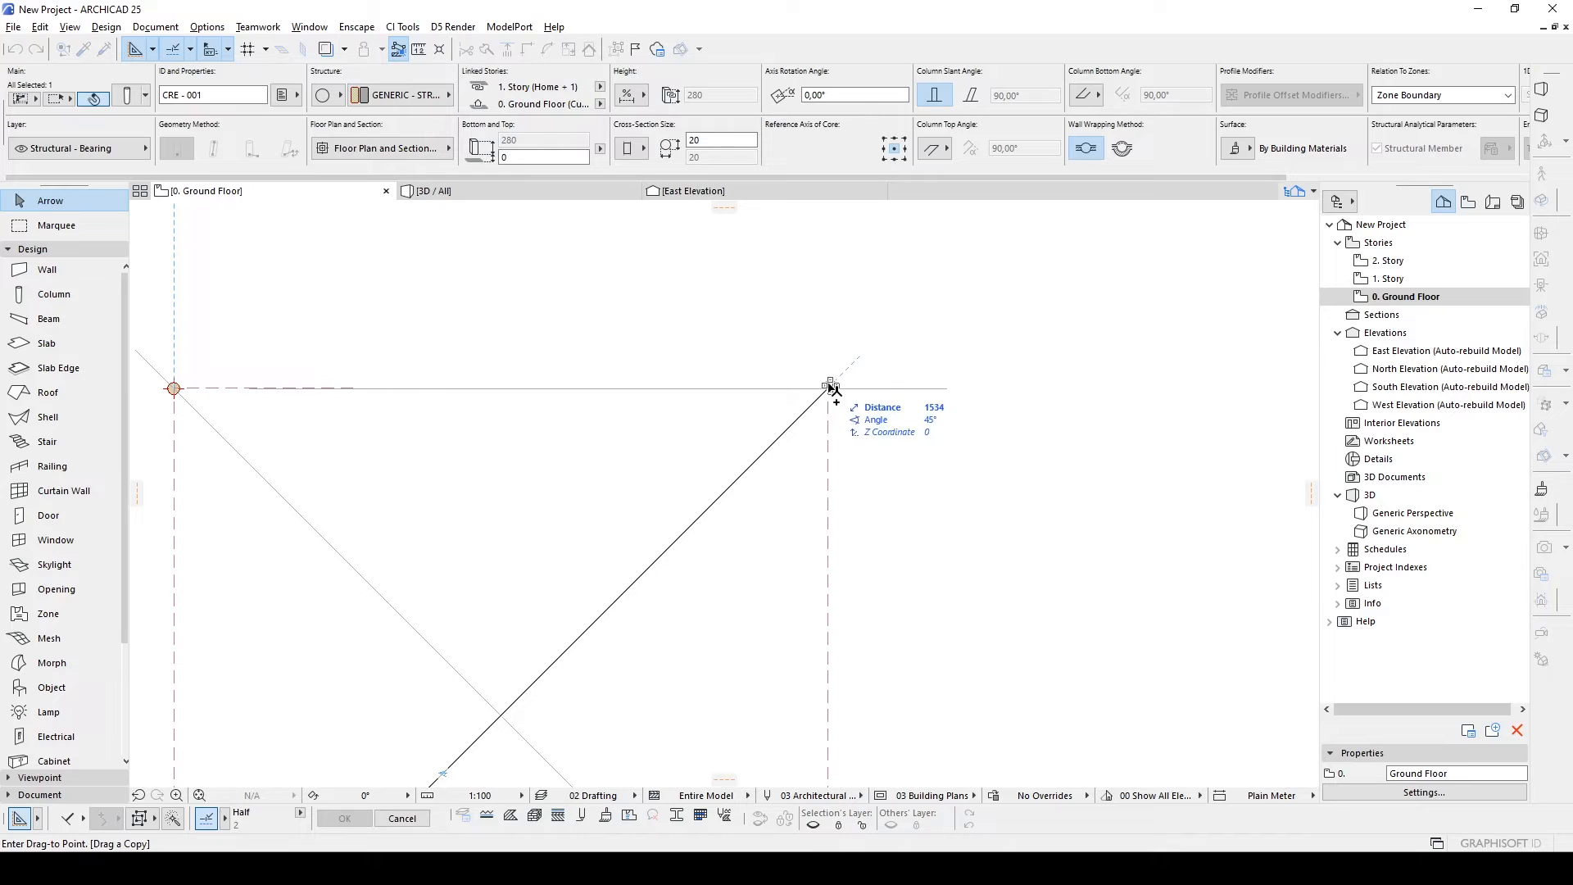
{"action": "left_click", "coordinate": [431, 191]}
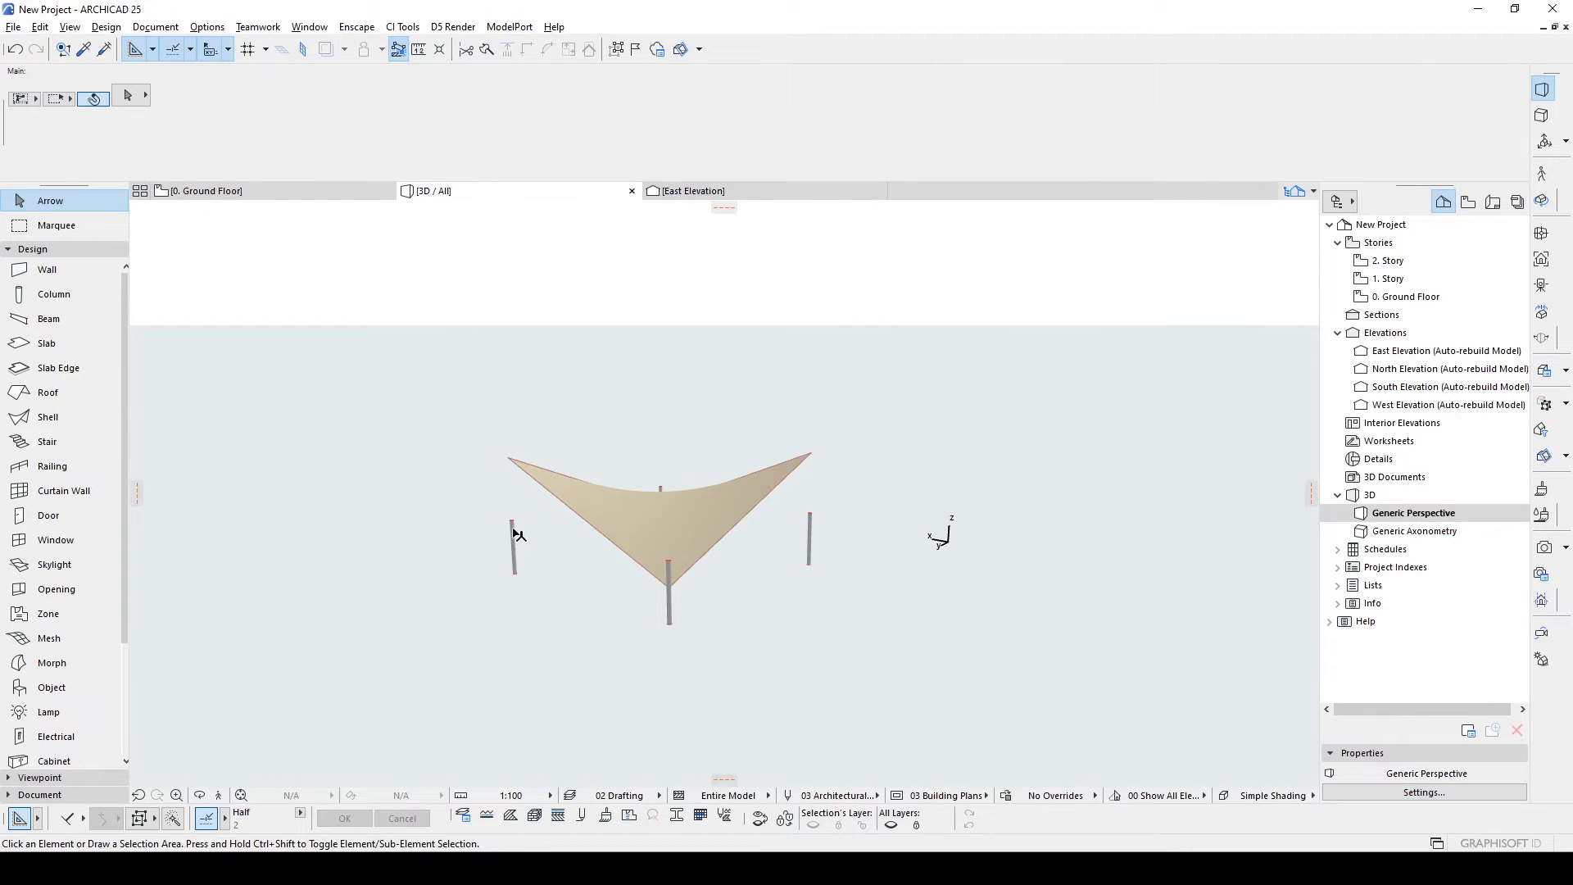
Slant the support columns so their tops meet the canopy corners.
{"action": "left_click", "coordinate": [513, 542]}
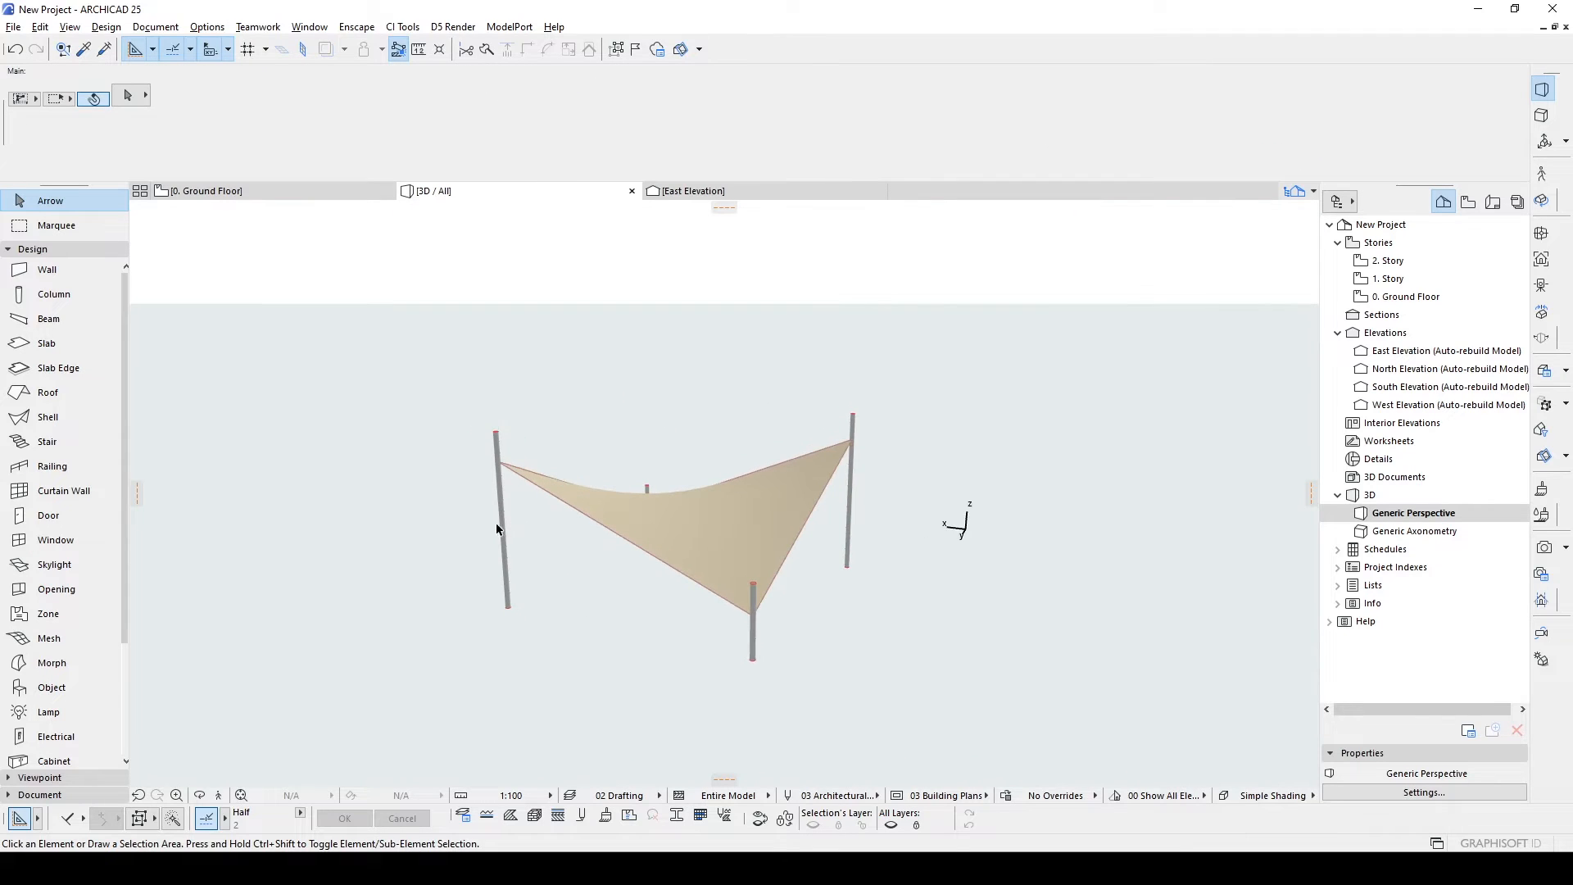
{"action": "left_click", "coordinate": [499, 511]}
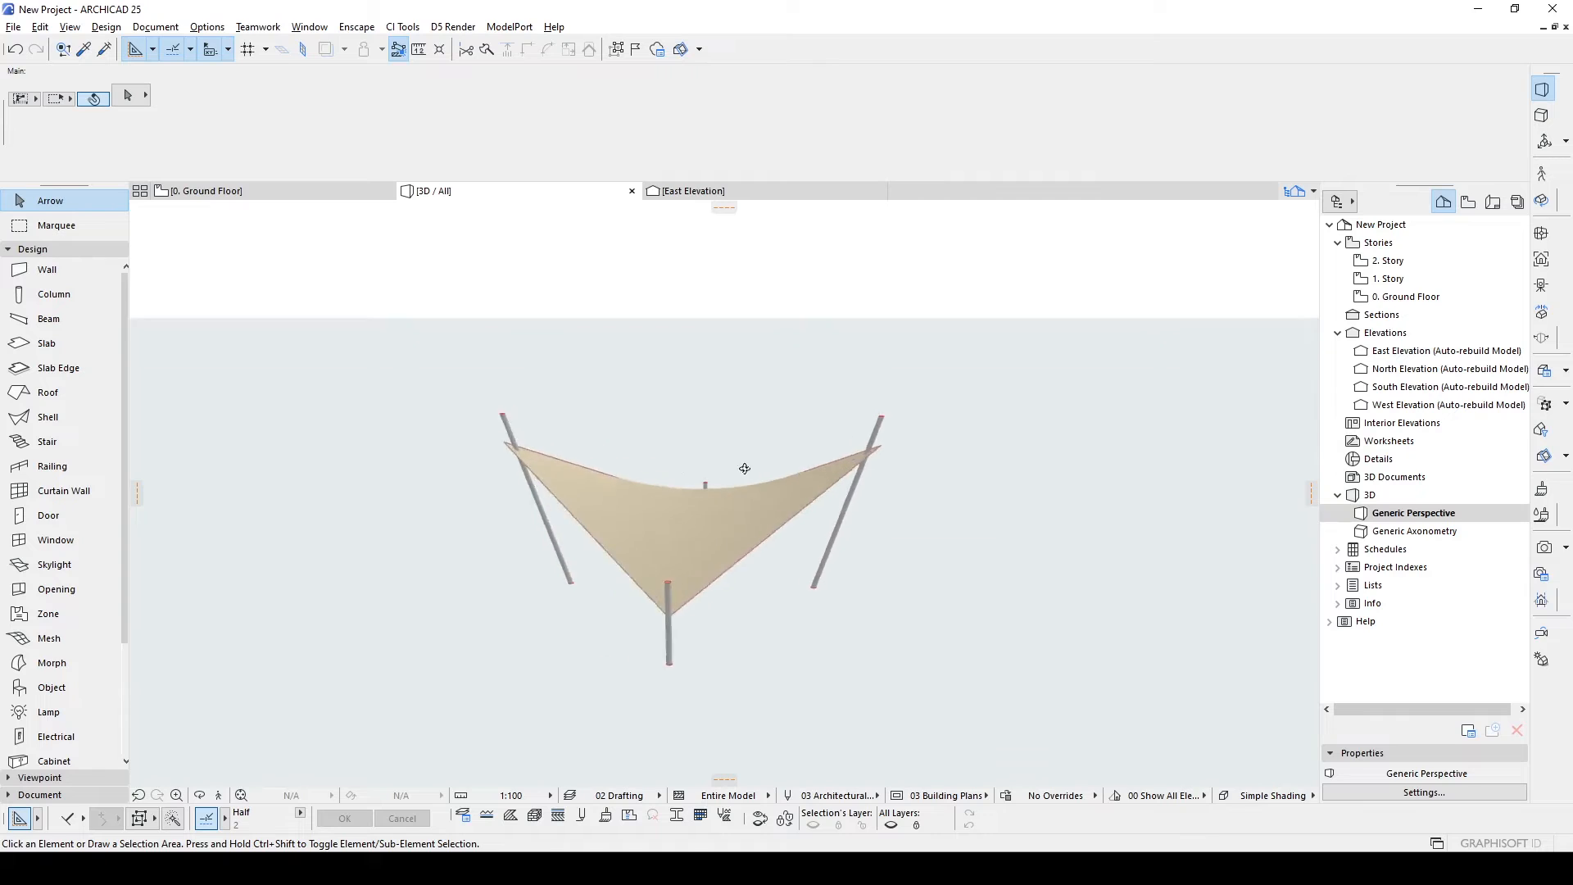
{"action": "left_click_drag", "start_coordinate": [743, 467], "coordinate": [956, 449]}
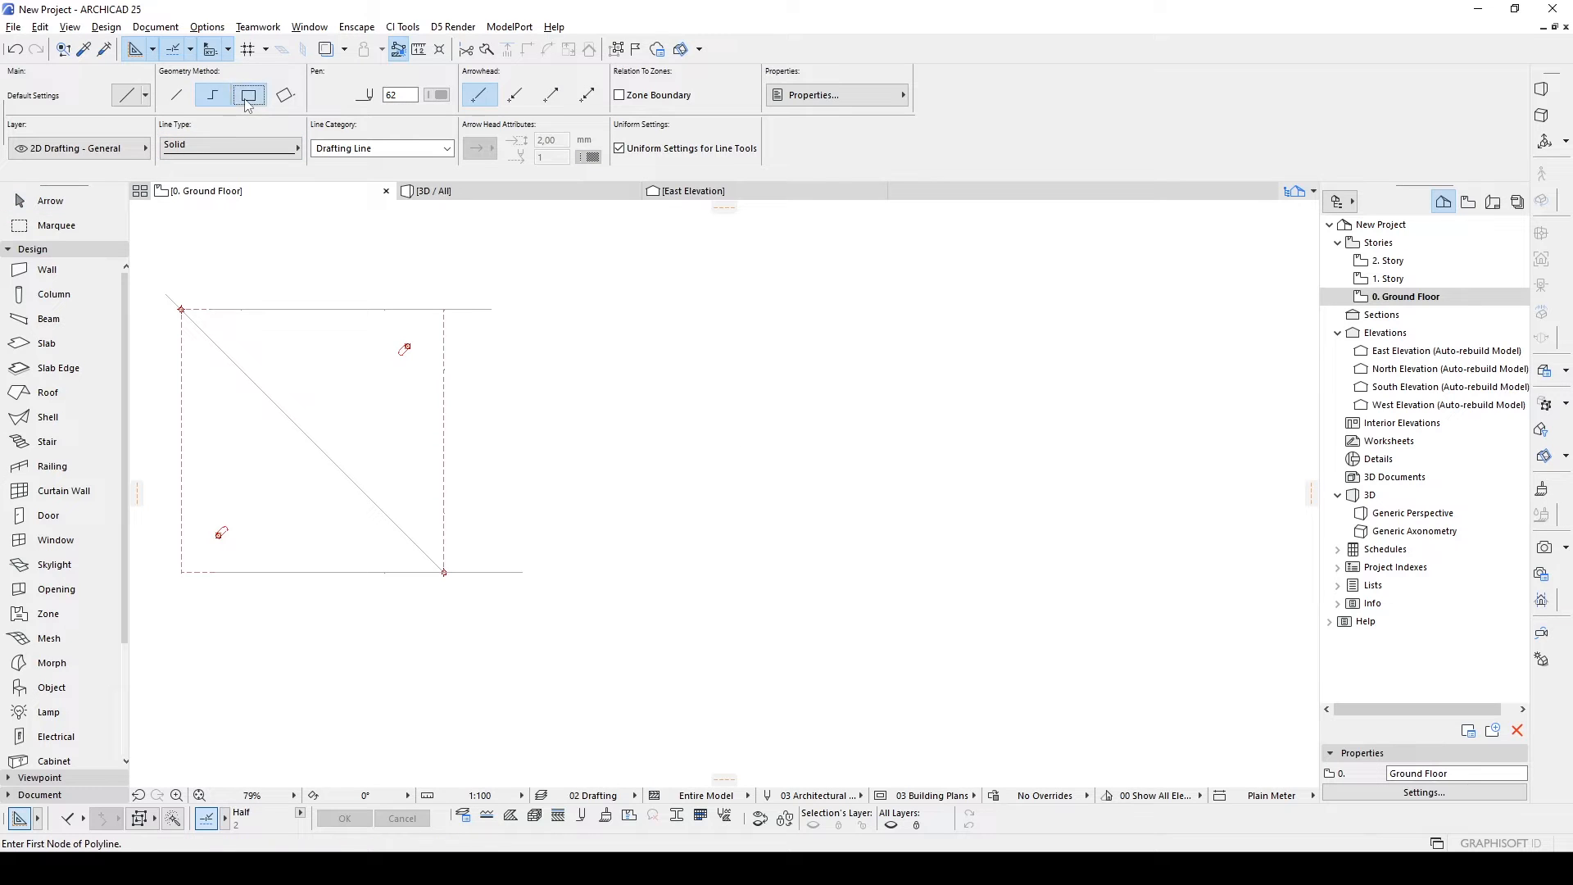
Draft a square and centre the circle inside it, undoing a misplaced move.
{"action": "left_click", "coordinate": [248, 95]}
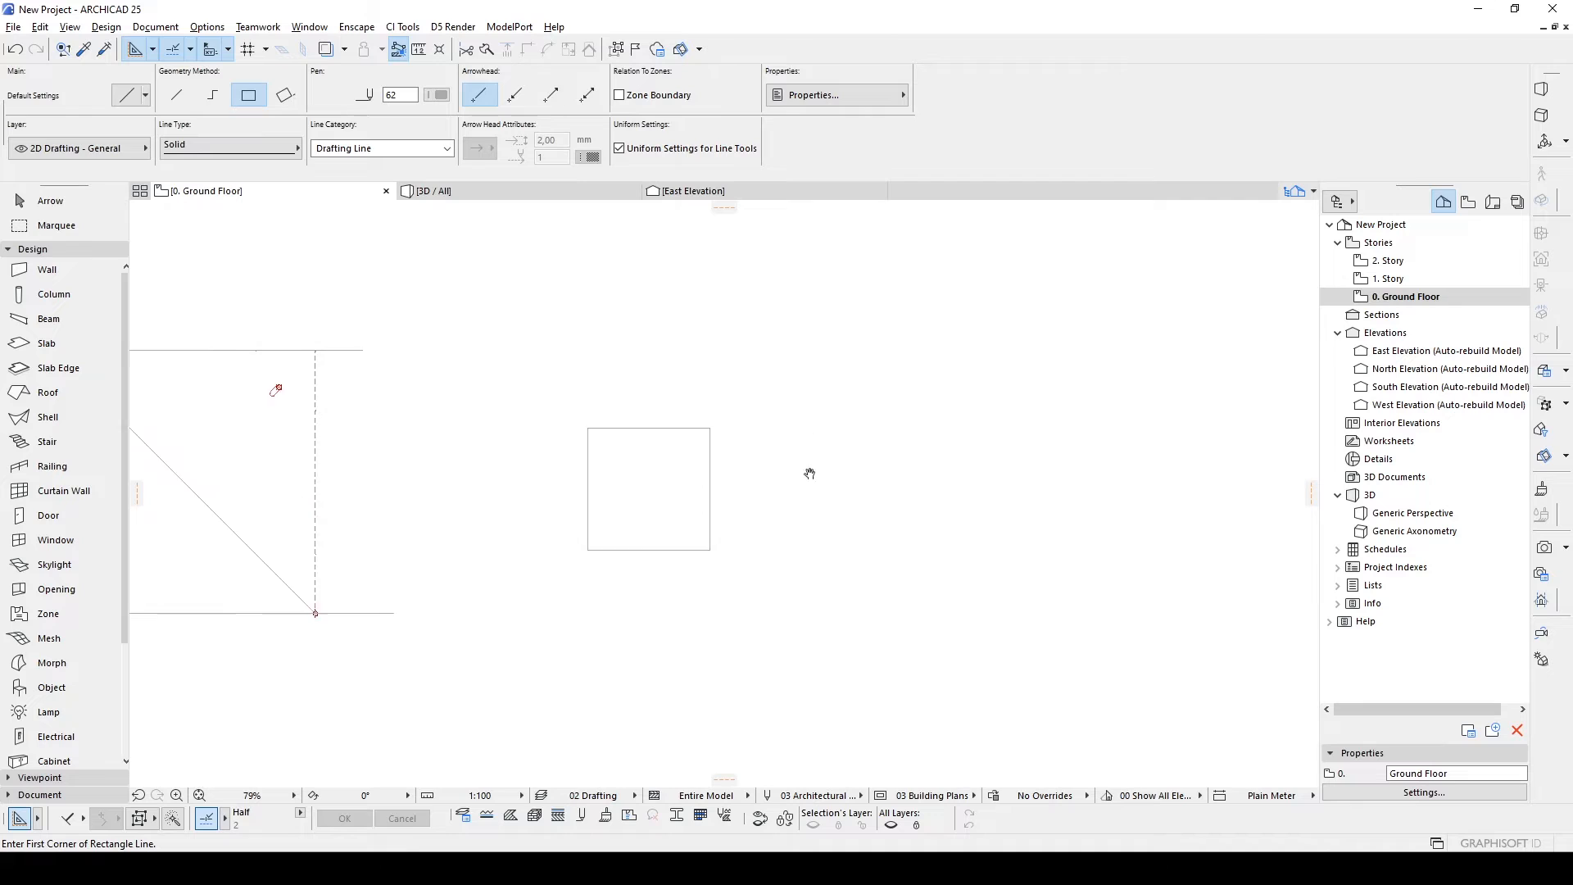
{"action": "left_click", "coordinate": [49, 200]}
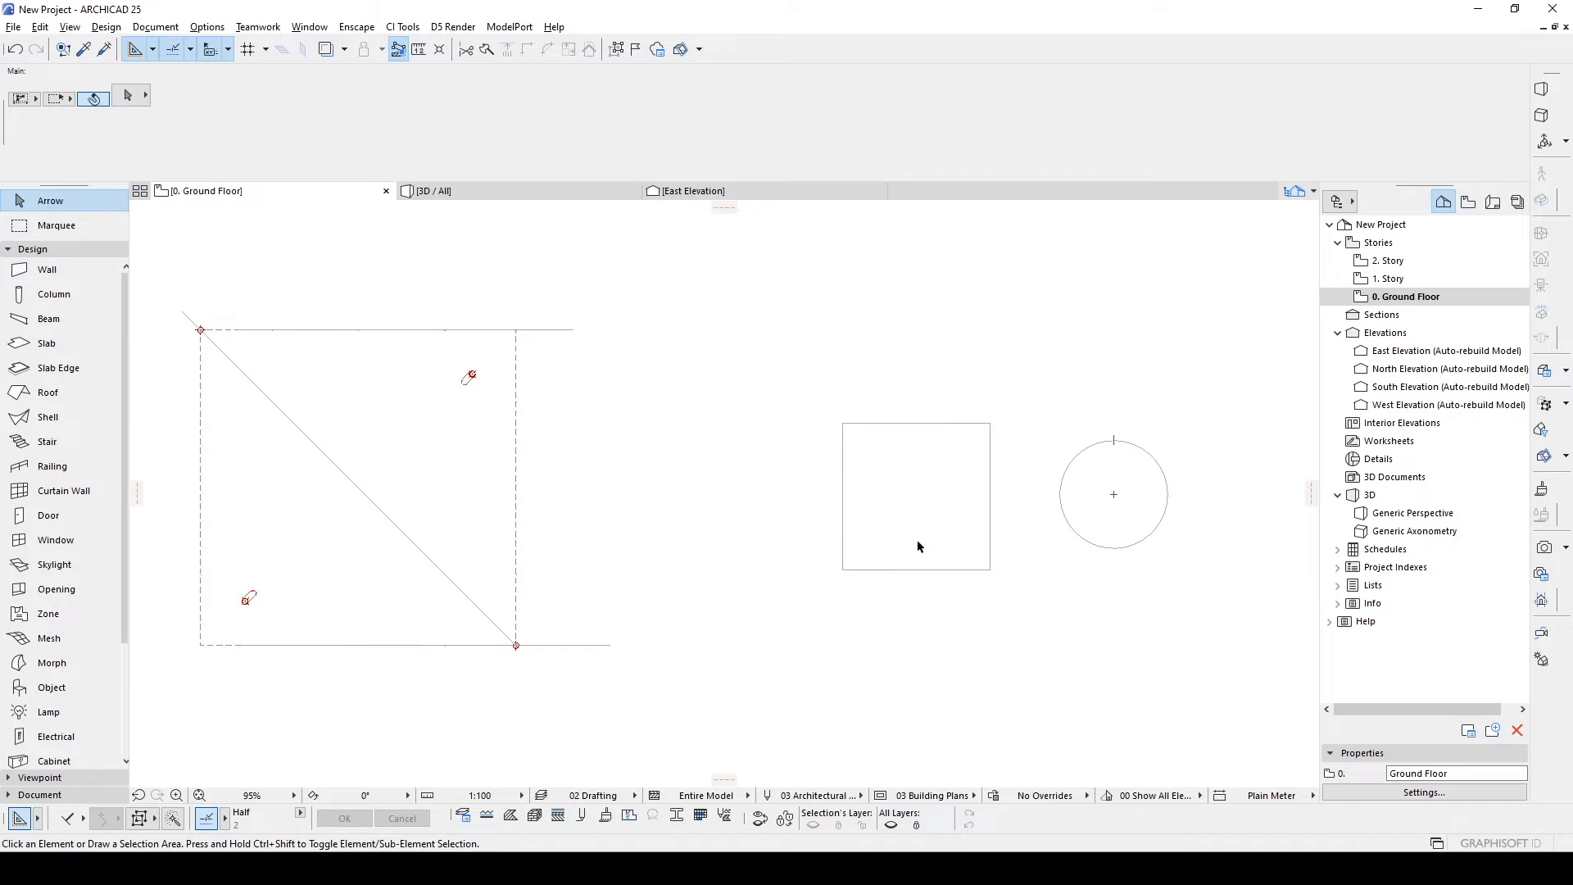
{"action": "mouse_move", "coordinate": [581, 511]}
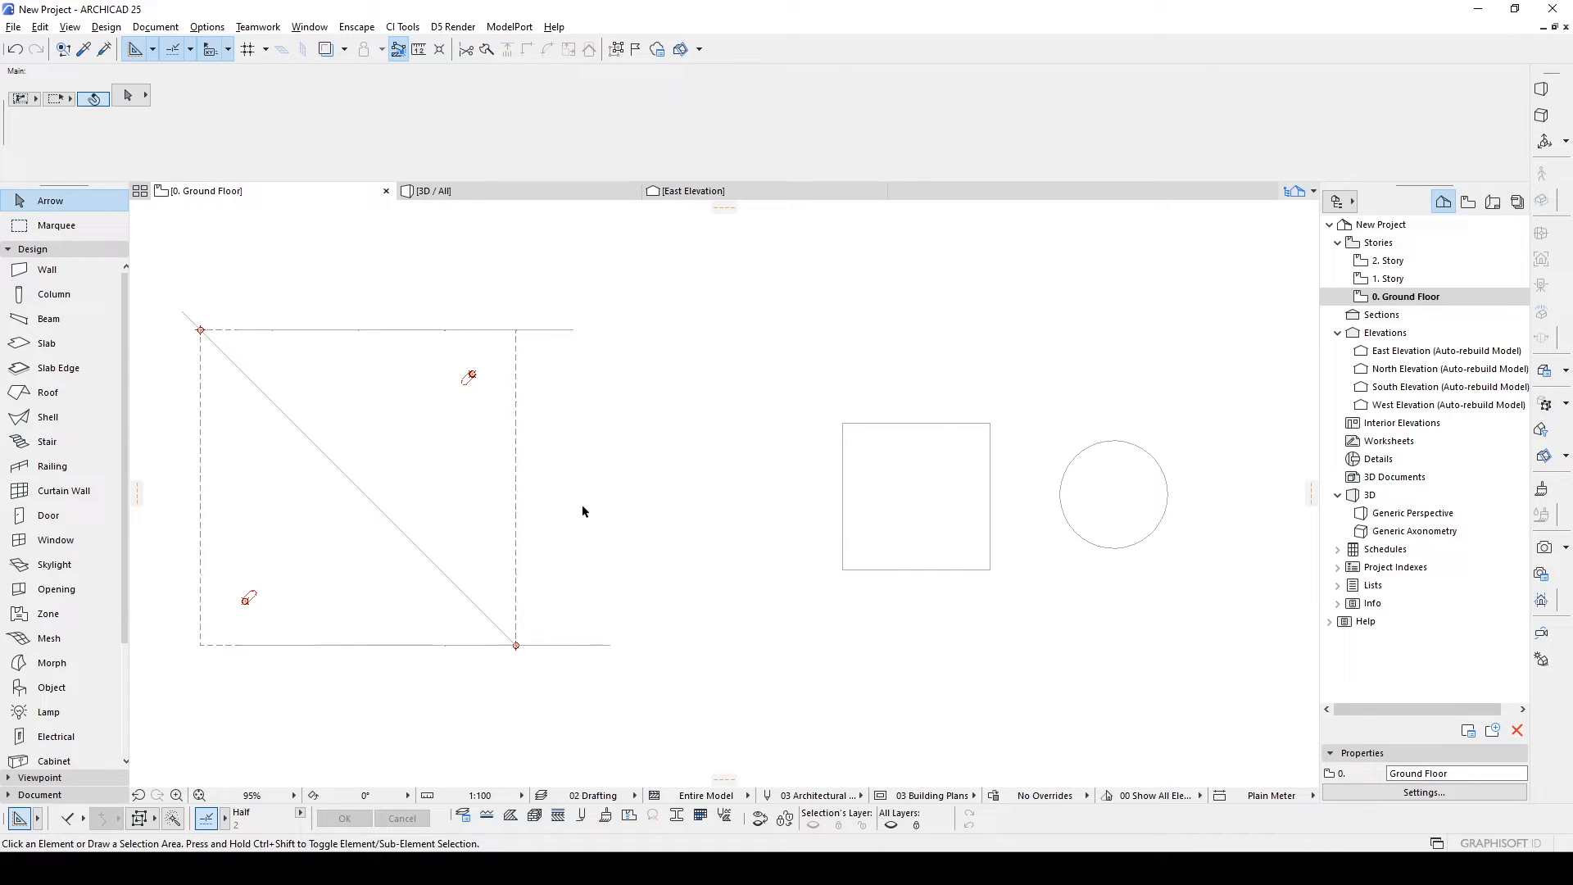
{"action": "mouse_move", "coordinate": [47, 416]}
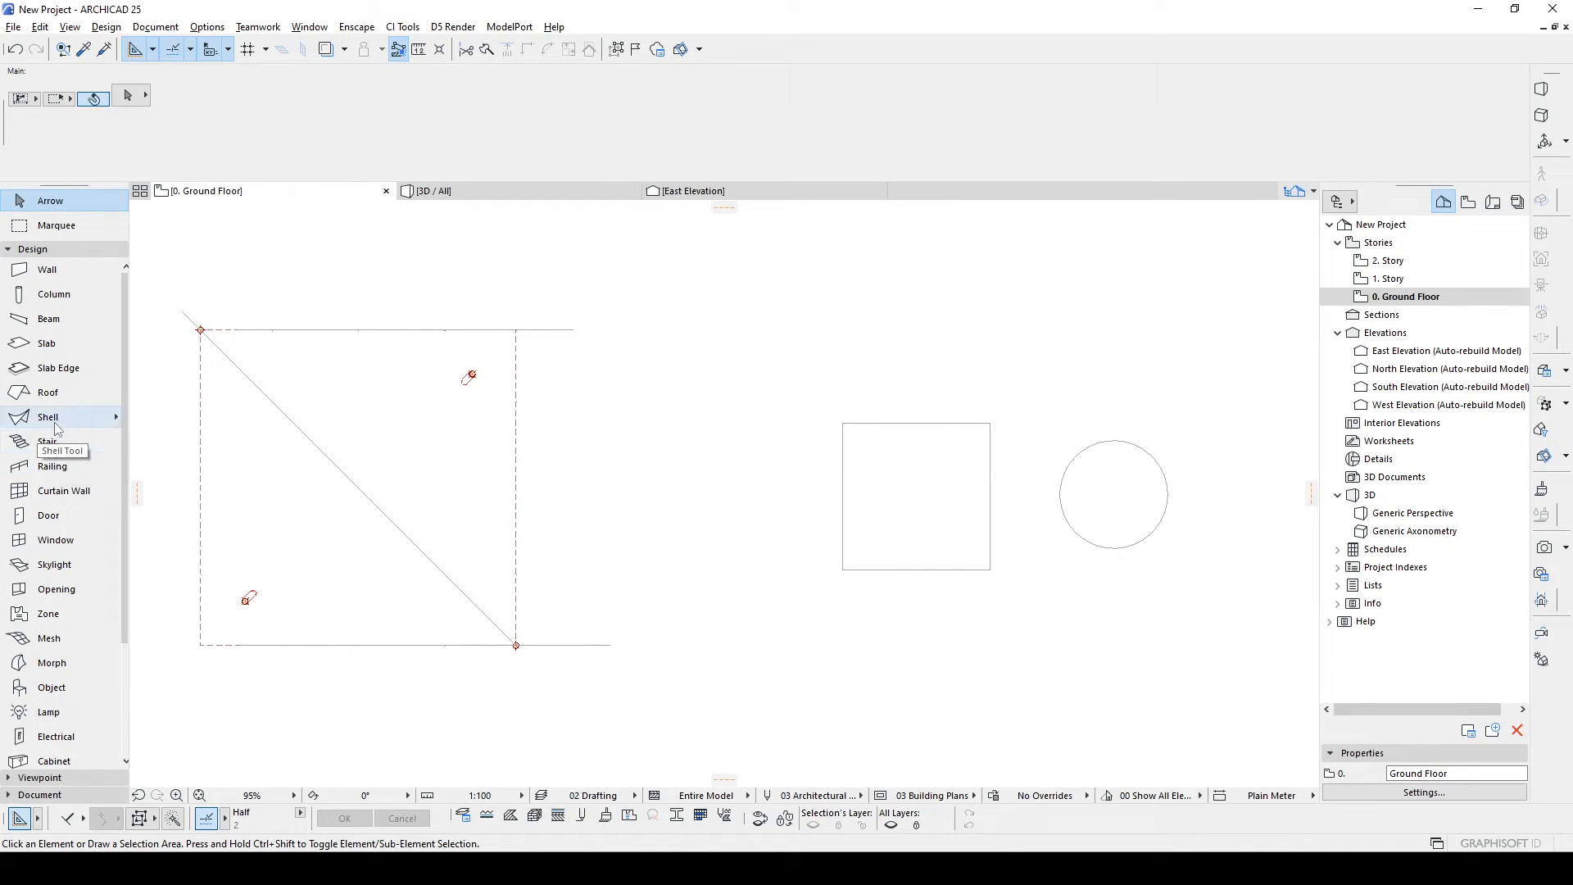
{"action": "mouse_move", "coordinate": [667, 547]}
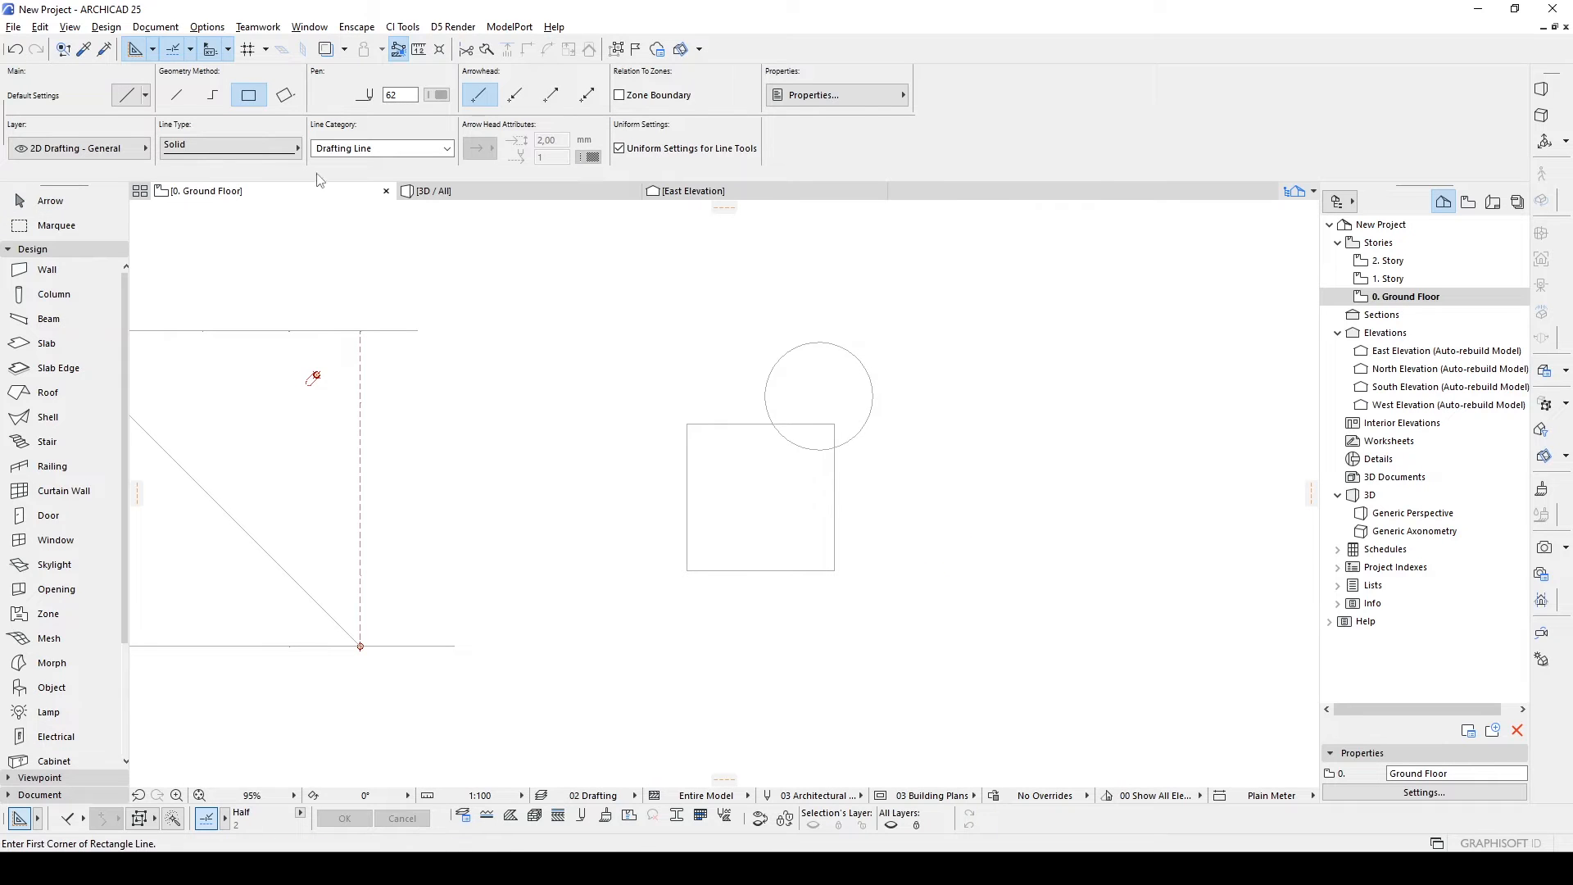
{"action": "left_click", "coordinate": [211, 95]}
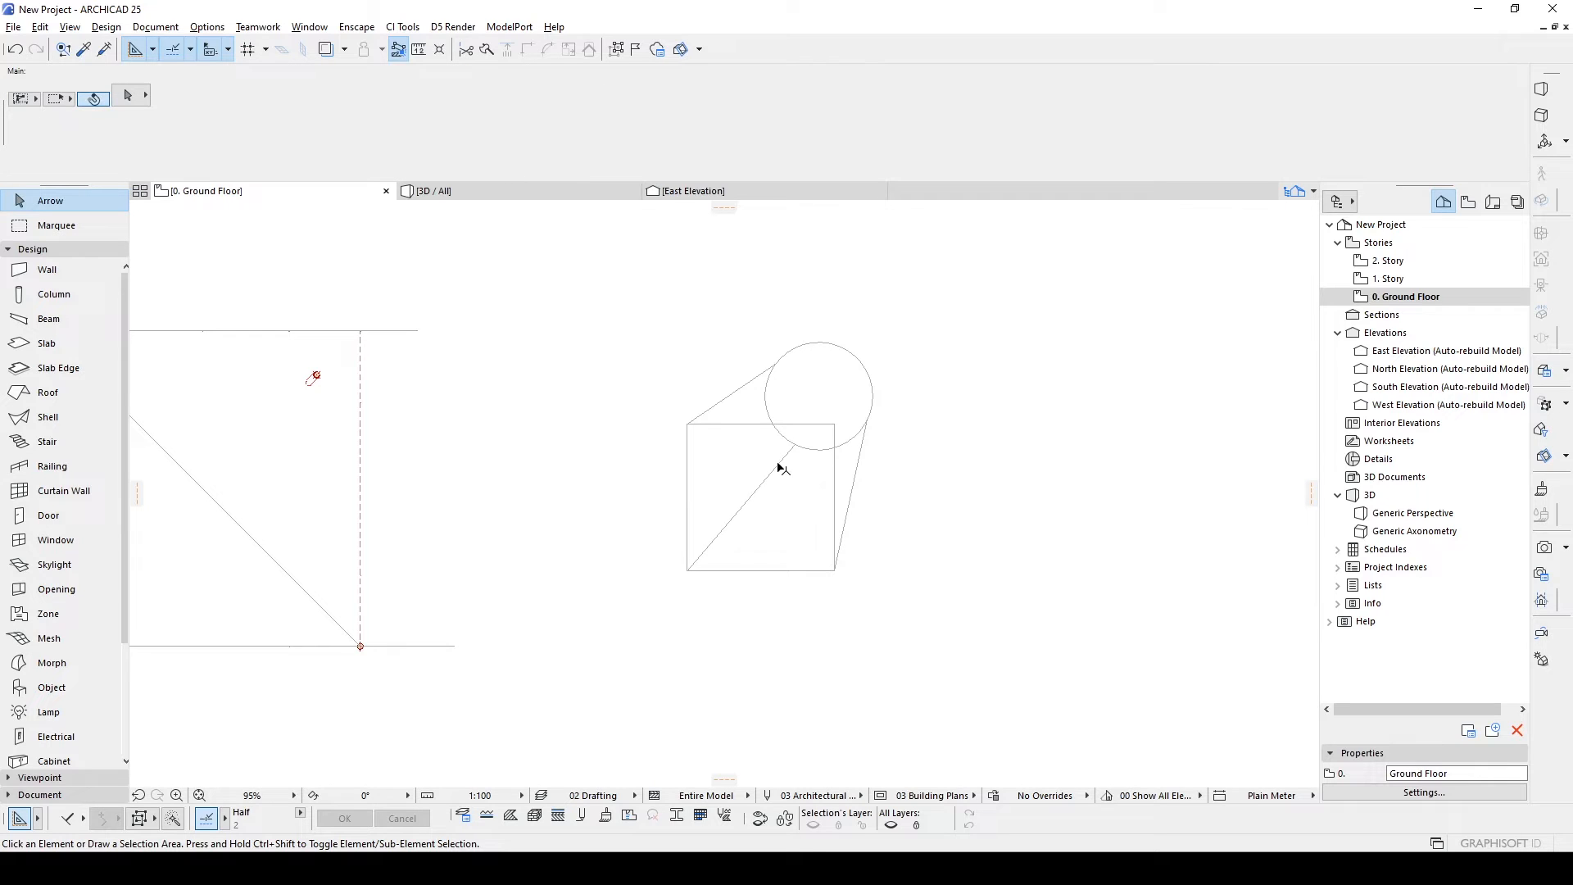
{"action": "mouse_move", "coordinate": [650, 557]}
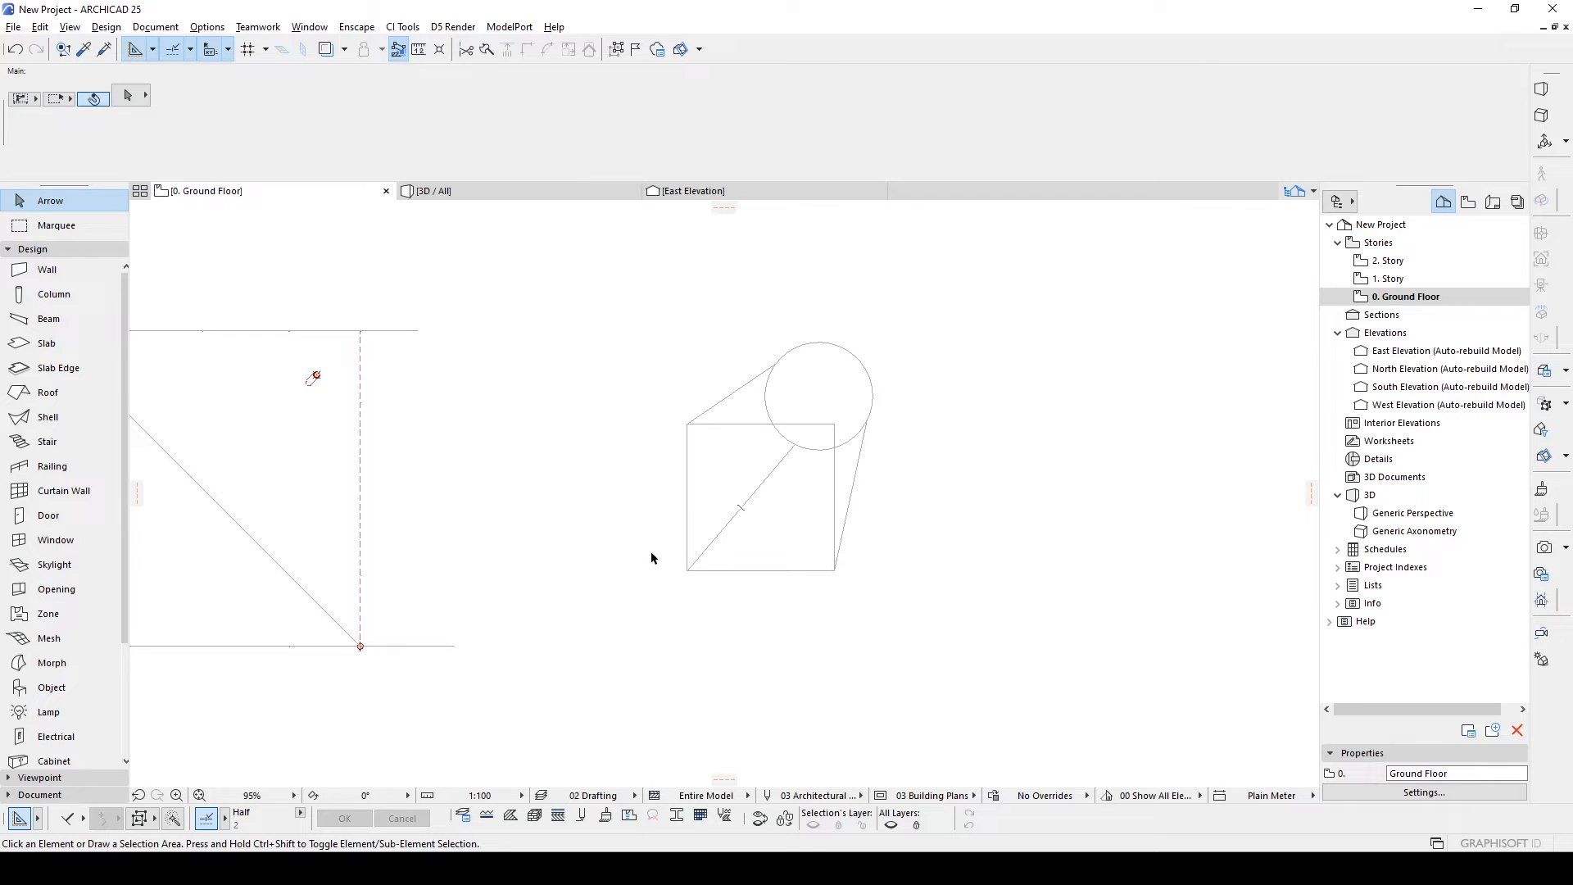
{"action": "key", "text": "ctrl+z"}
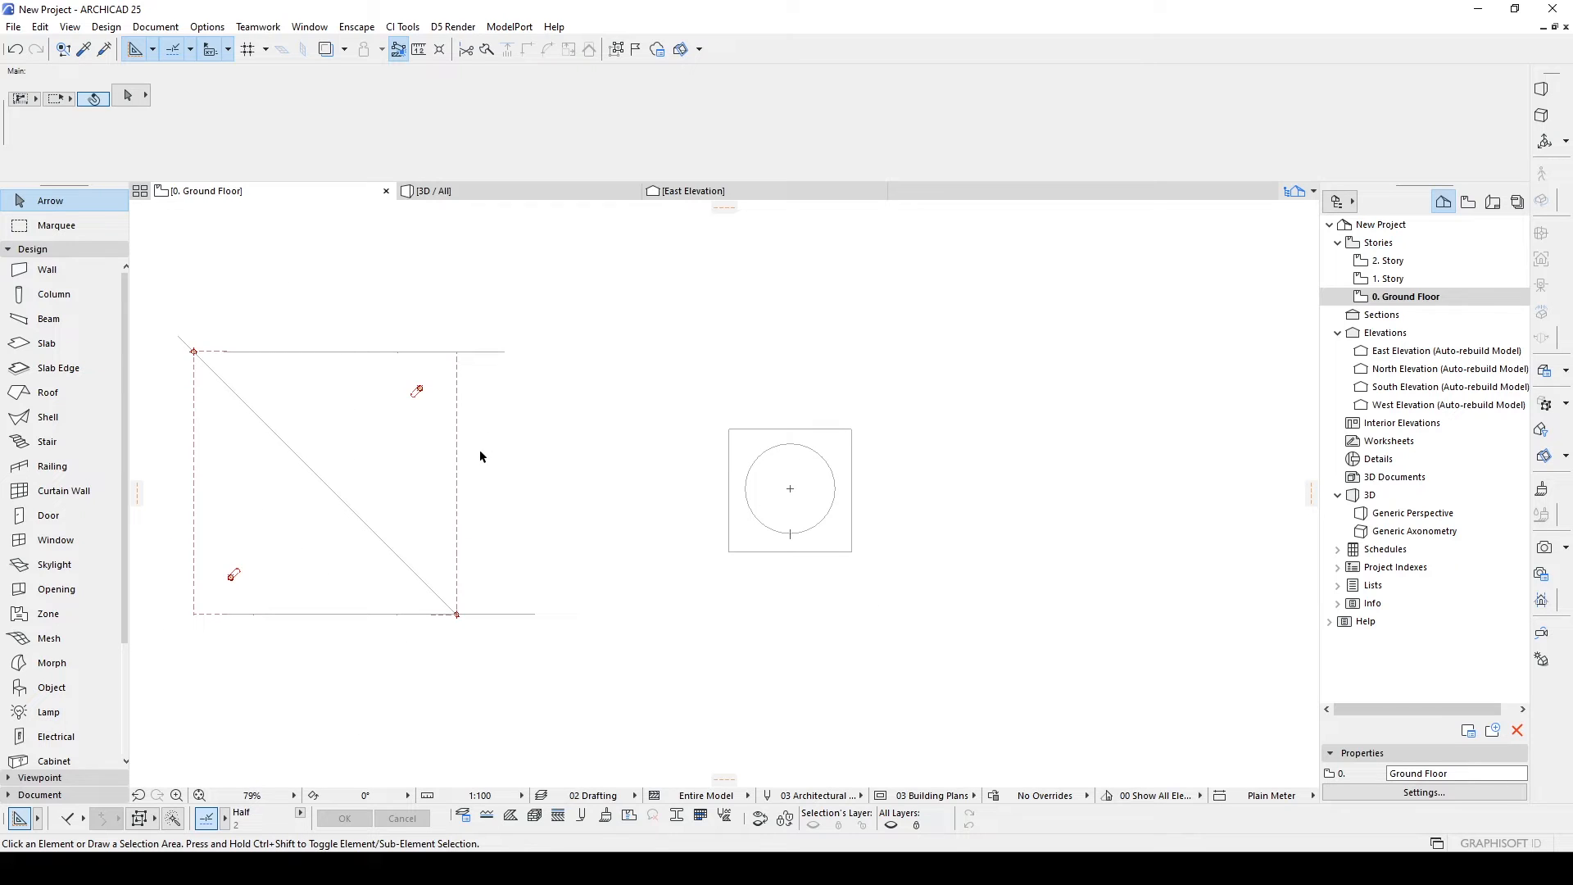
Convert the square and circle outlines into one flat morph and select it.
{"action": "left_click", "coordinate": [52, 662]}
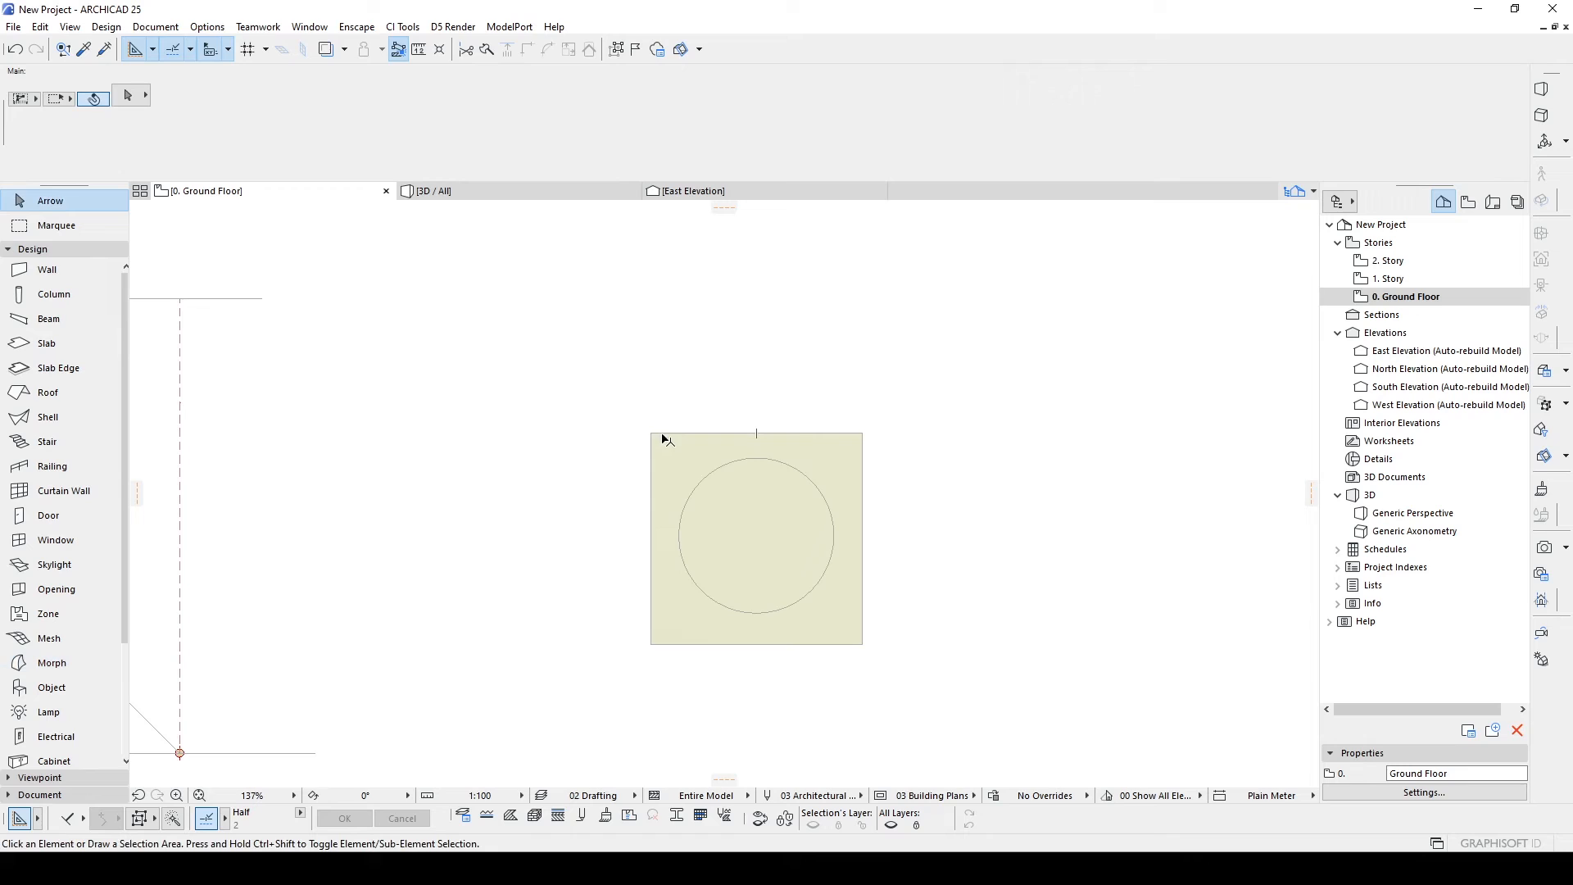
{"action": "left_click", "coordinate": [755, 539]}
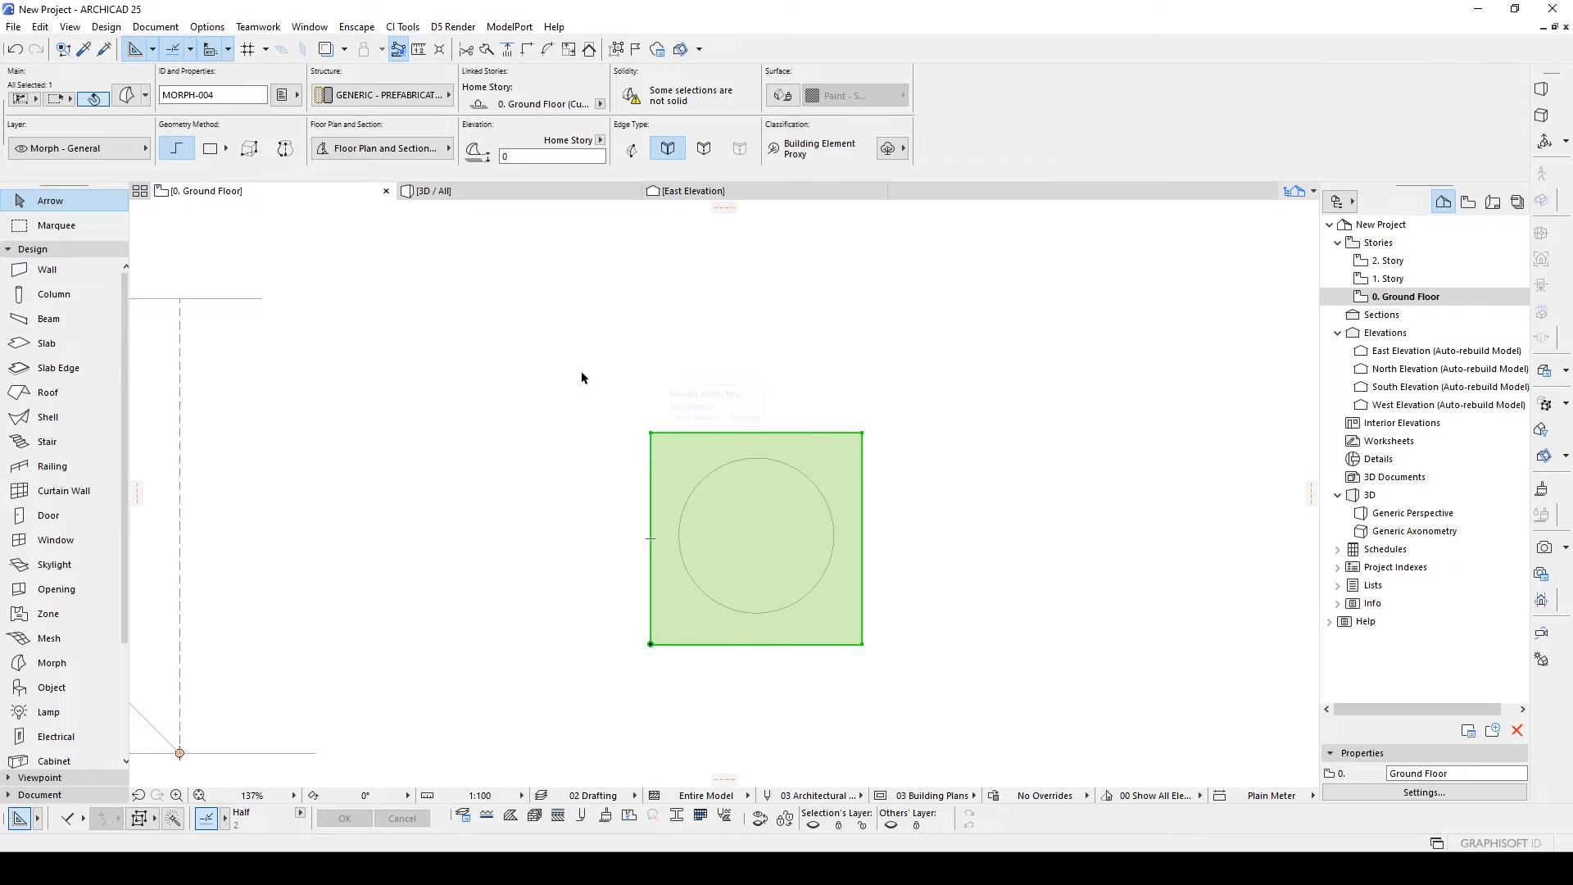
{"action": "mouse_move", "coordinate": [277, 571]}
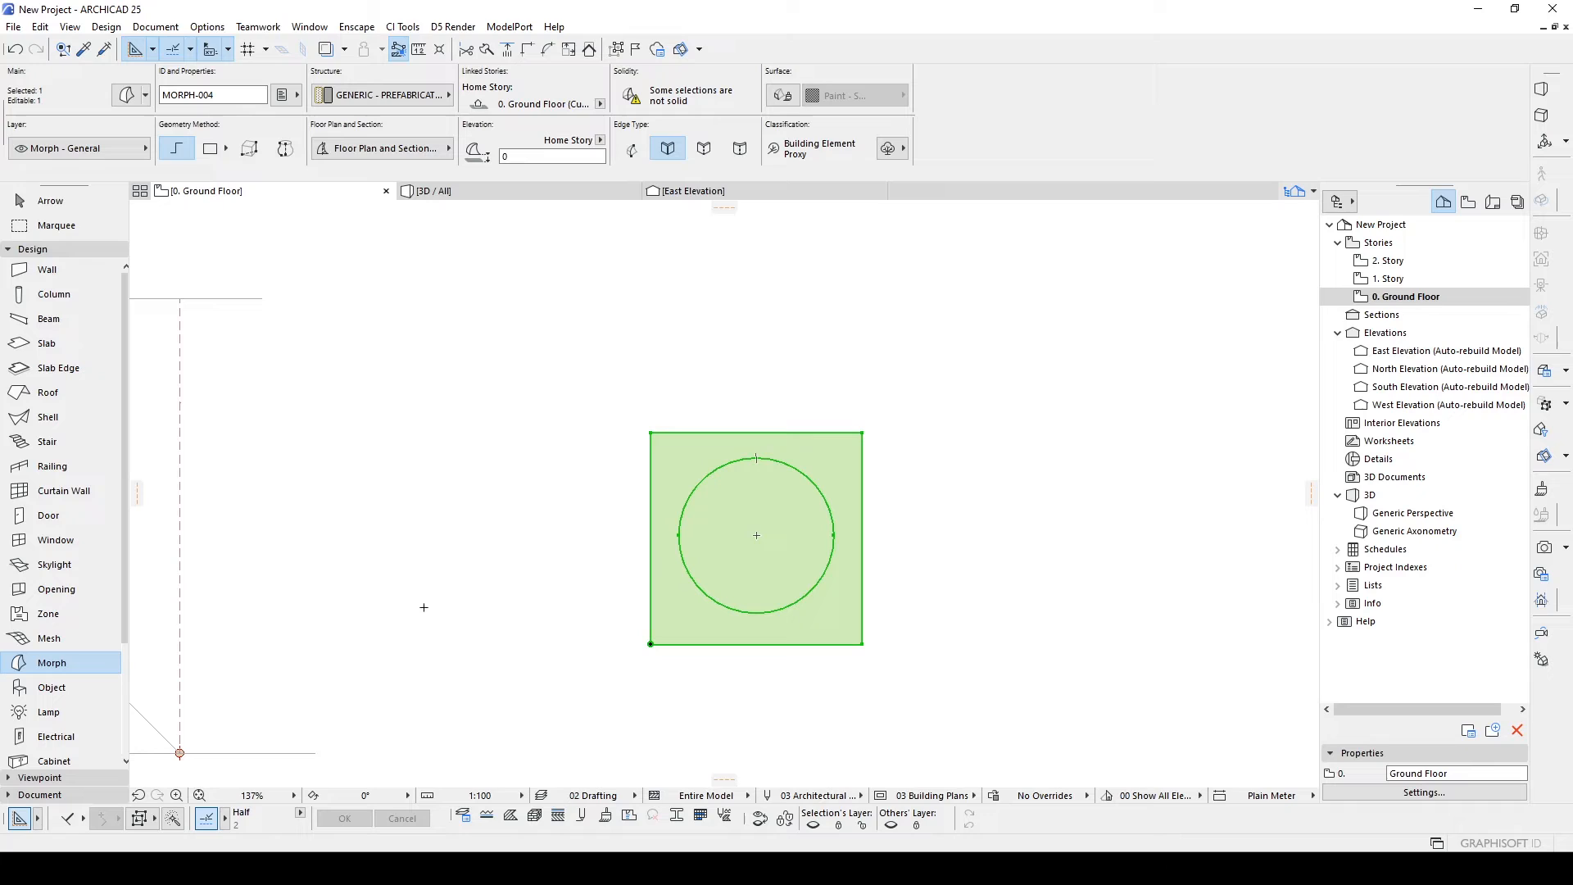
{"action": "mouse_move", "coordinate": [728, 477]}
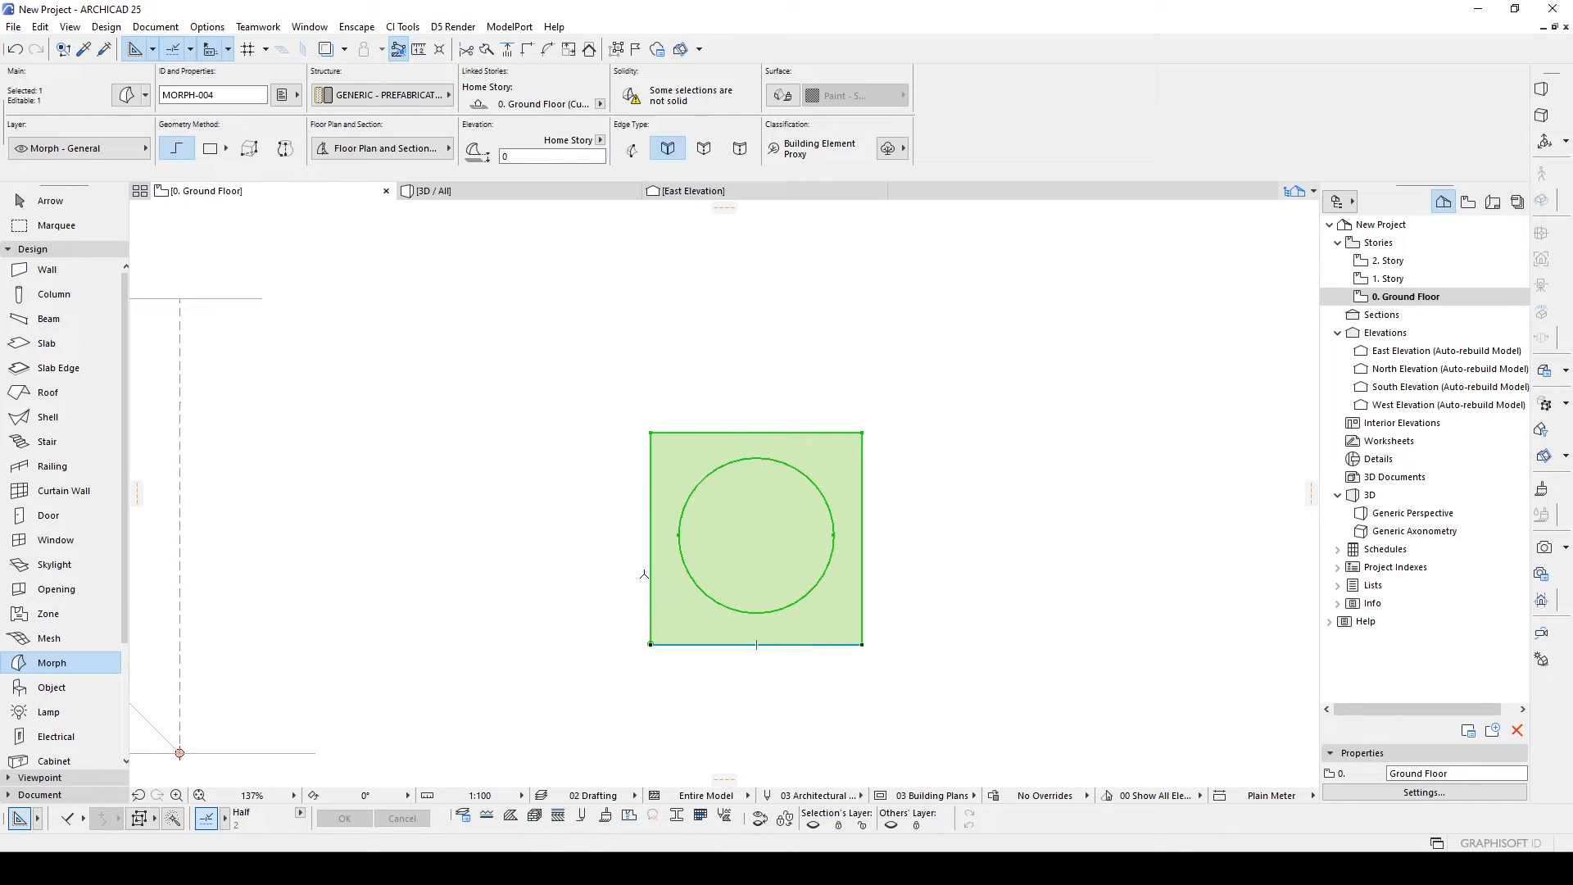
{"action": "scroll", "scroll_direction": "down", "scroll_amount": 3}
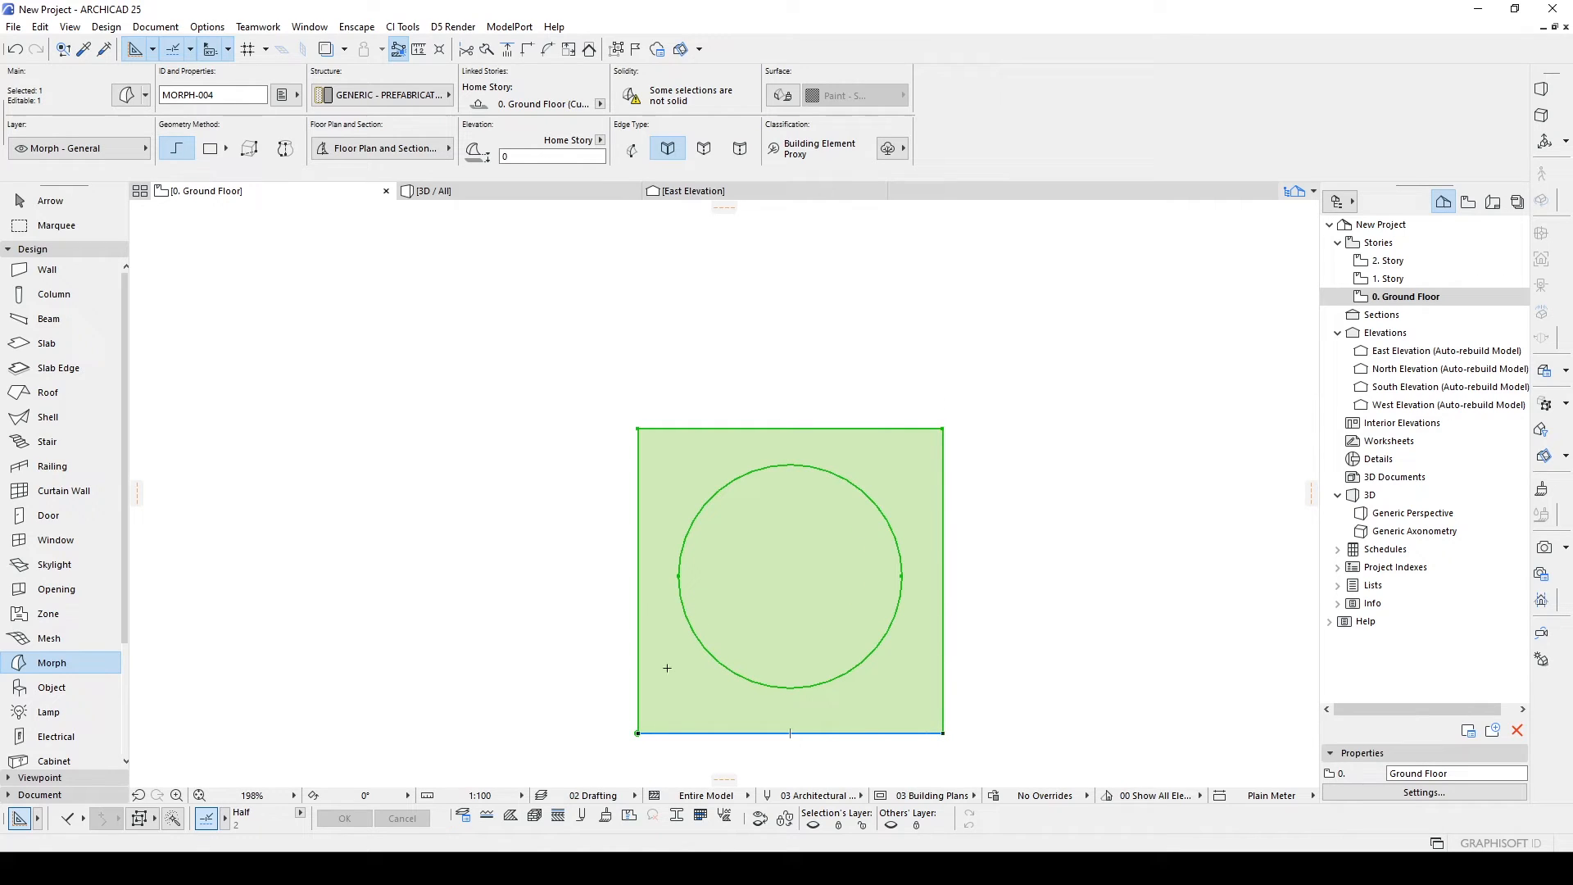
{"action": "mouse_move", "coordinate": [797, 672]}
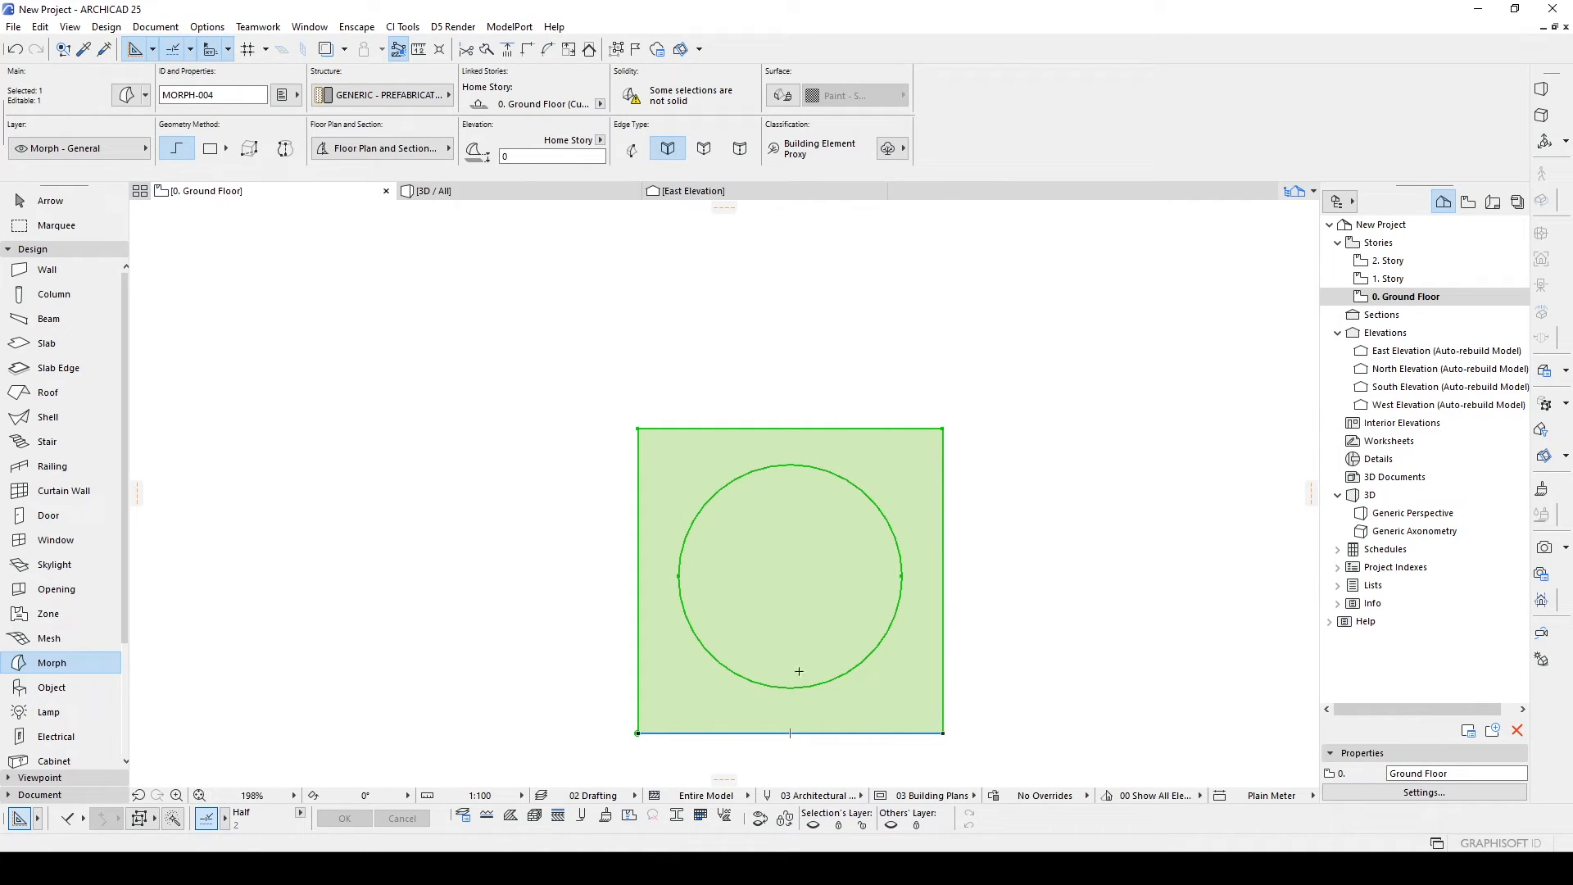
{"action": "mouse_move", "coordinate": [852, 537]}
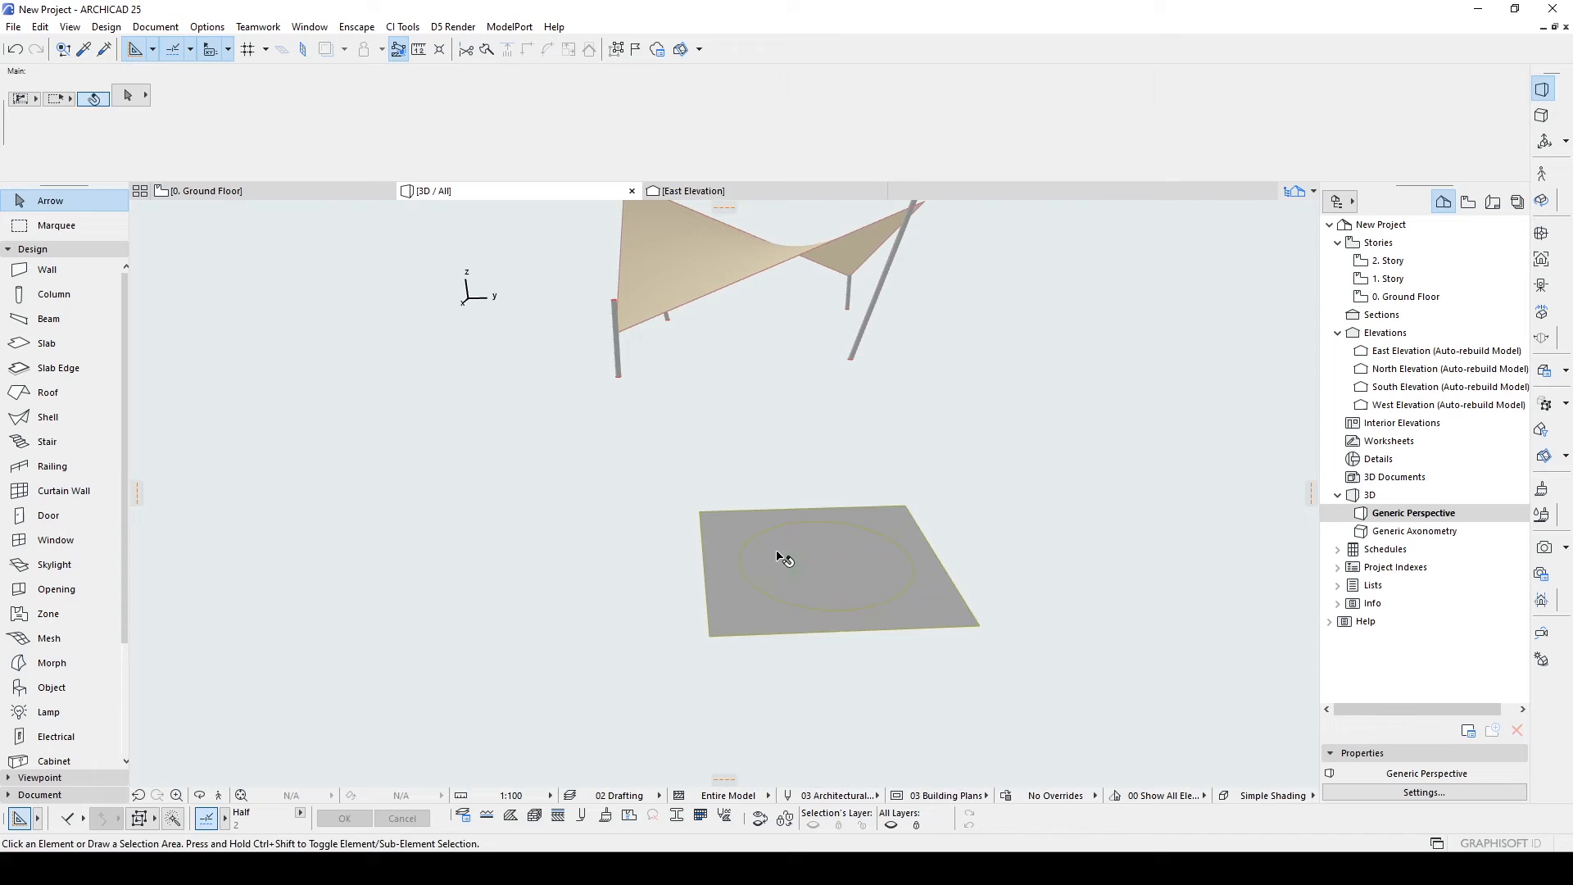
Elevate the morph's circular face so it lofts from the square base to a round top.
{"action": "left_click", "coordinate": [785, 557]}
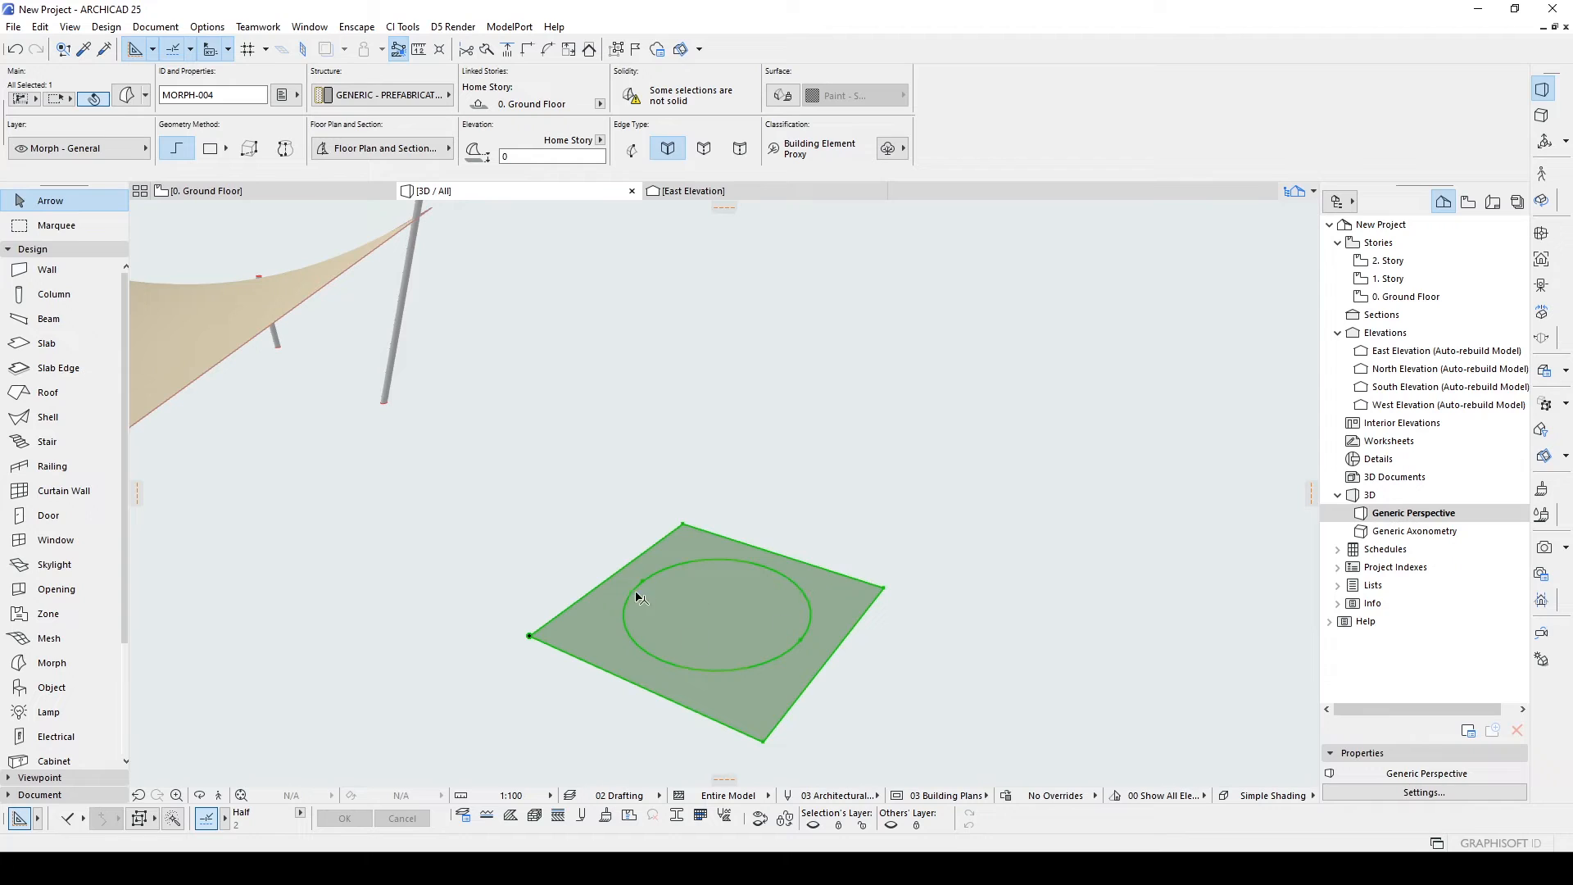
{"action": "left_click", "coordinate": [826, 494]}
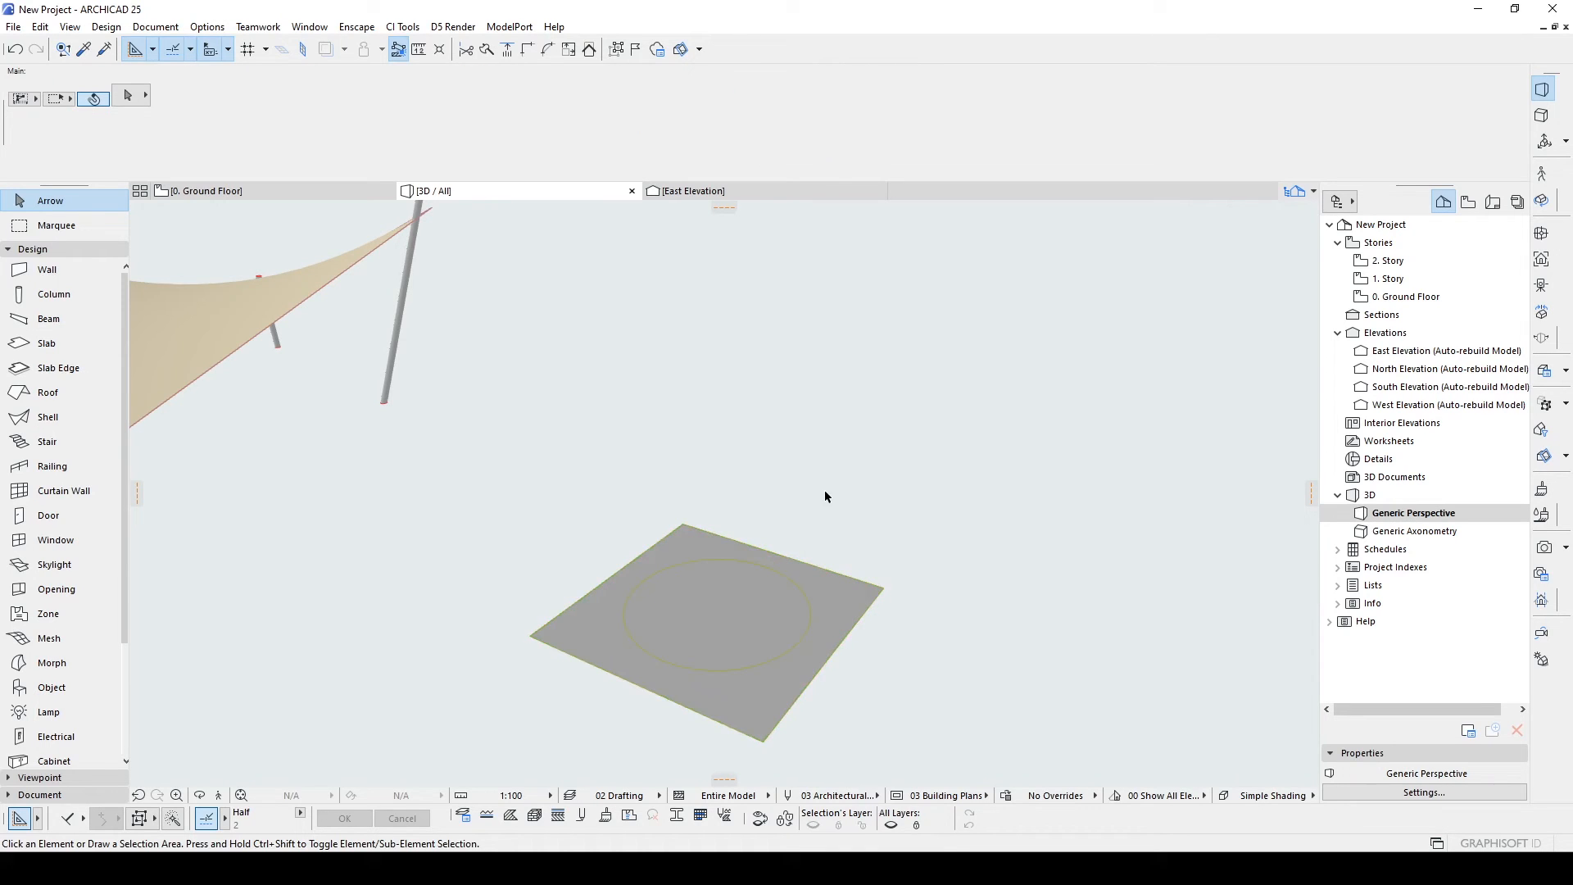
{"action": "mouse_move", "coordinate": [843, 531]}
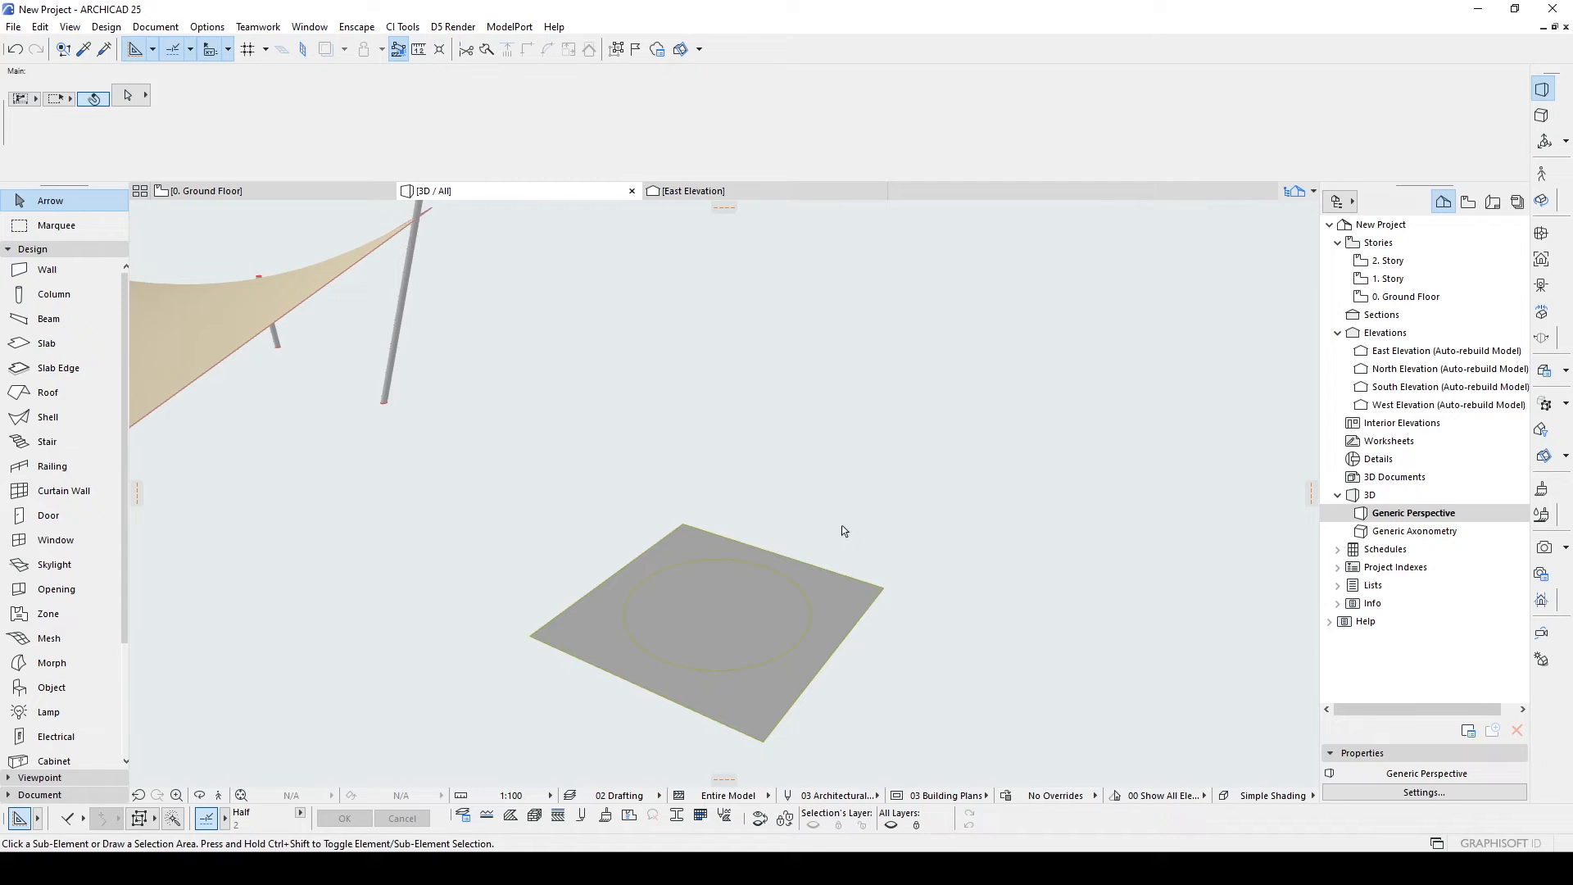
{"action": "left_click", "coordinate": [715, 611]}
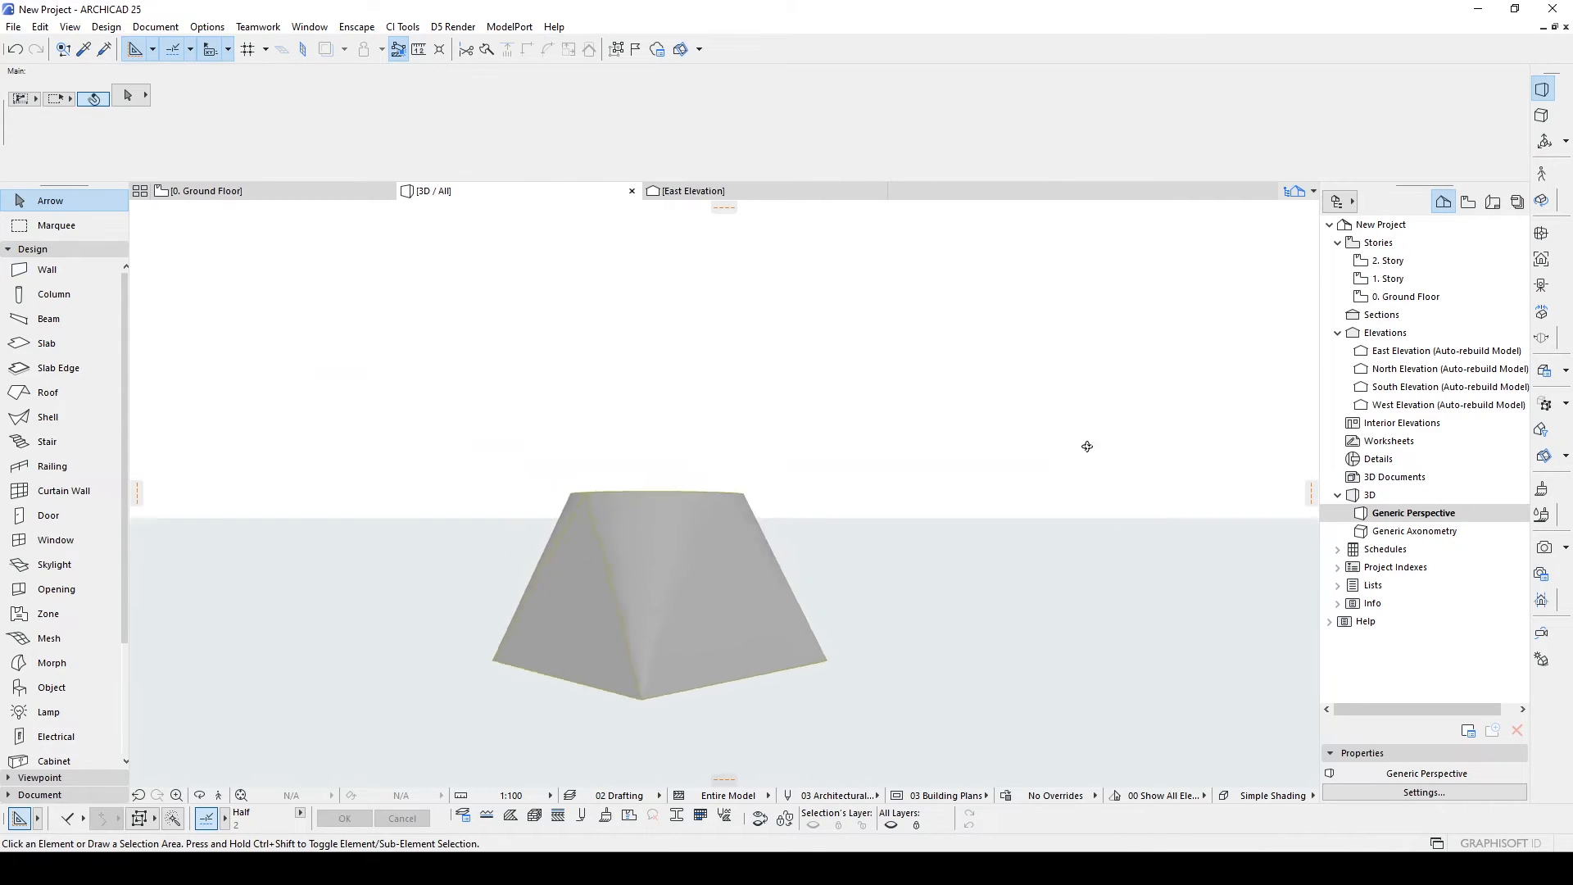
{"action": "left_click_drag", "start_coordinate": [1086, 445], "coordinate": [678, 480]}
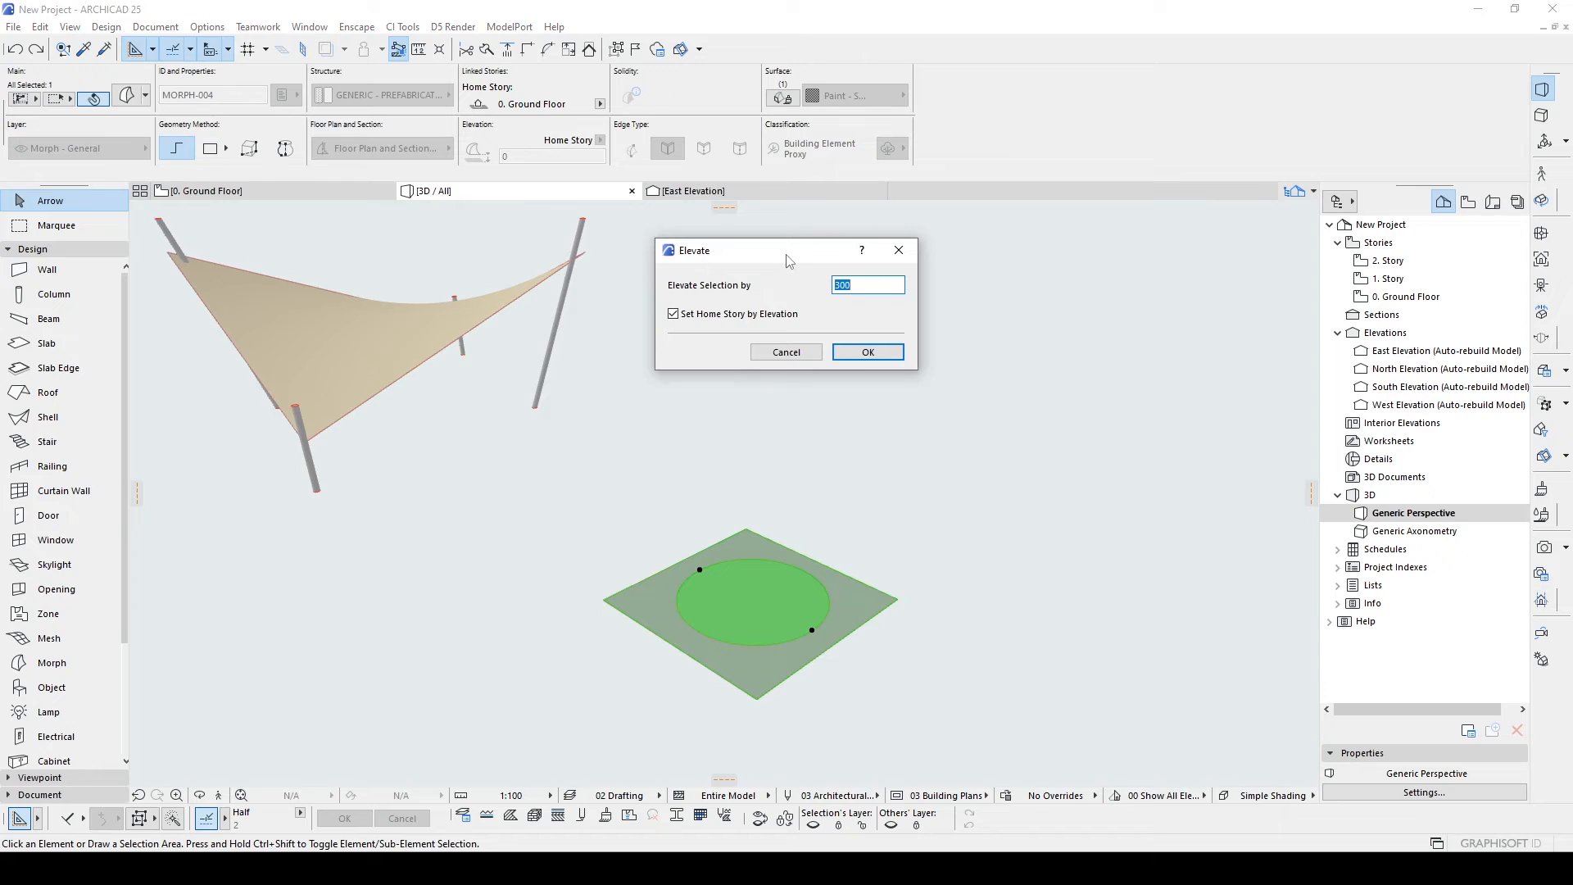
{"action": "mouse_move", "coordinate": [796, 303]}
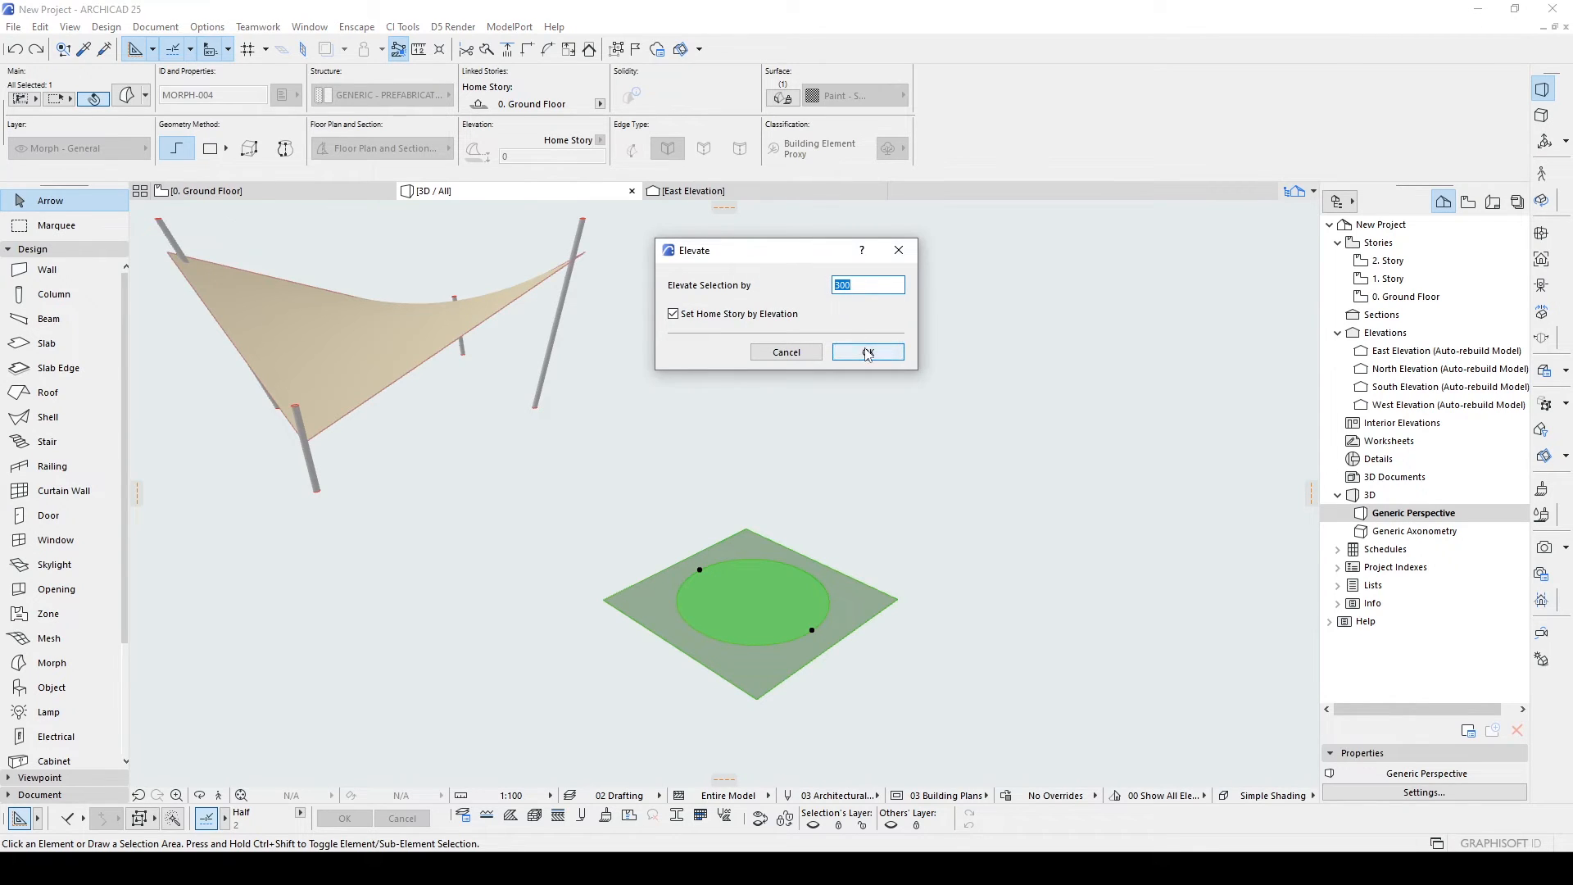
{"action": "left_click", "coordinate": [865, 352]}
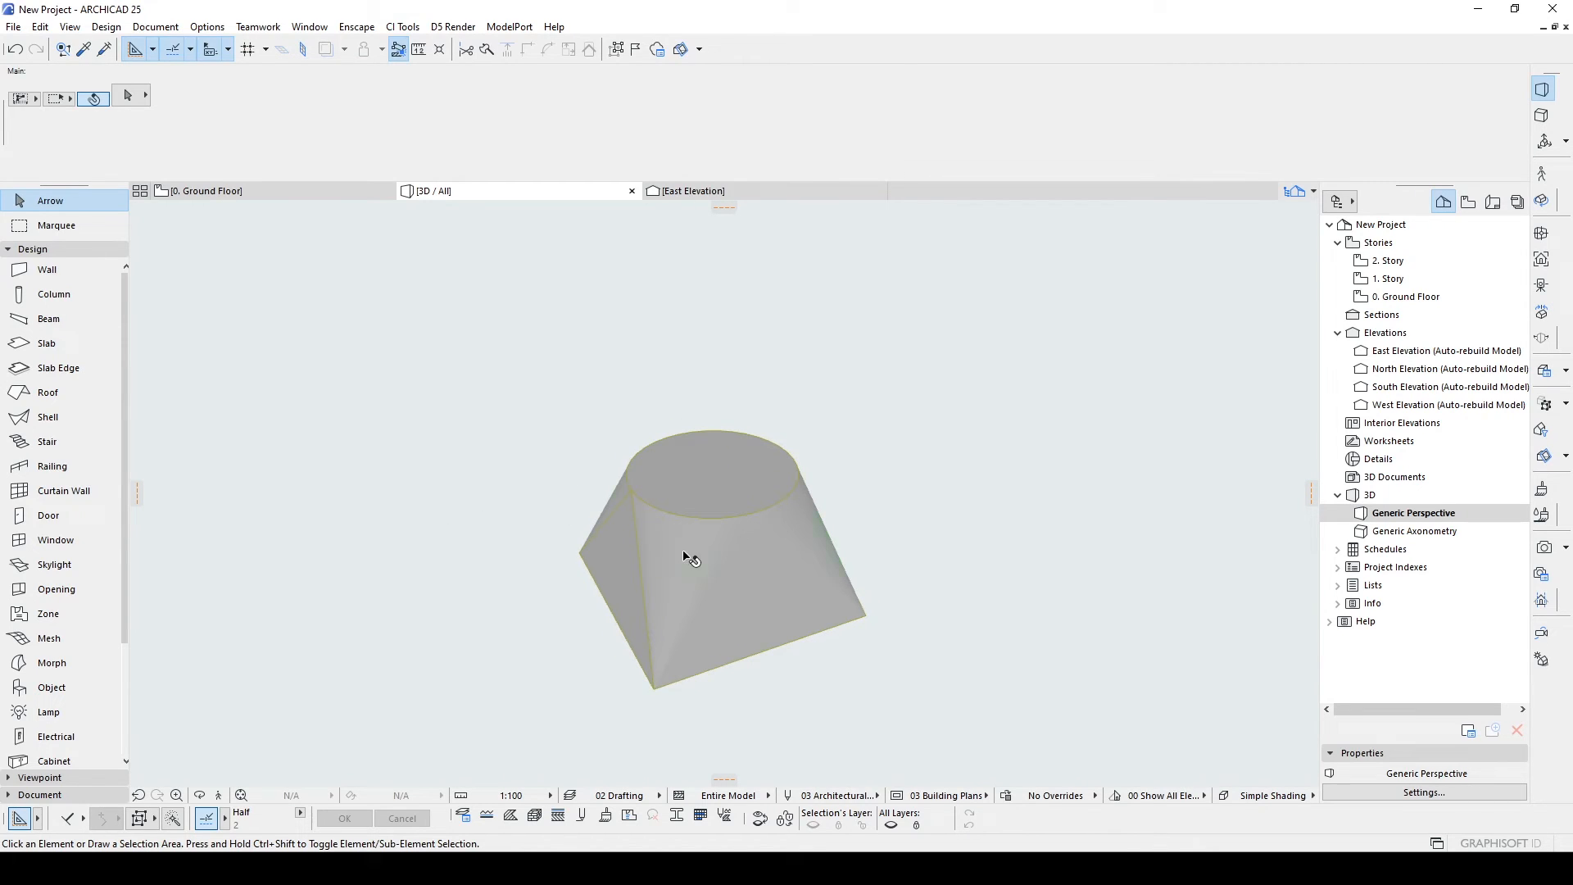
Fillet the edges of the square-to-circle morph, dismissing the failed-edges warning.
{"action": "left_click", "coordinate": [690, 557]}
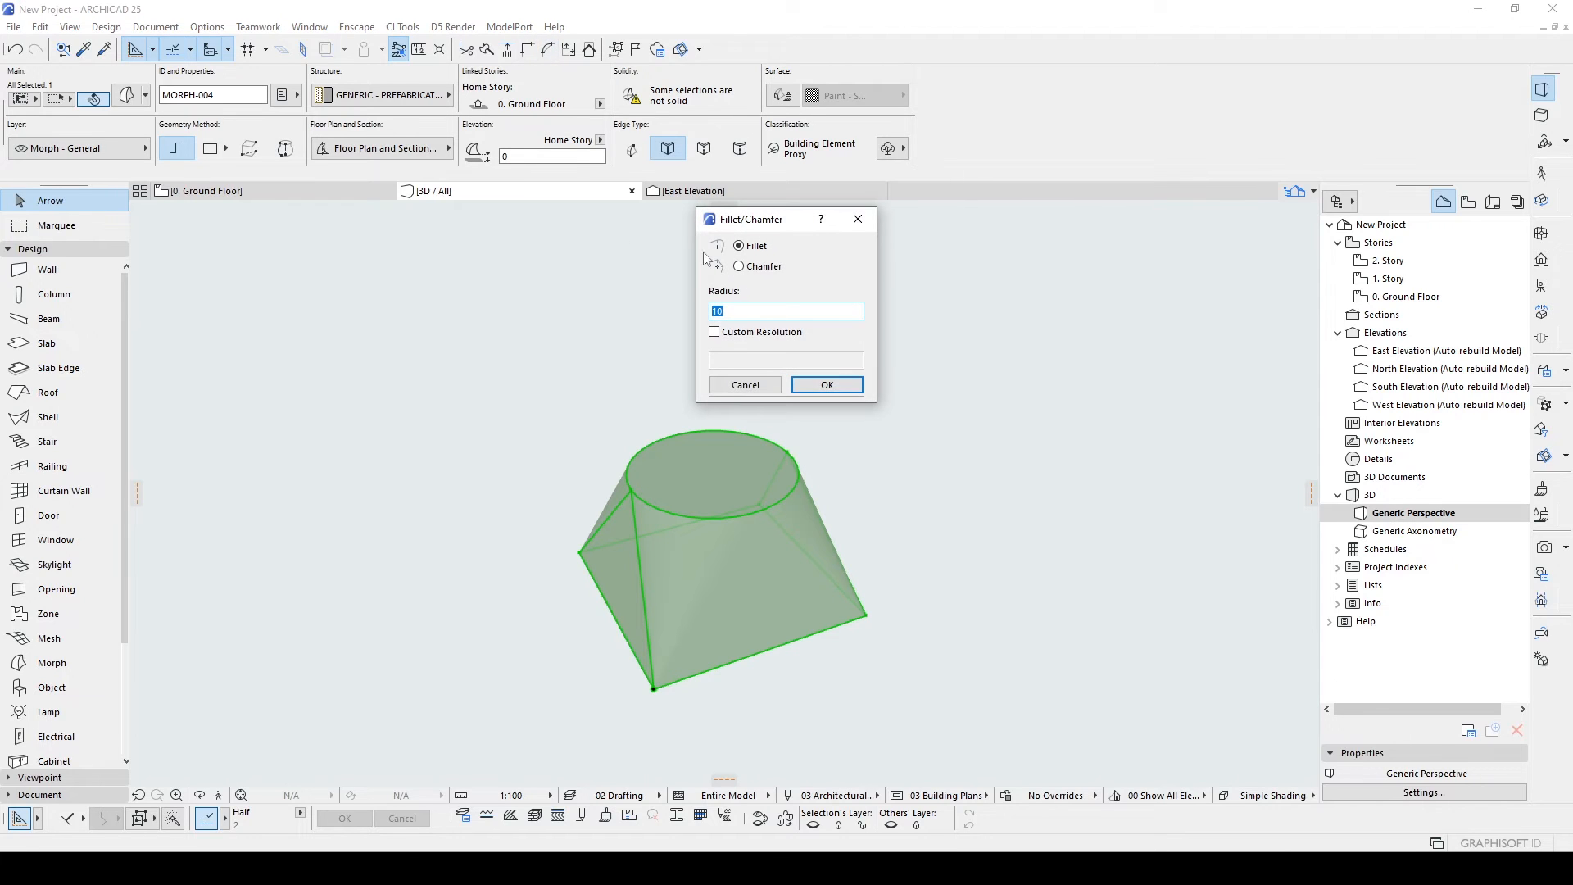
{"action": "left_click", "coordinate": [826, 384]}
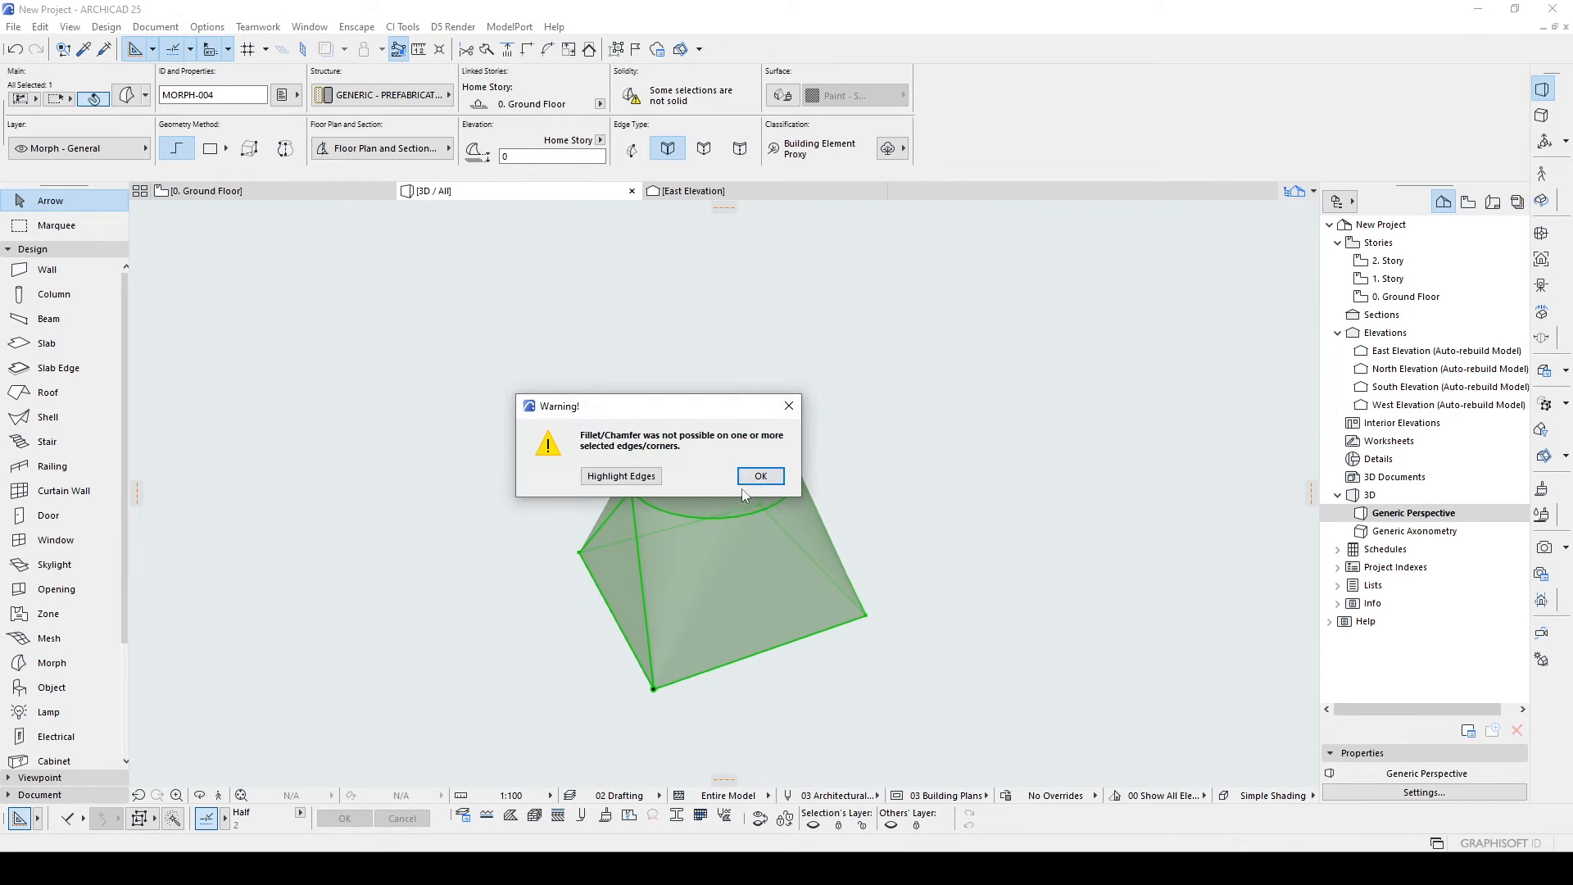
{"action": "left_click", "coordinate": [758, 476]}
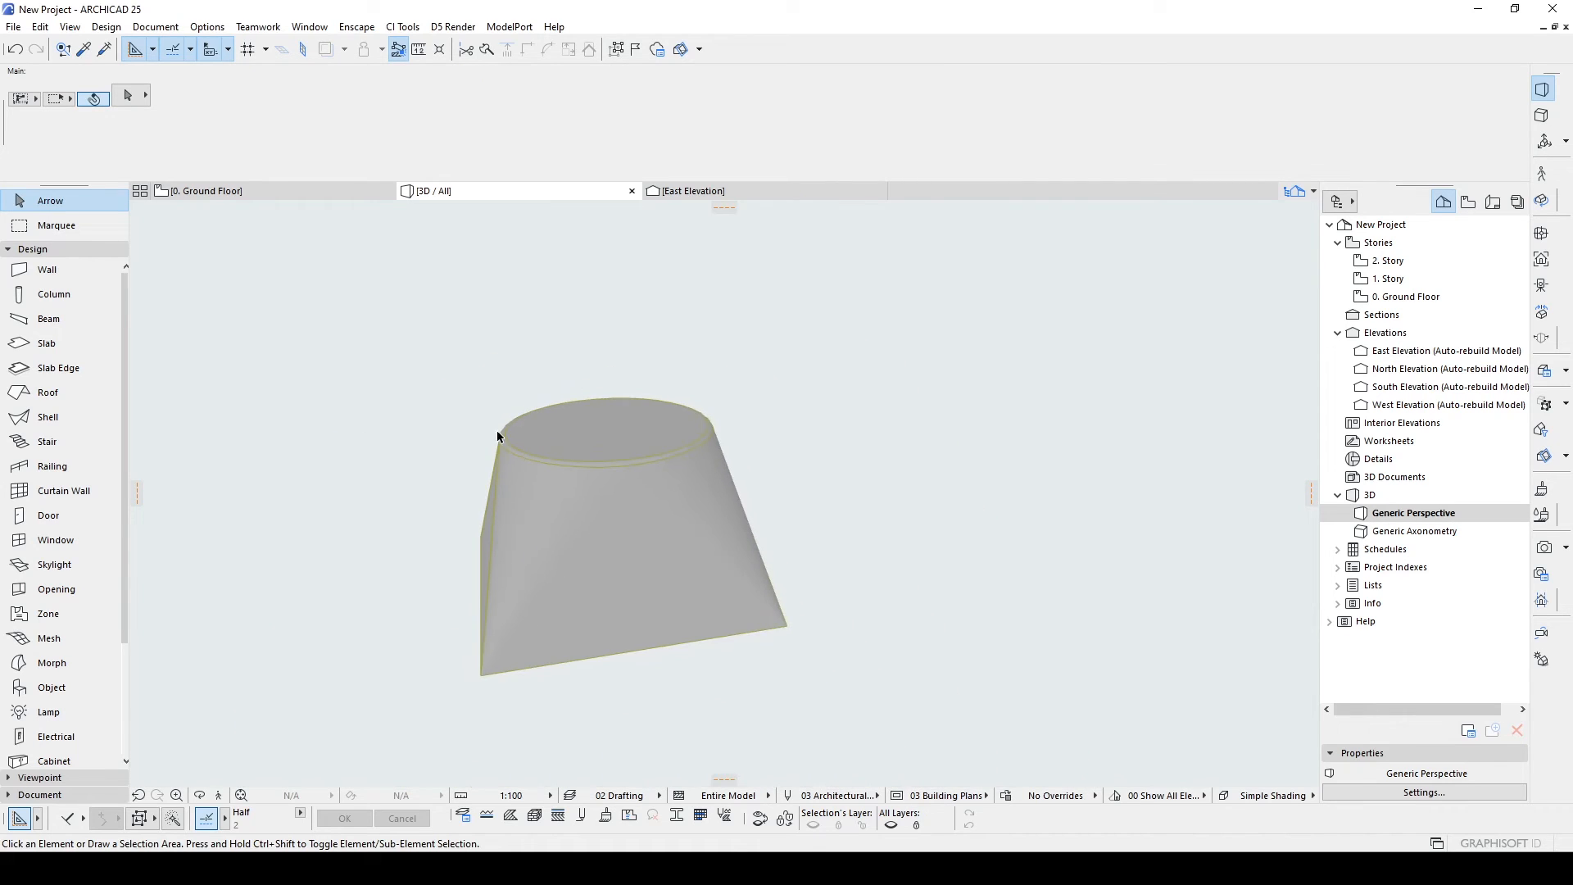
{"action": "left_click_drag", "start_coordinate": [496, 436], "coordinate": [652, 452]}
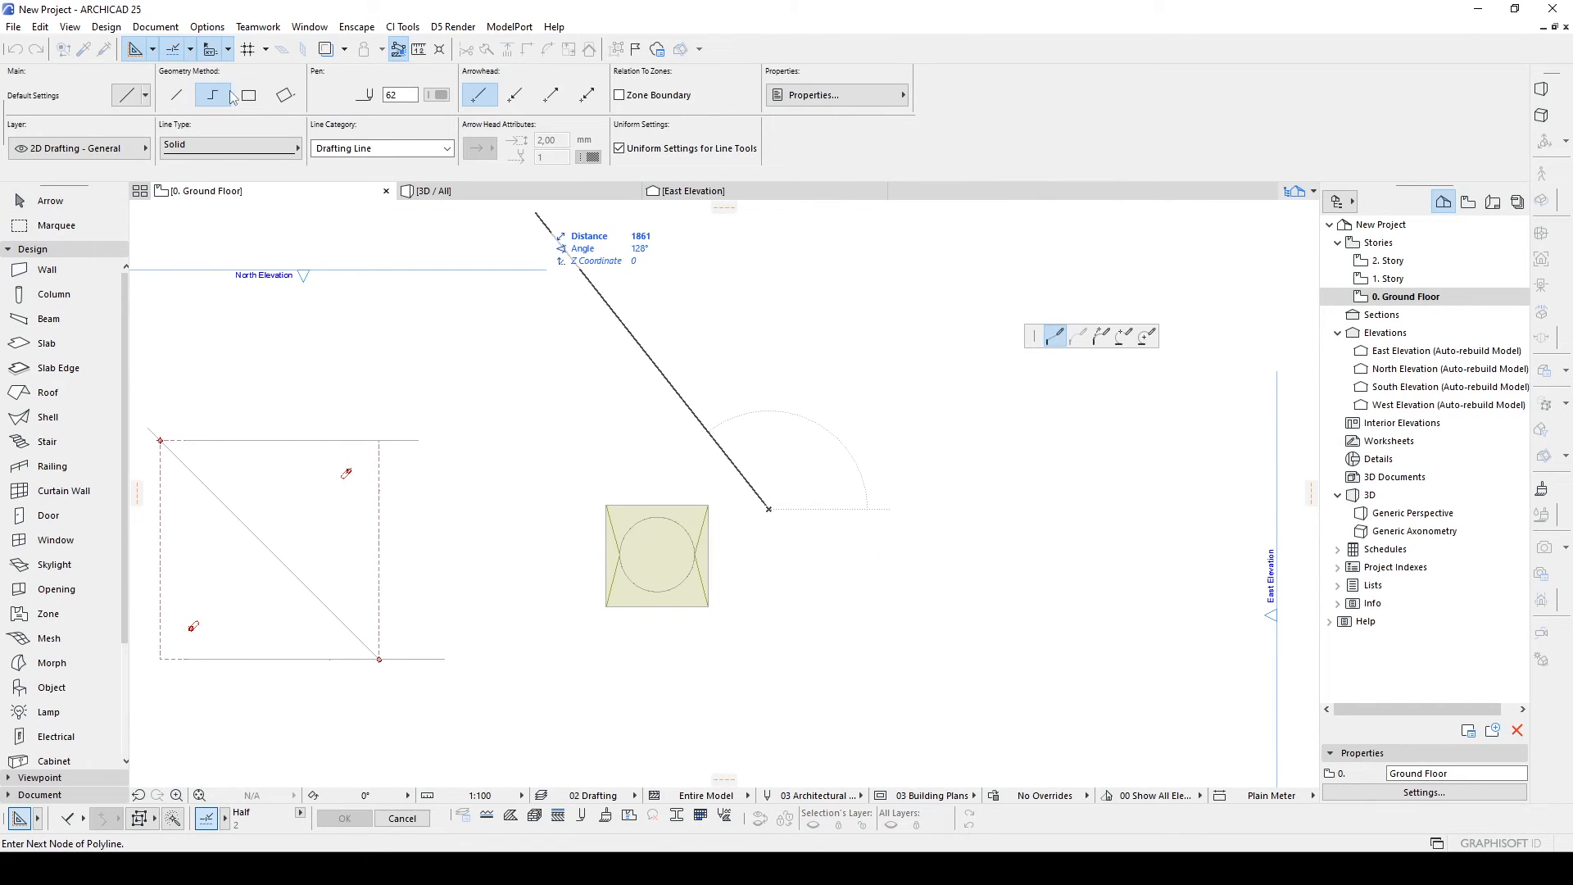
Draw a second square with an inscribed triangle outline beside the first morph.
{"action": "left_click", "coordinate": [249, 95]}
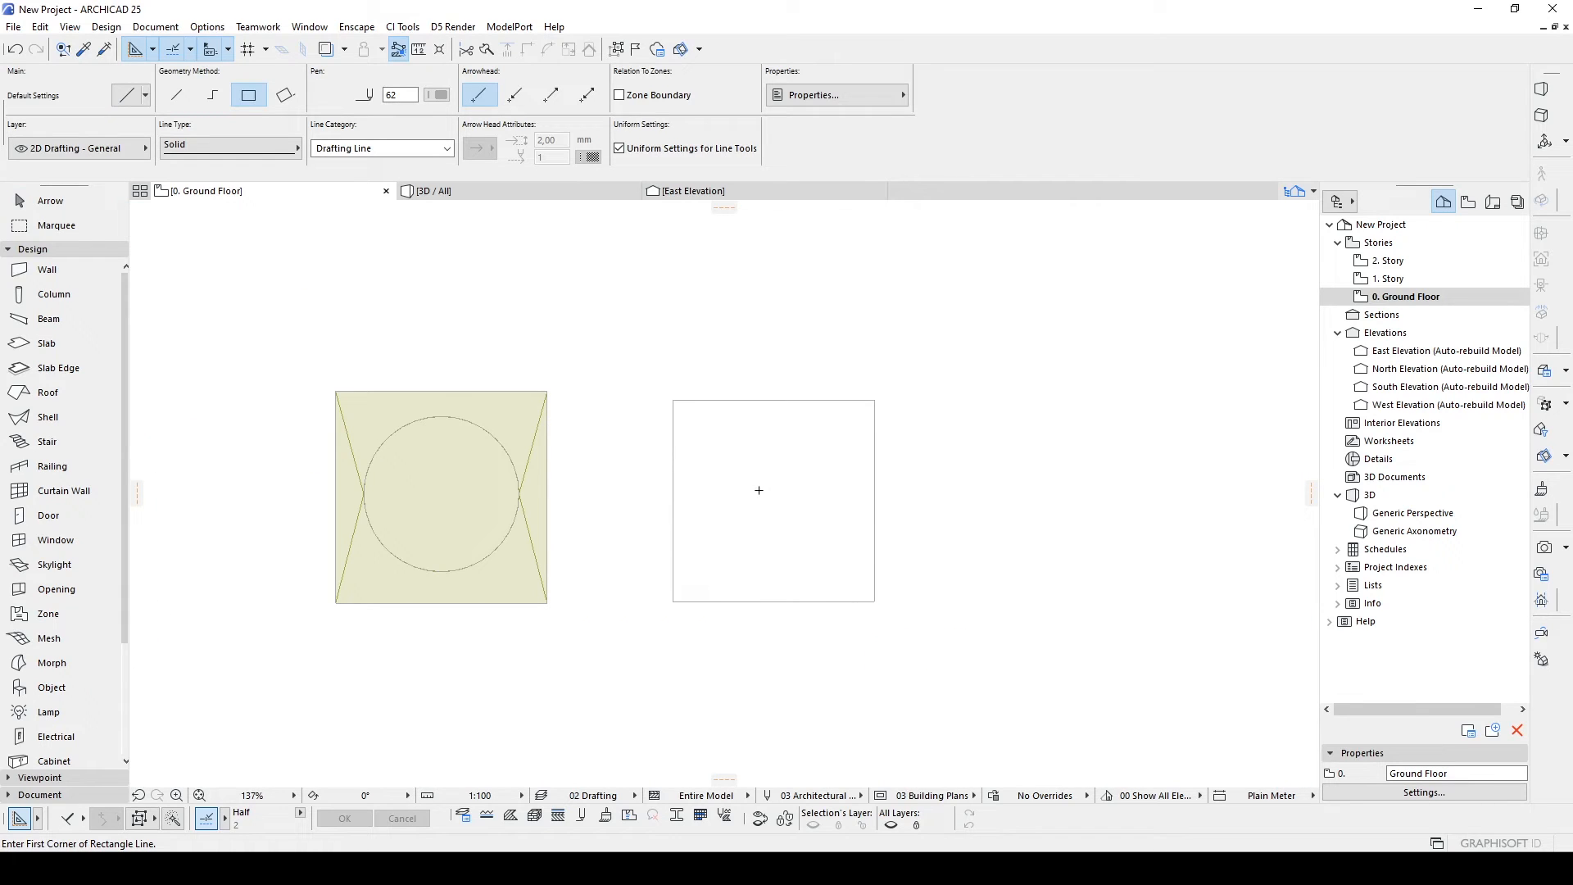
{"action": "mouse_move", "coordinate": [761, 490]}
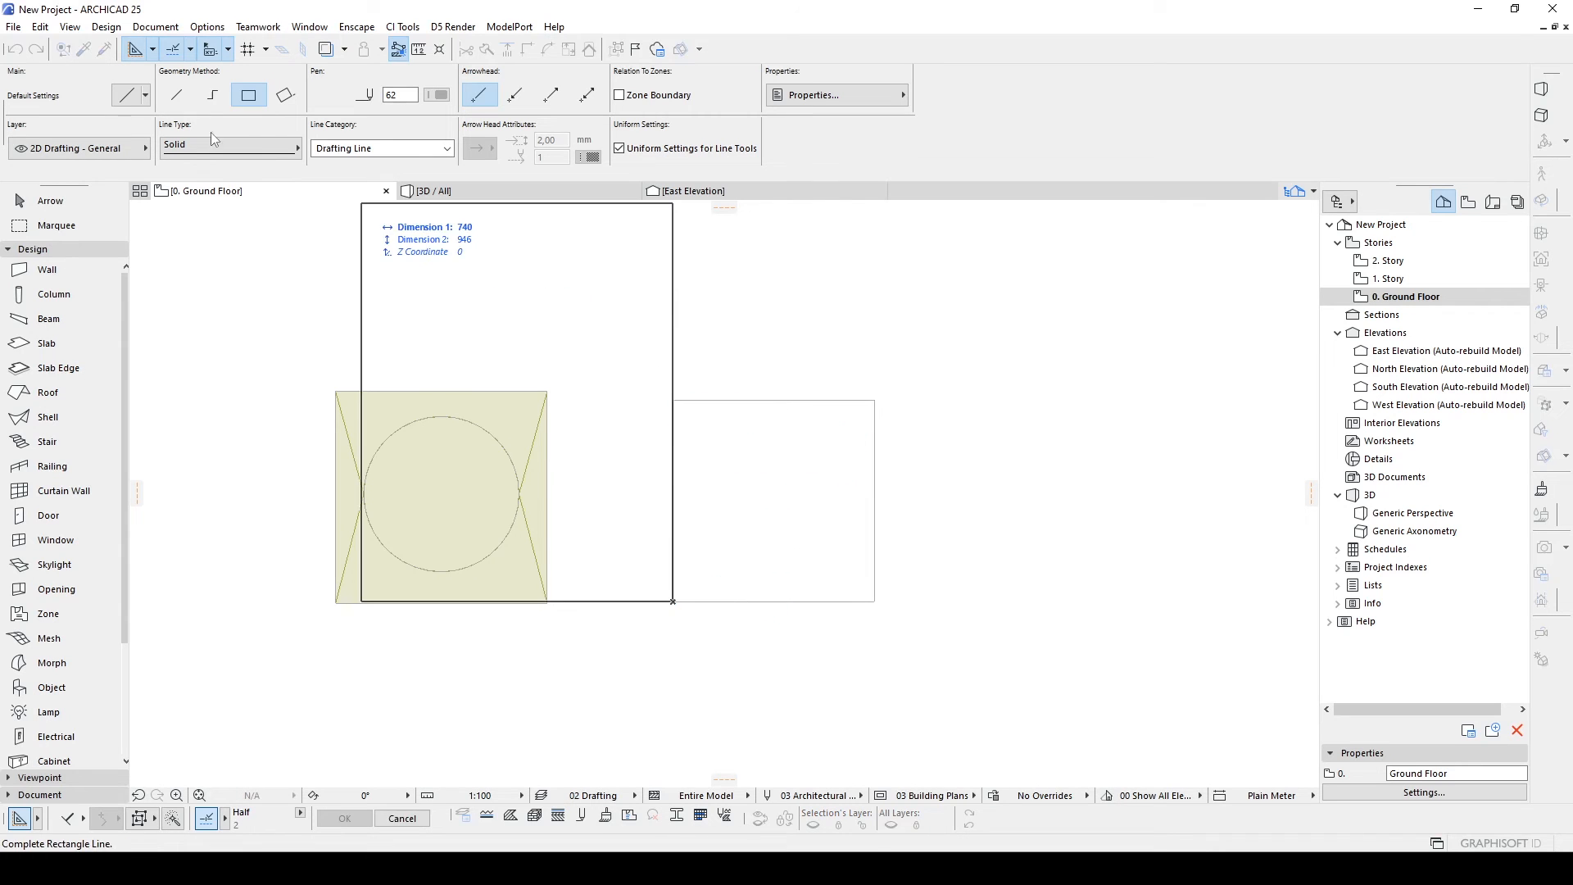
{"action": "left_click", "coordinate": [211, 95]}
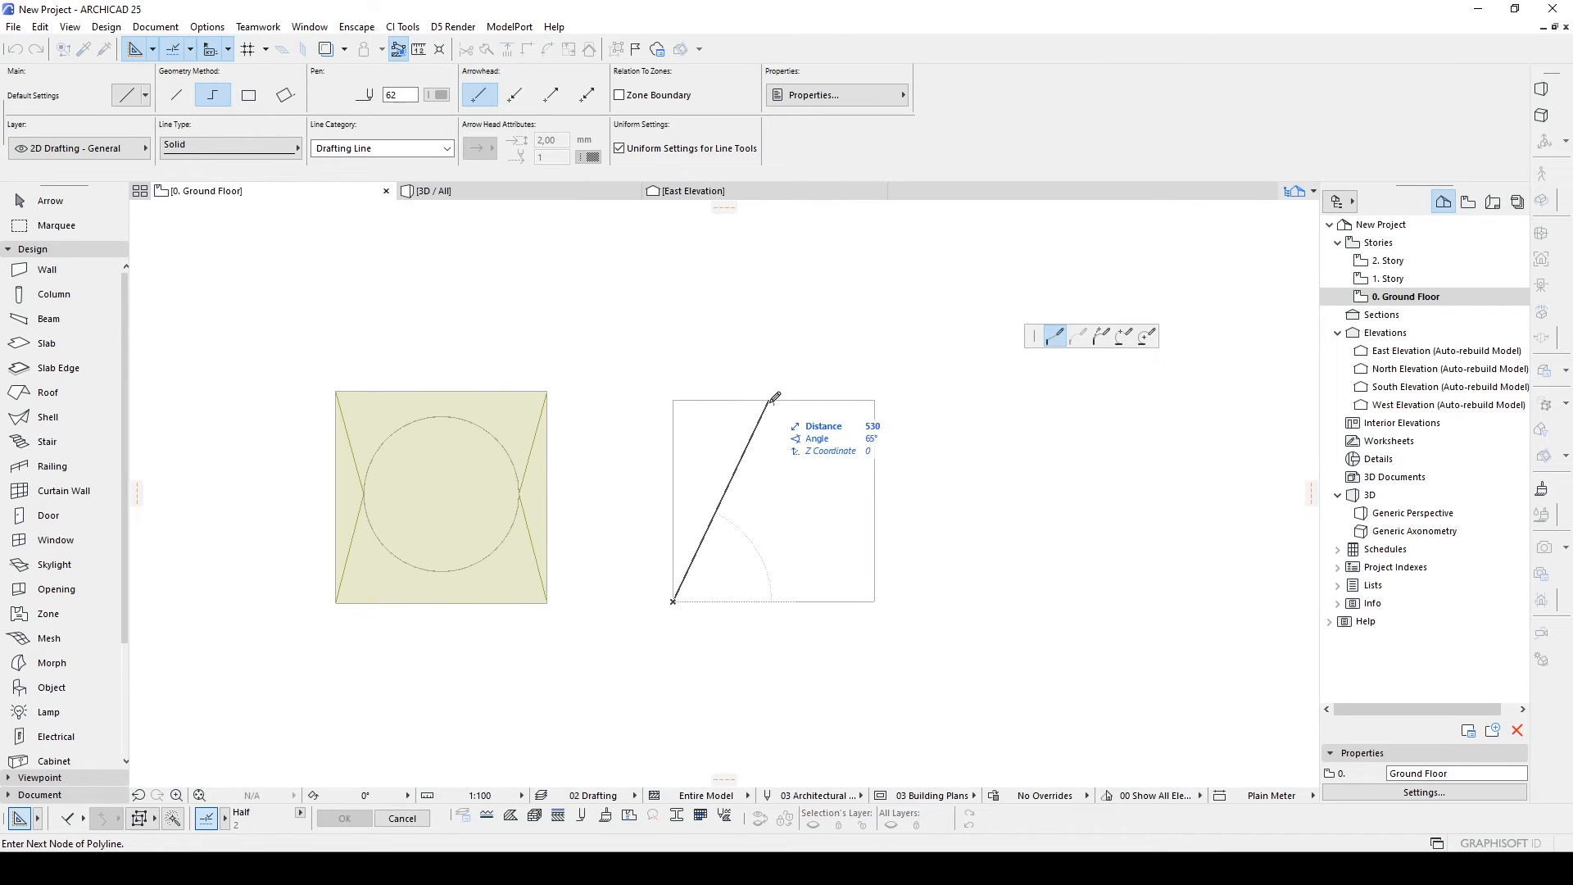
{"action": "left_click", "coordinate": [873, 601]}
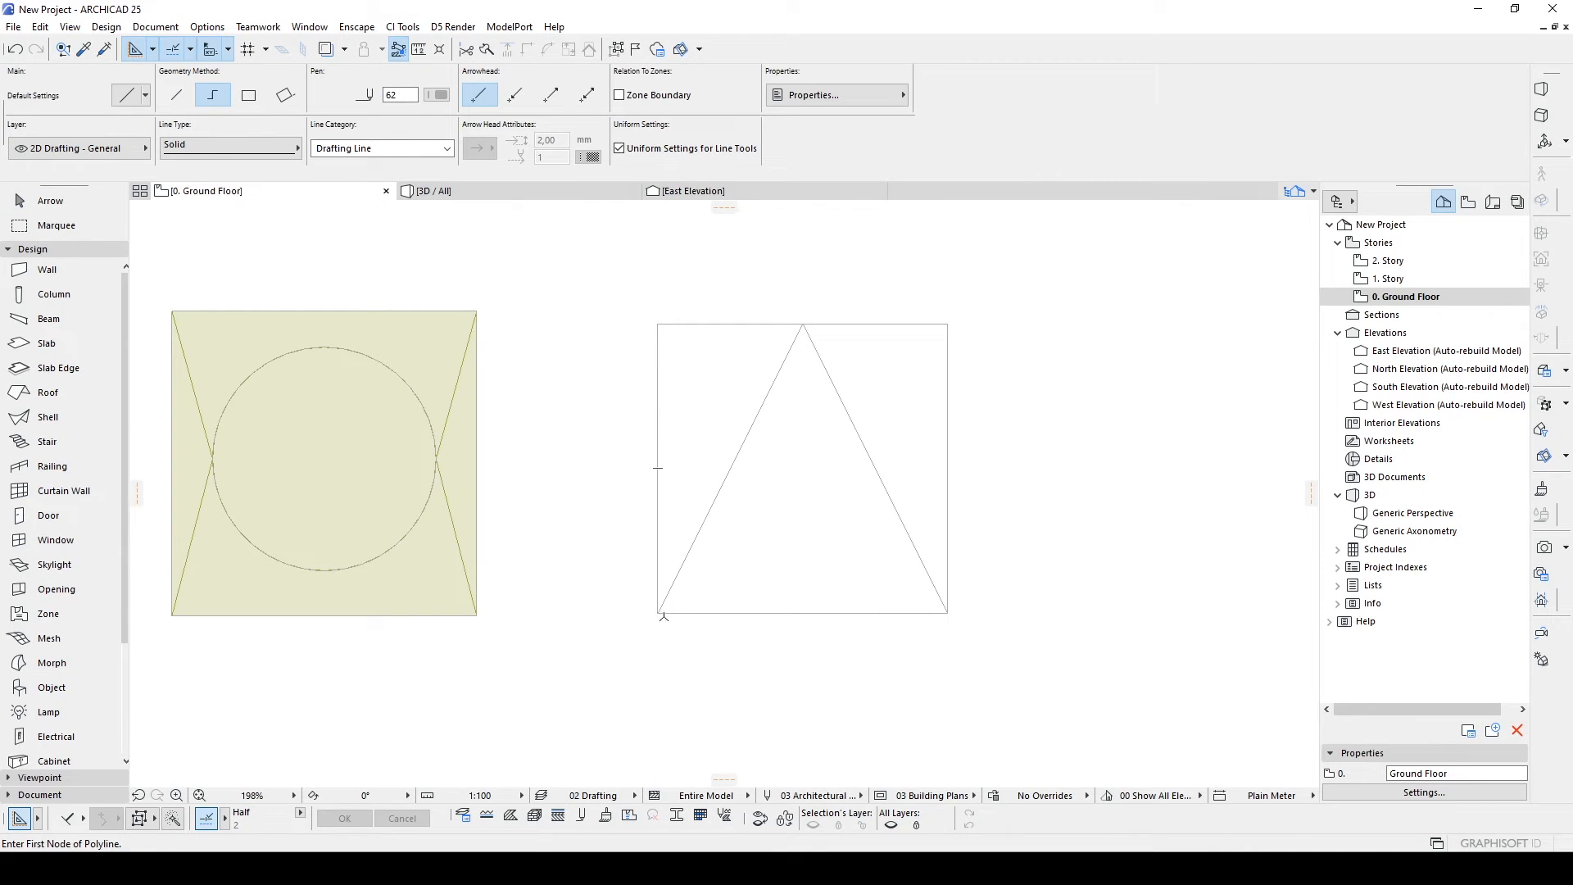
{"action": "left_click", "coordinate": [664, 587]}
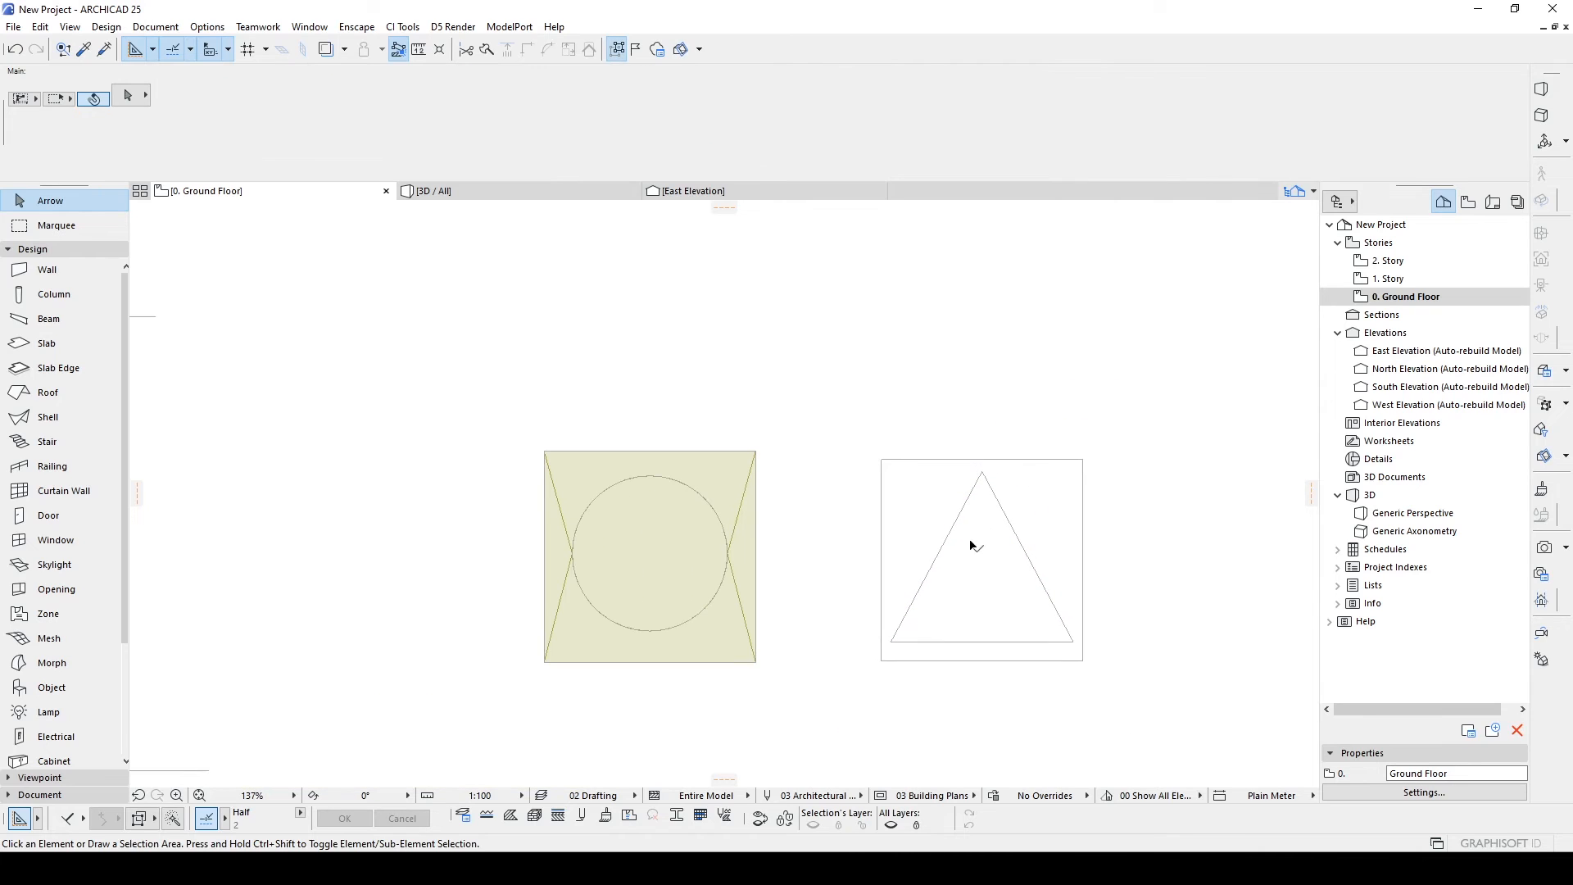
Make flat morphs from the square and triangle, then elevate the triangle morph by 300.
{"action": "left_click", "coordinate": [51, 662]}
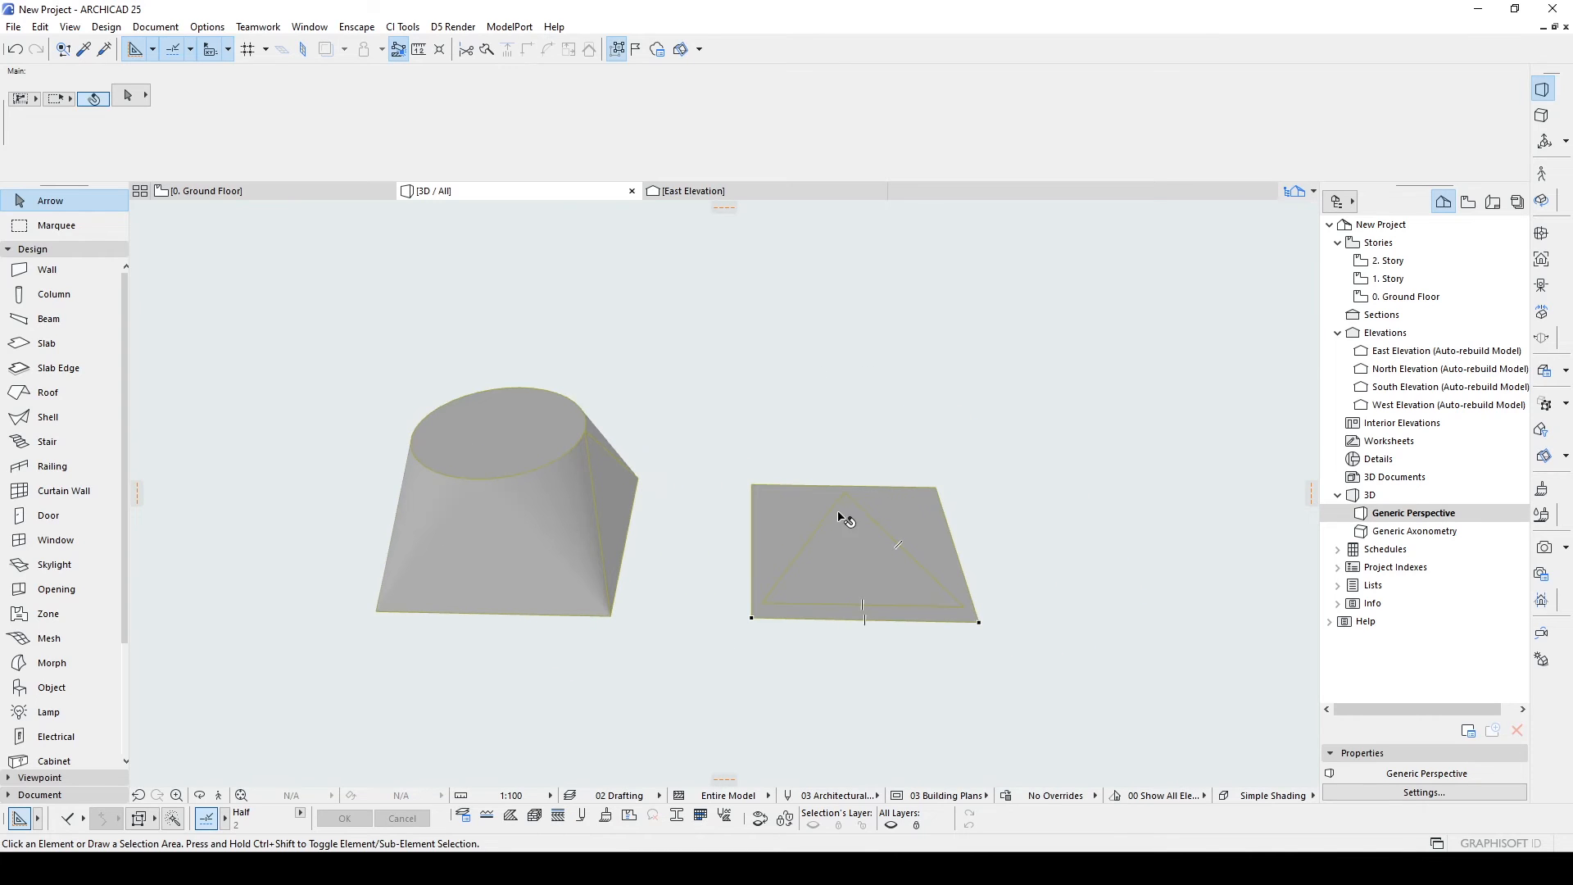
{"action": "left_click", "coordinate": [847, 516]}
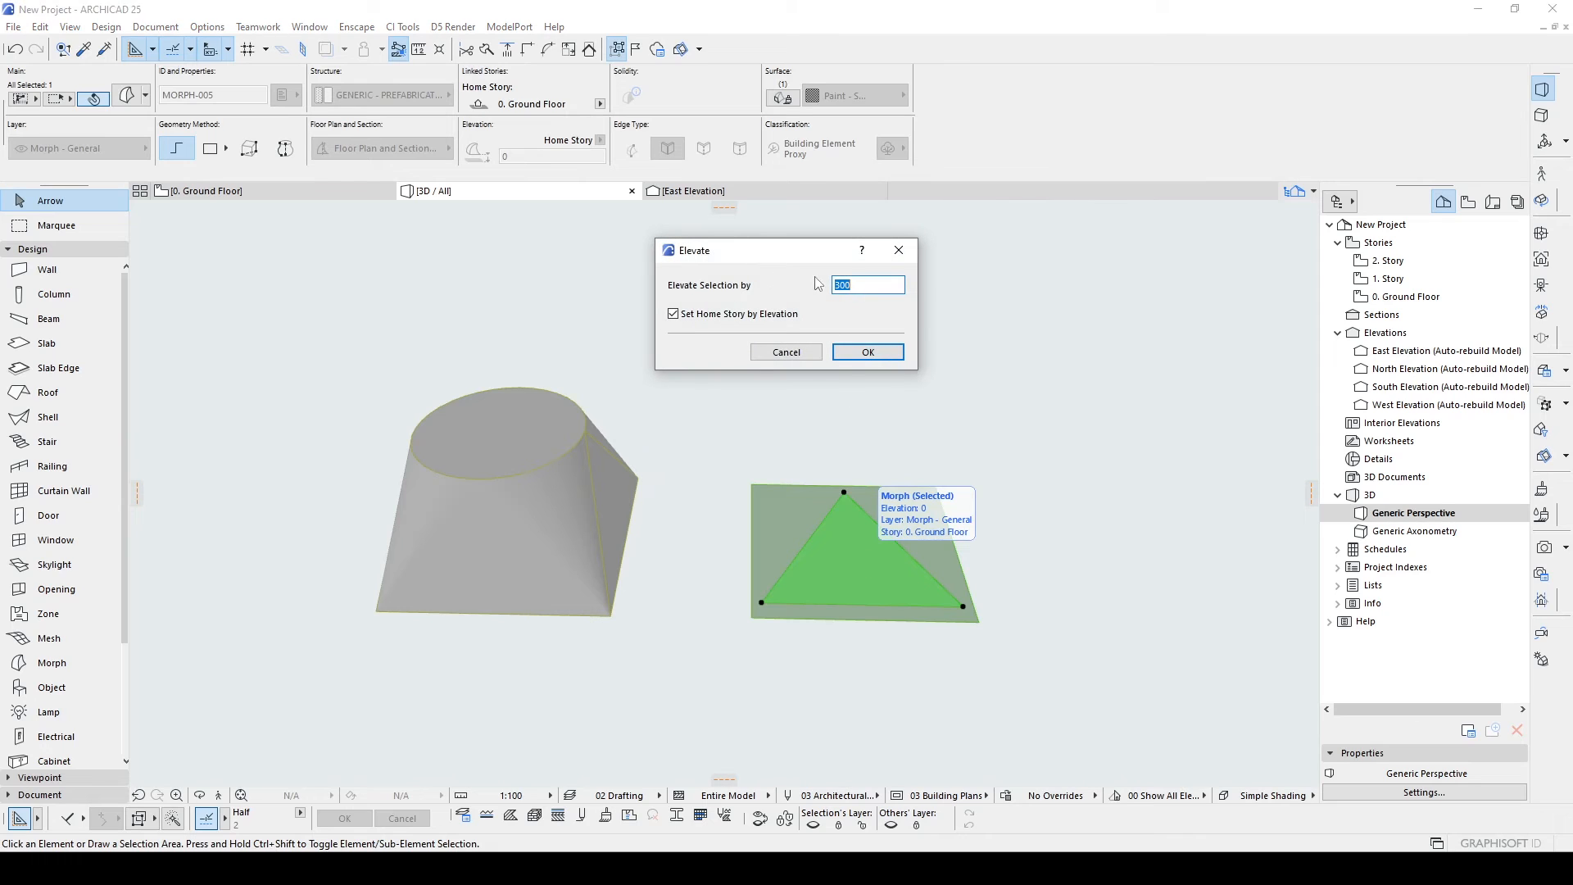
{"action": "left_click", "coordinate": [865, 351]}
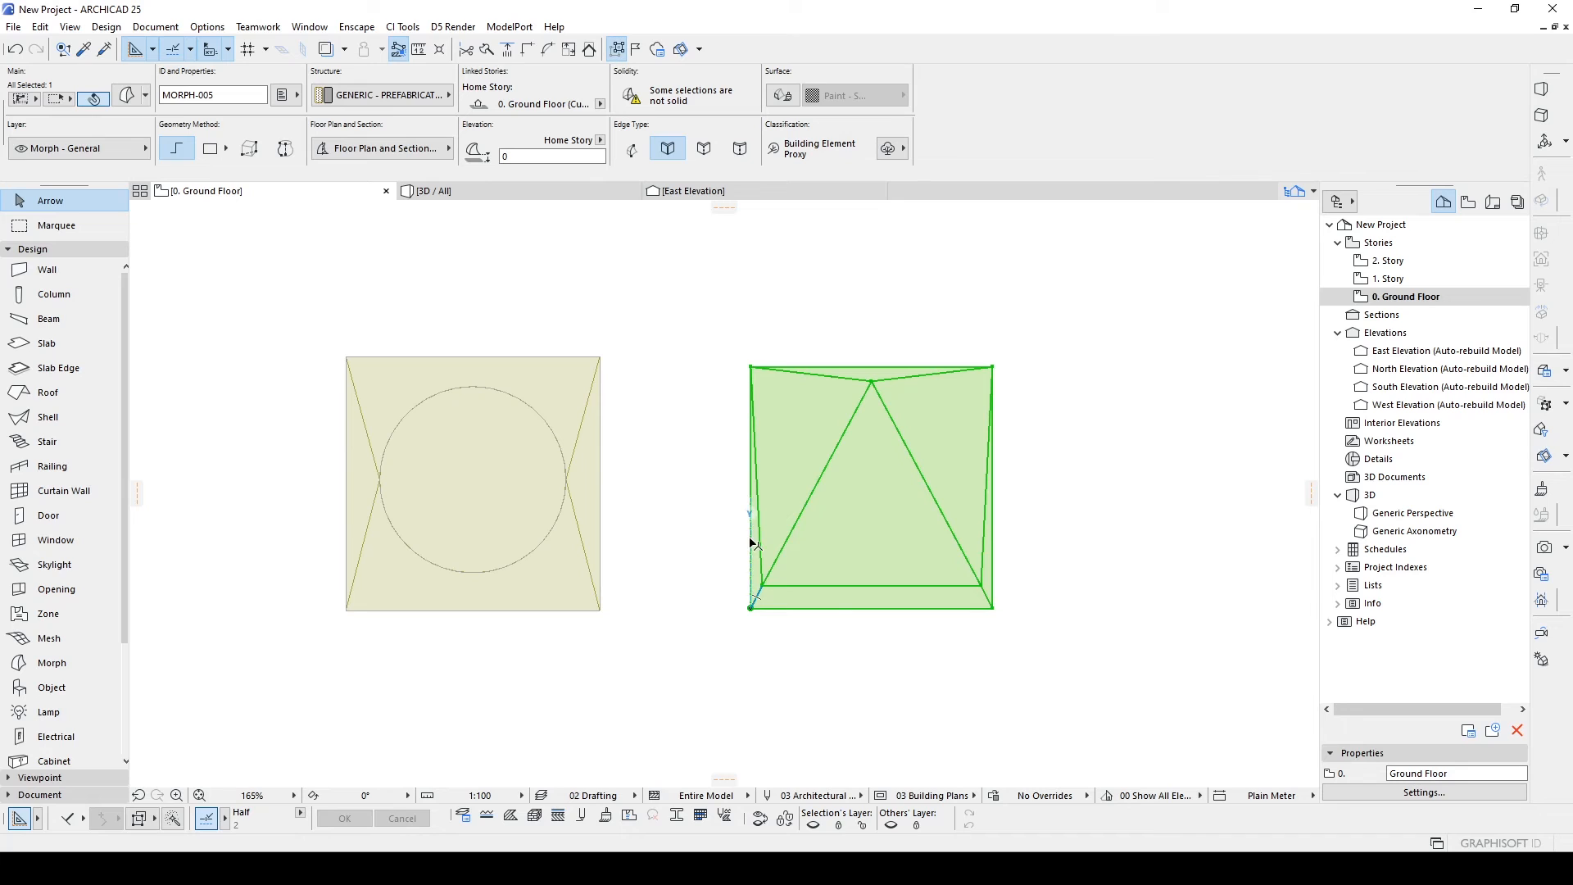
Move the square morph's corner node up to the triangle corner at Z 300, forming one solid.
{"action": "left_click", "coordinate": [752, 604]}
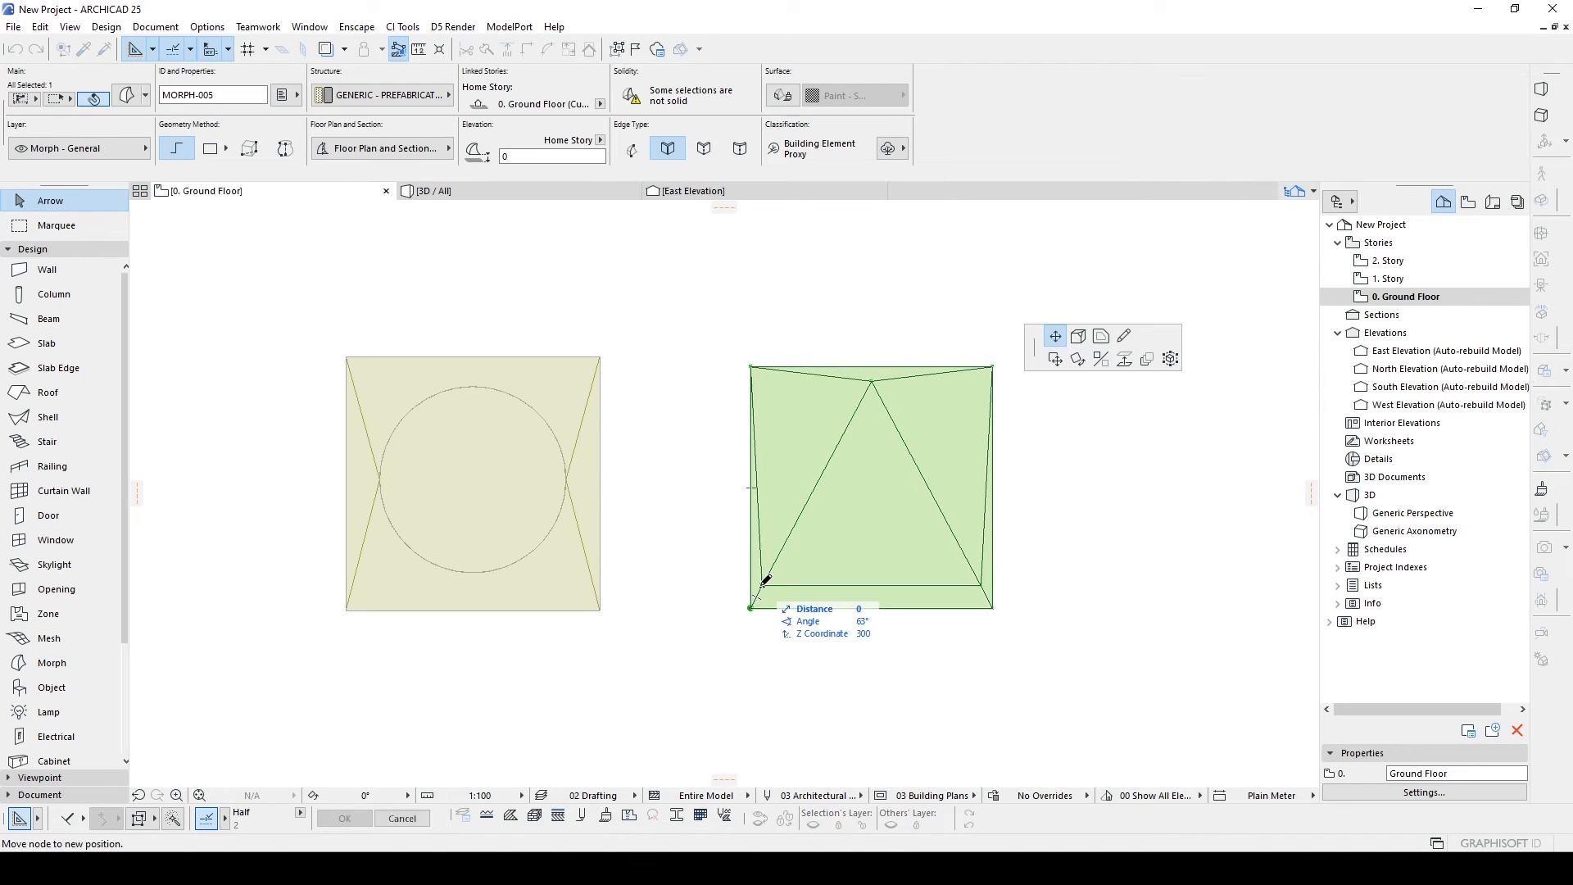
{"action": "left_click_drag", "start_coordinate": [752, 580], "coordinate": [988, 587]}
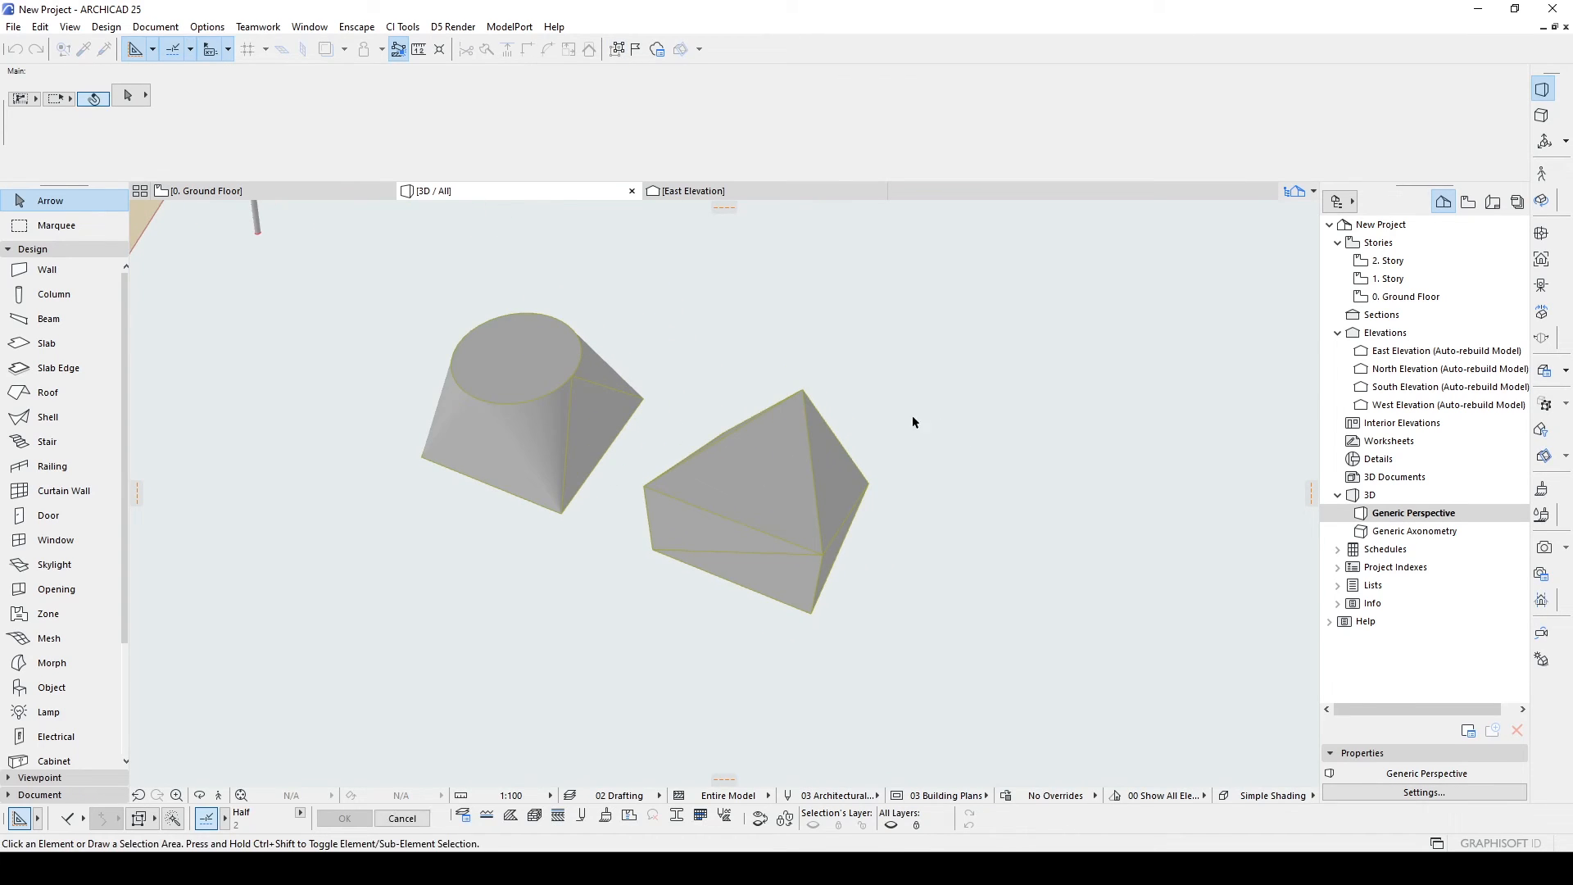
{"action": "left_click", "coordinate": [799, 479]}
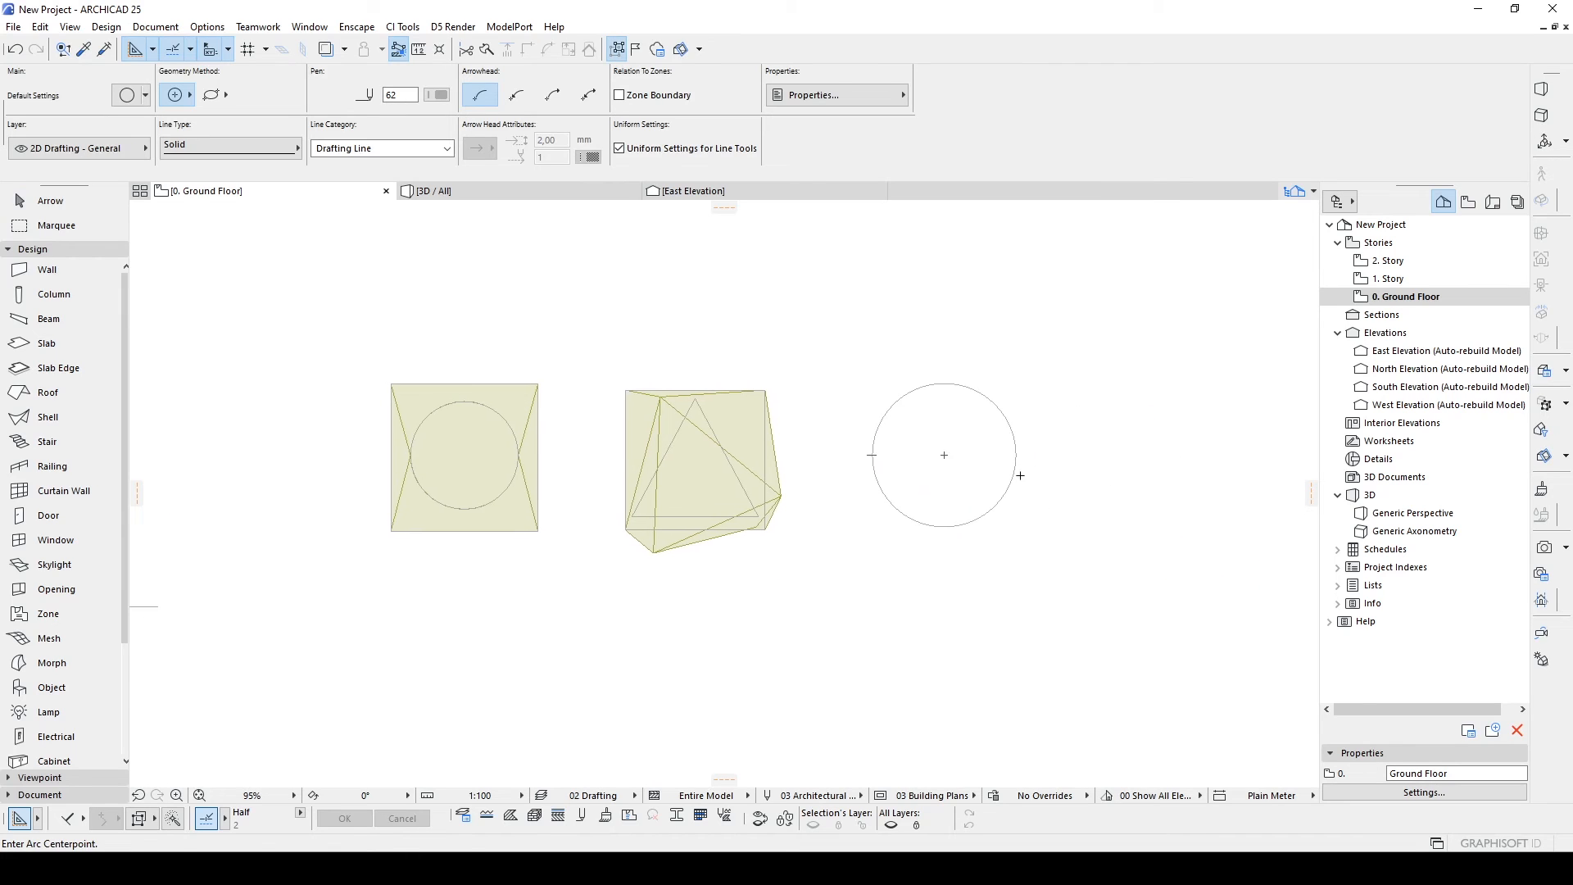
Draw a third circle and choose the Christmas Star library object by searching 'star'.
{"action": "left_click", "coordinate": [50, 200]}
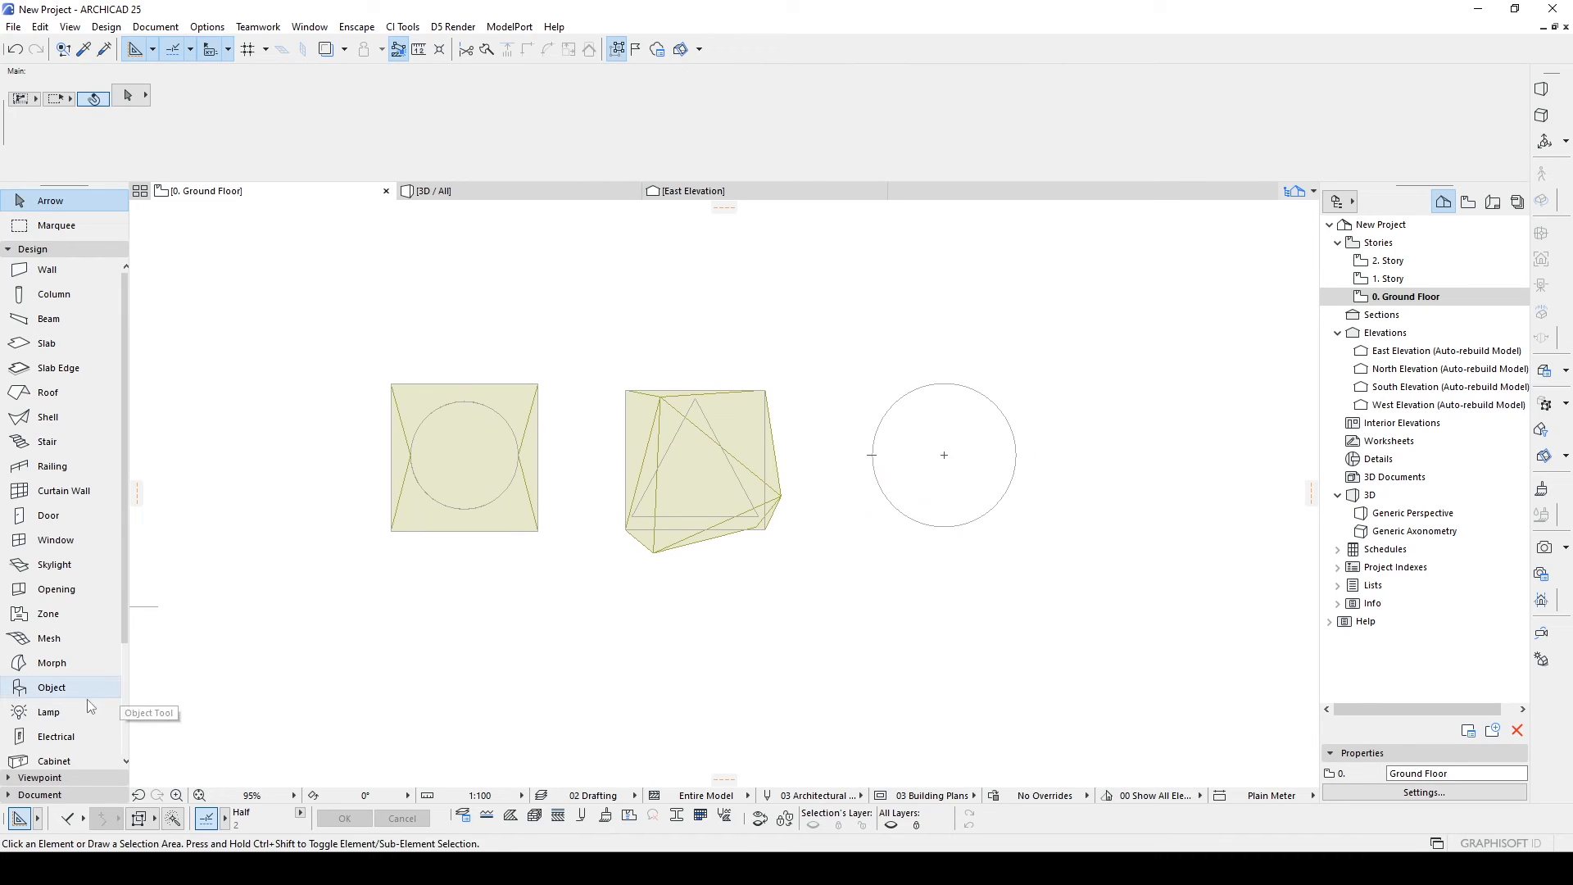
{"action": "left_click", "coordinate": [51, 686]}
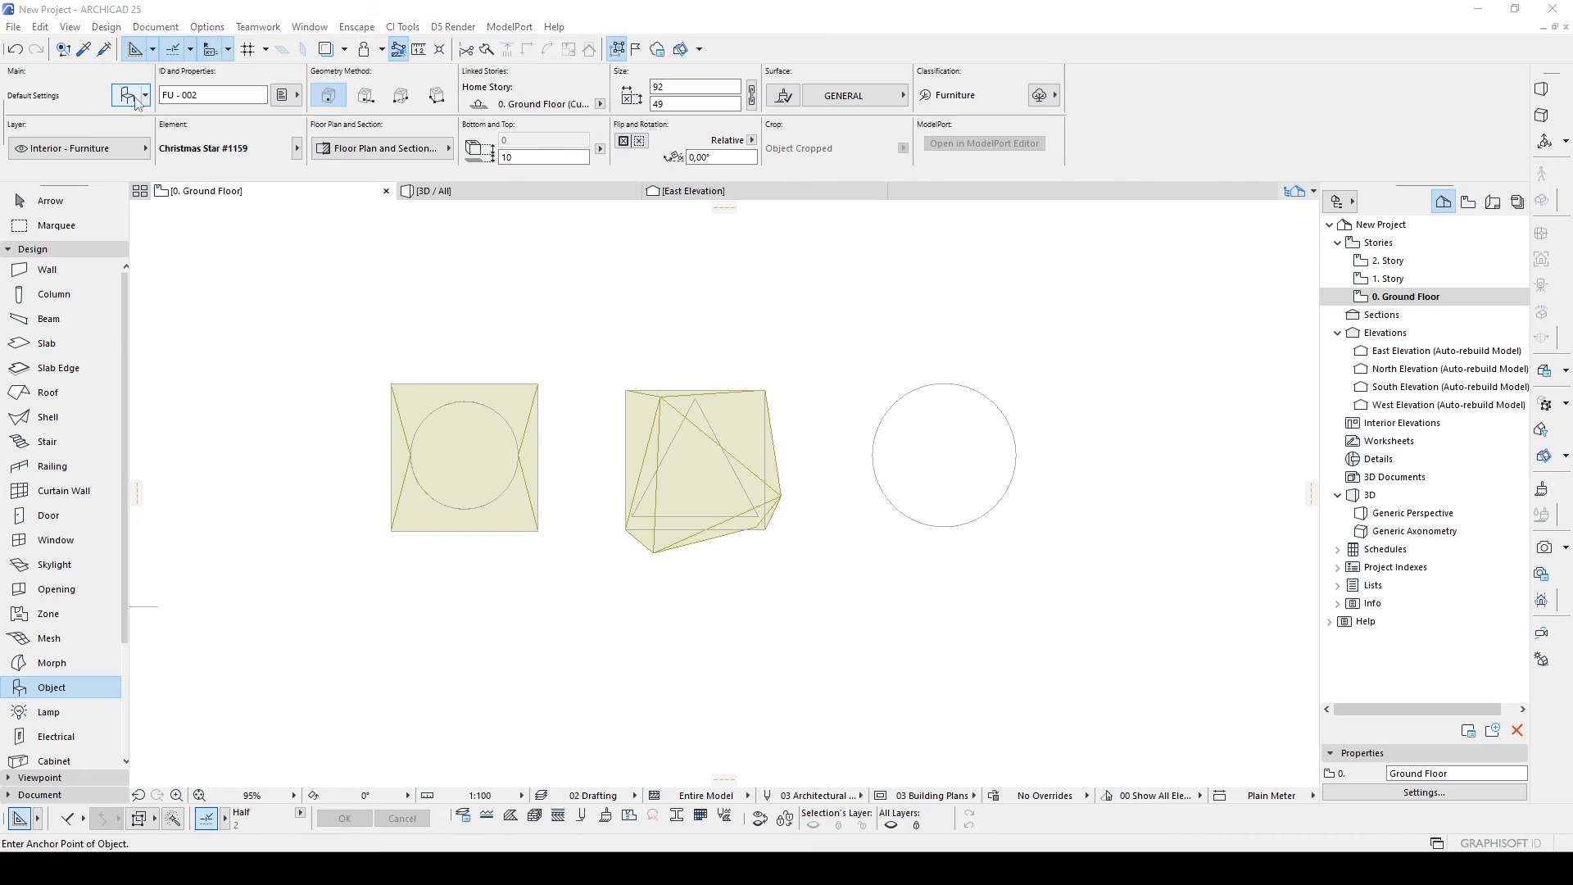
{"action": "left_click", "coordinate": [125, 95]}
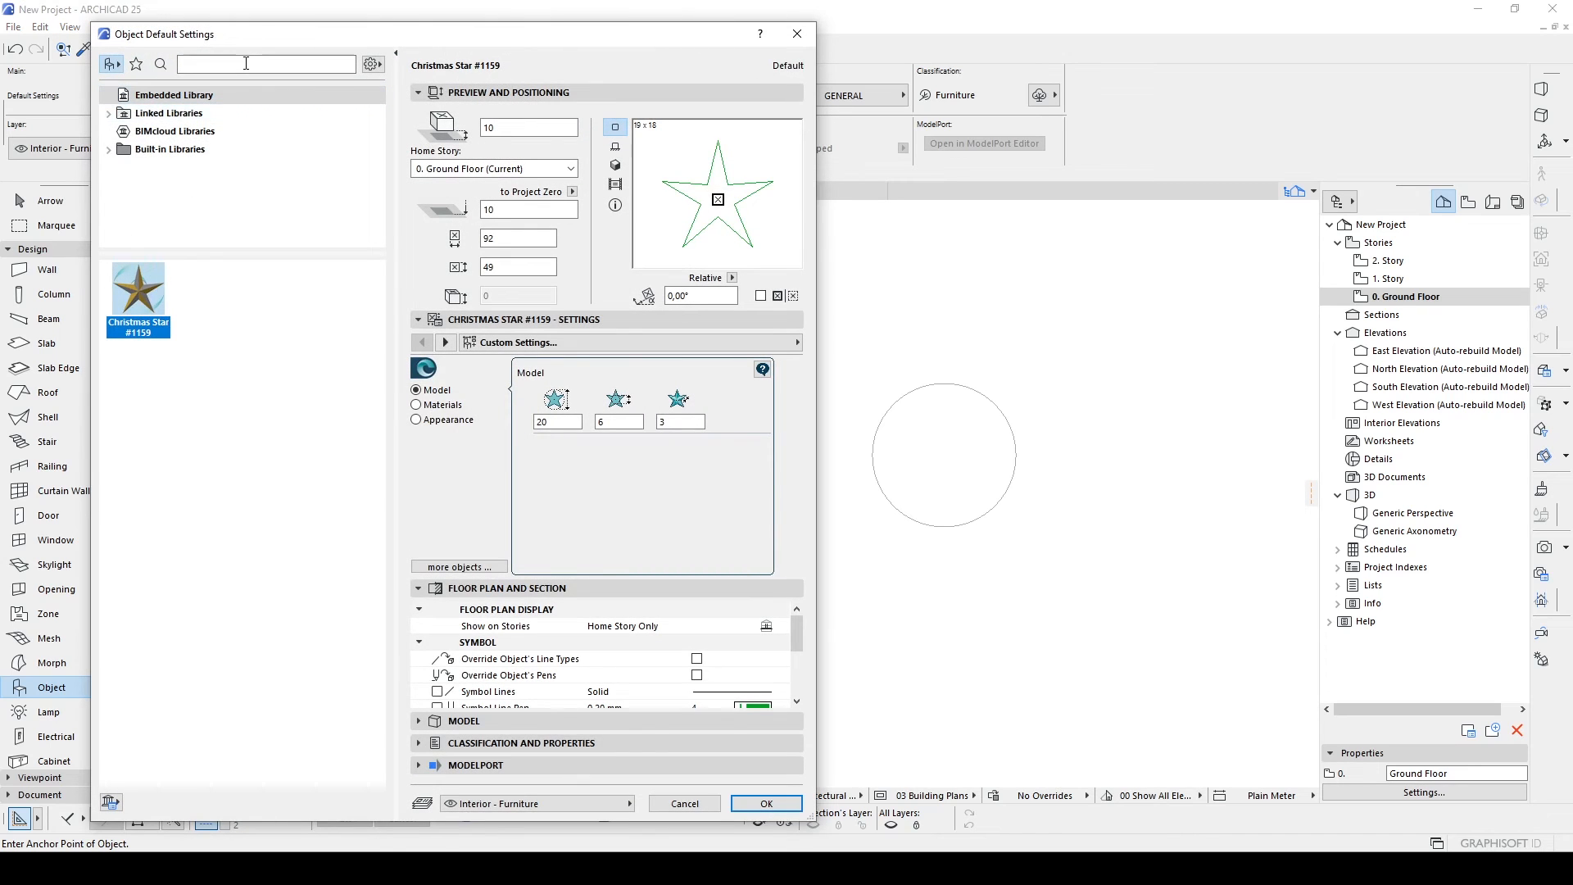
{"action": "type", "text": "star"}
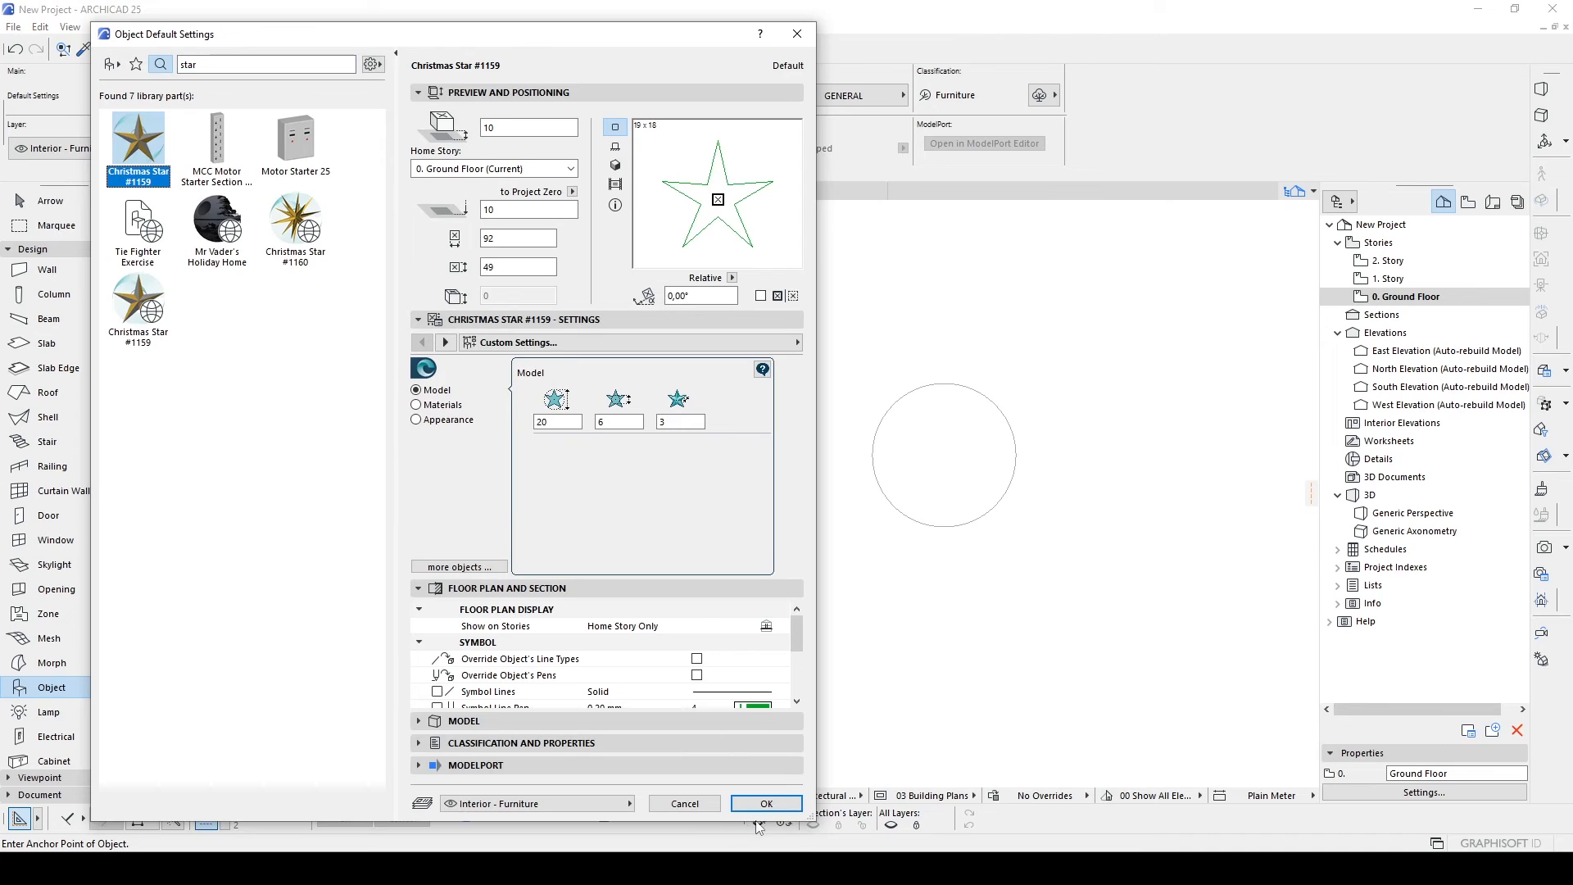
{"action": "left_click", "coordinate": [765, 803]}
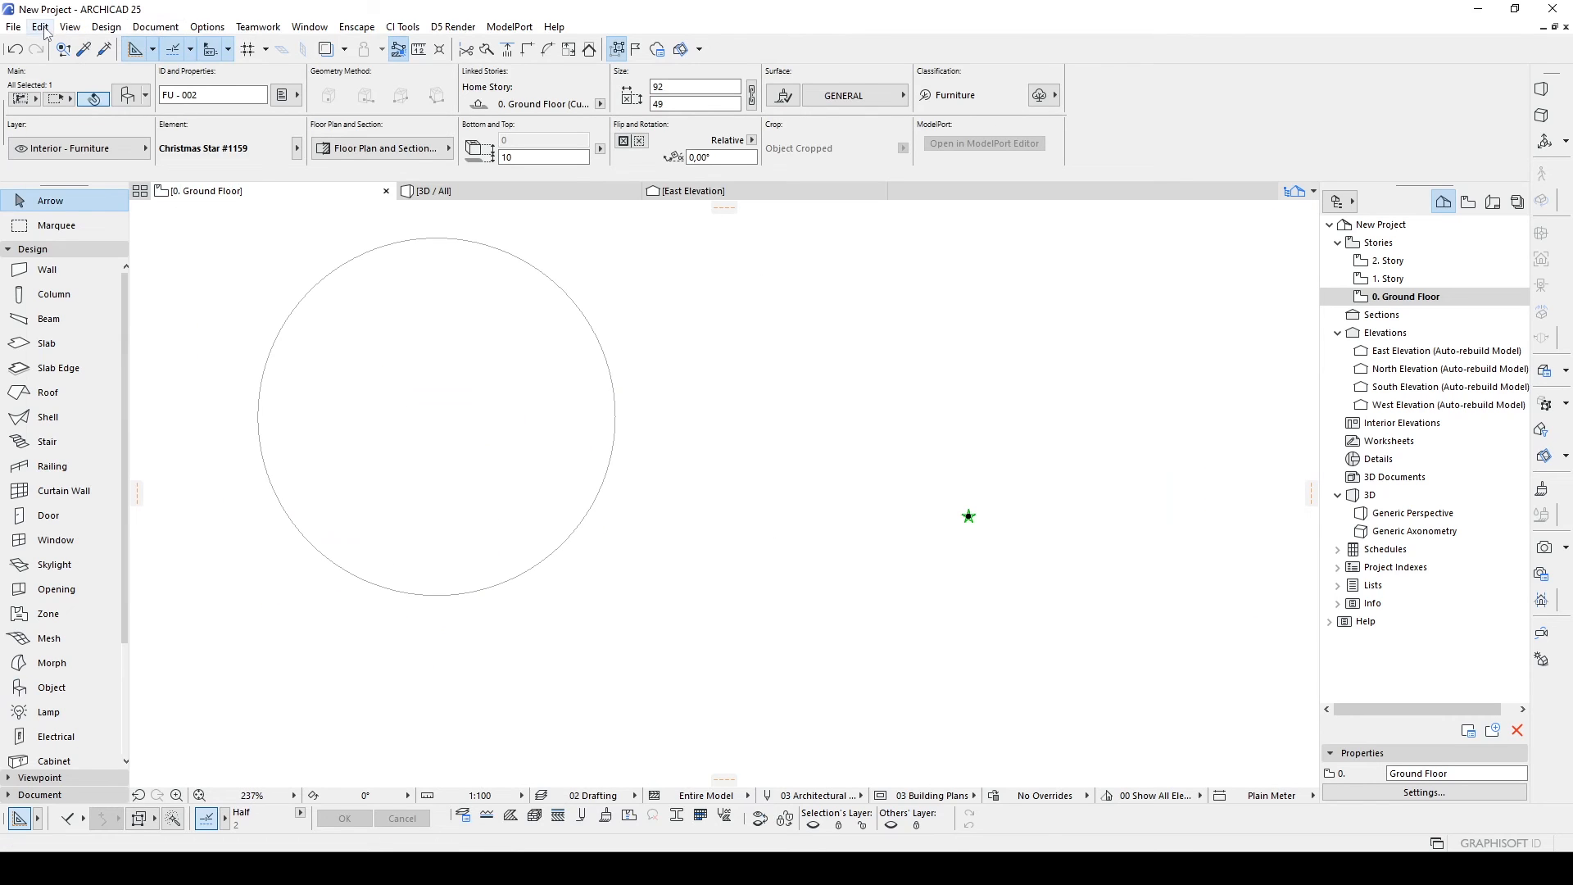
Explode the star object into 2D lines and move it to the circle's centre.
{"action": "left_click", "coordinate": [39, 26]}
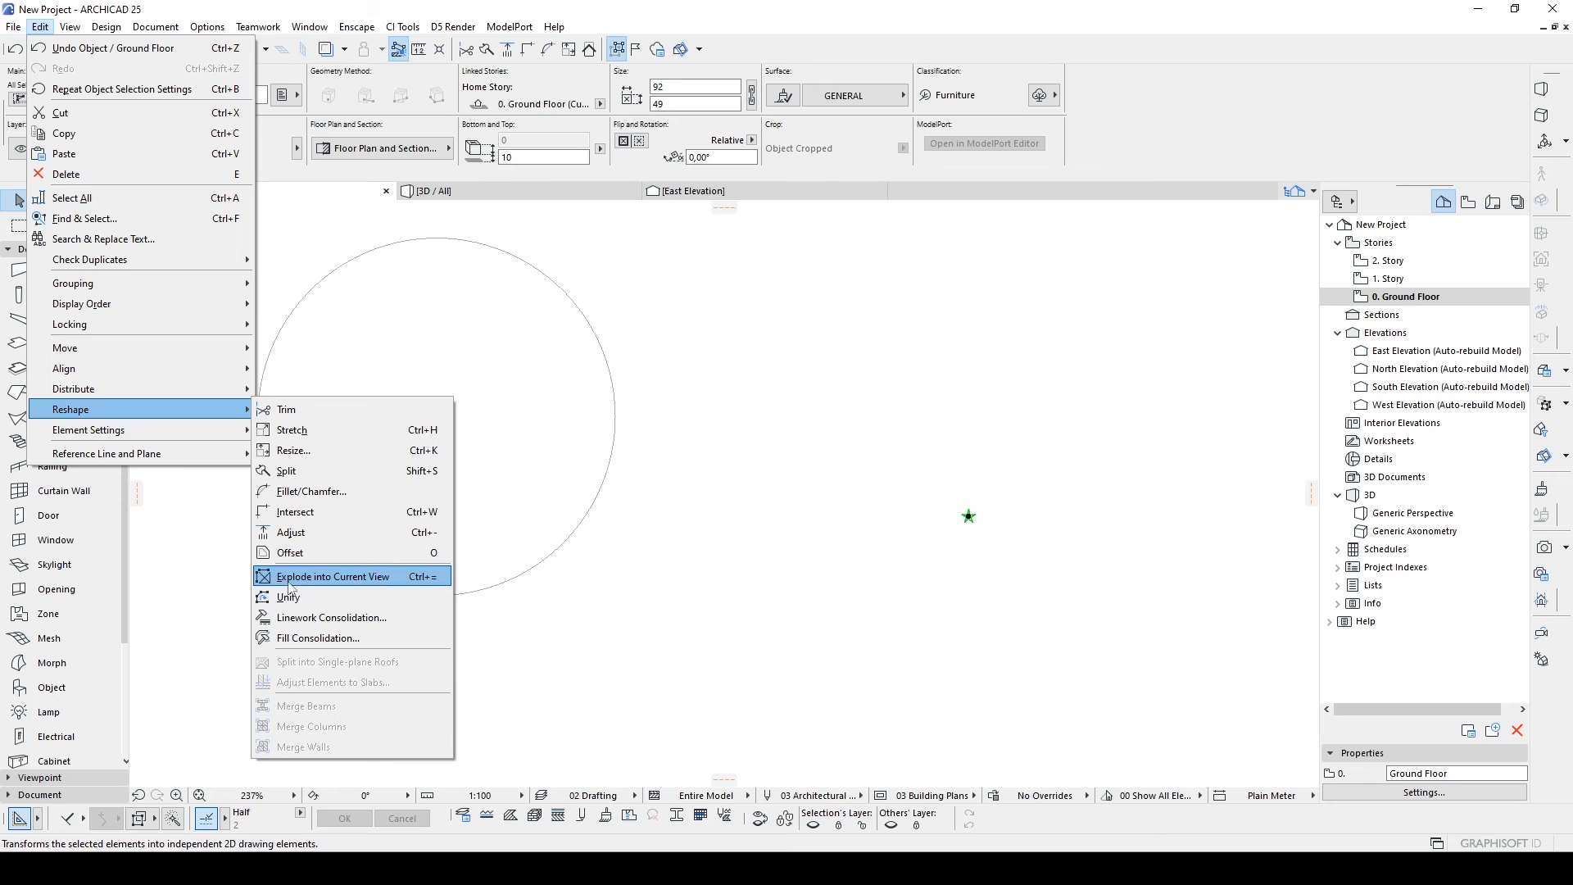
{"action": "left_click", "coordinate": [333, 575]}
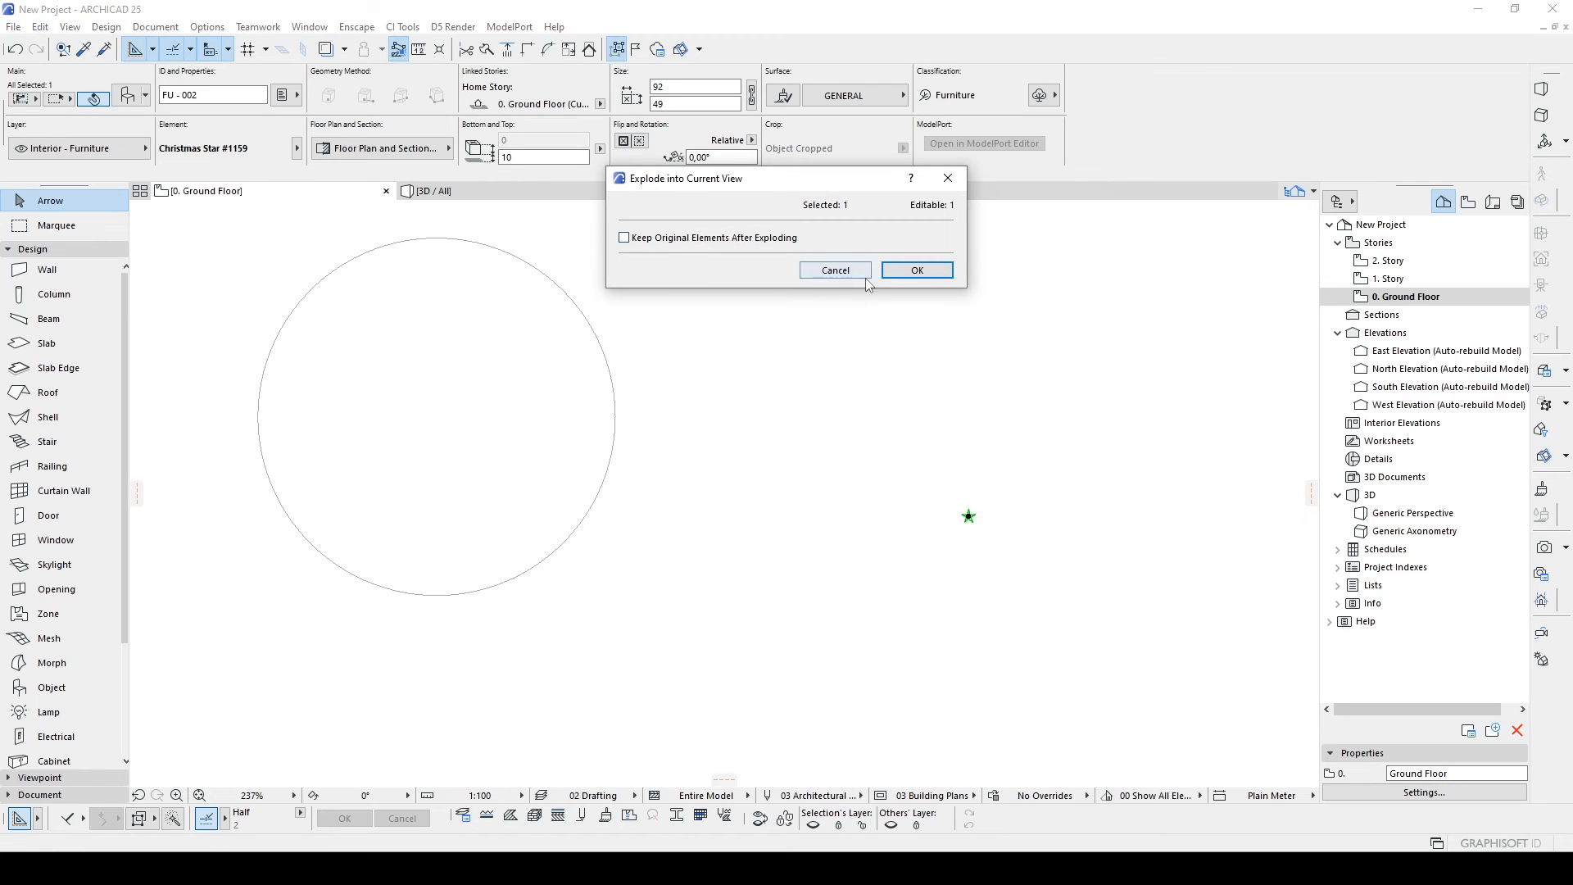
{"action": "left_click", "coordinate": [914, 271]}
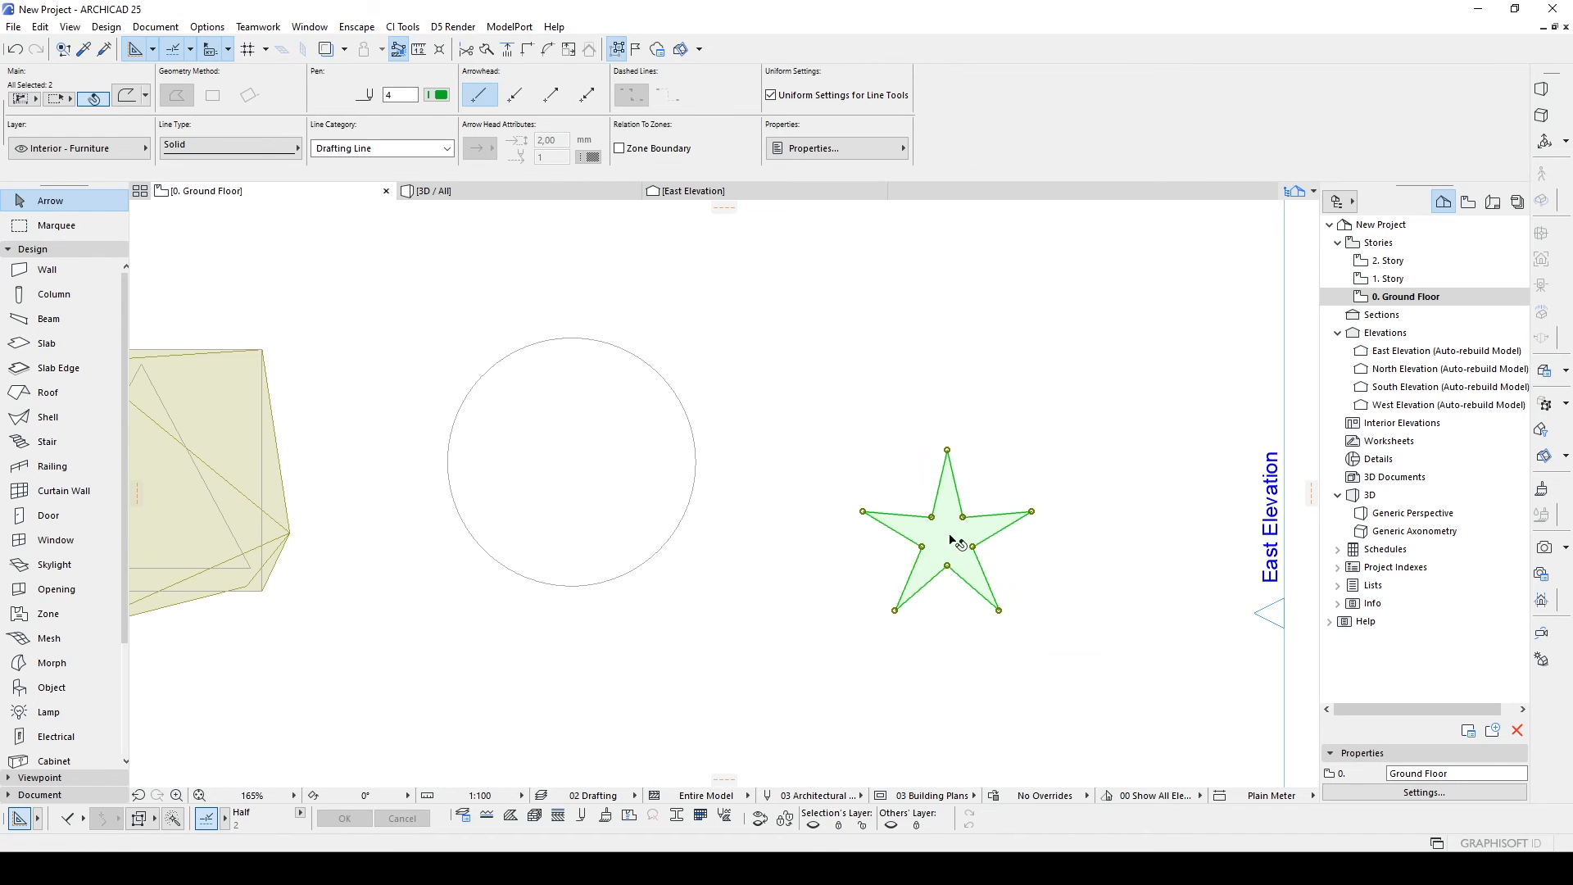
{"action": "left_click_drag", "start_coordinate": [946, 544], "coordinate": [570, 462]}
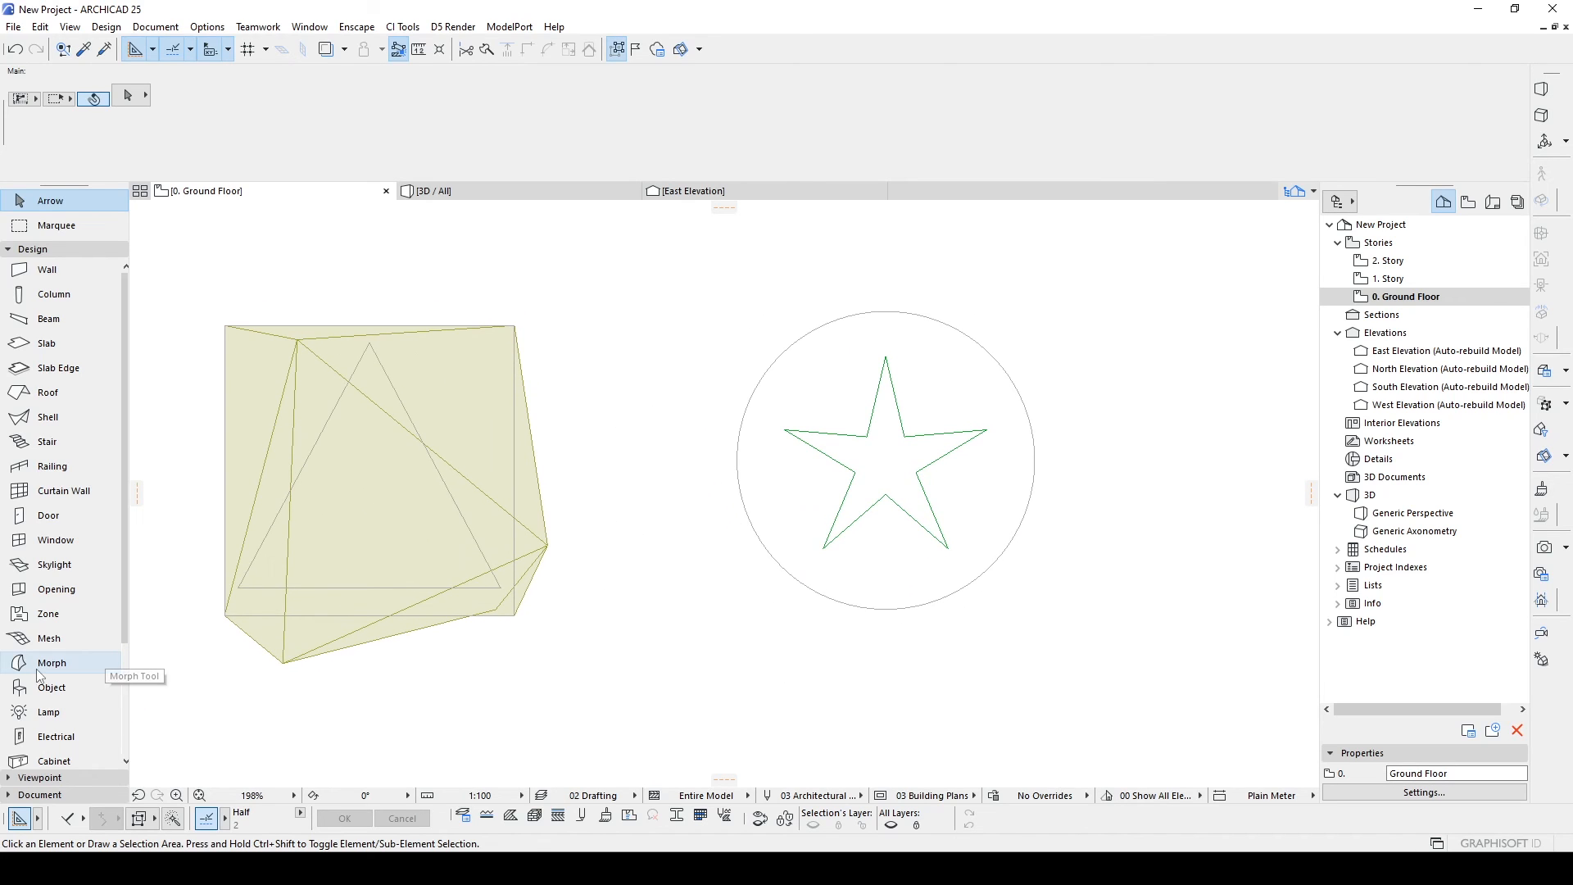
Magic-wand the circle and the star outline into flat morphs with the Morph tool.
{"action": "left_click", "coordinate": [51, 662]}
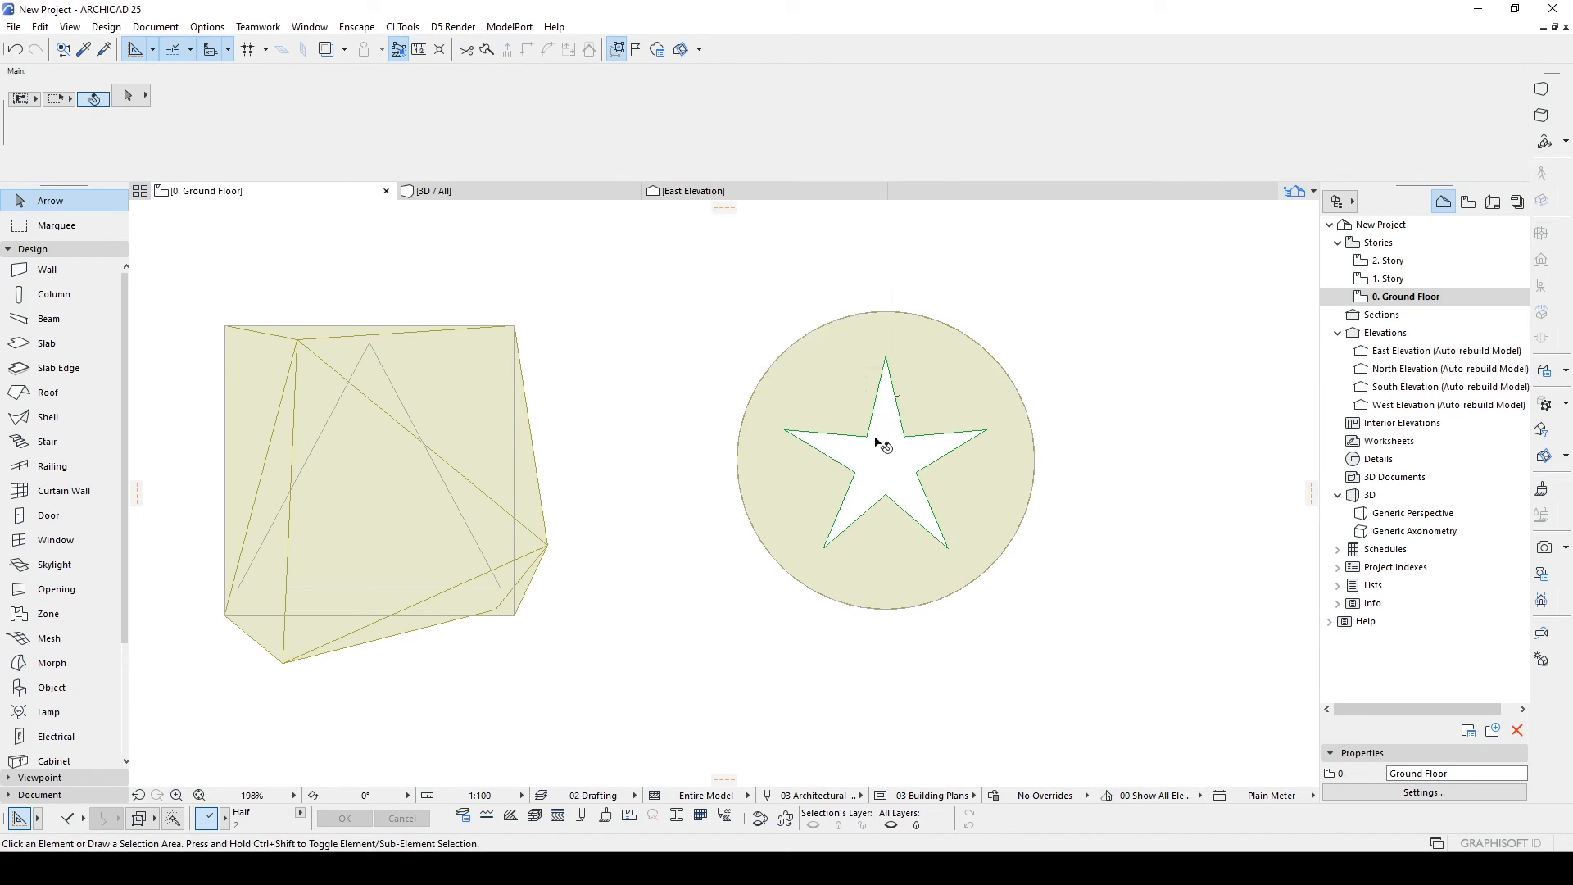
{"action": "left_click", "coordinate": [883, 452]}
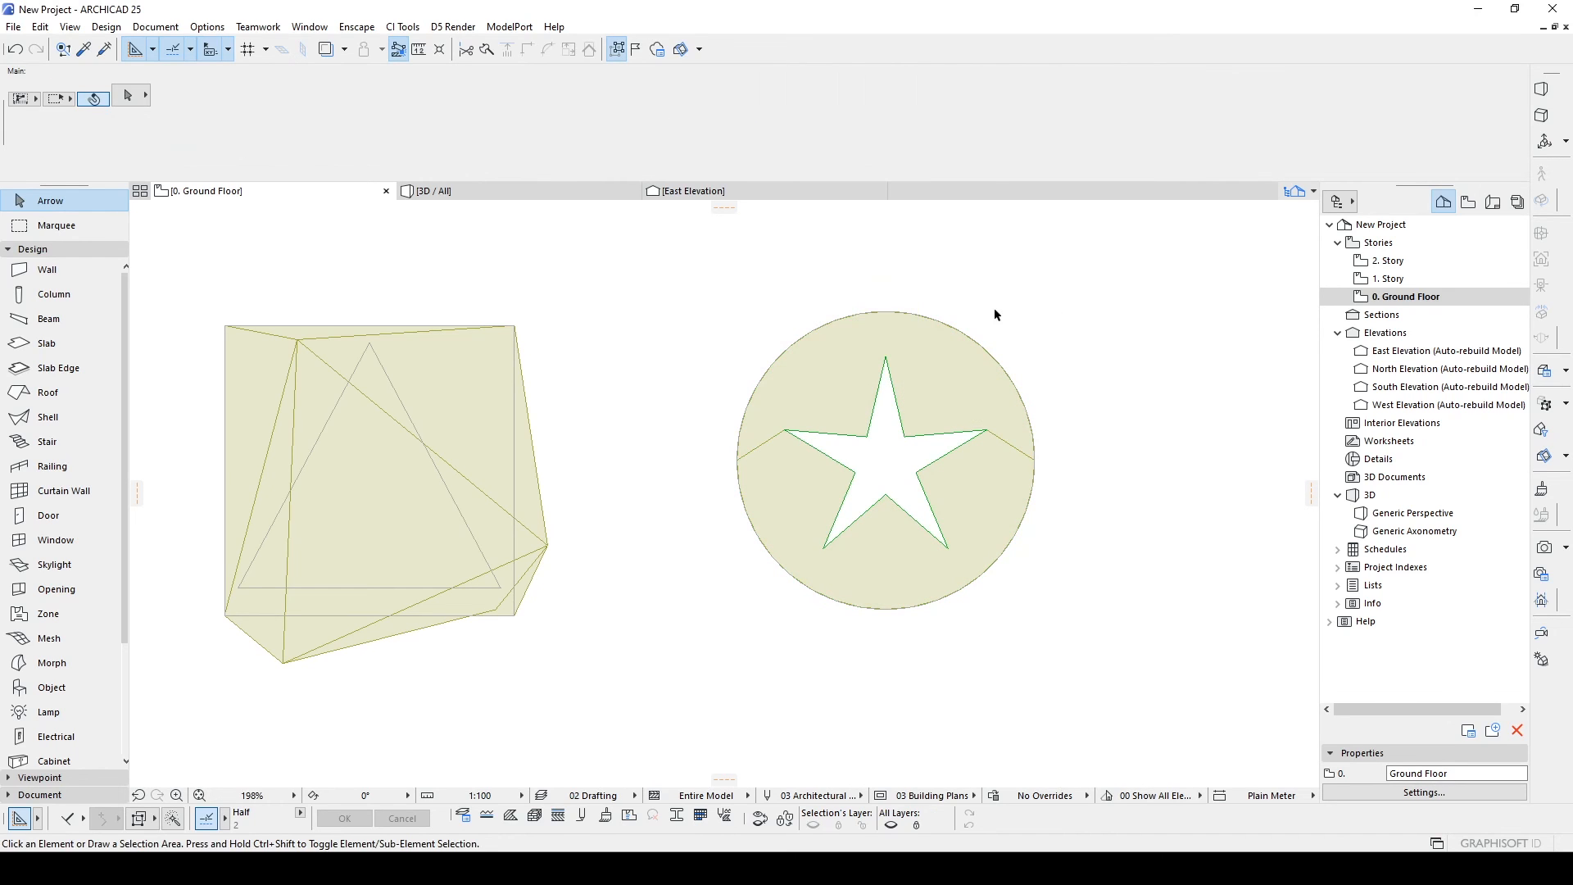
{"action": "left_click", "coordinate": [1414, 513]}
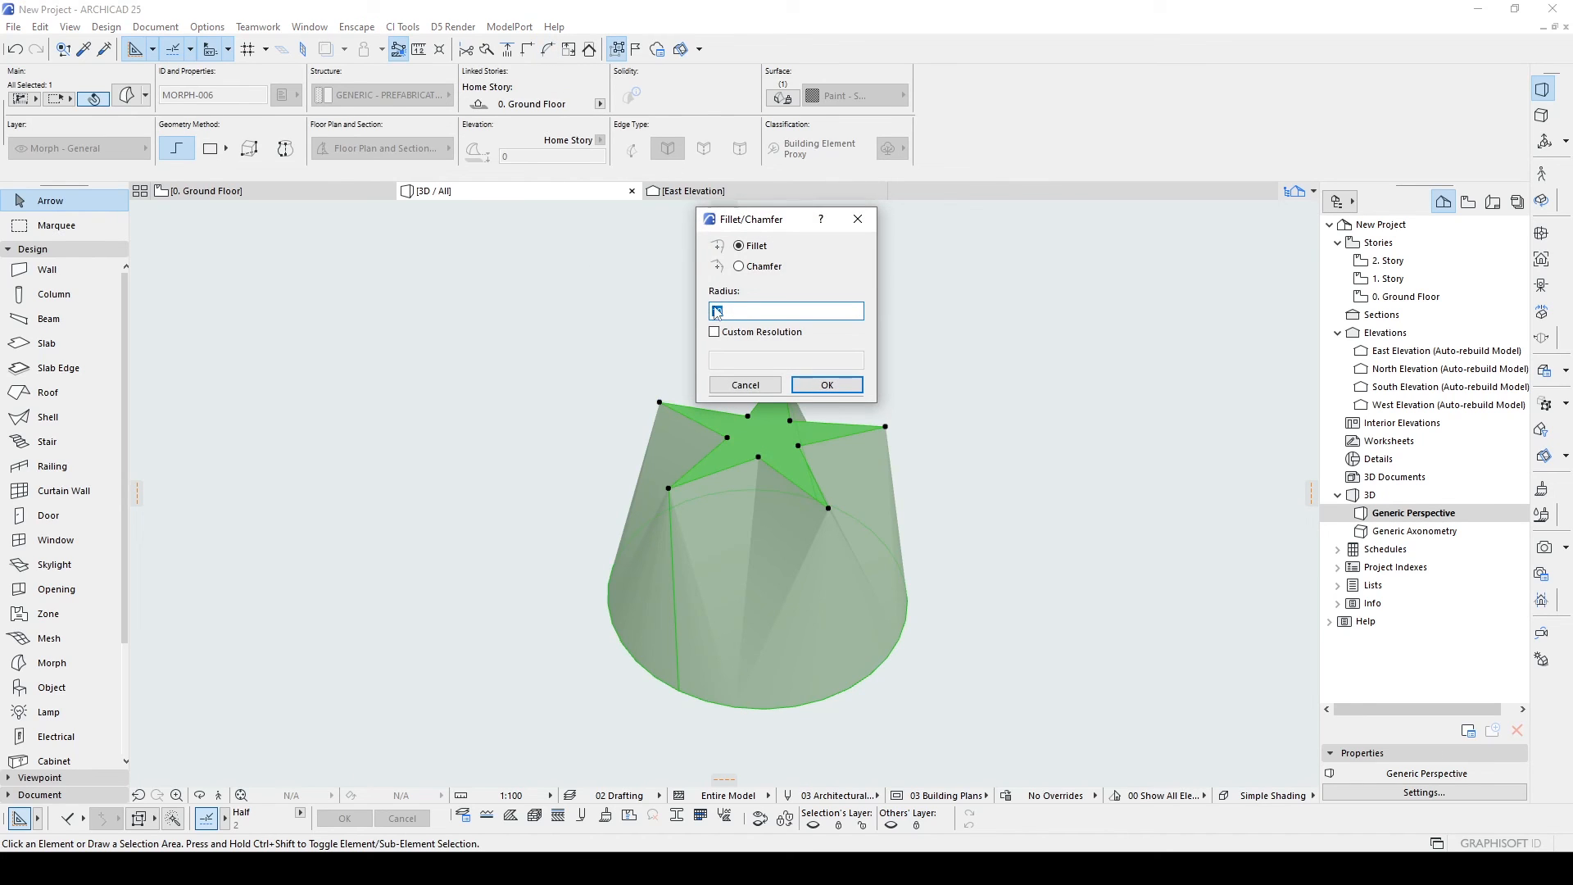
Fillet the star edges of the circle-to-star morph and set its edge type to smooth.
{"action": "left_click", "coordinate": [824, 383]}
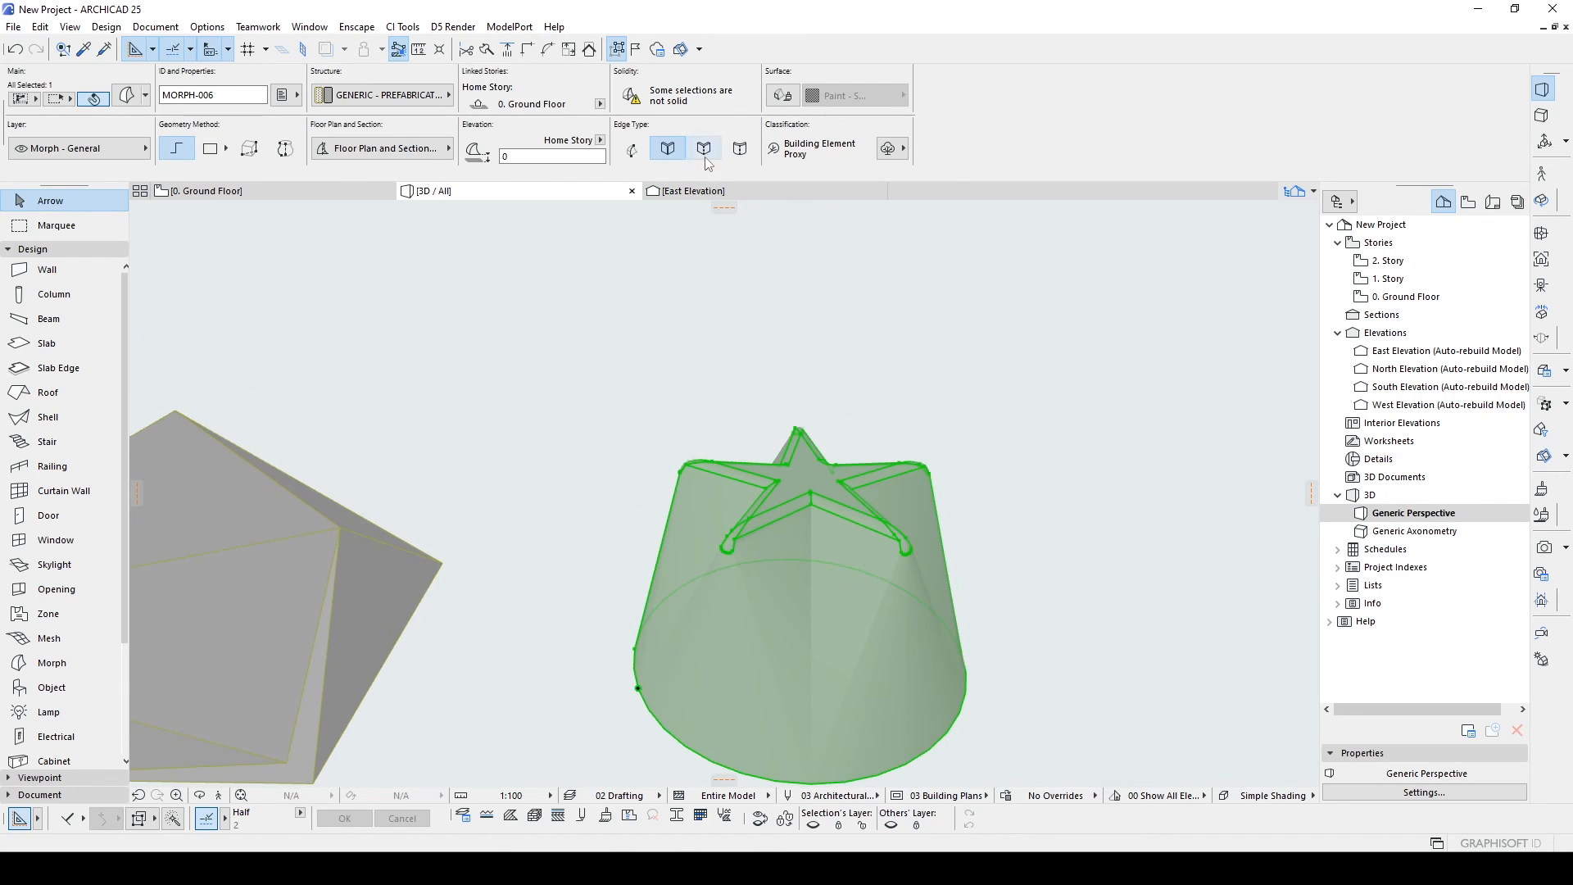
{"action": "left_click", "coordinate": [703, 147]}
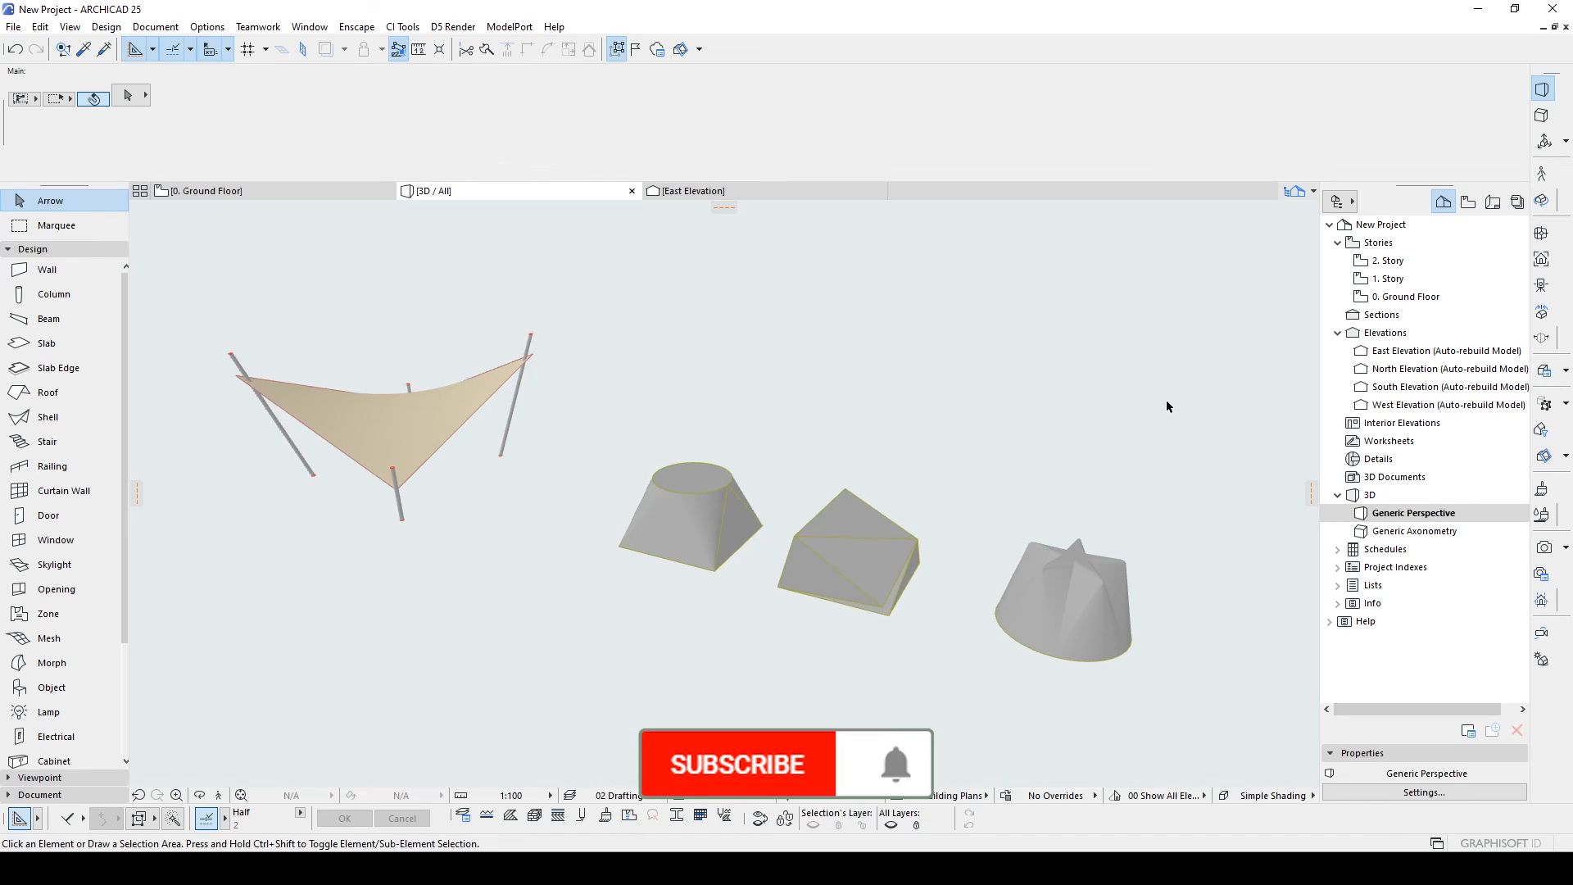
{"action": "left_click", "coordinate": [738, 764]}
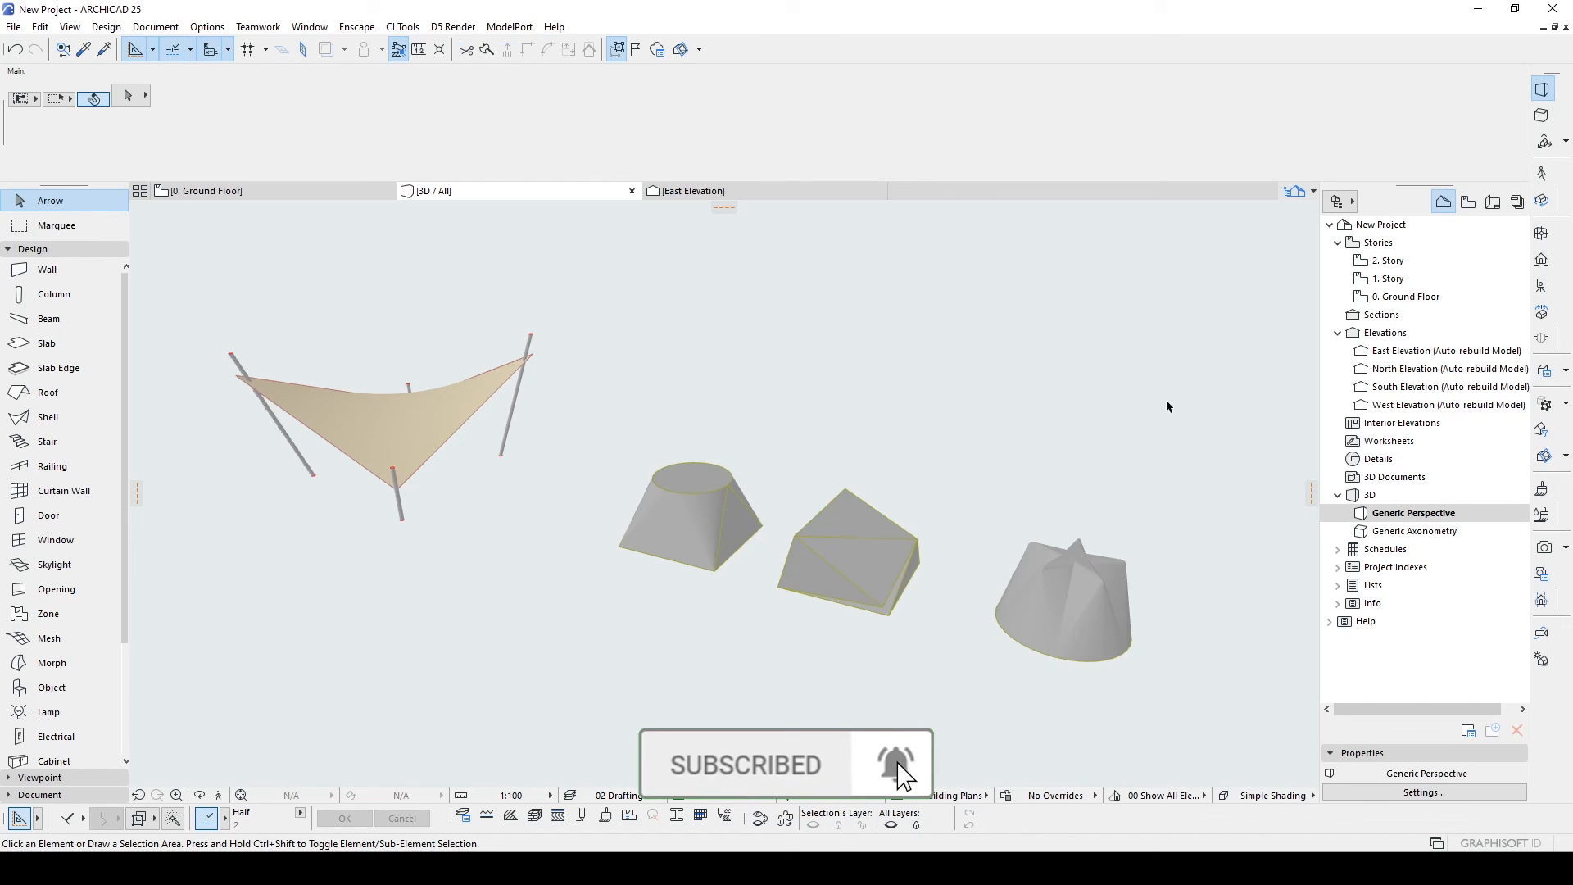